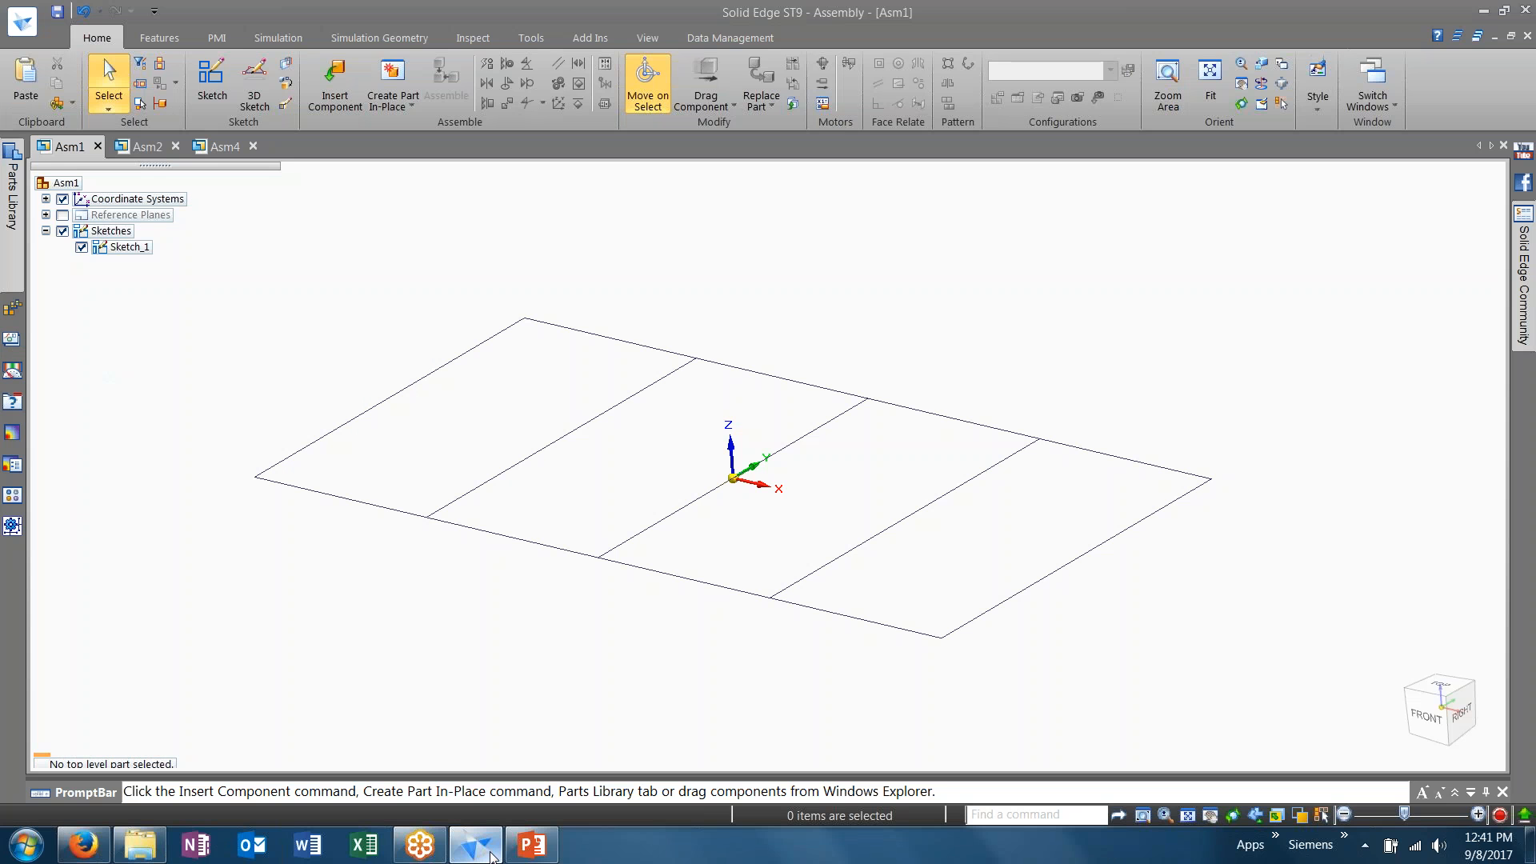
mouse_move(465, 648)
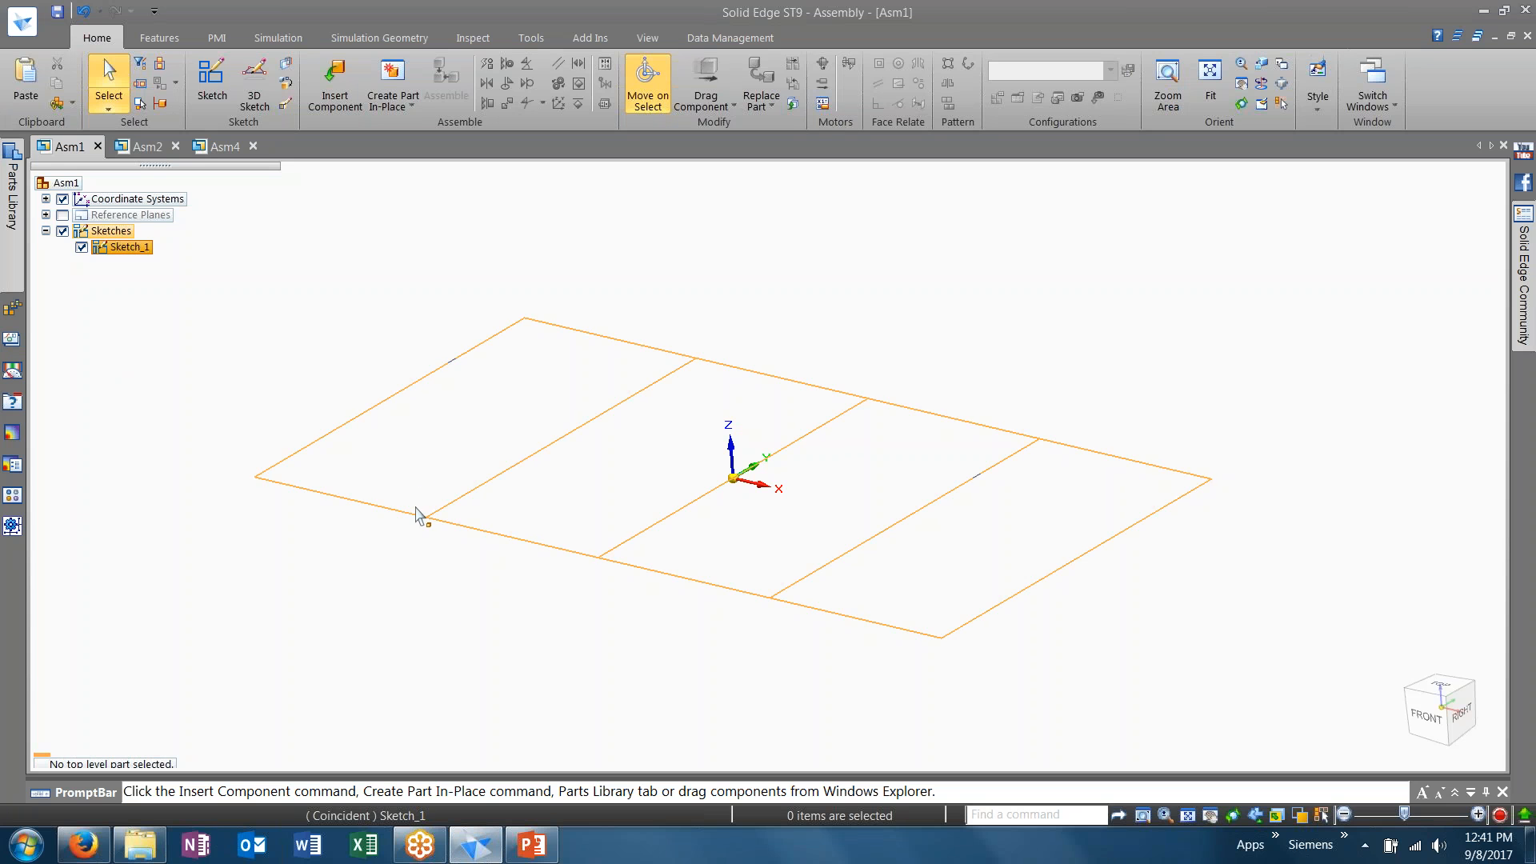
Enter the Frame Design environment for Asm1 from the Tools Environs group
left_click(418, 595)
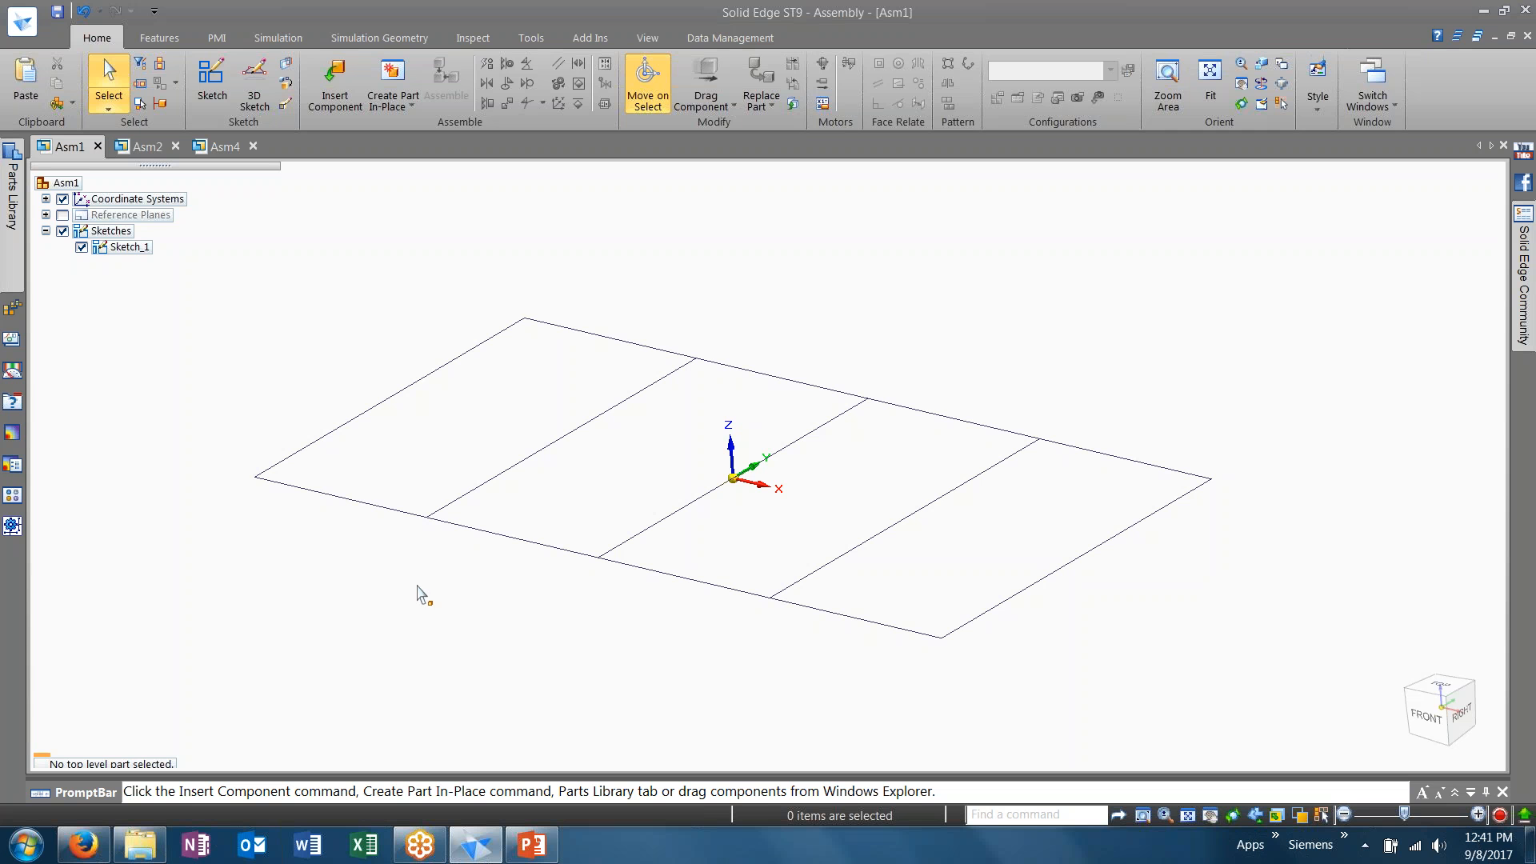
mouse_move(390, 298)
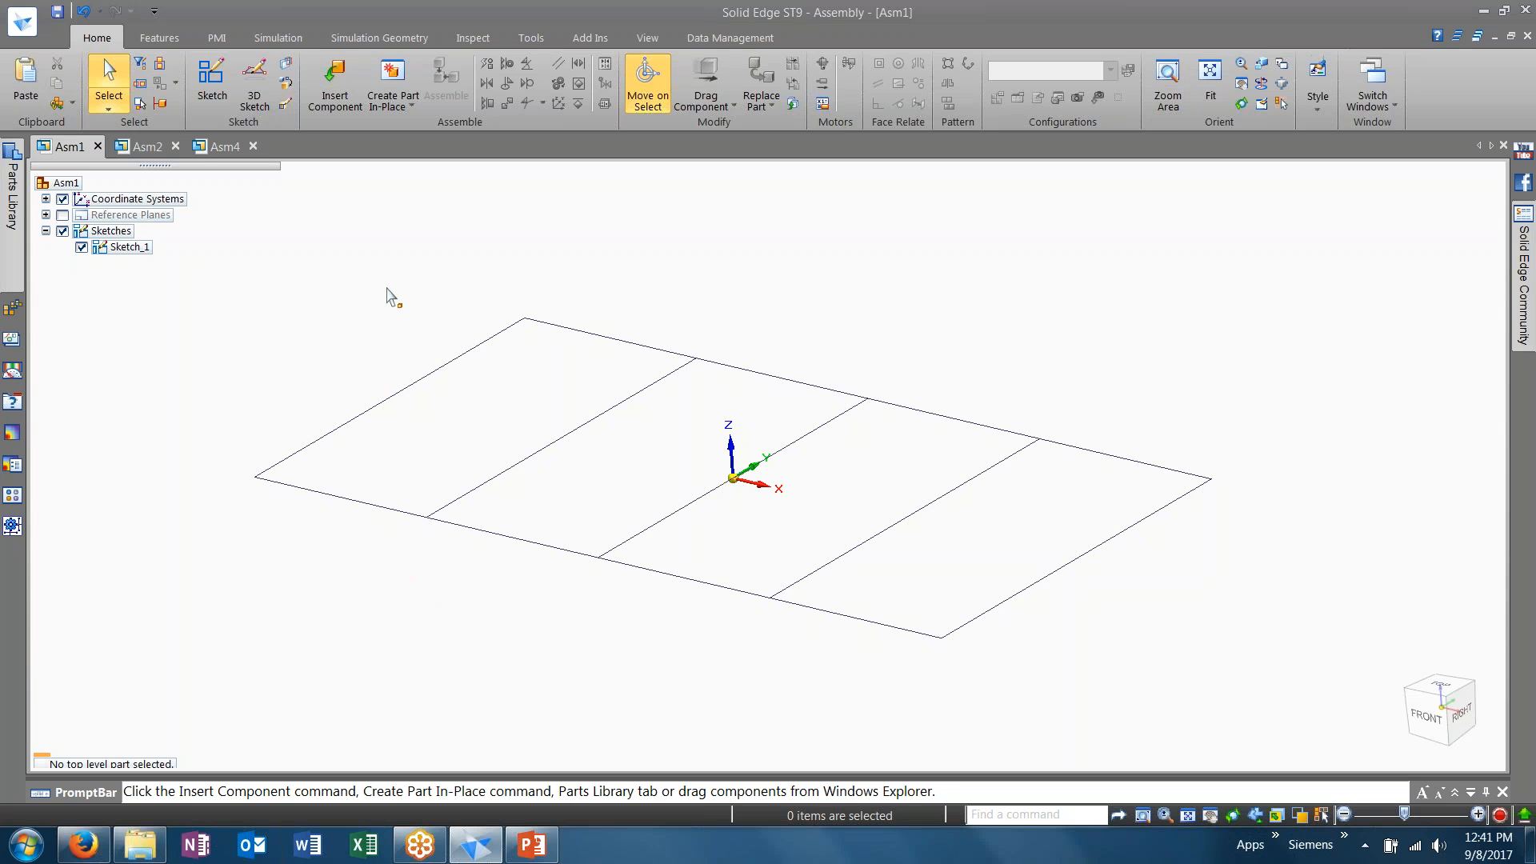
mouse_move(159, 37)
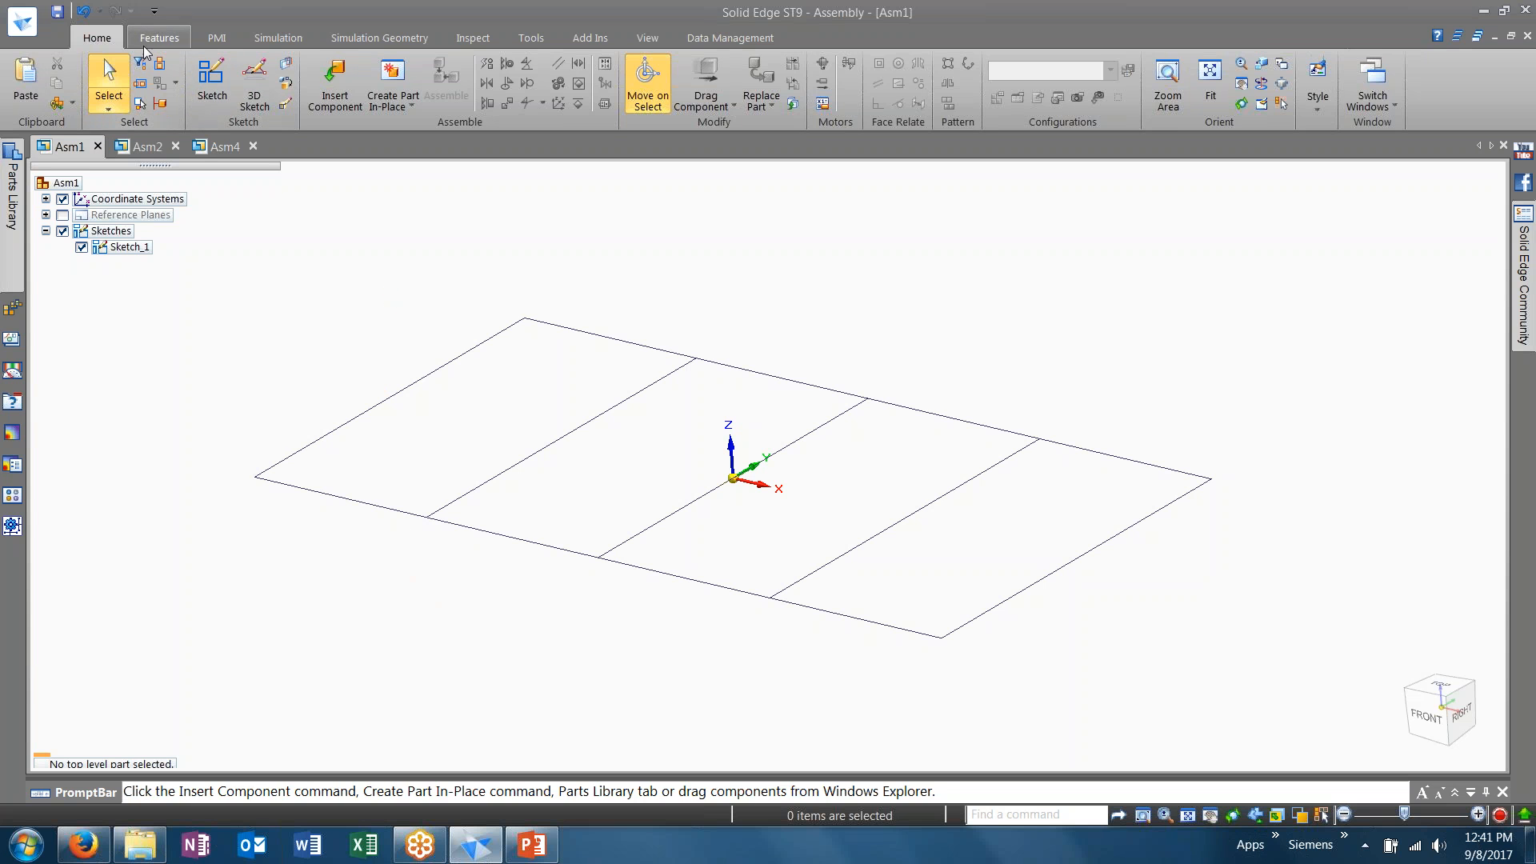
left_click(530, 36)
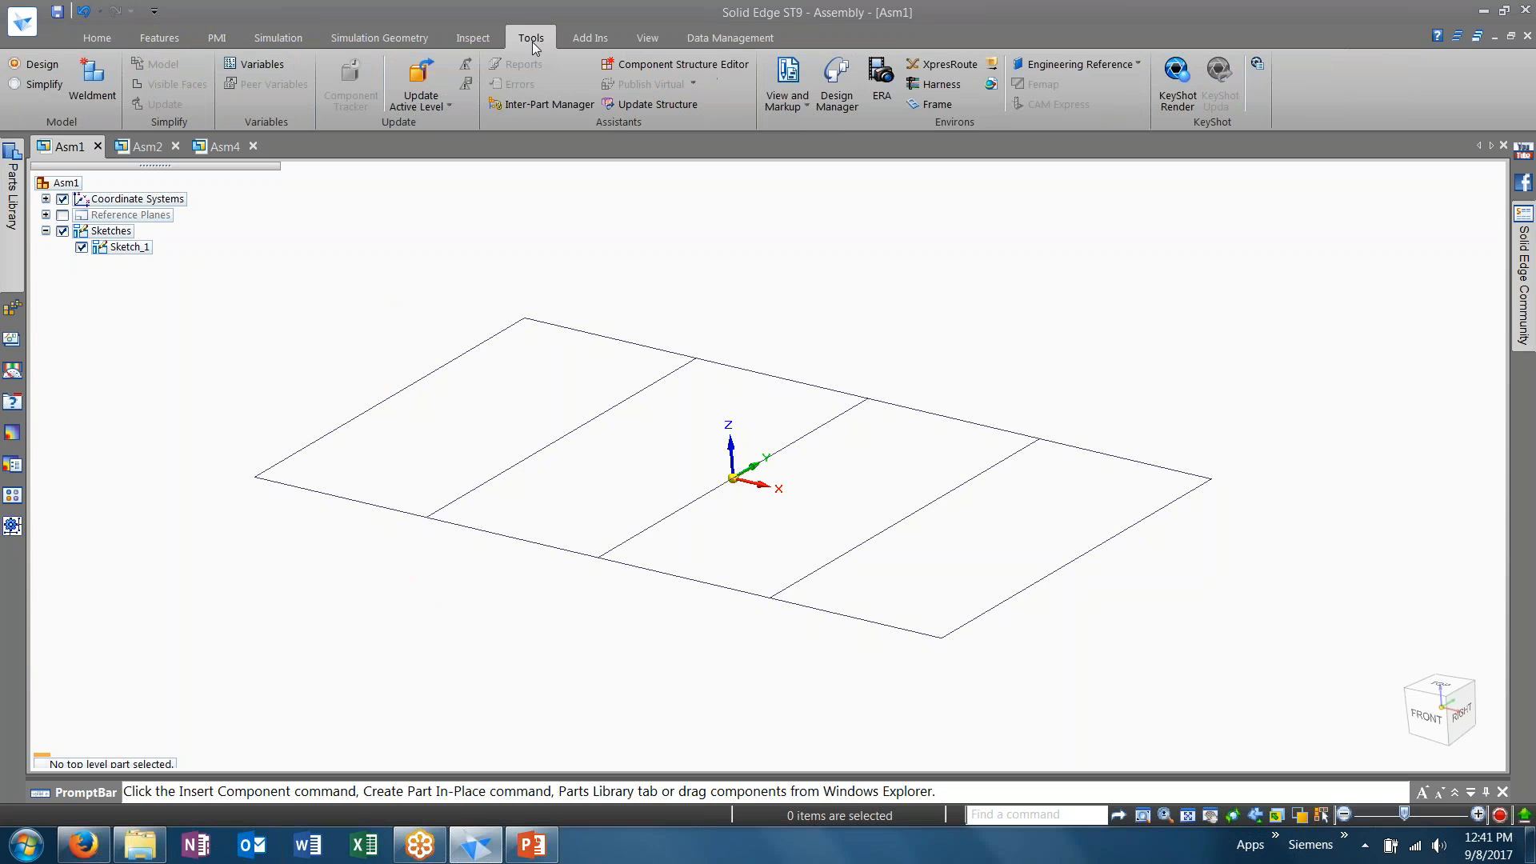
mouse_move(893, 135)
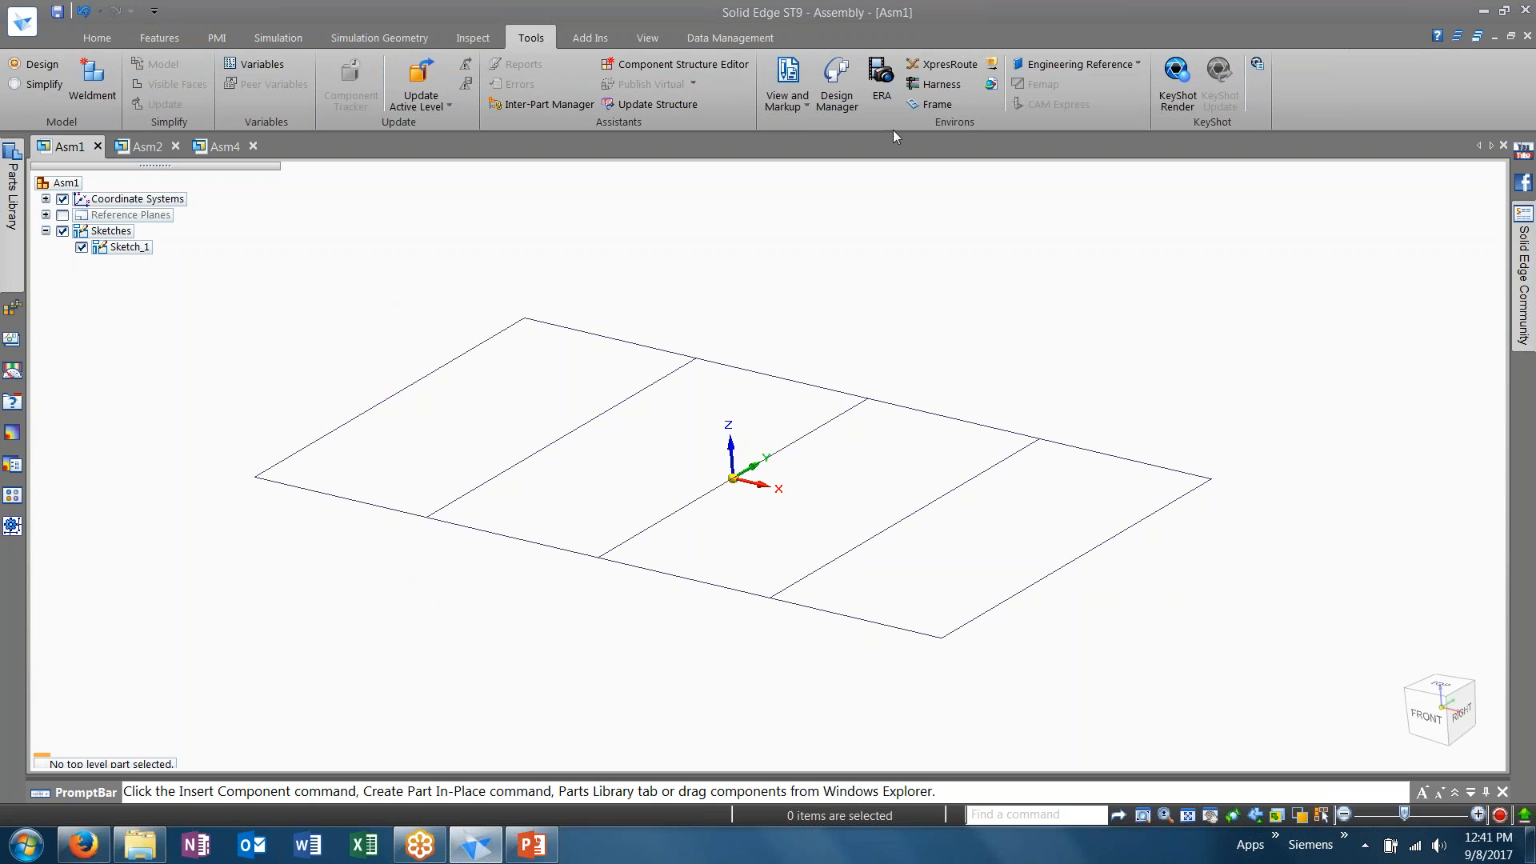
mouse_move(936, 104)
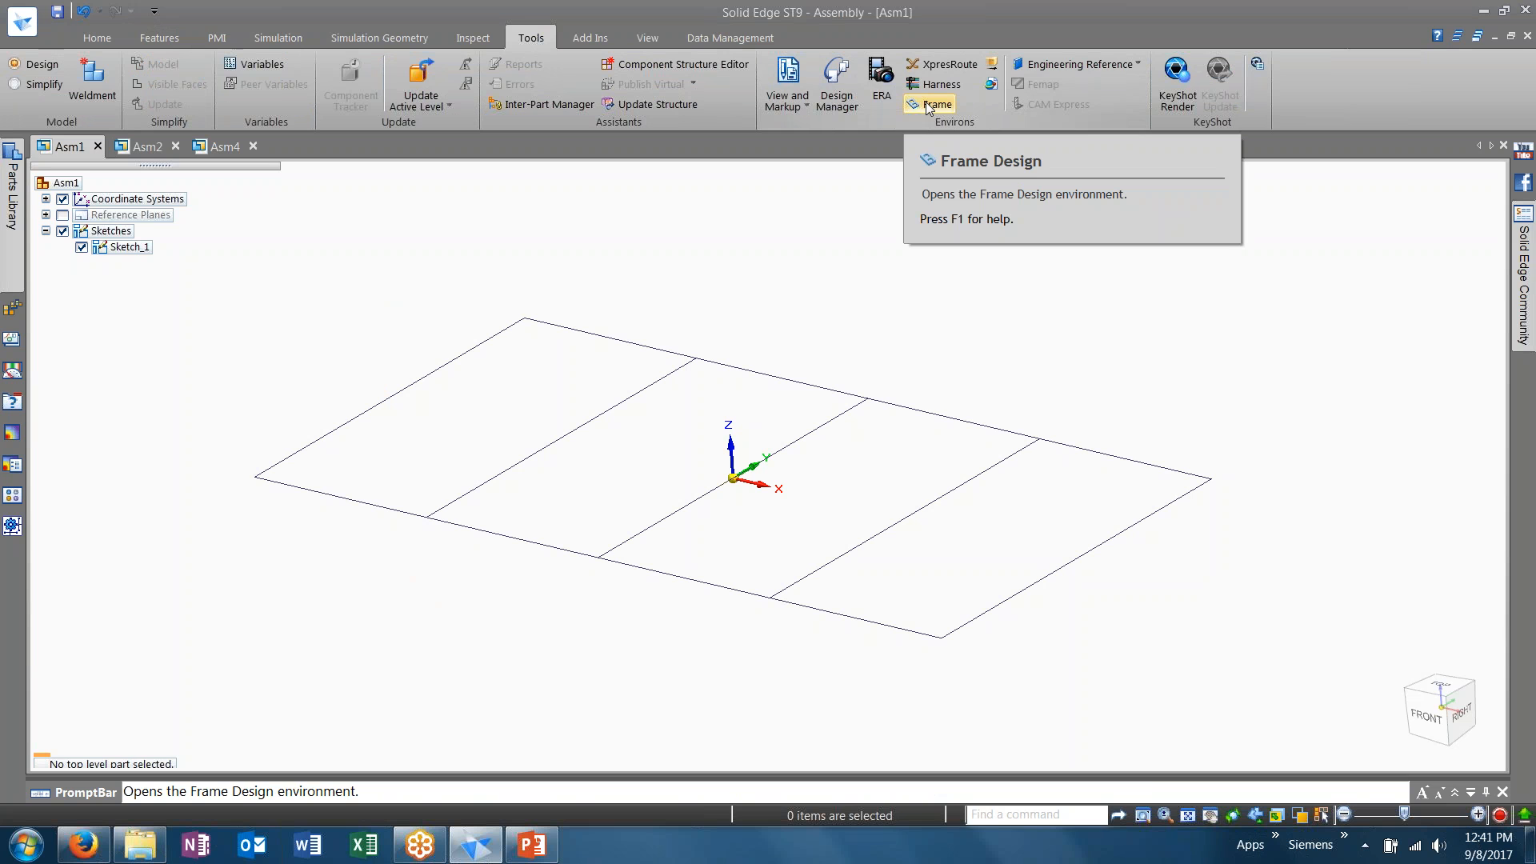
left_click(938, 104)
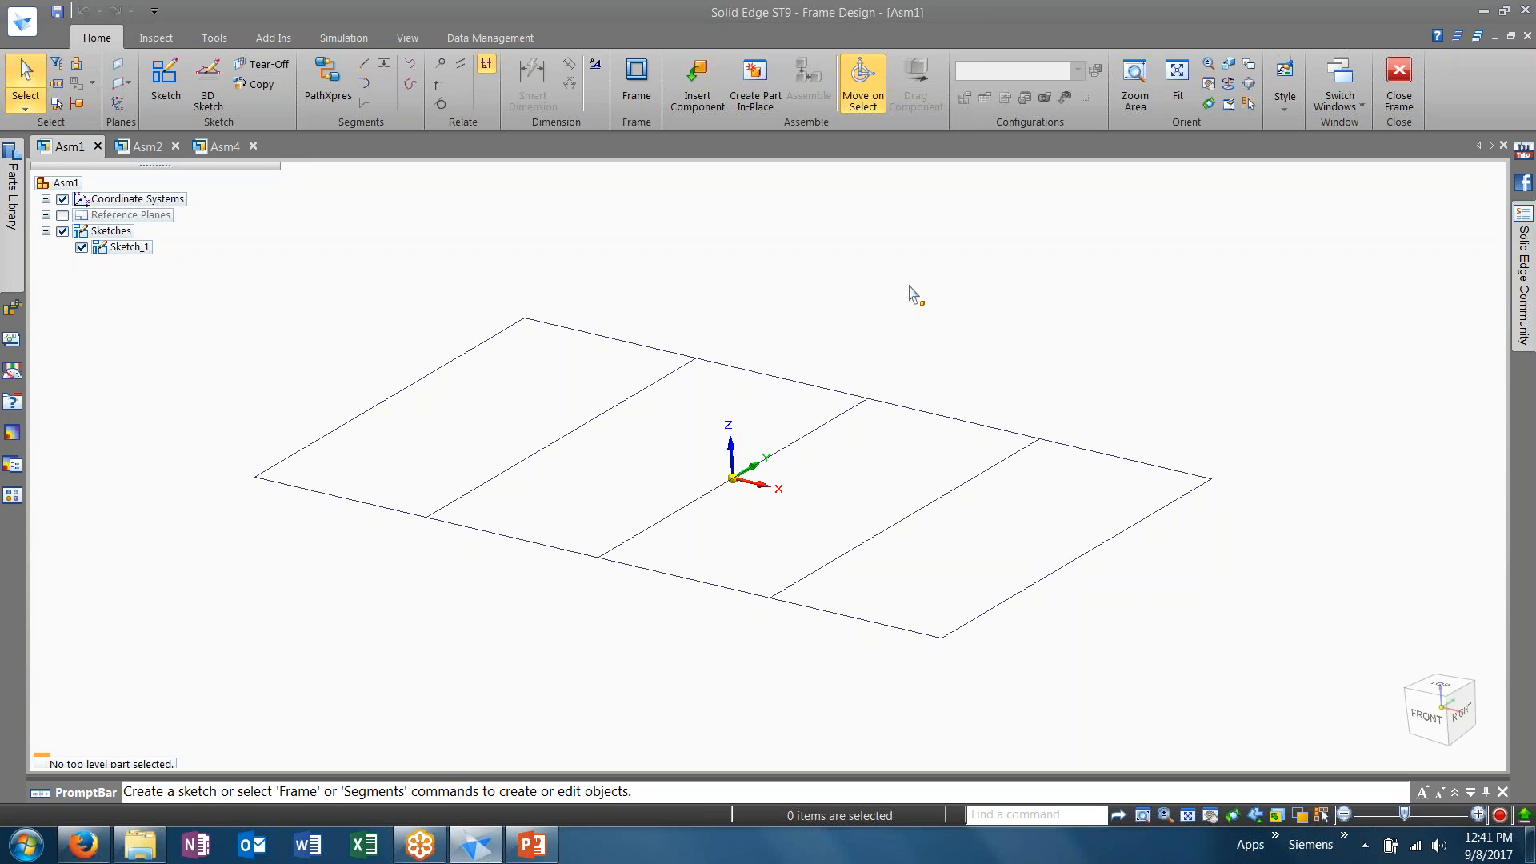
mouse_move(307, 147)
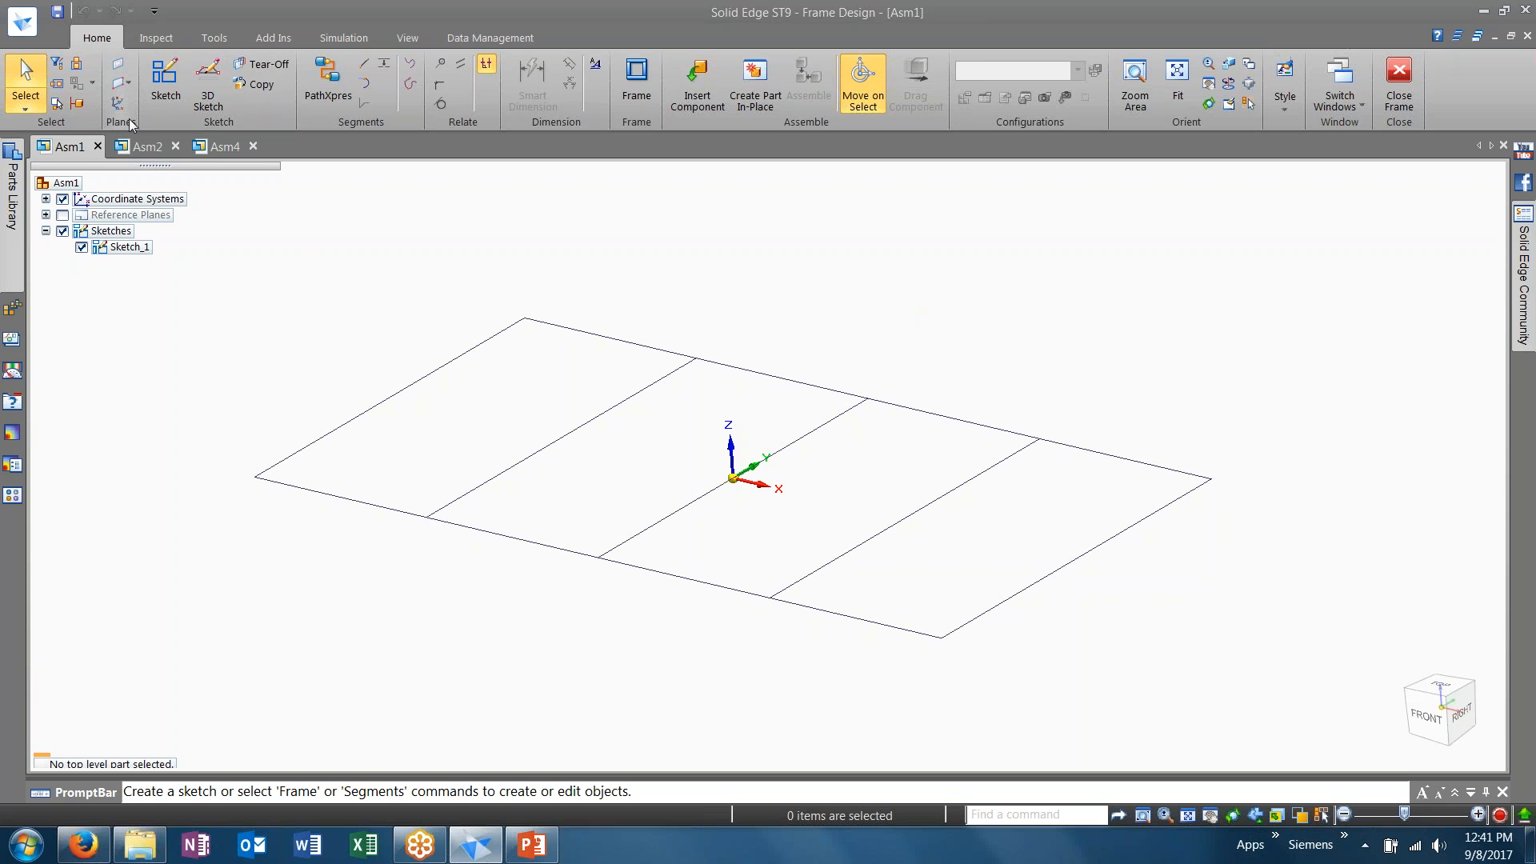
mouse_move(165, 78)
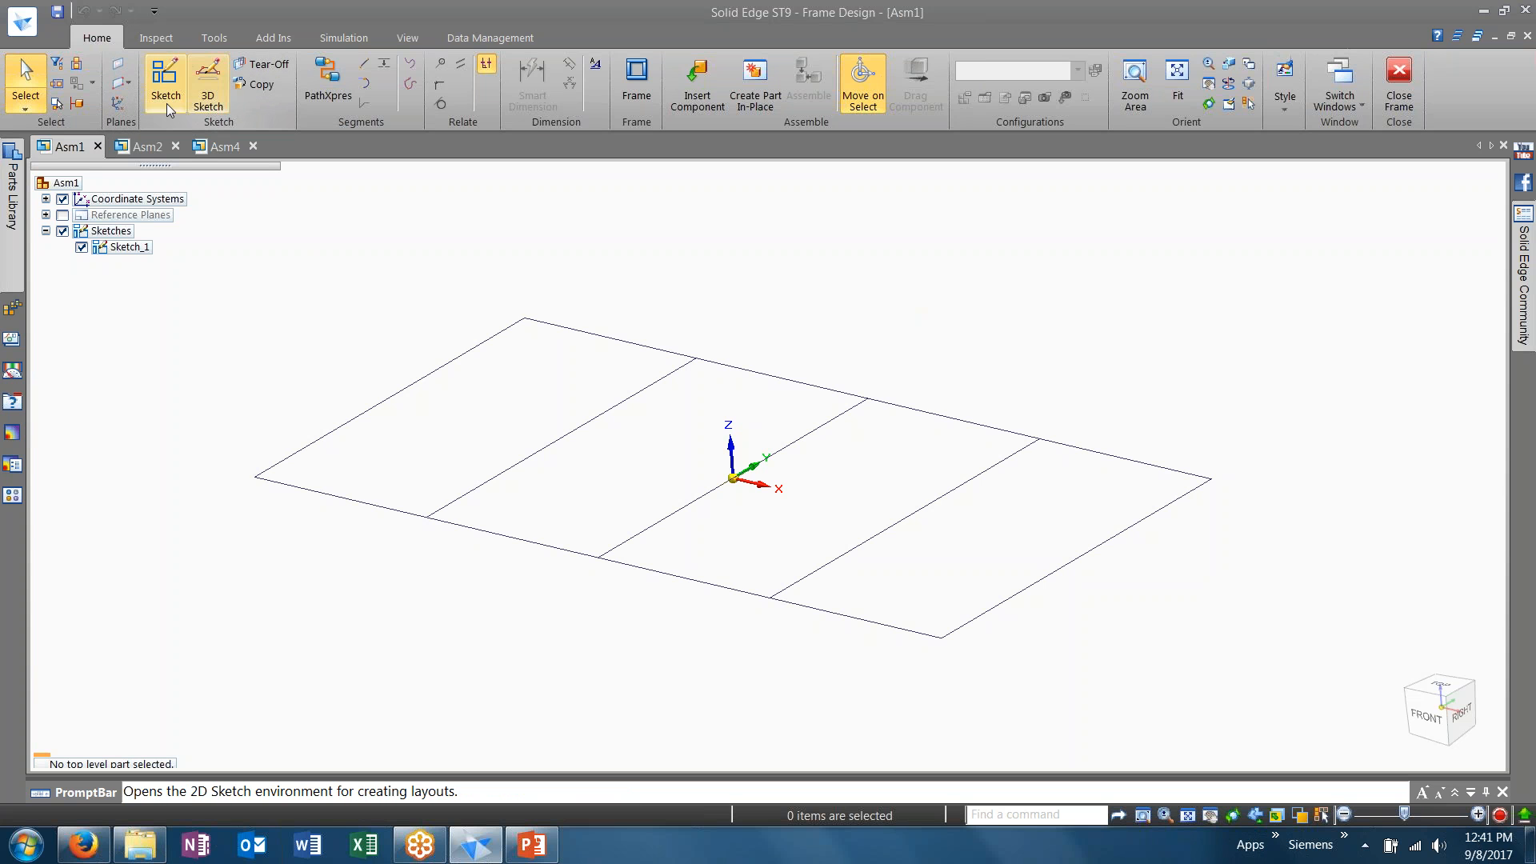
mouse_move(208, 83)
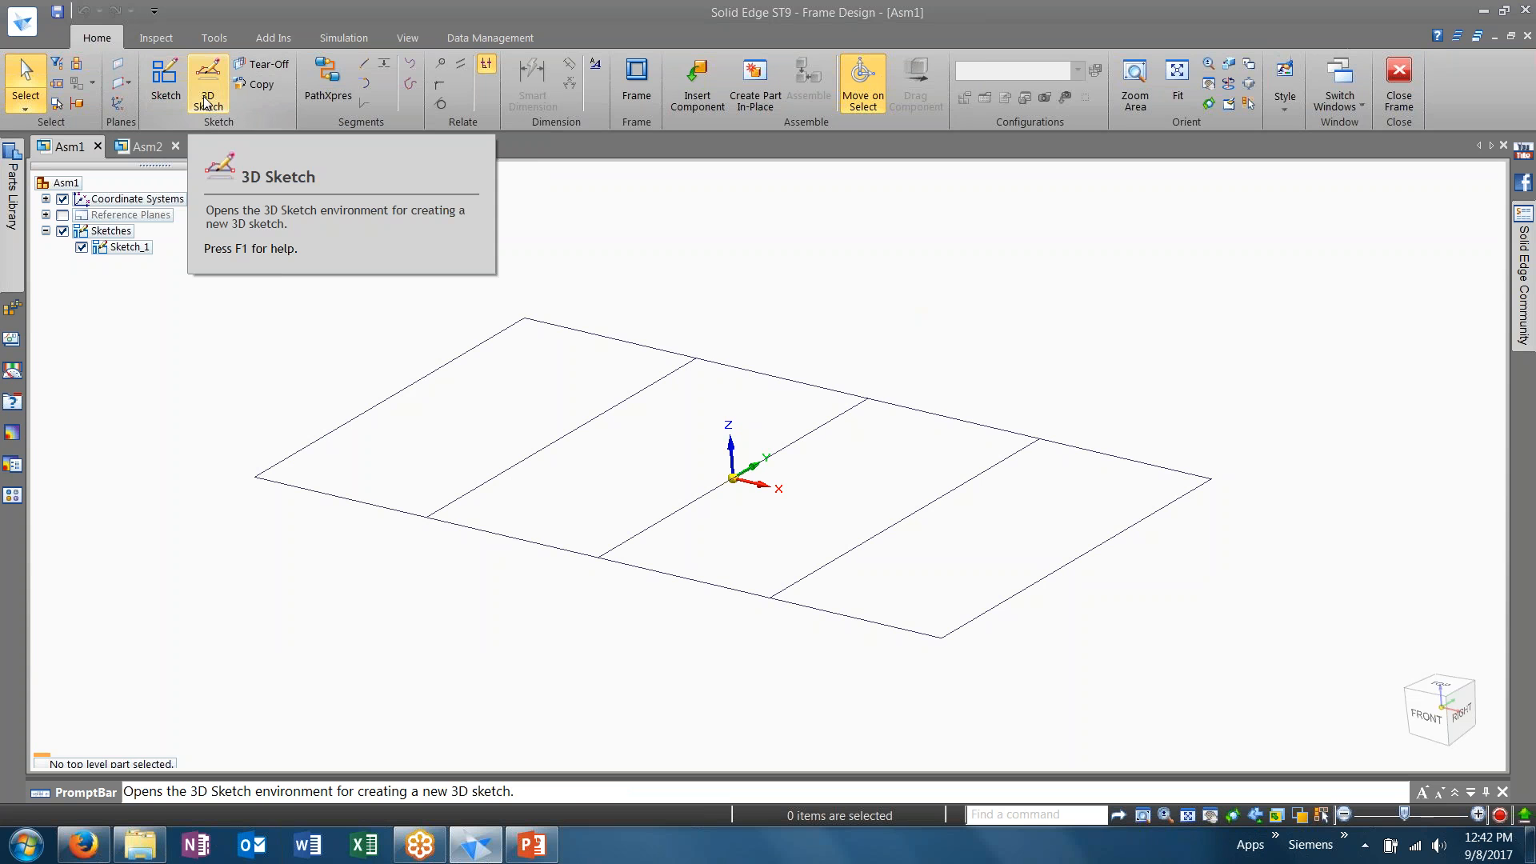
mouse_move(327, 83)
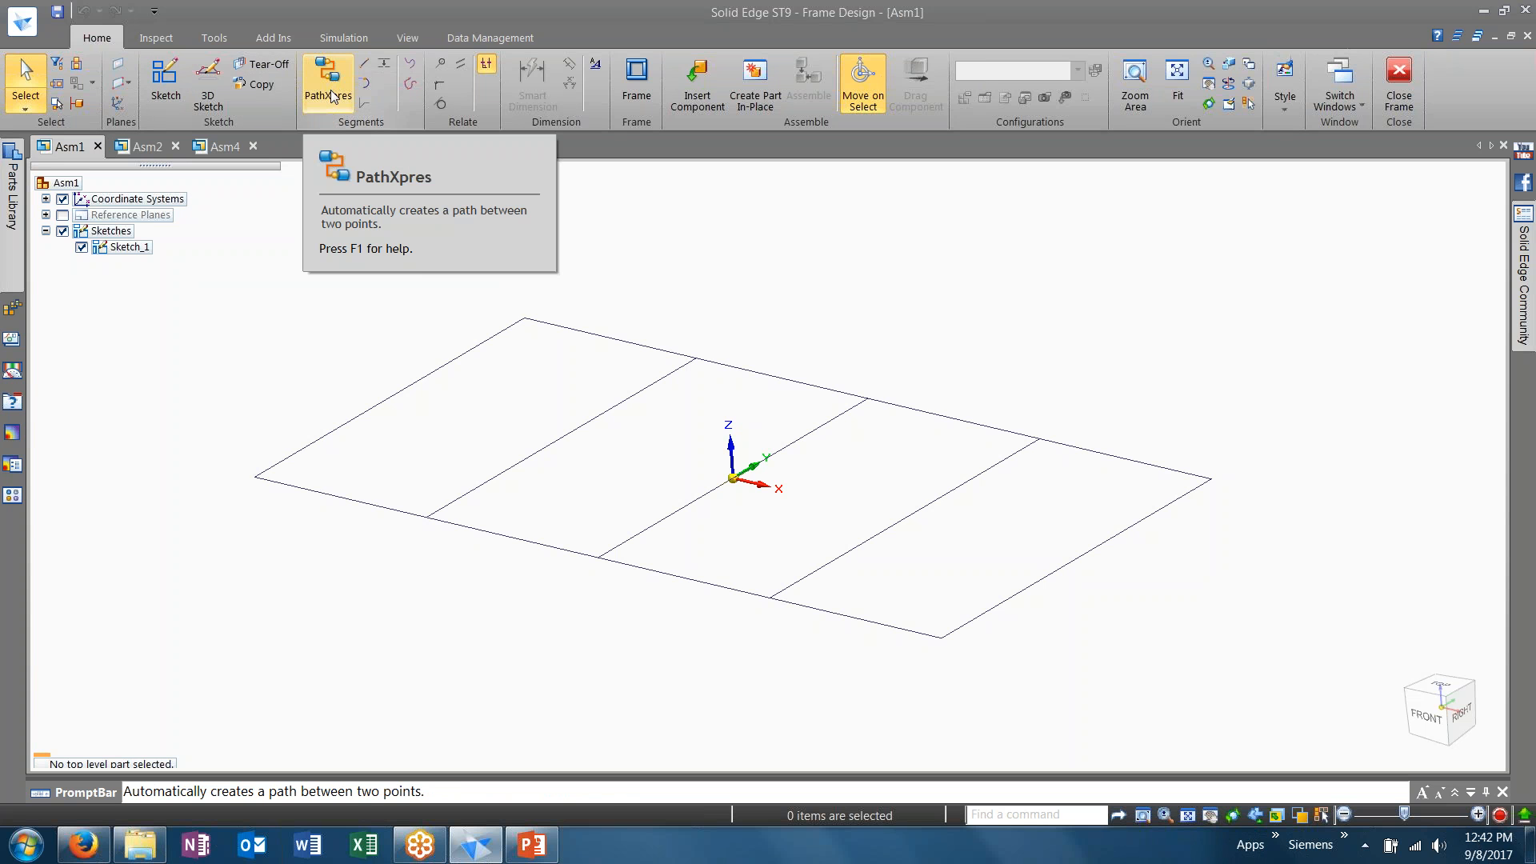
mouse_move(328, 219)
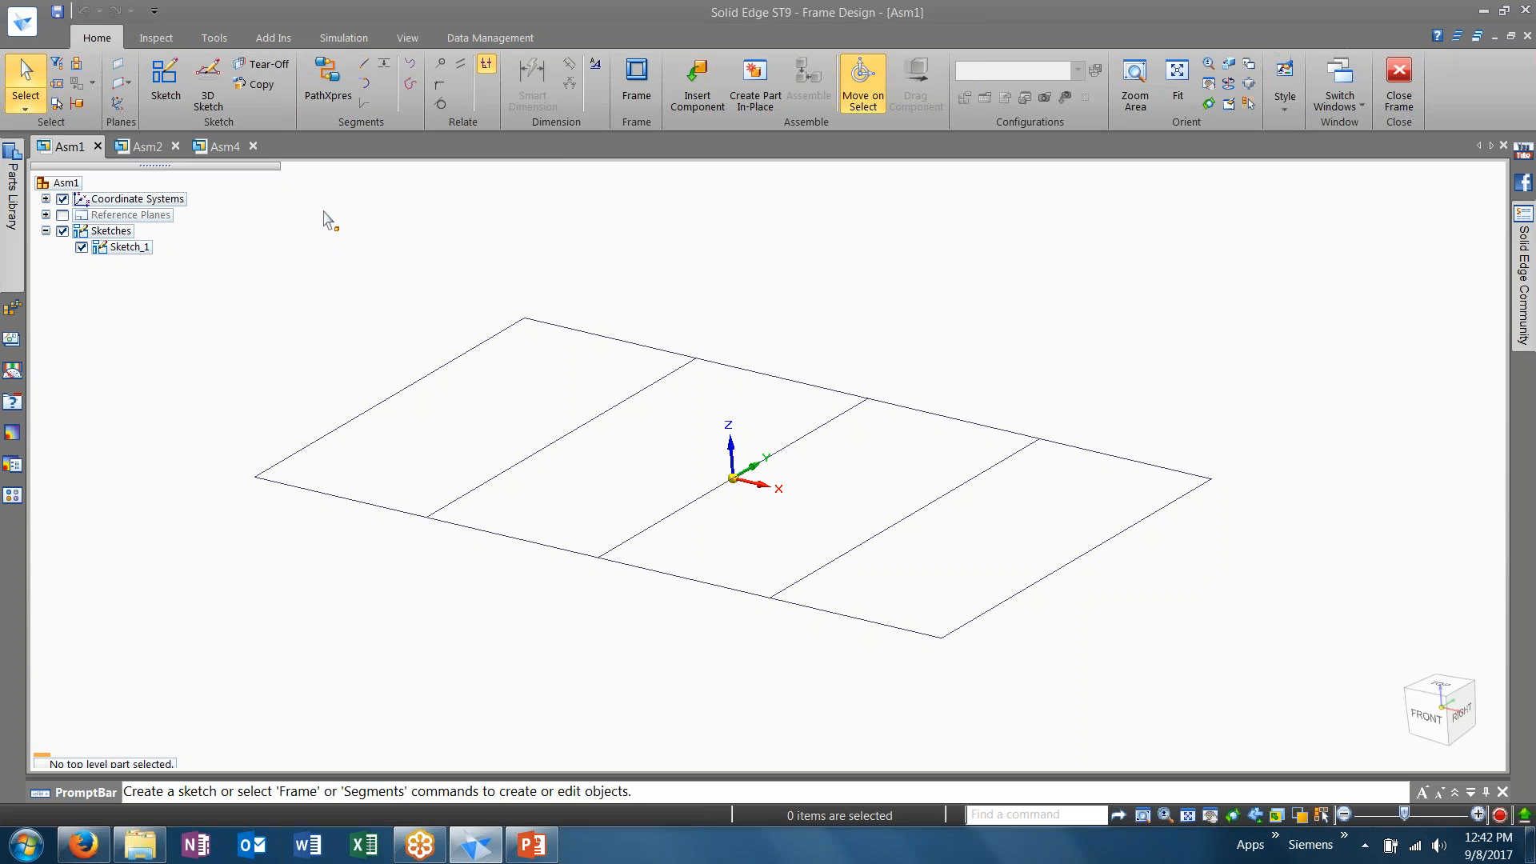
mouse_move(938, 637)
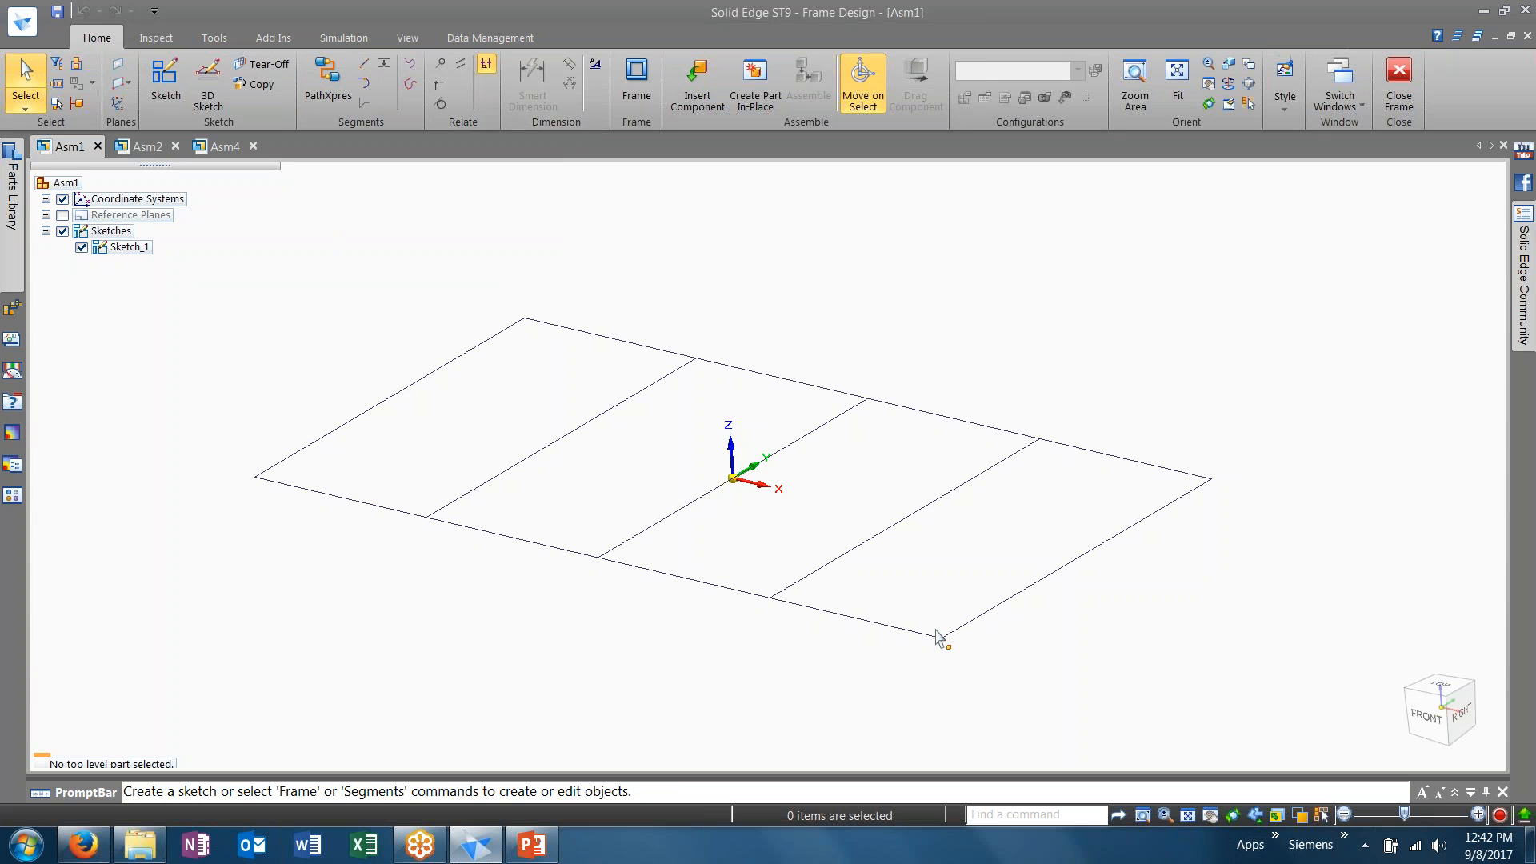
left_click(128, 247)
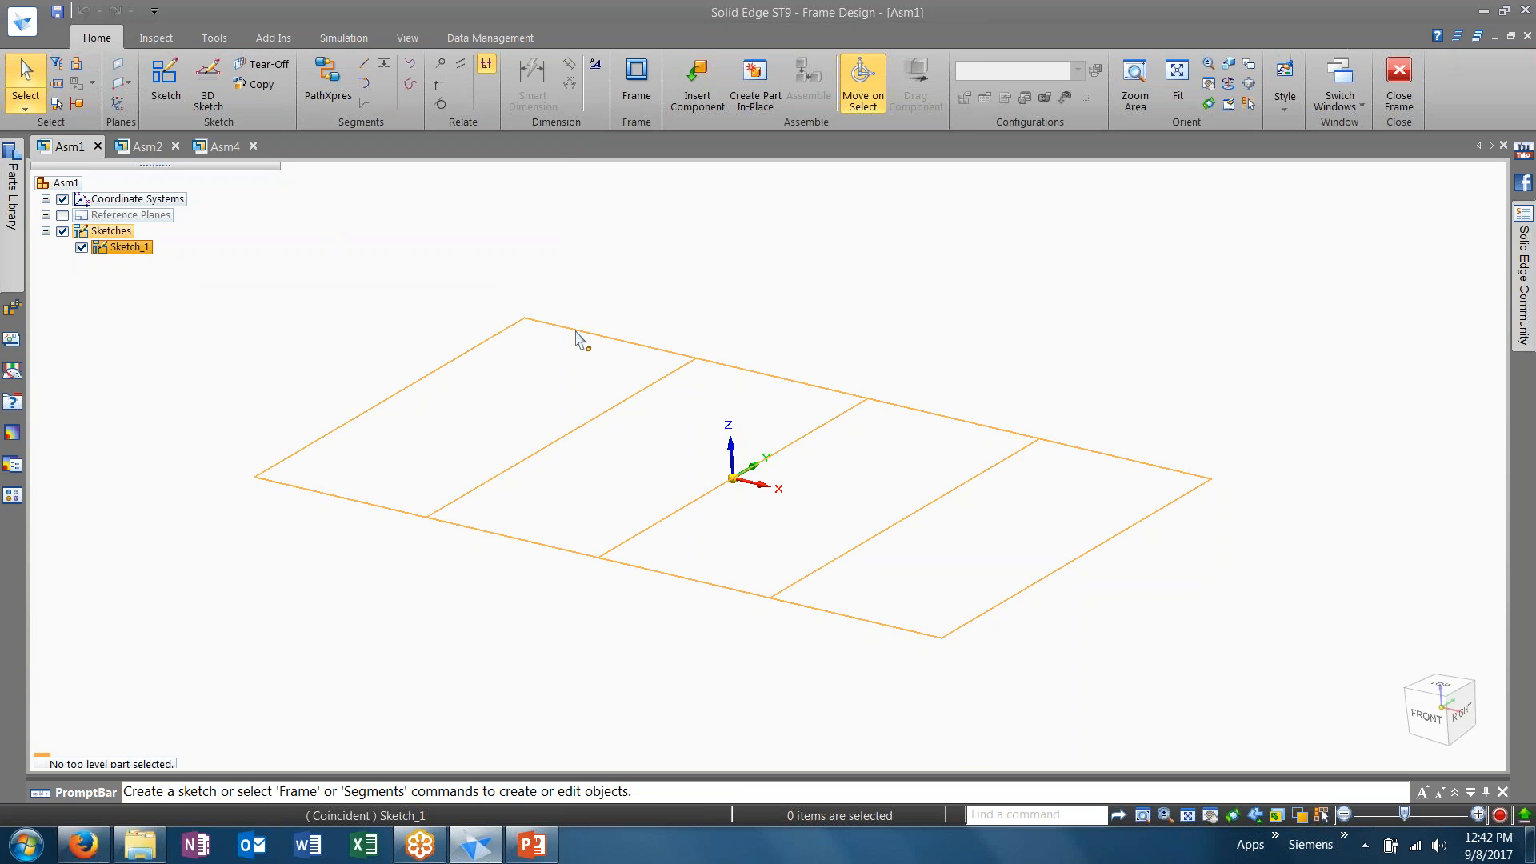
left_click(578, 272)
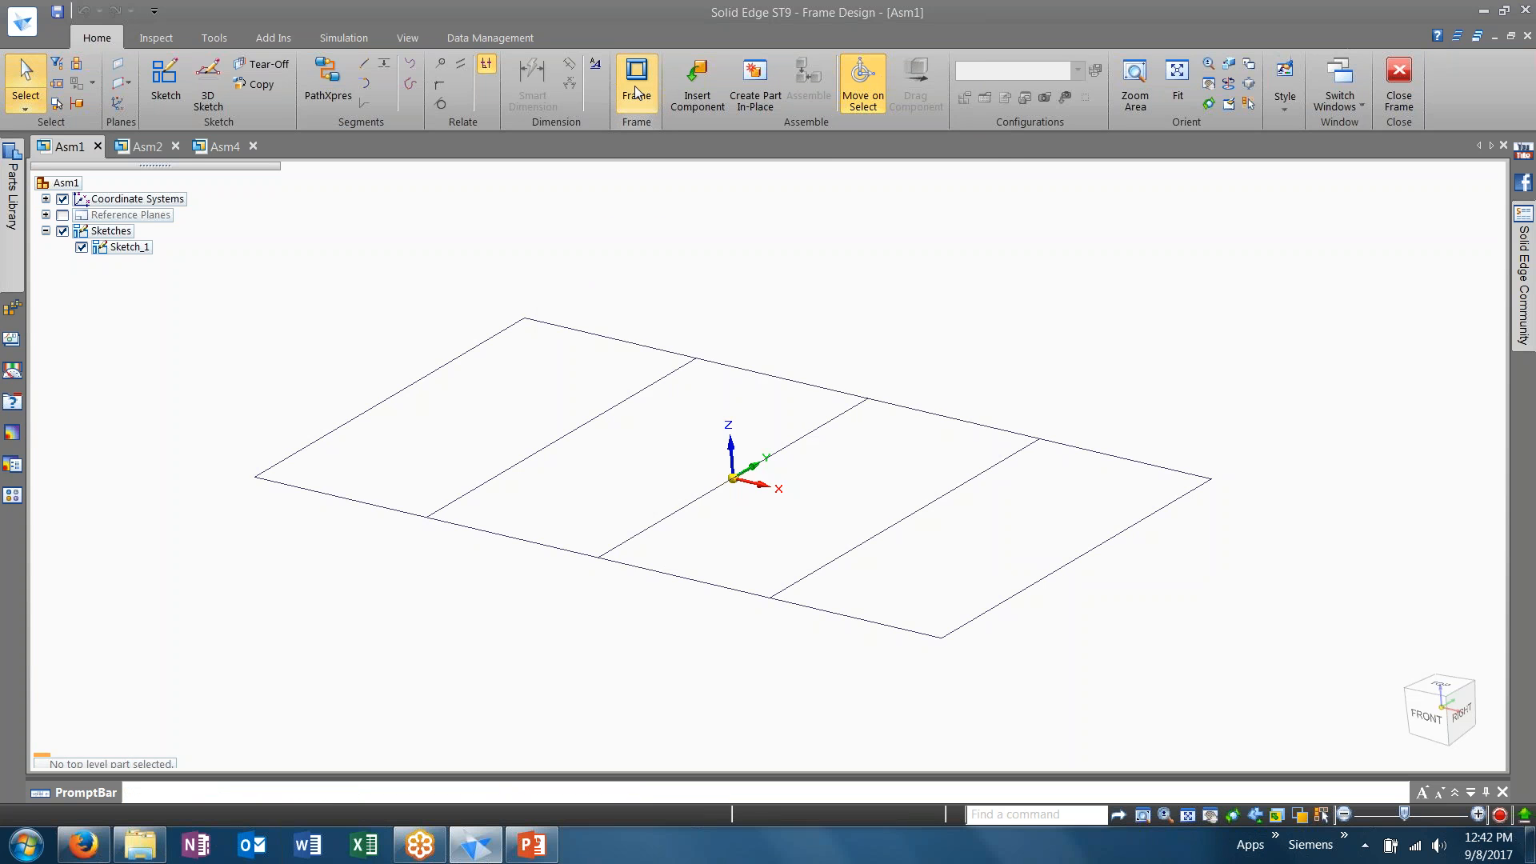
Start a frame and try YZ and XZ preferred orientation, settling back on XY
left_click(635, 80)
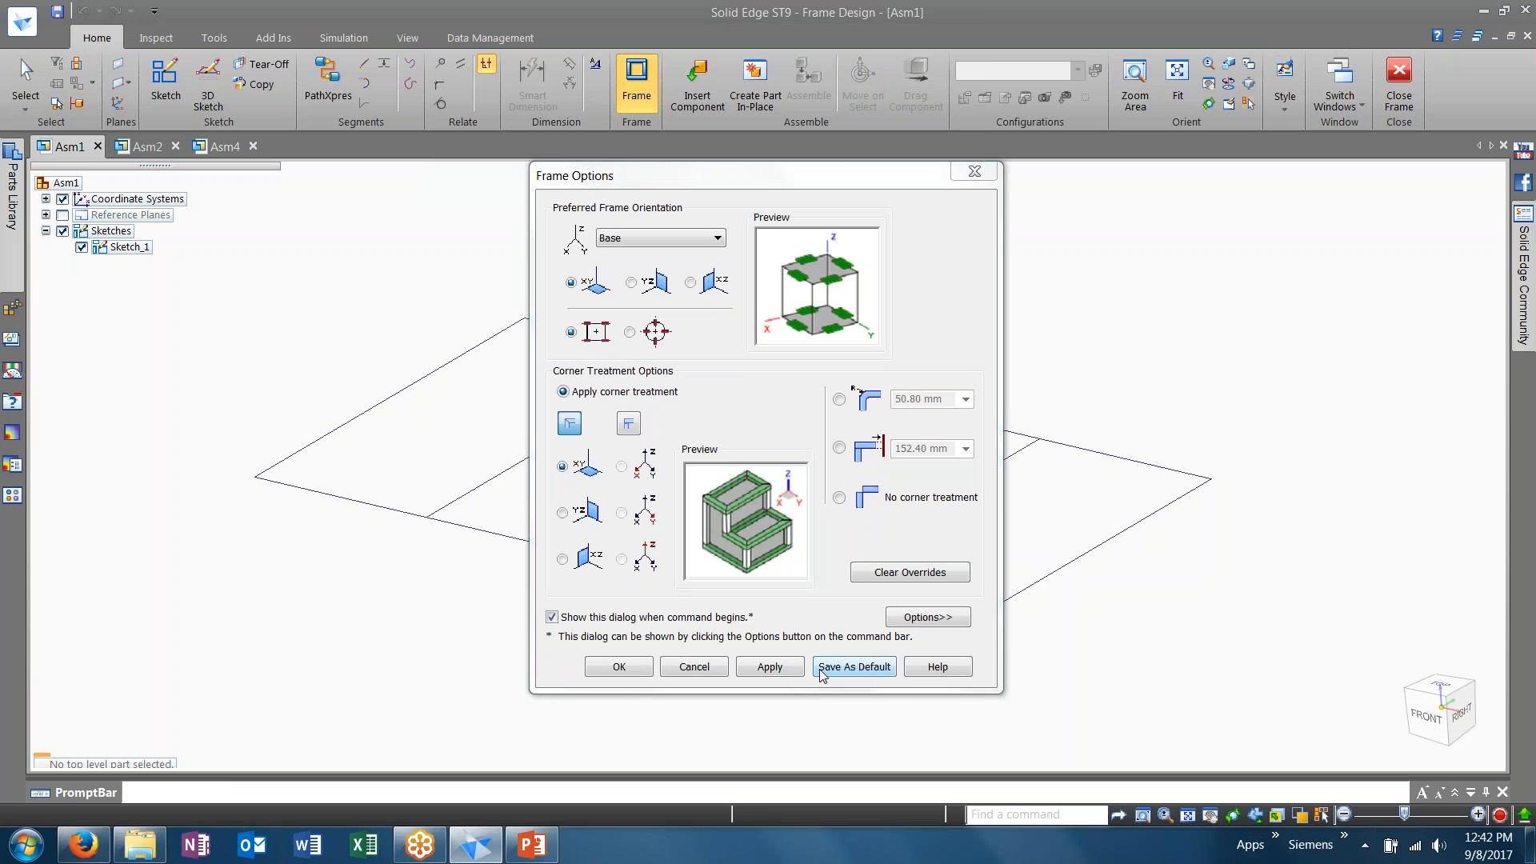
mouse_move(627, 177)
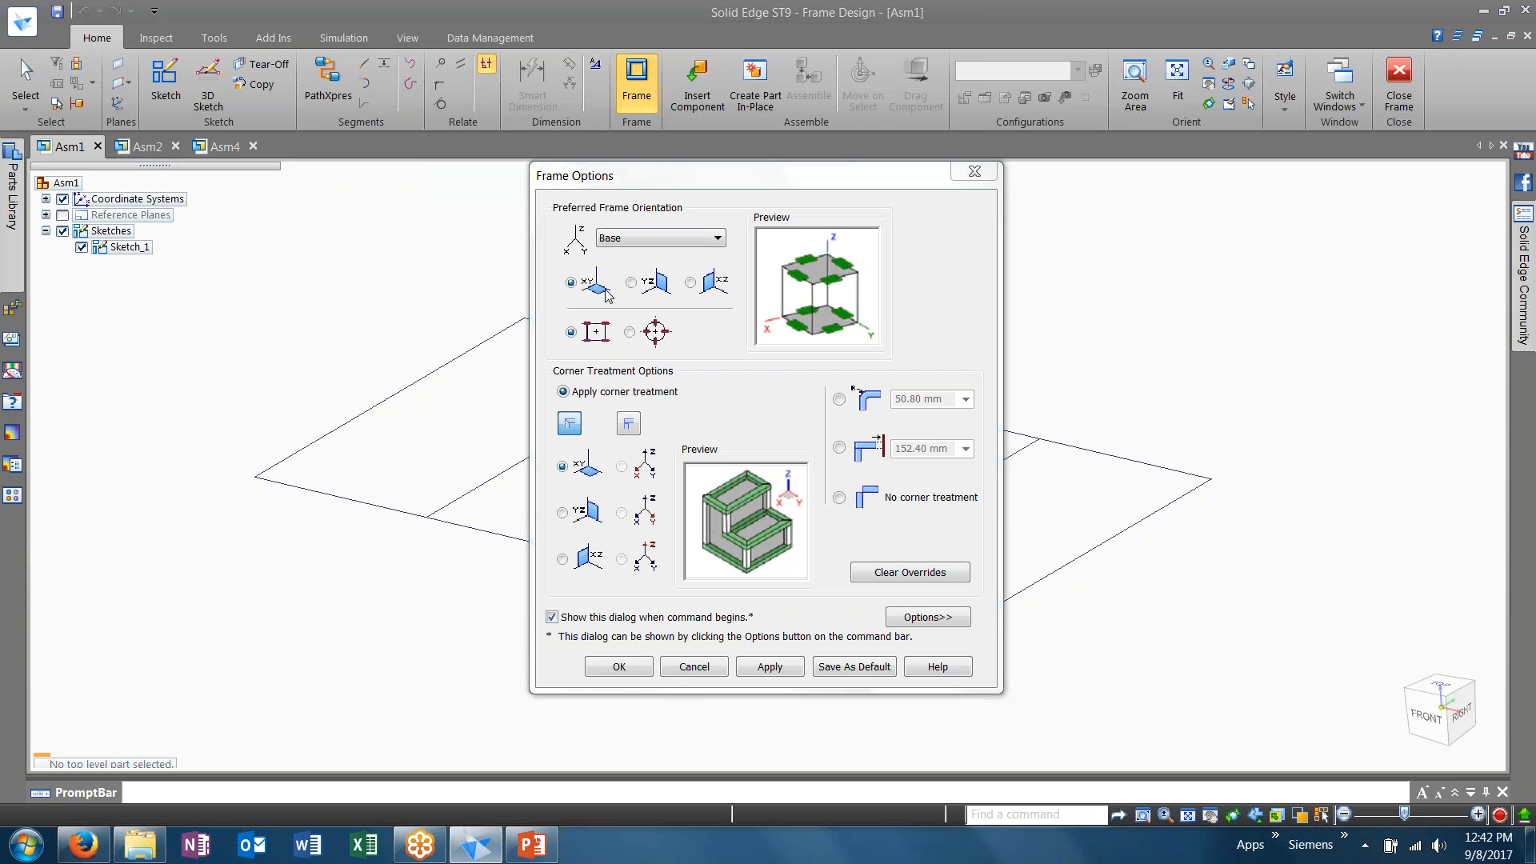
mouse_move(721, 296)
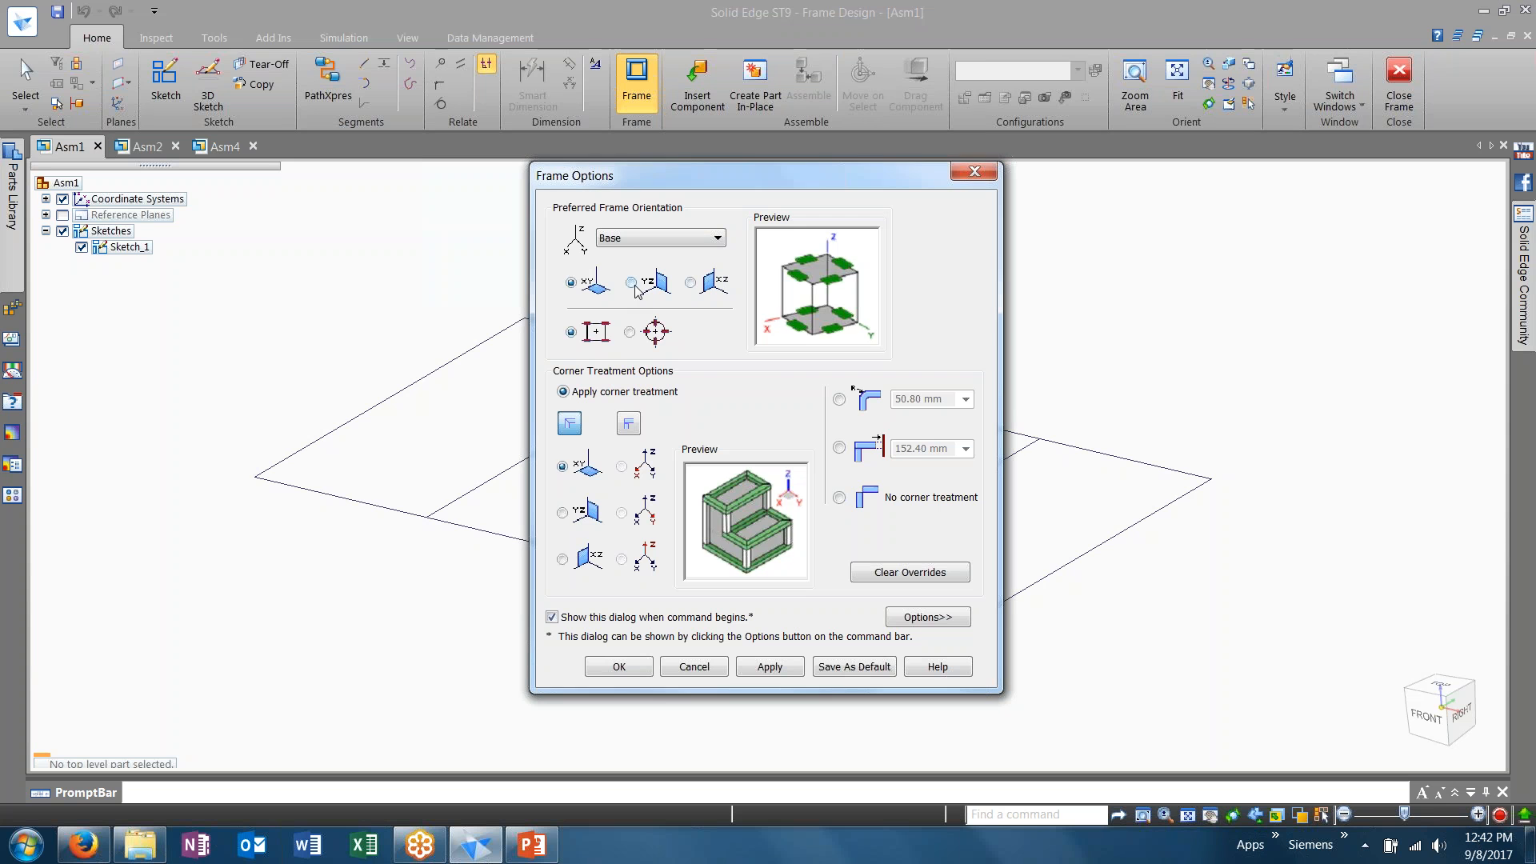
left_click(631, 281)
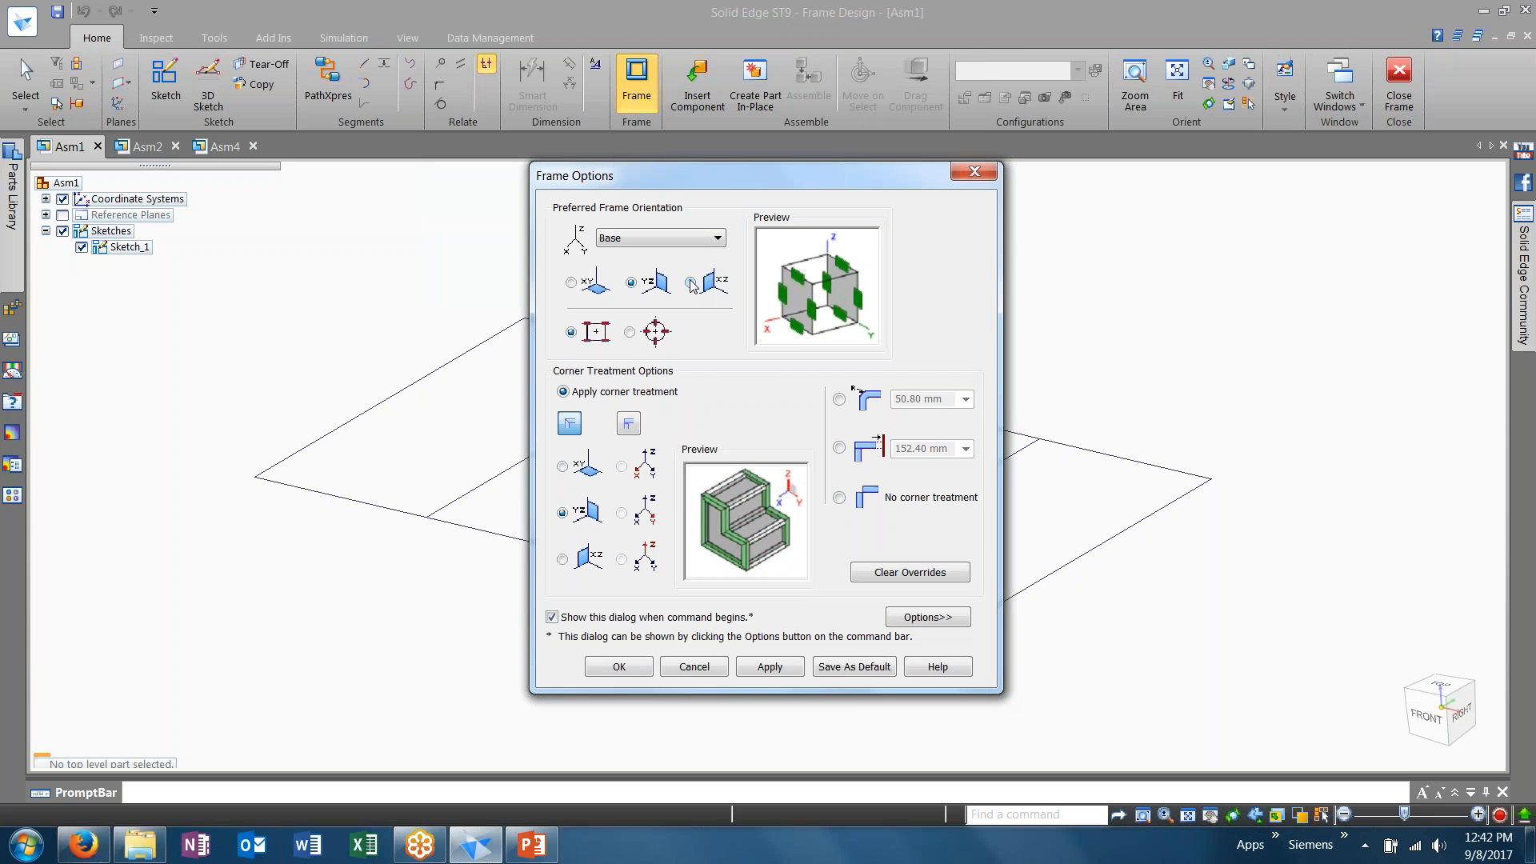
left_click(572, 282)
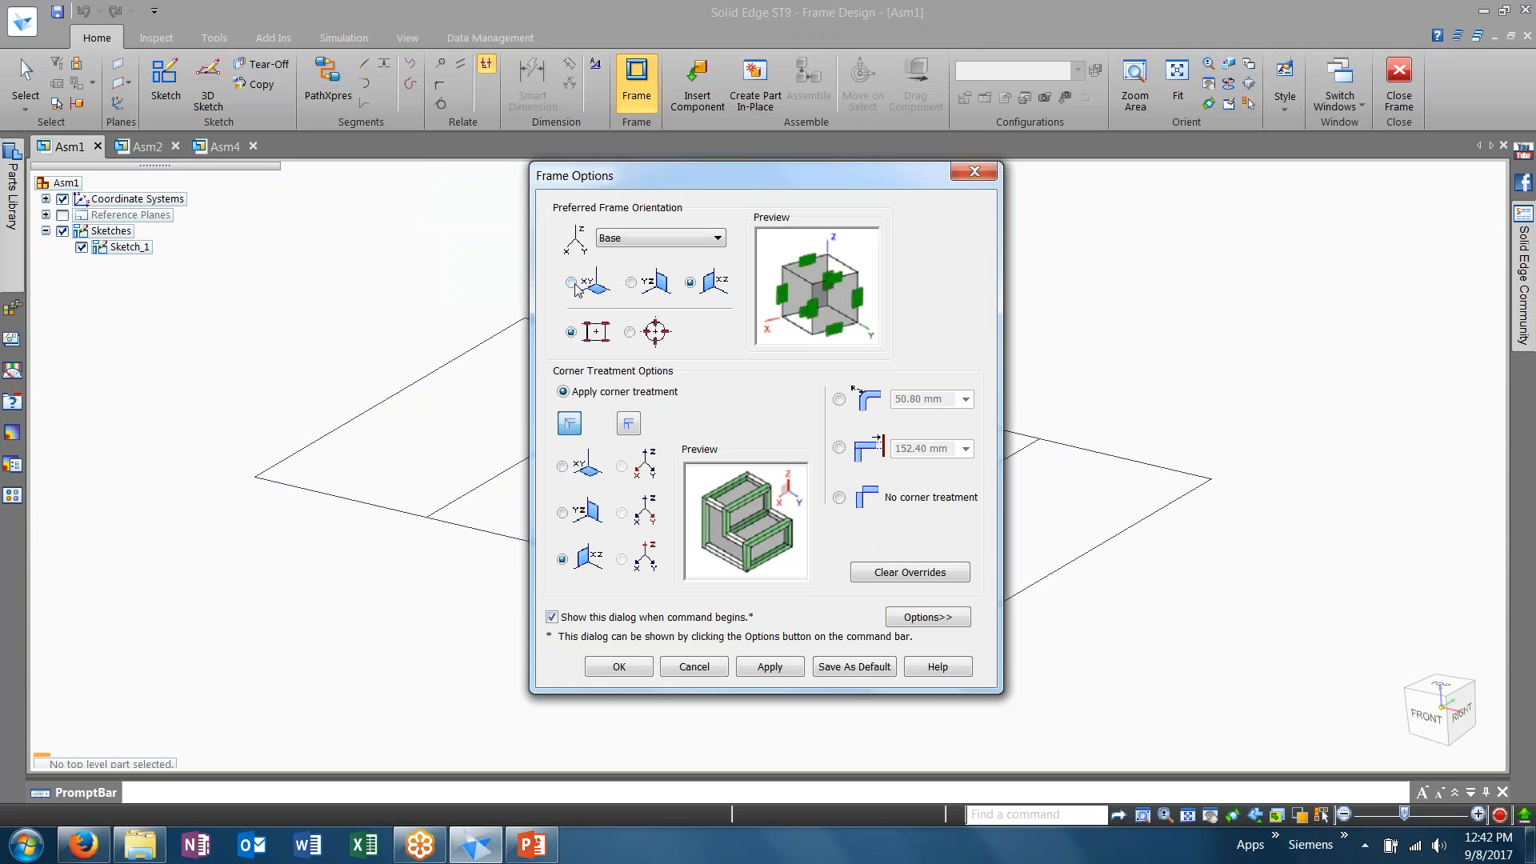
left_click(572, 284)
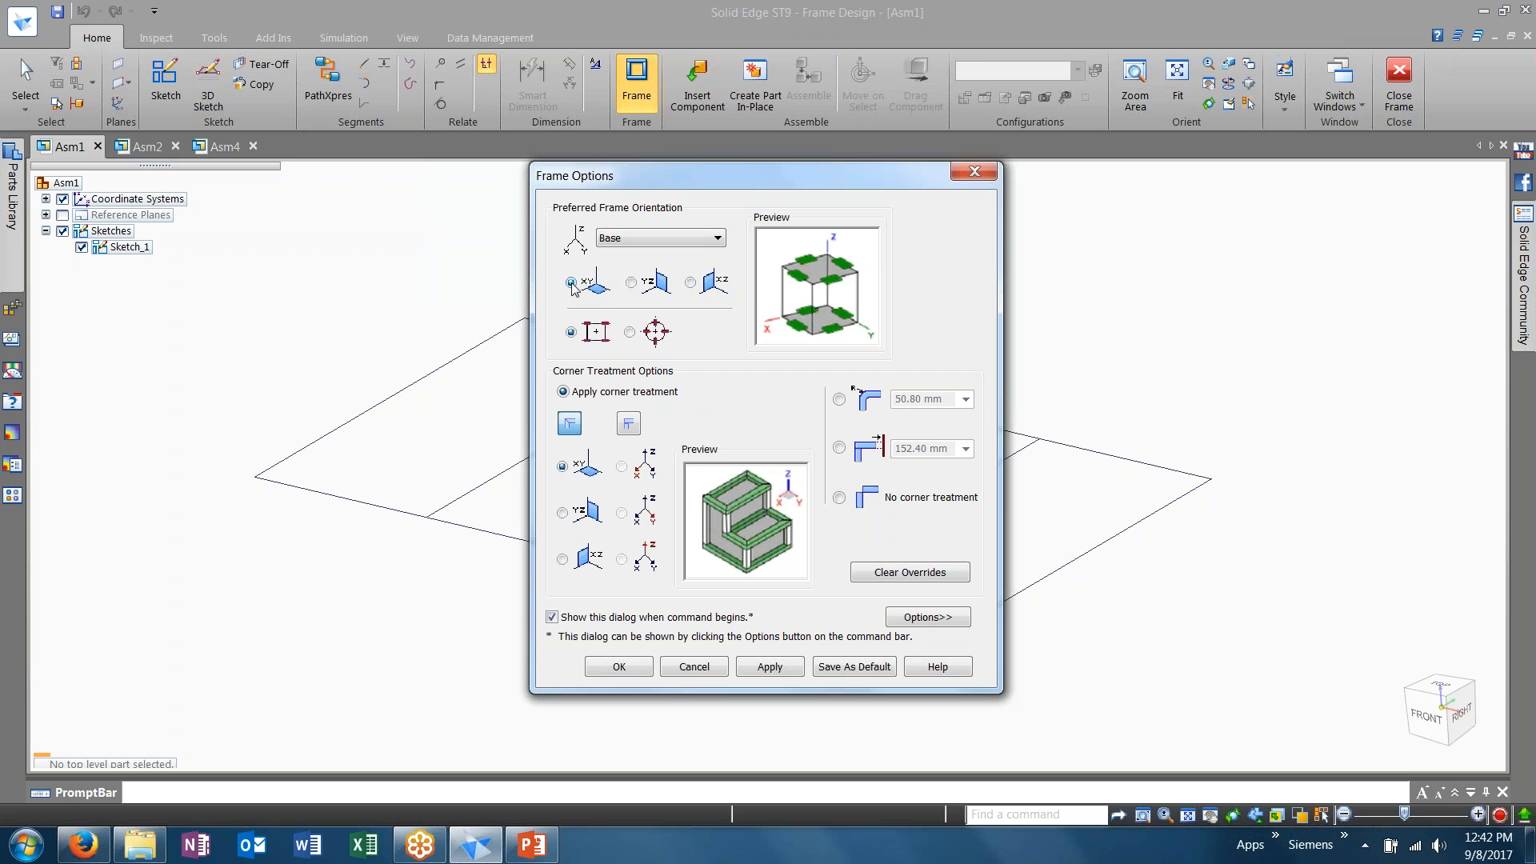
left_click(571, 332)
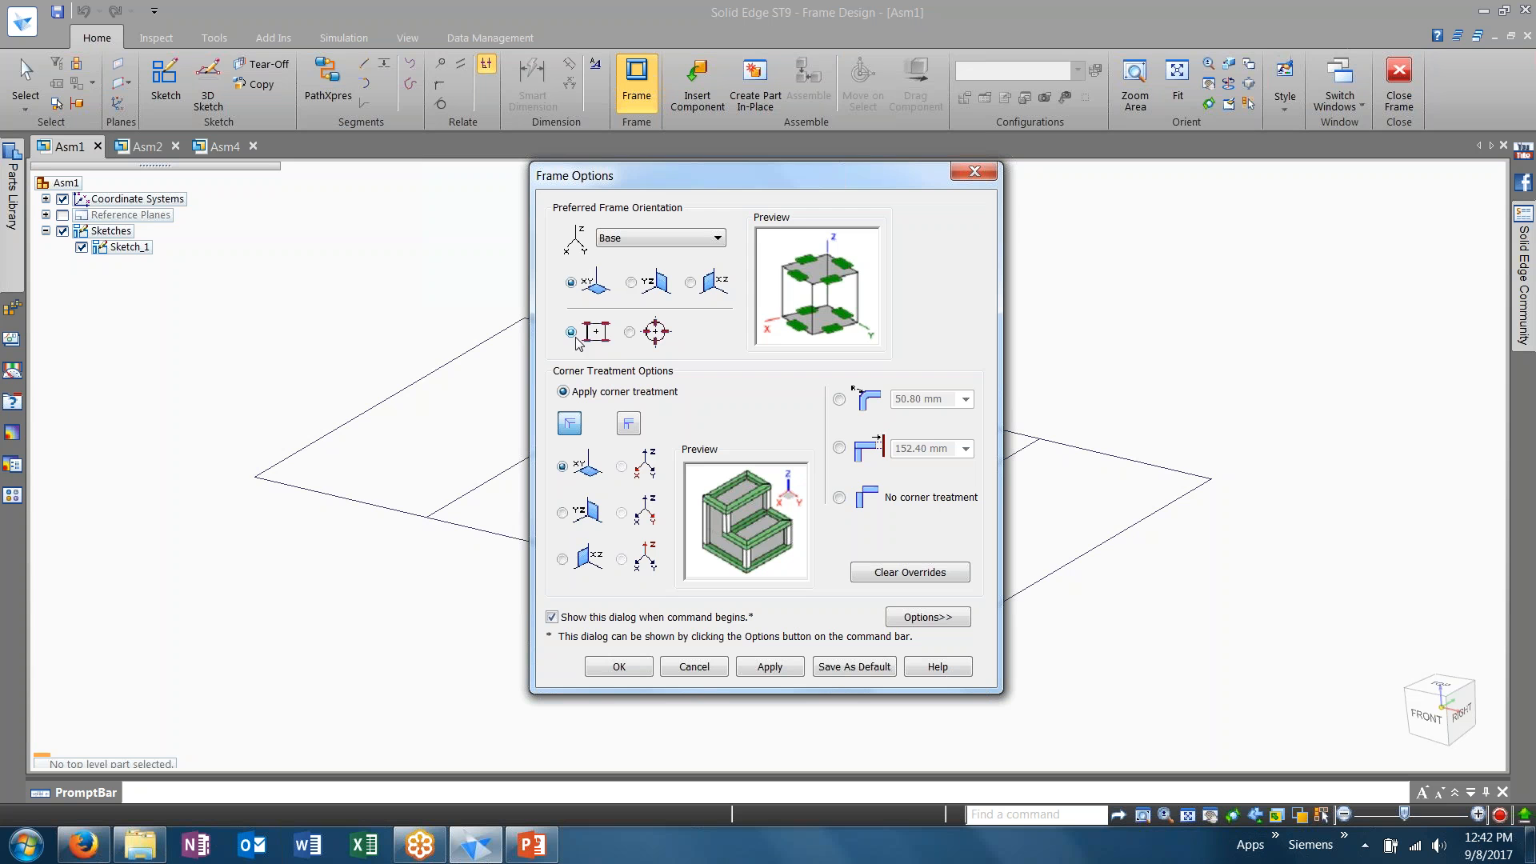
mouse_move(671, 349)
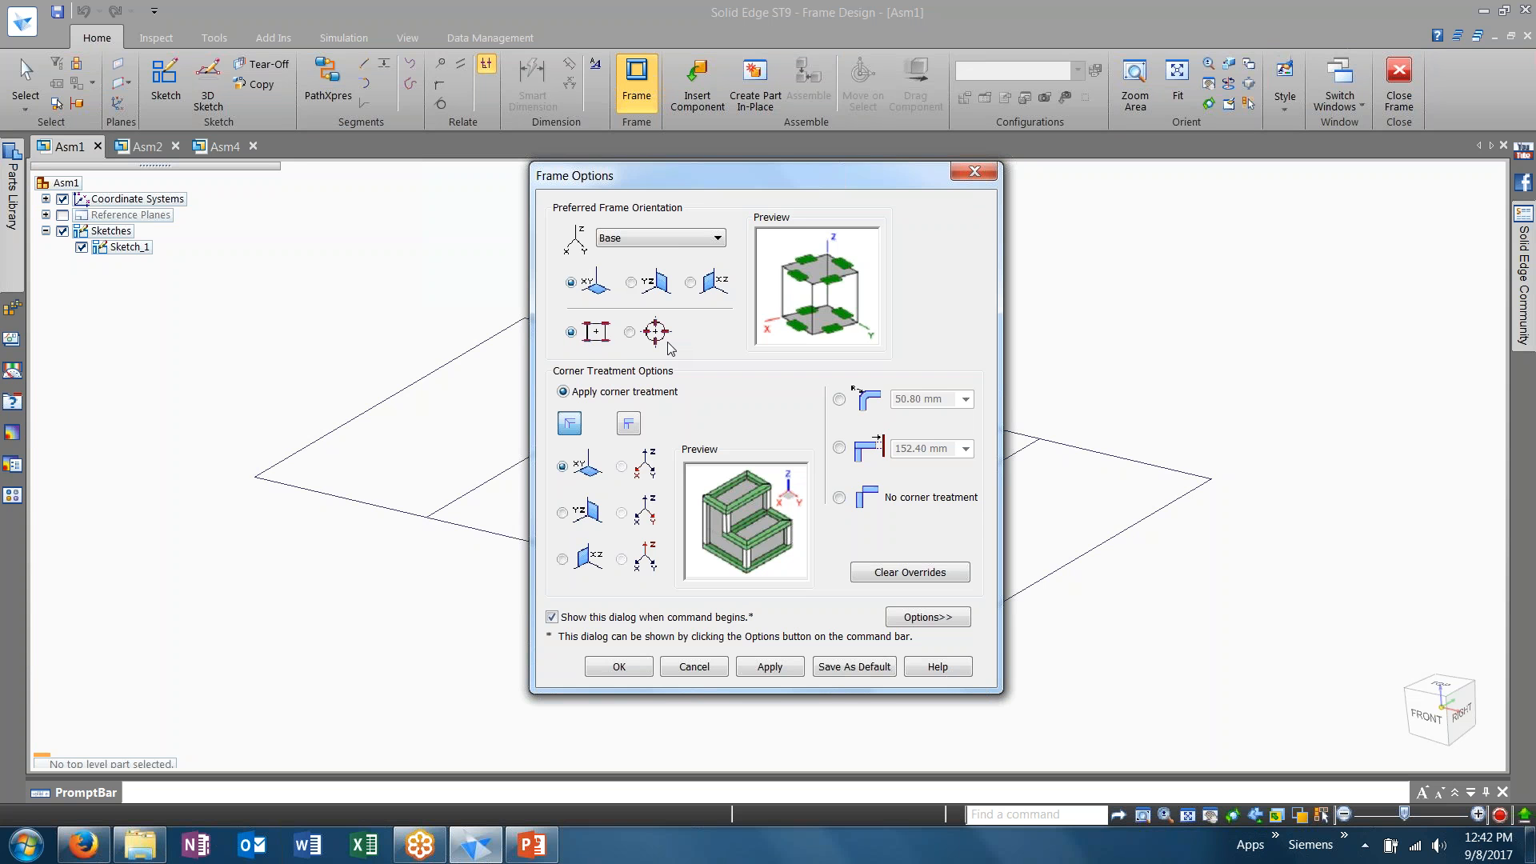
mouse_move(691, 490)
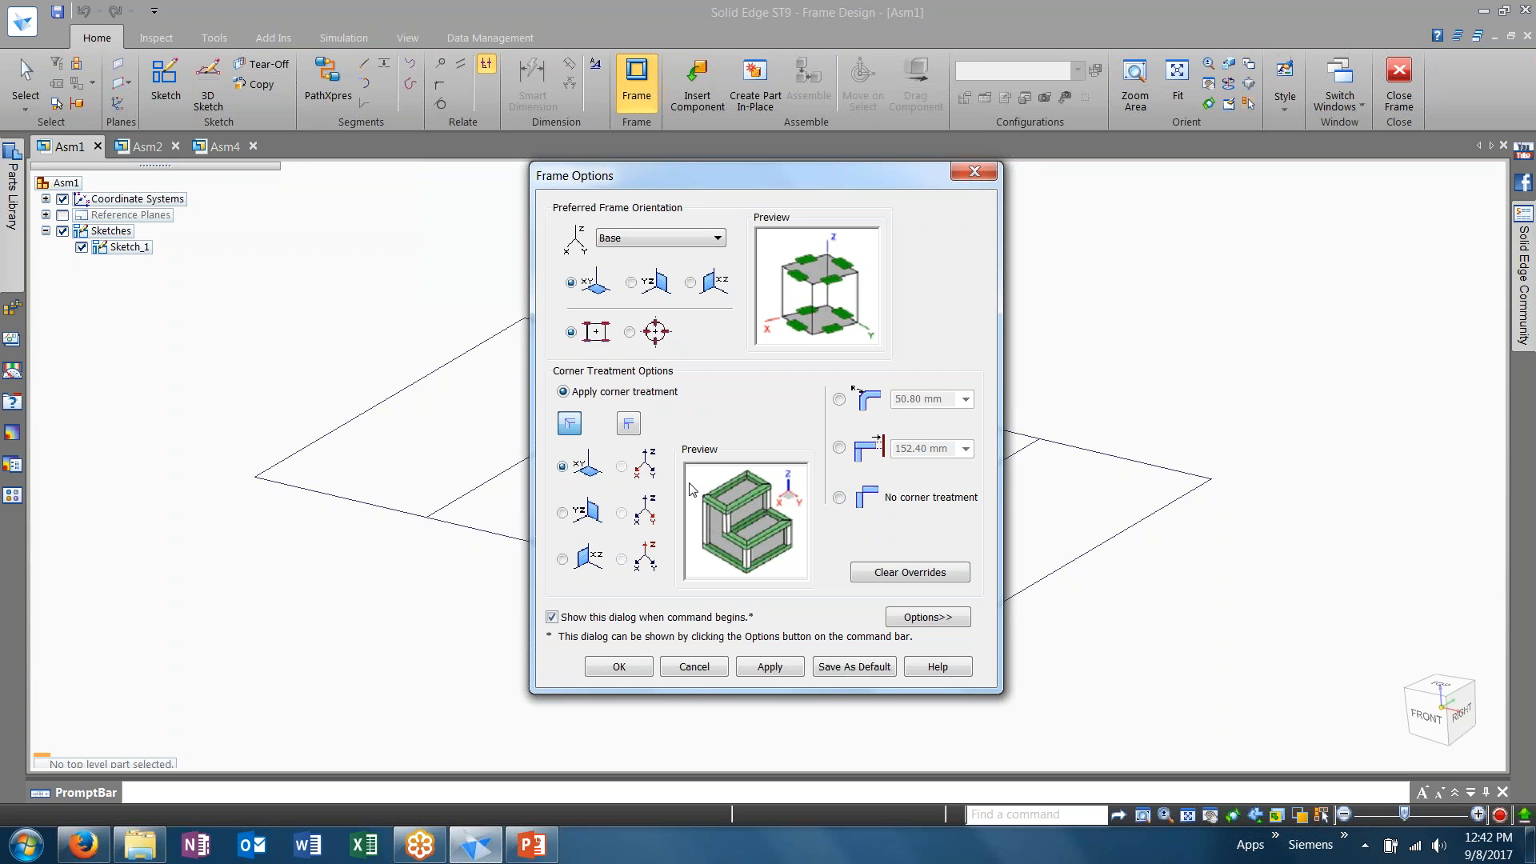
mouse_move(752, 374)
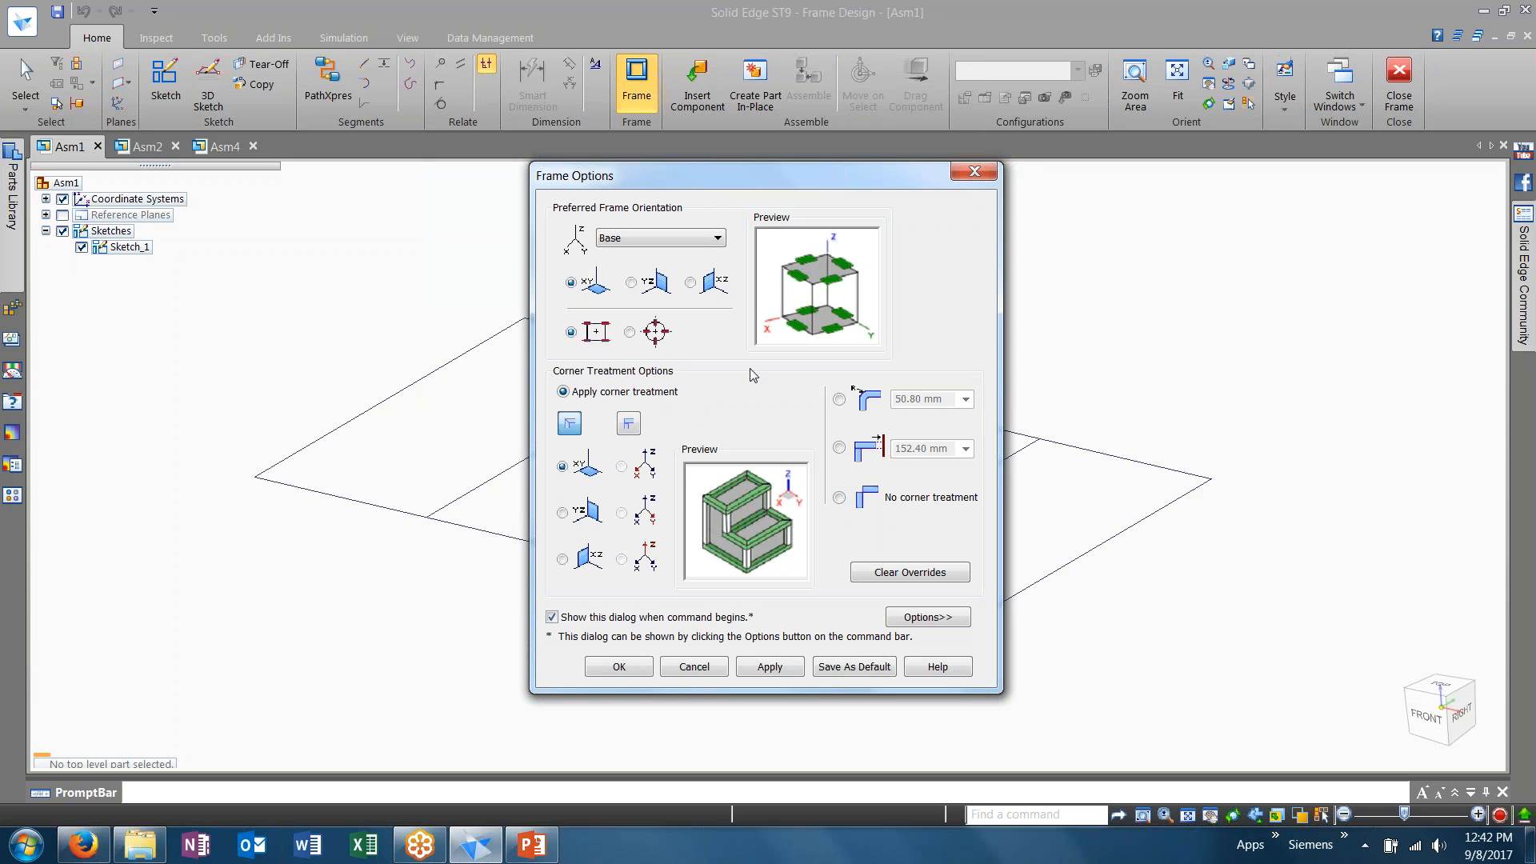
mouse_move(658, 404)
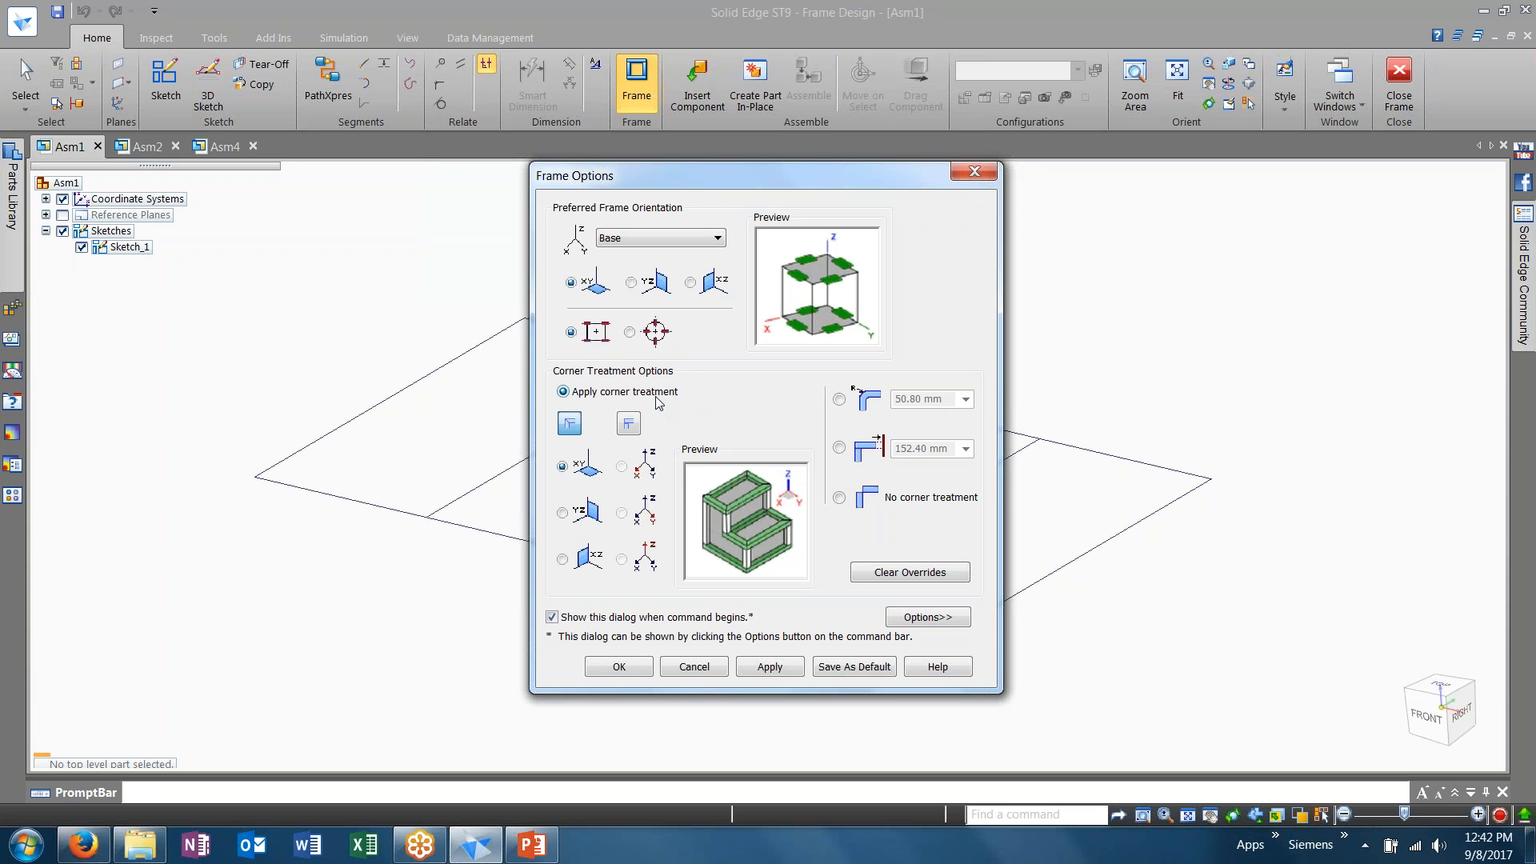
mouse_move(568, 422)
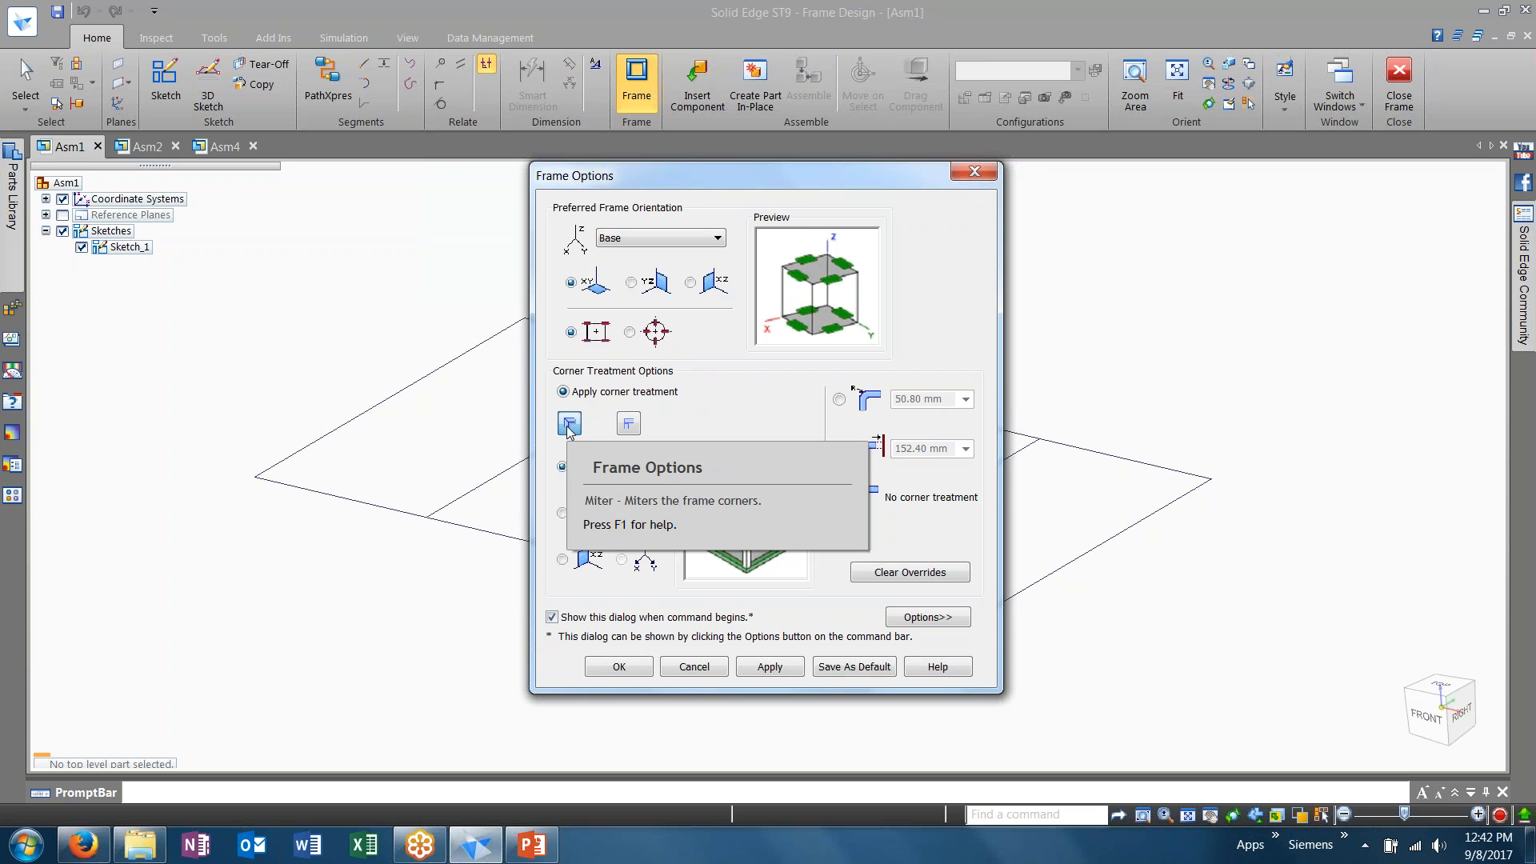
mouse_move(627, 423)
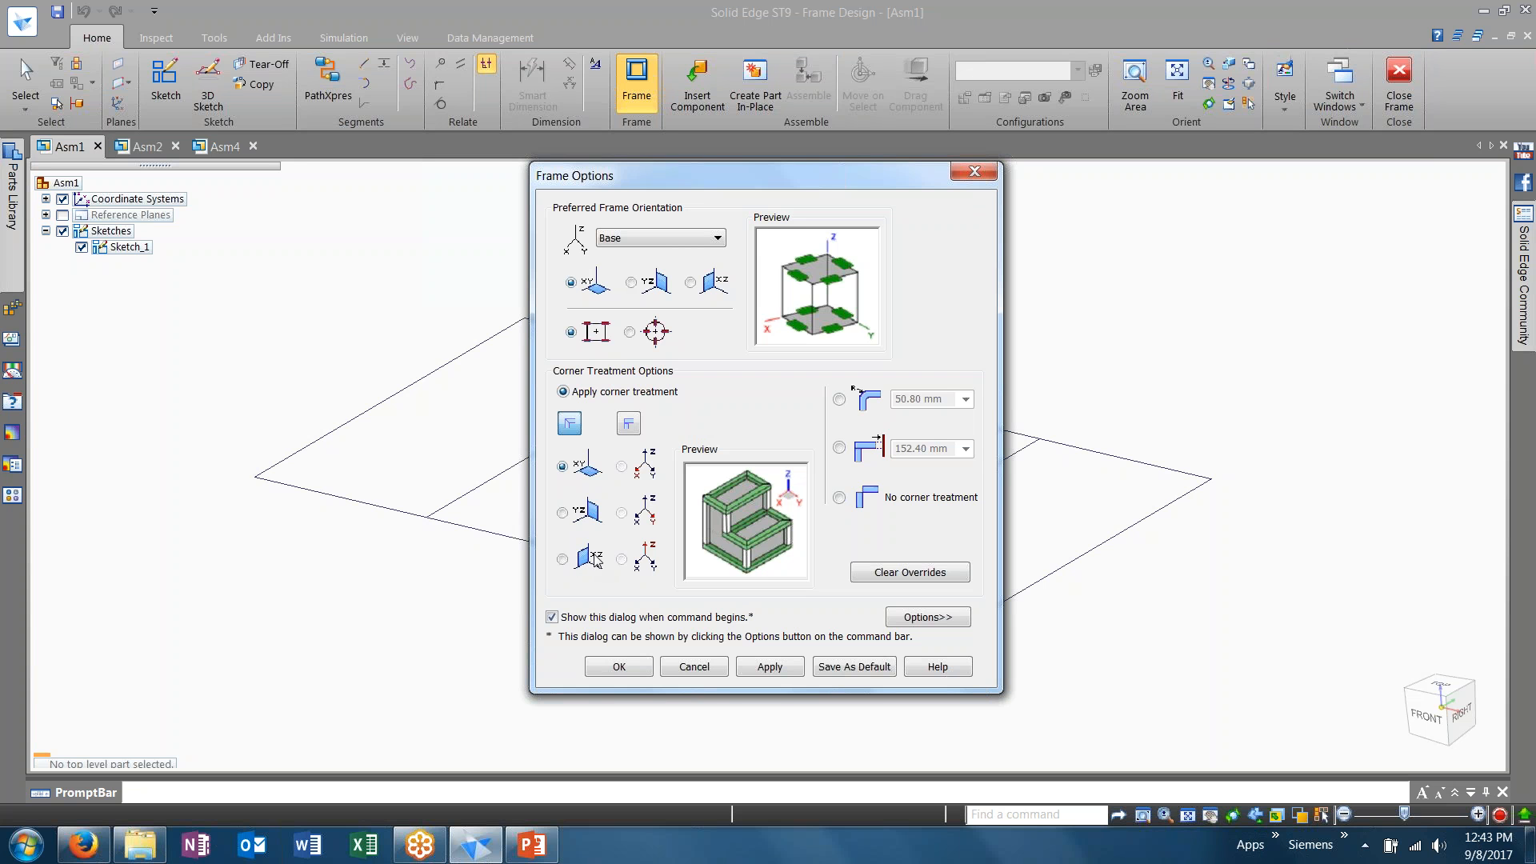
Try YZ and XZ corner treatment orientation, keep XY, and accept the Frame Options
left_click(562, 512)
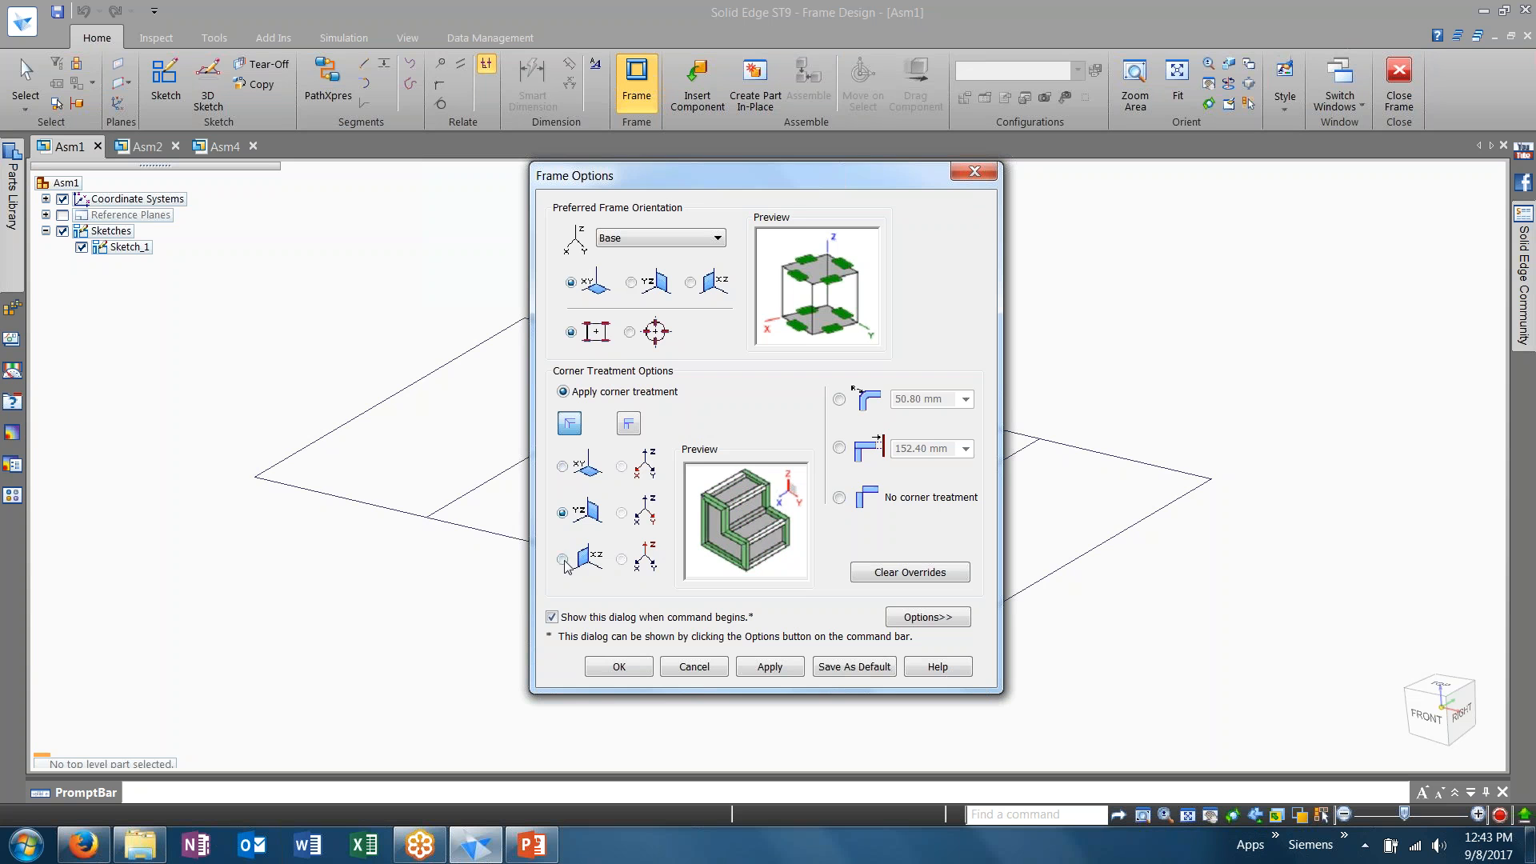
left_click(562, 559)
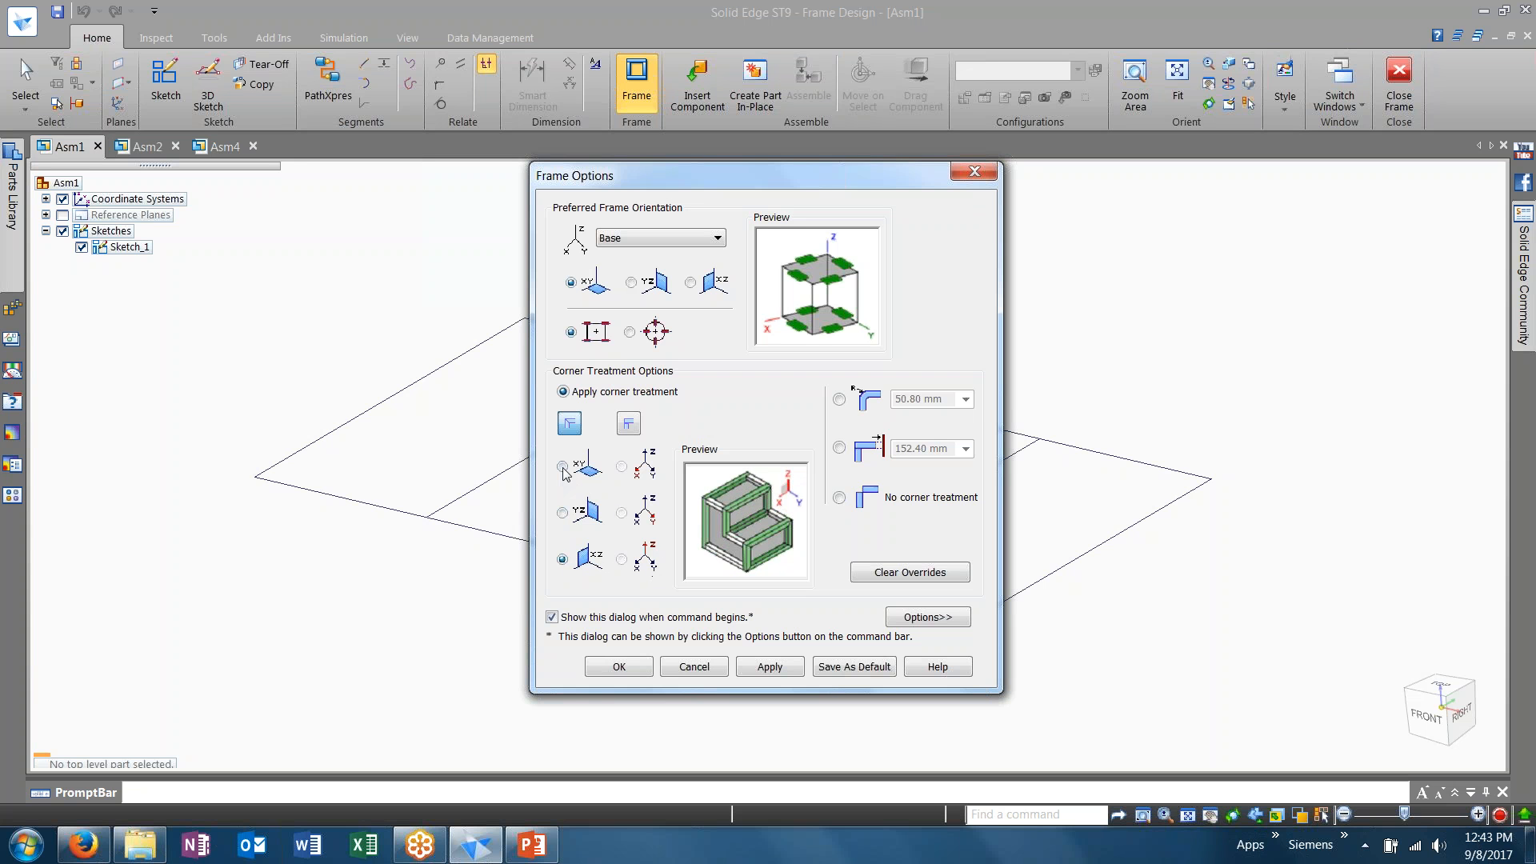
left_click(561, 466)
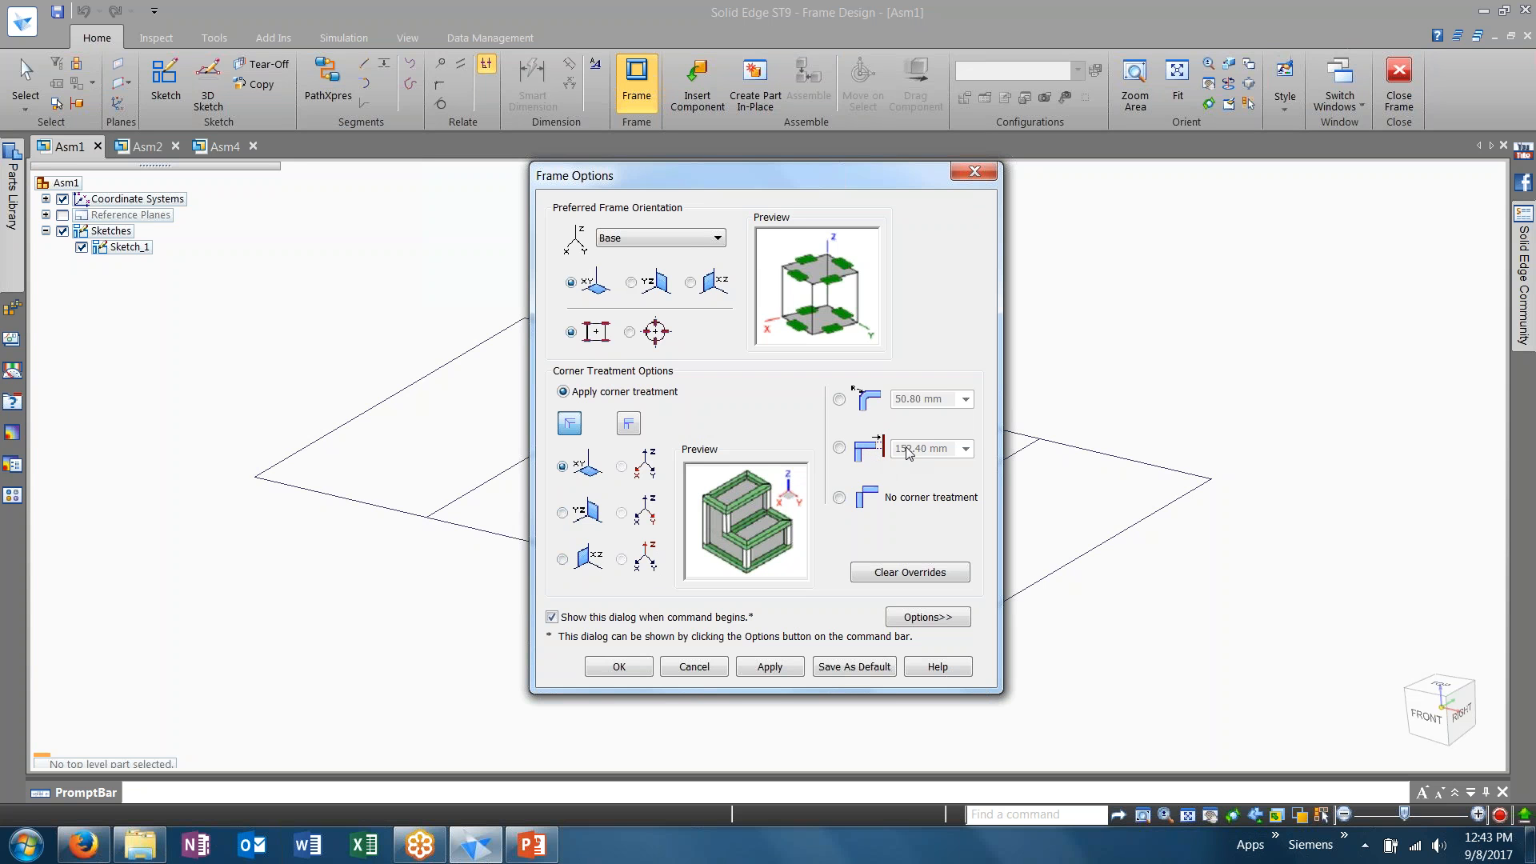
left_click(840, 399)
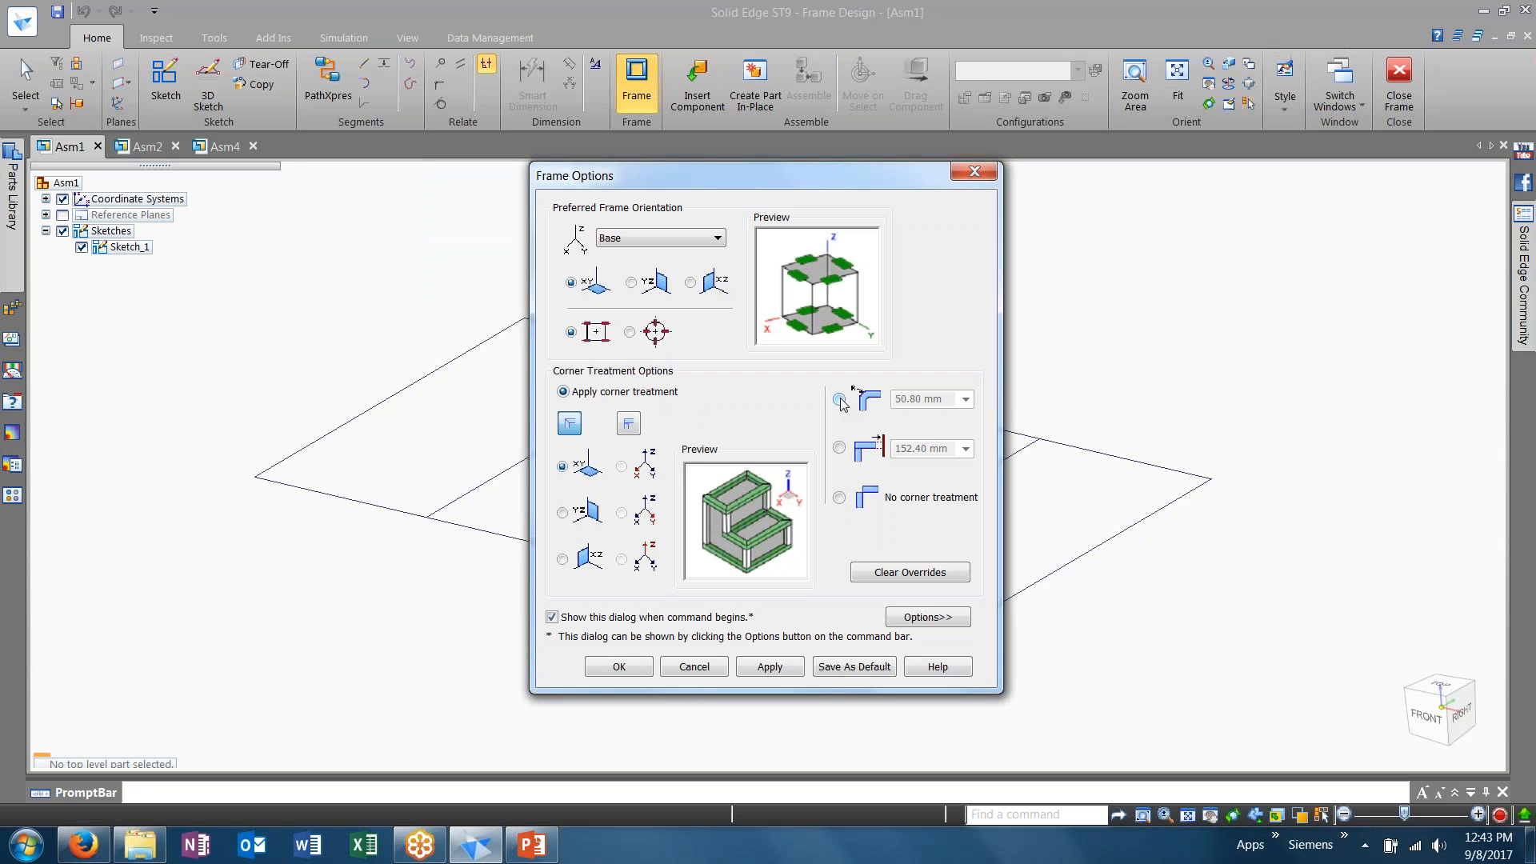
mouse_move(840, 490)
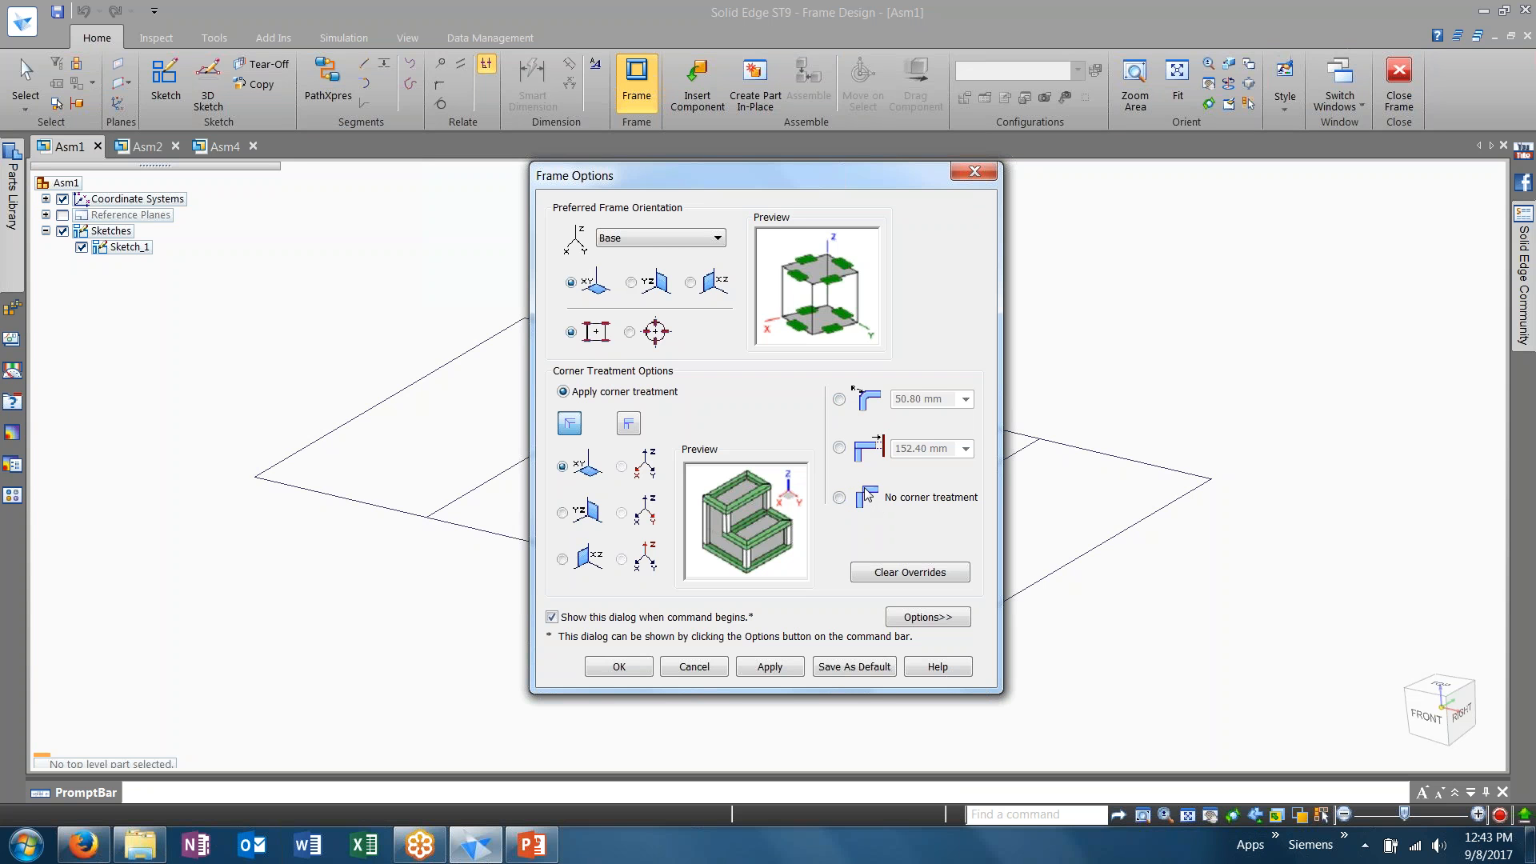
mouse_move(864, 526)
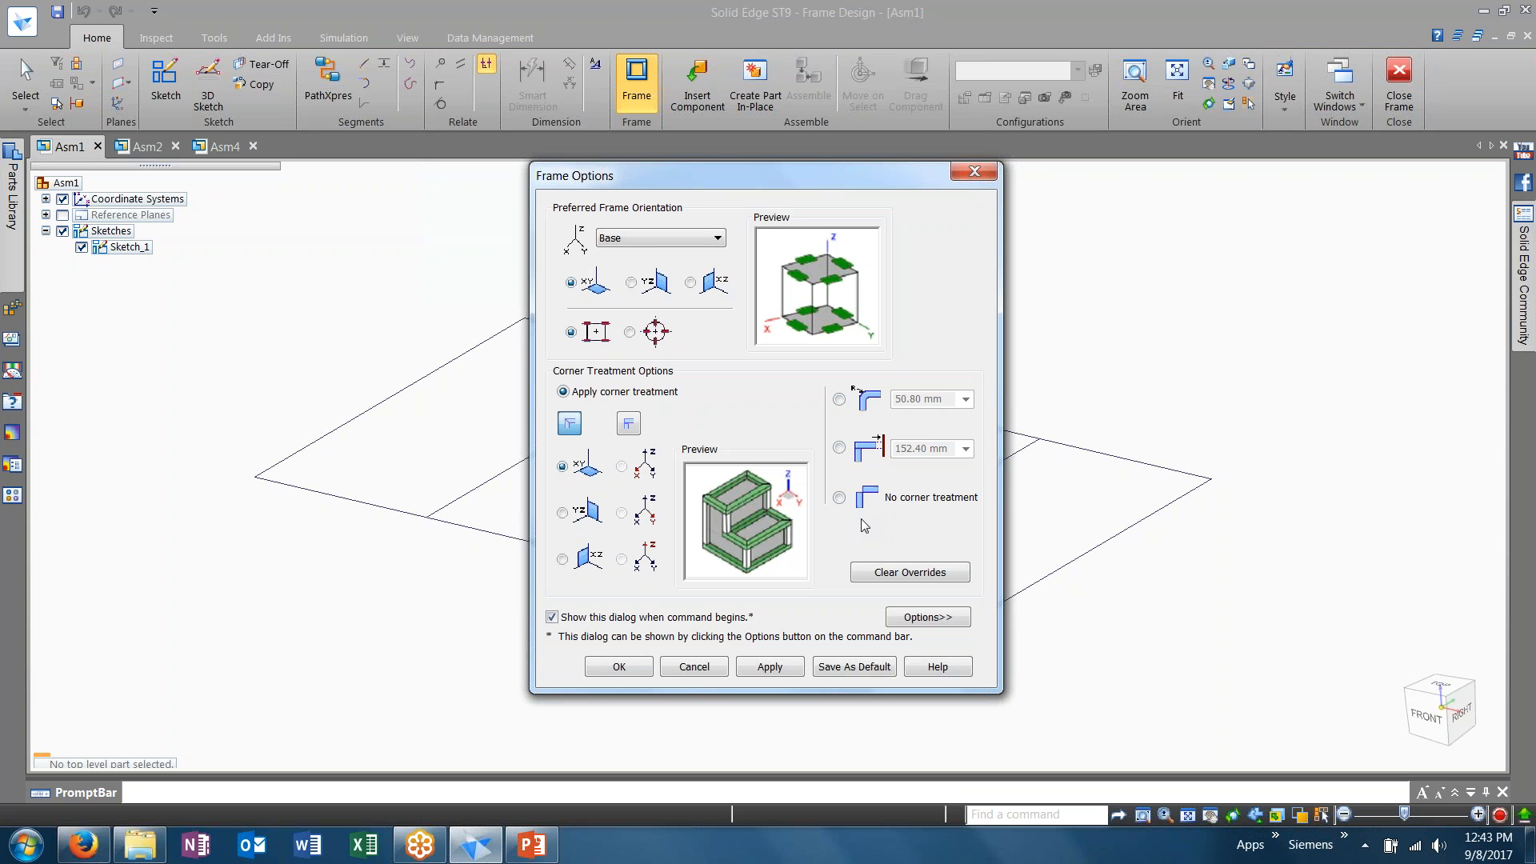
mouse_move(714, 404)
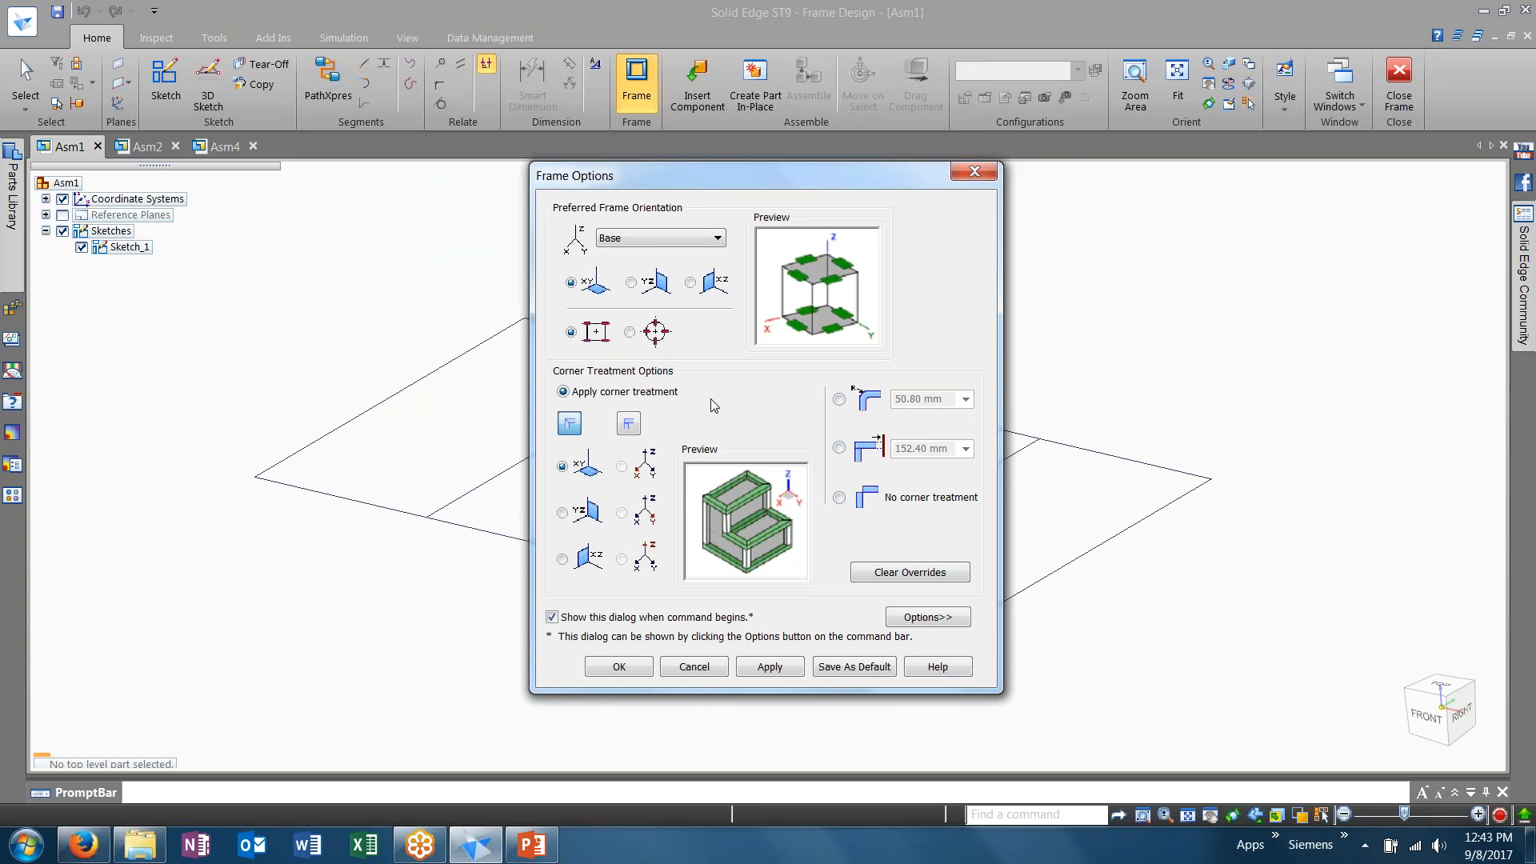
left_click(617, 666)
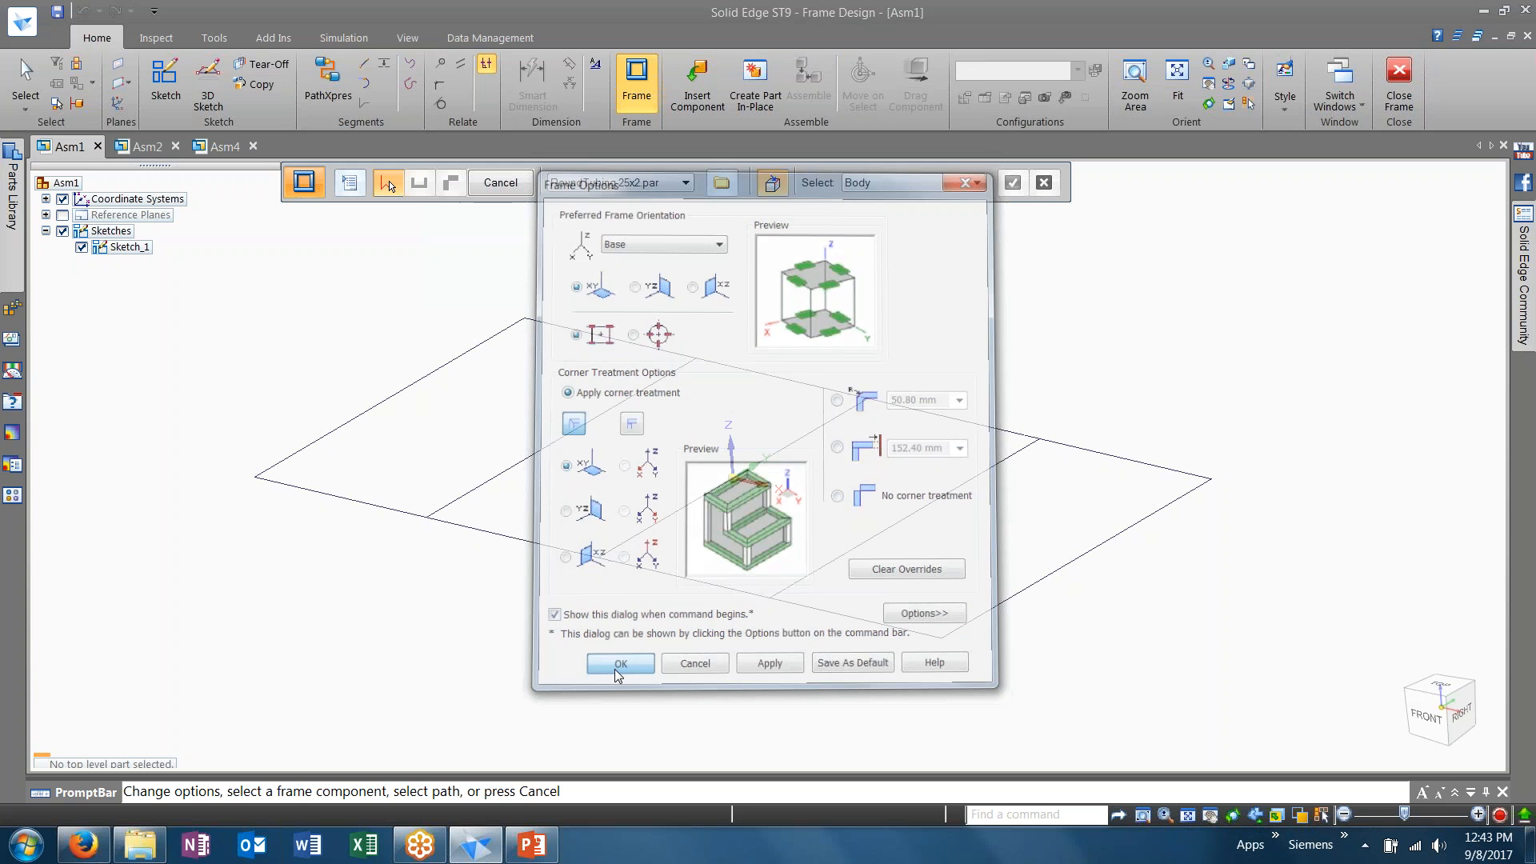
Set selection to Chain and pick all sketch lines, including the last divider, as the path
left_click(619, 663)
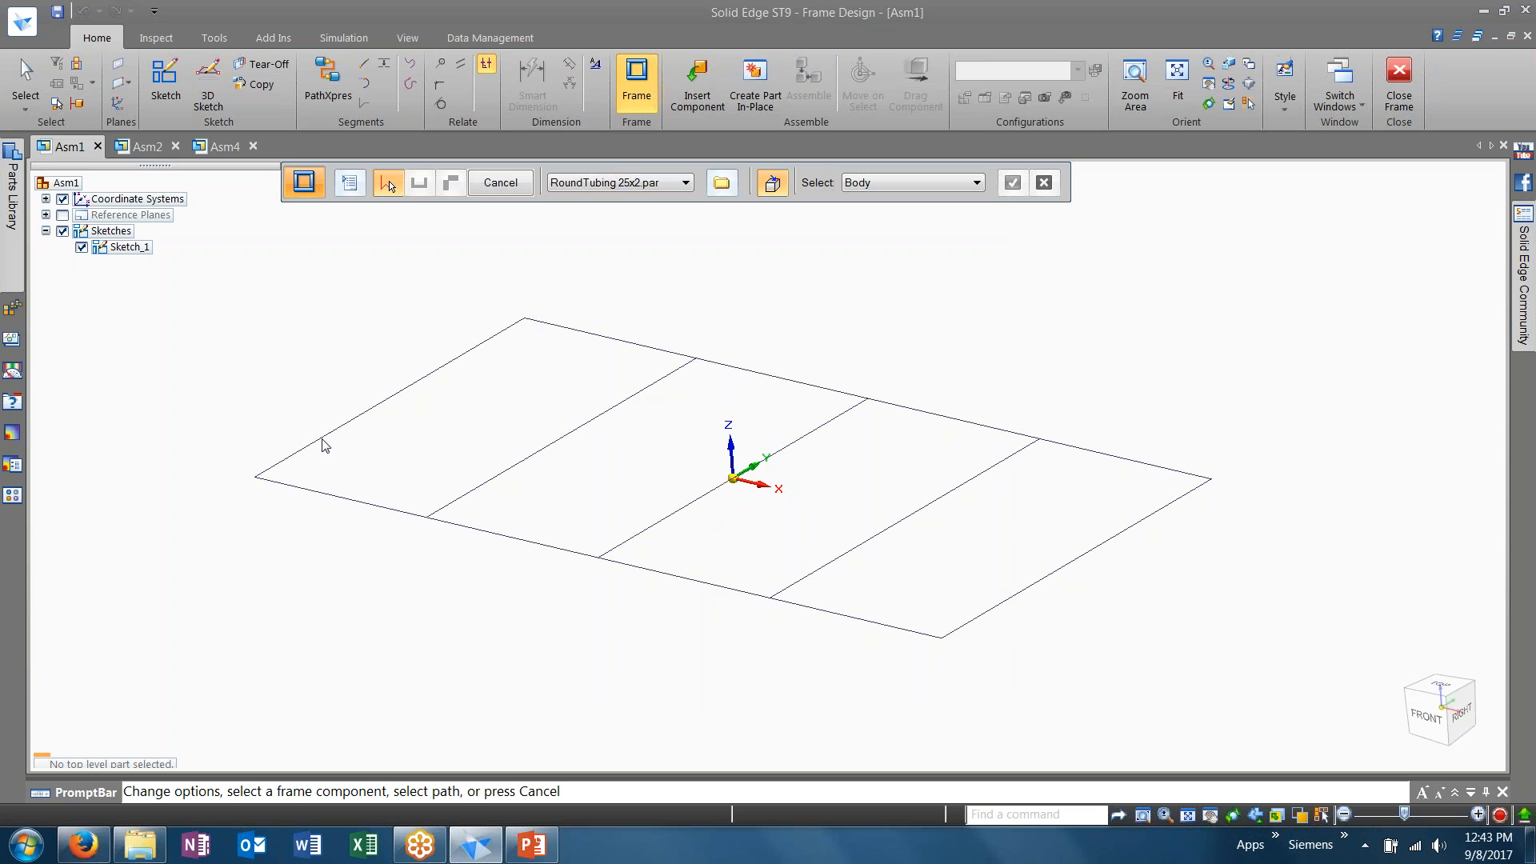
mouse_move(855, 403)
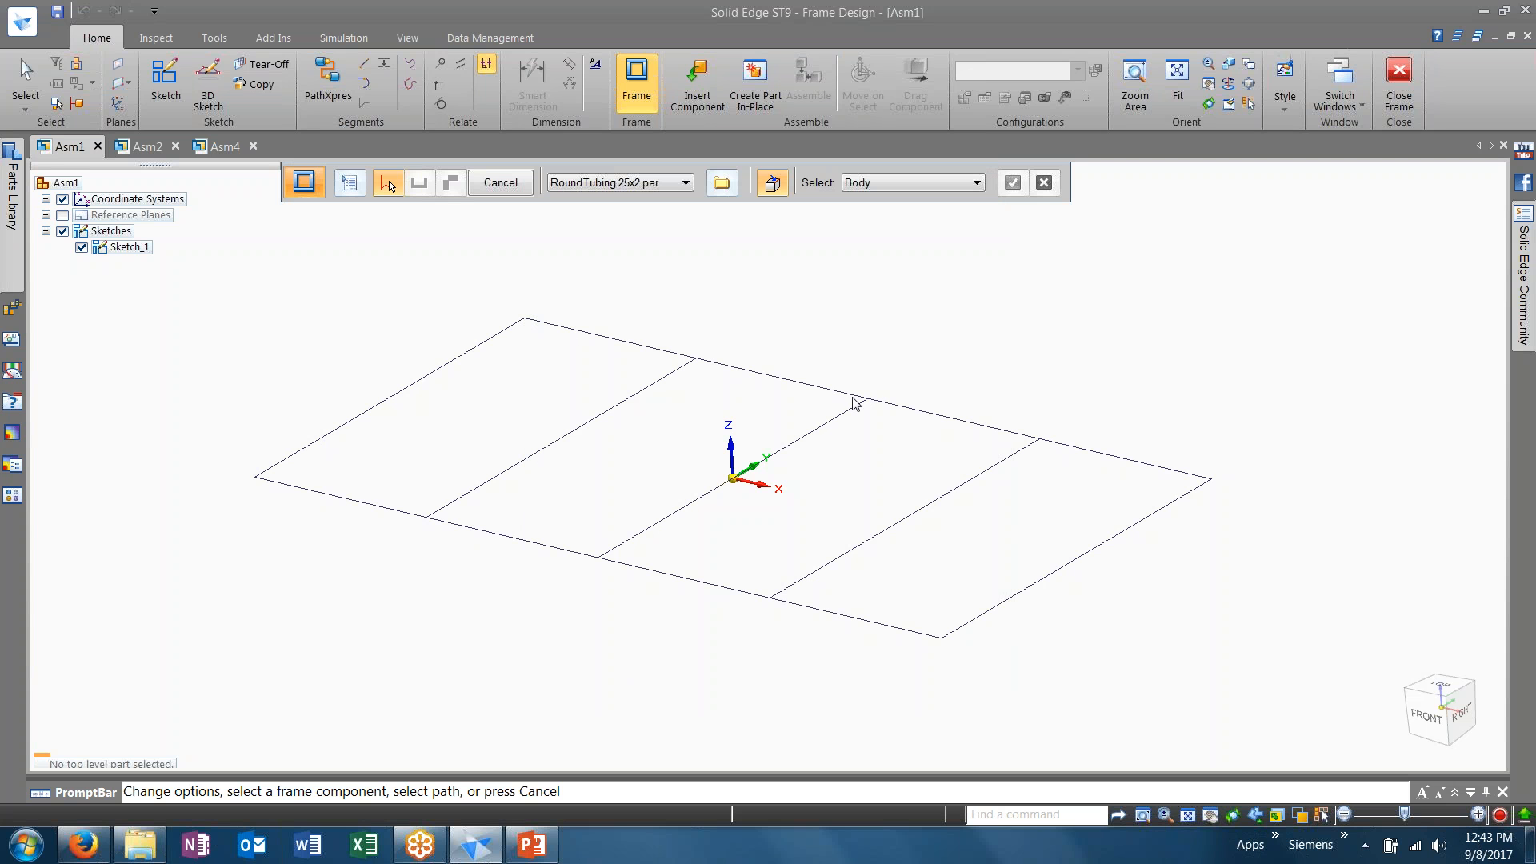
mouse_move(867, 263)
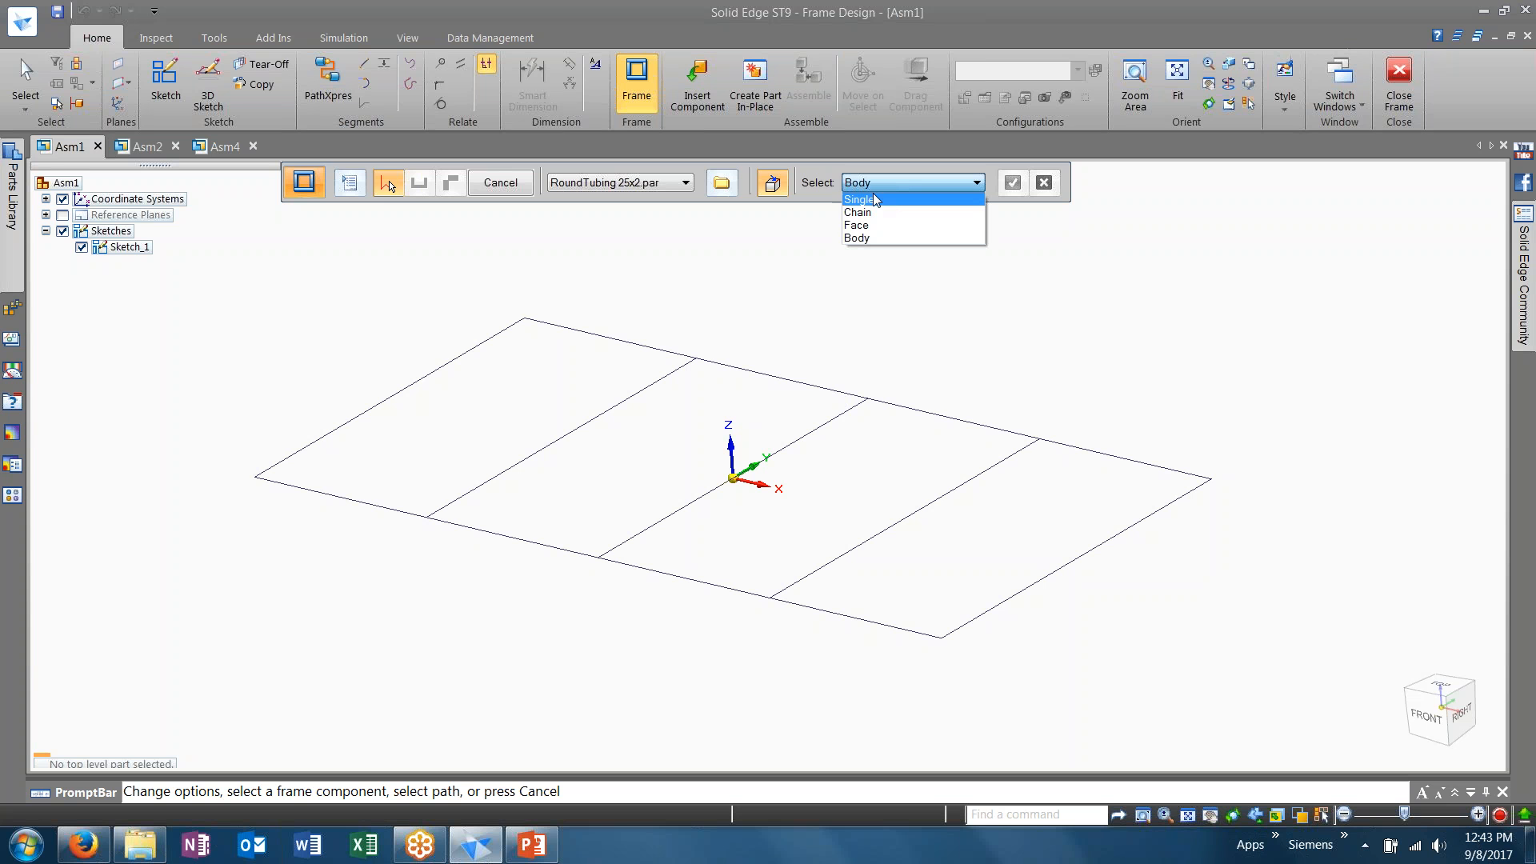
mouse_move(870, 226)
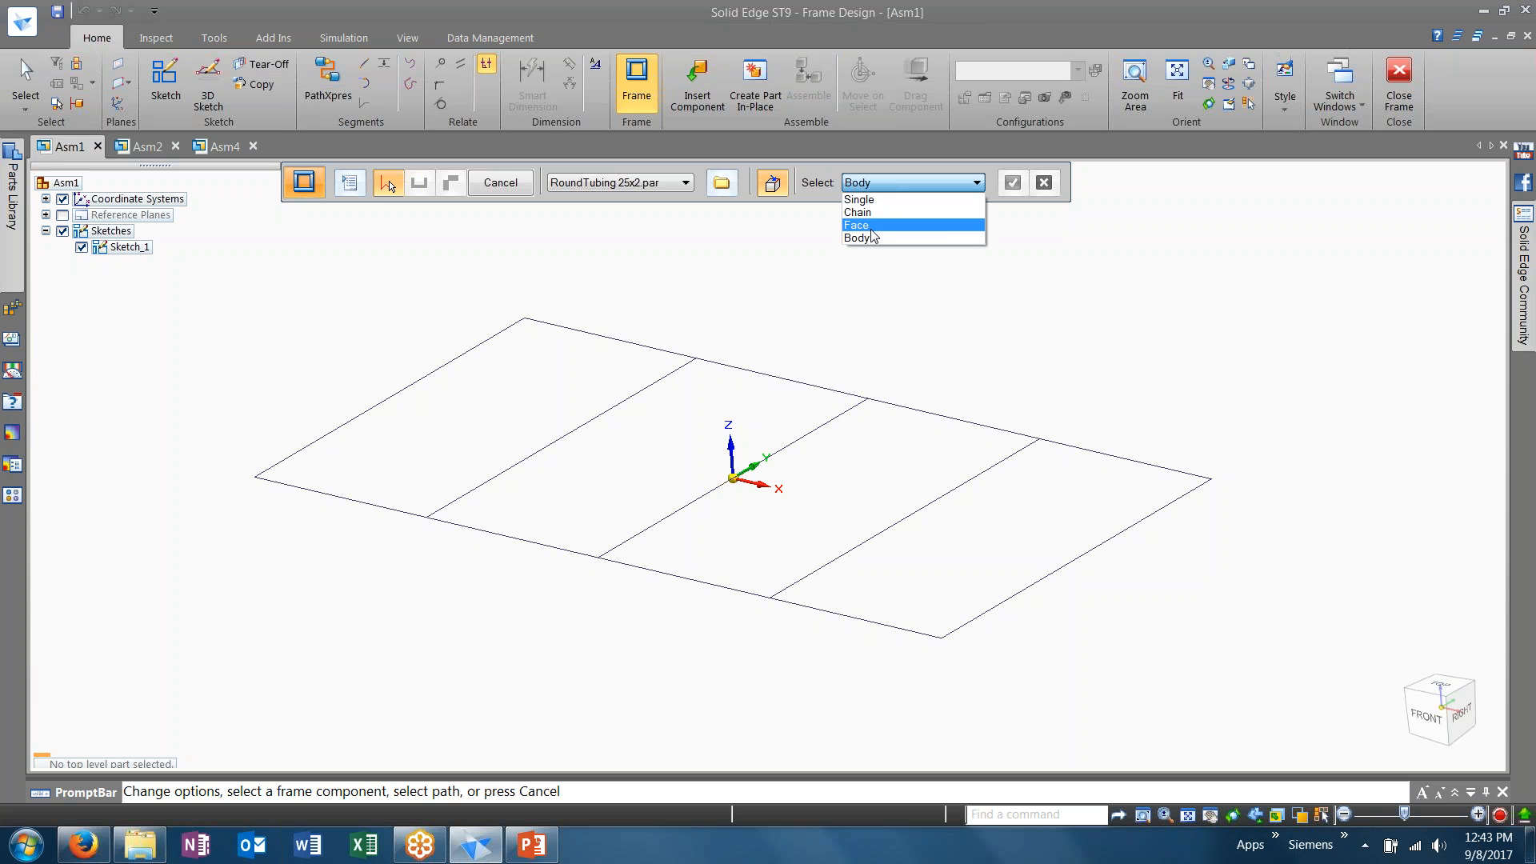
mouse_move(875, 202)
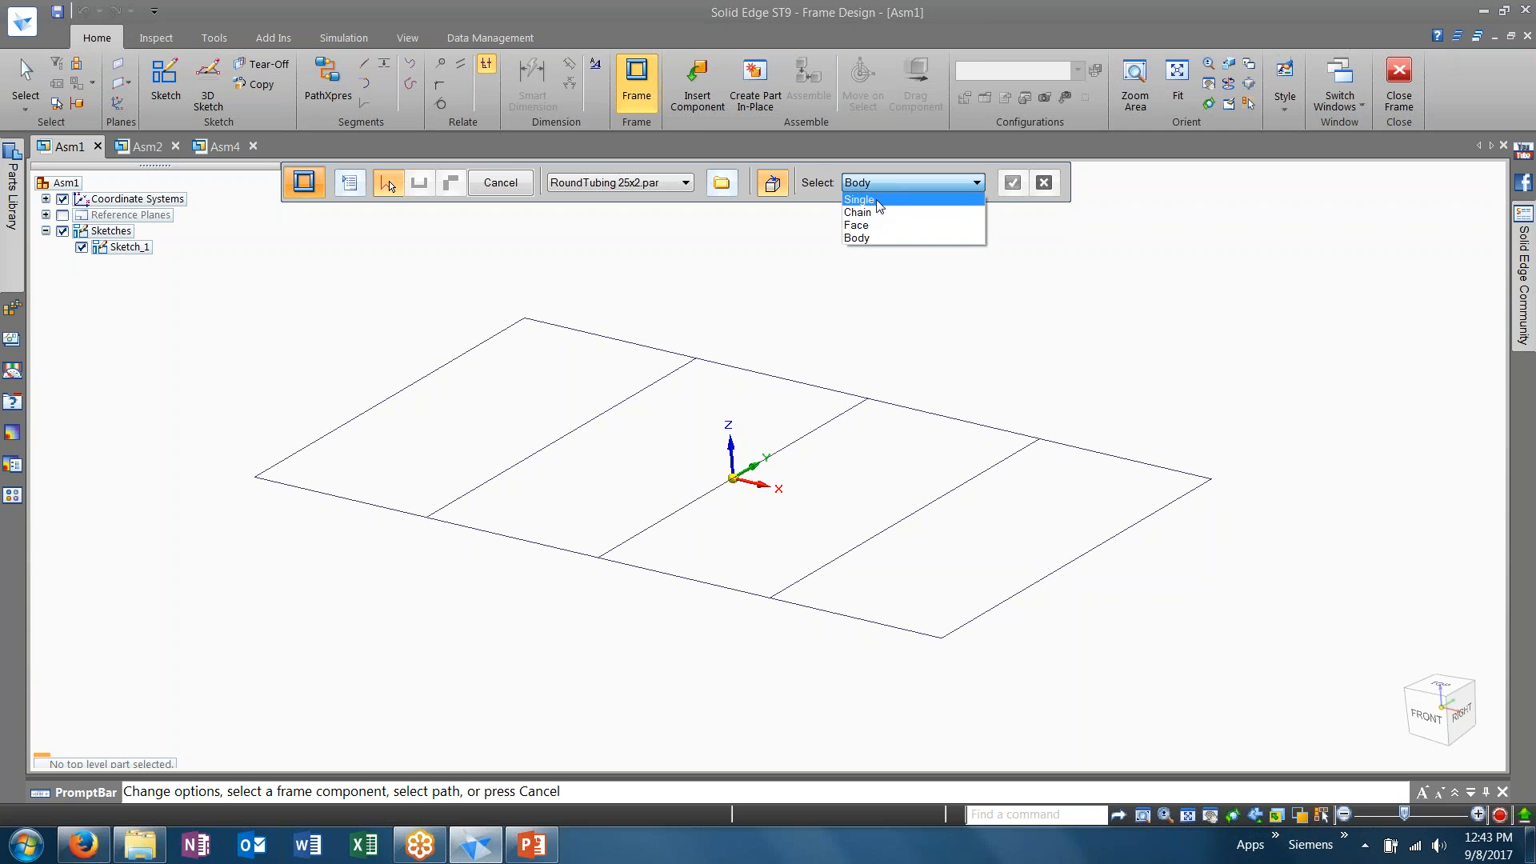
mouse_move(875, 213)
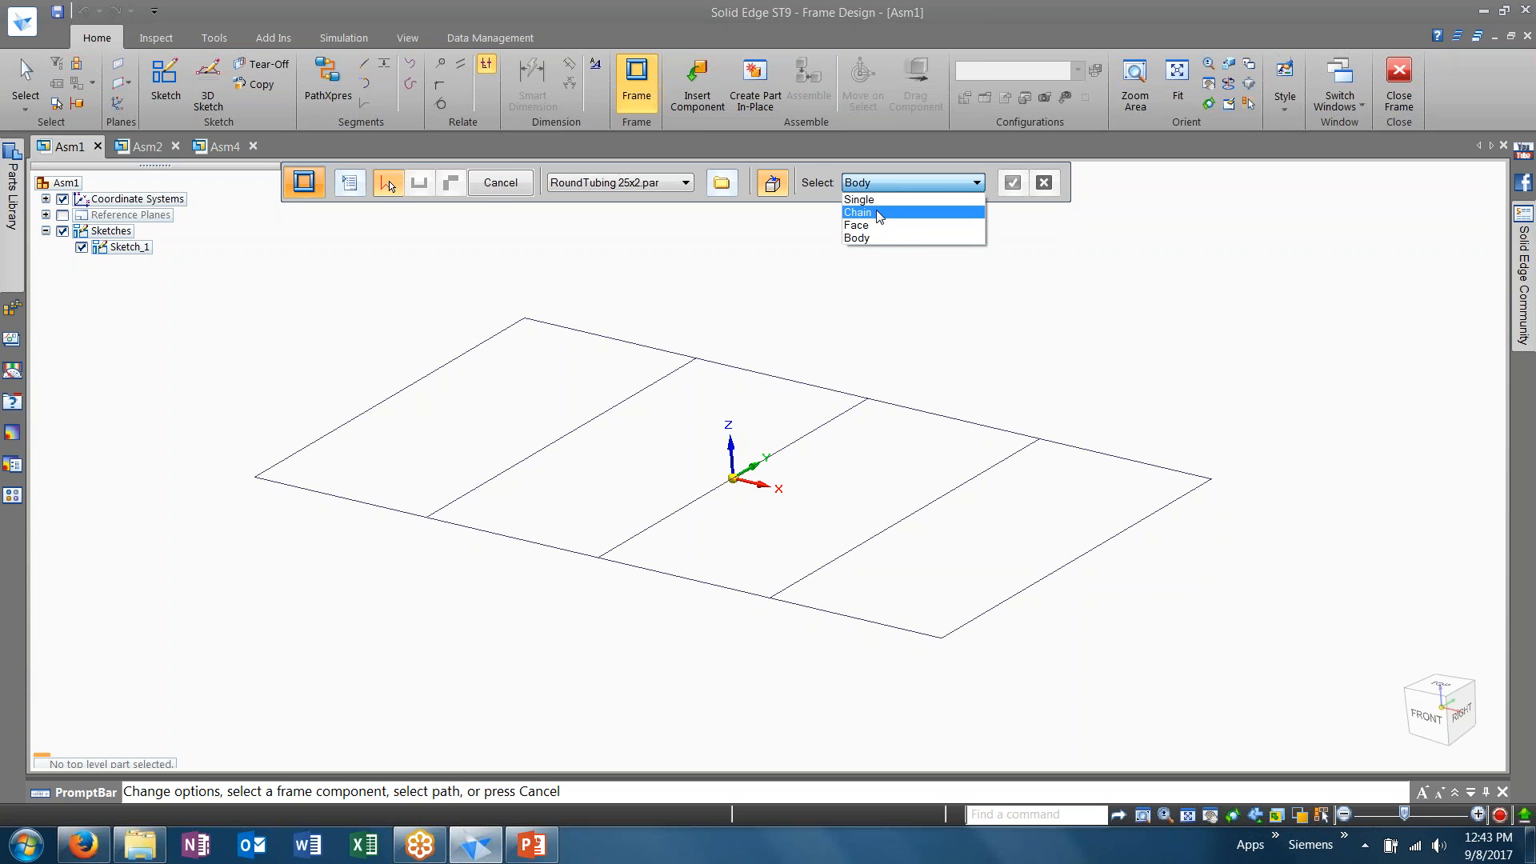
left_click(858, 212)
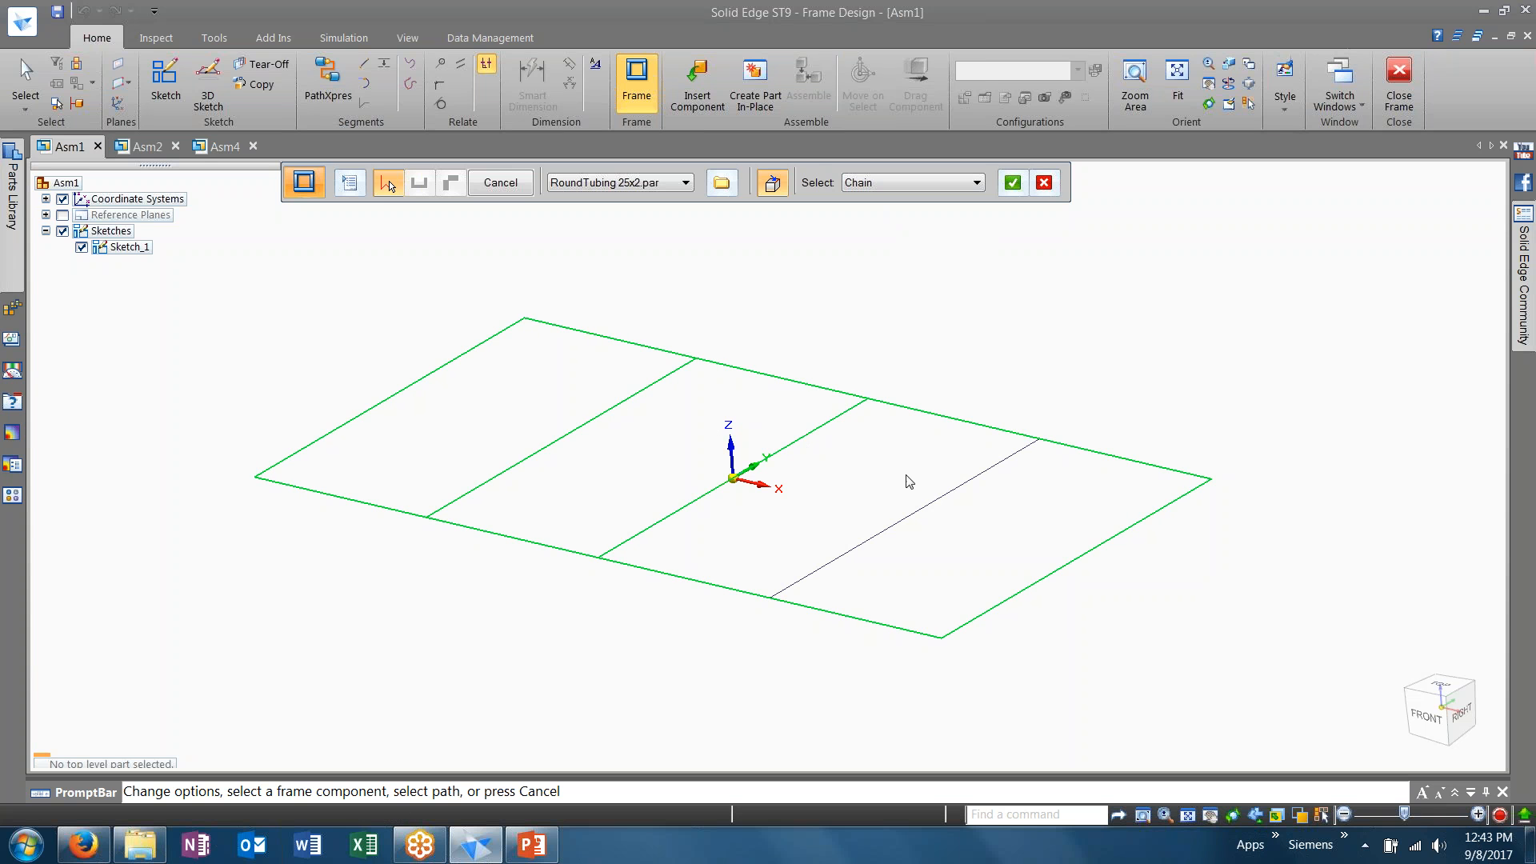
left_click(909, 482)
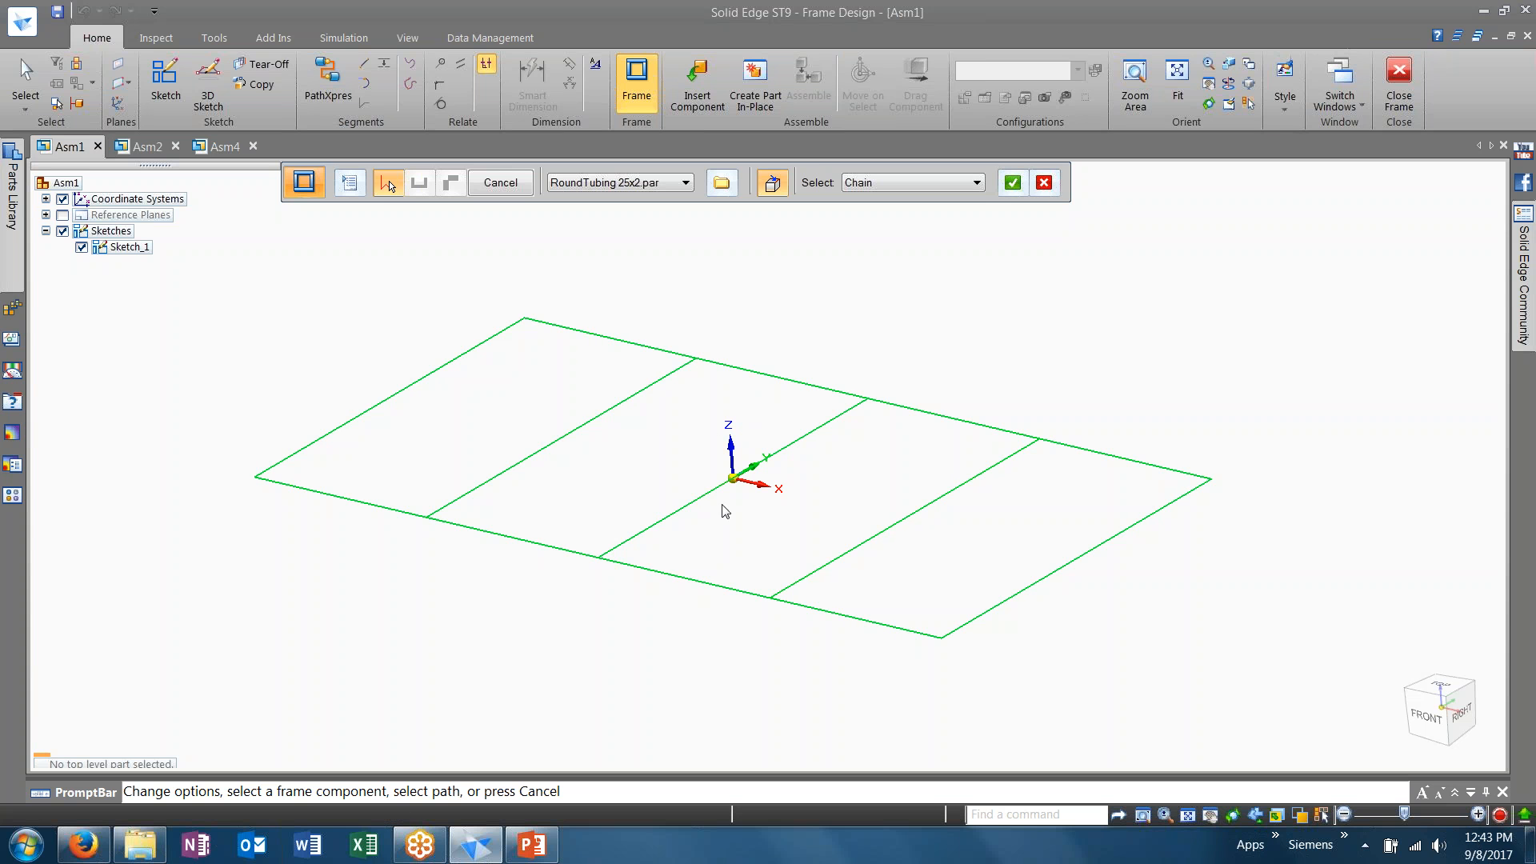
mouse_move(573, 434)
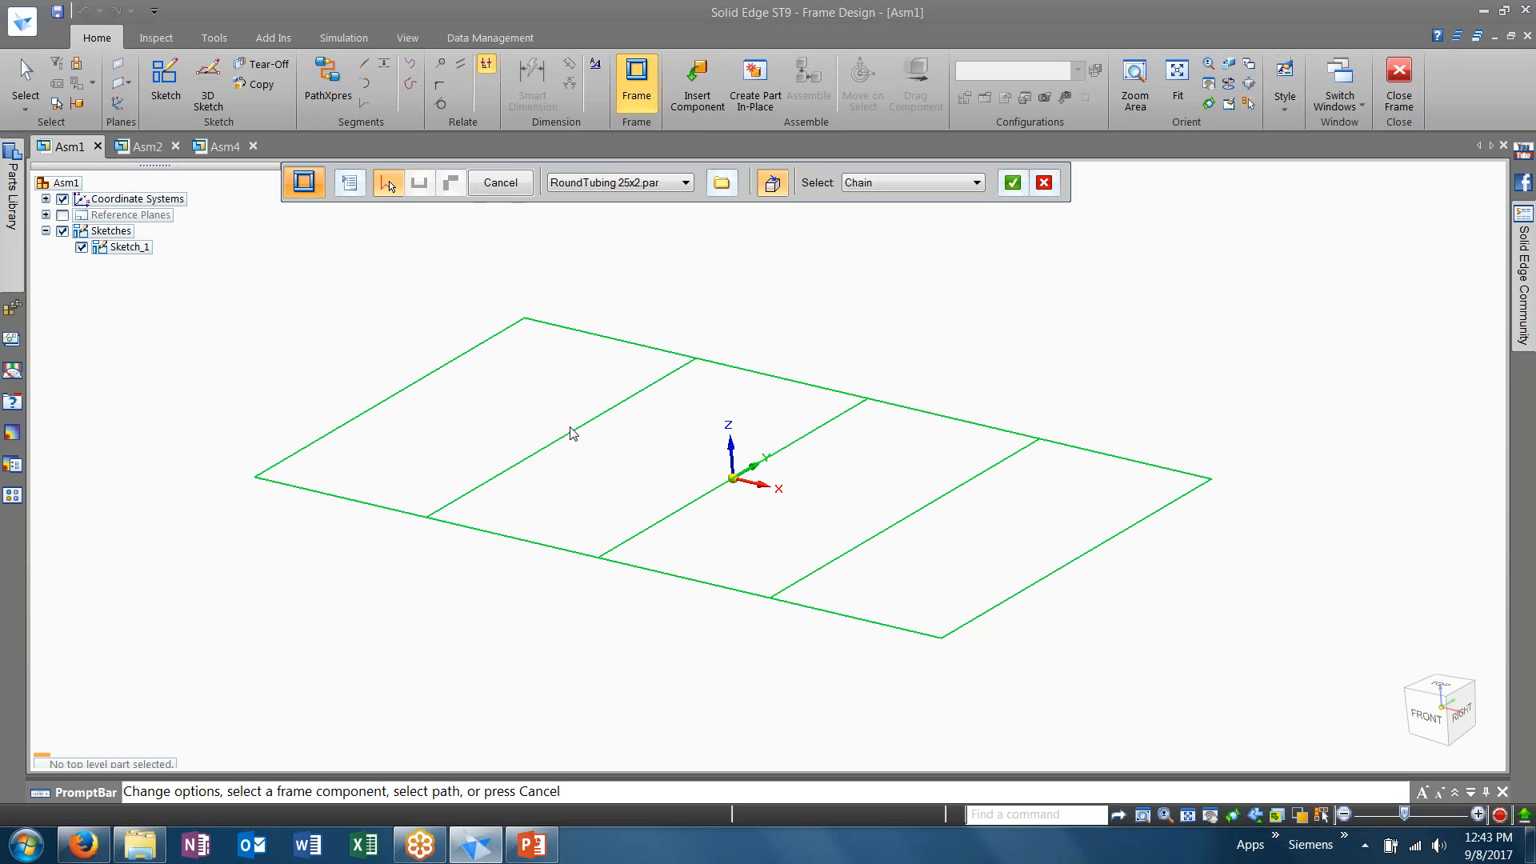
mouse_move(659, 195)
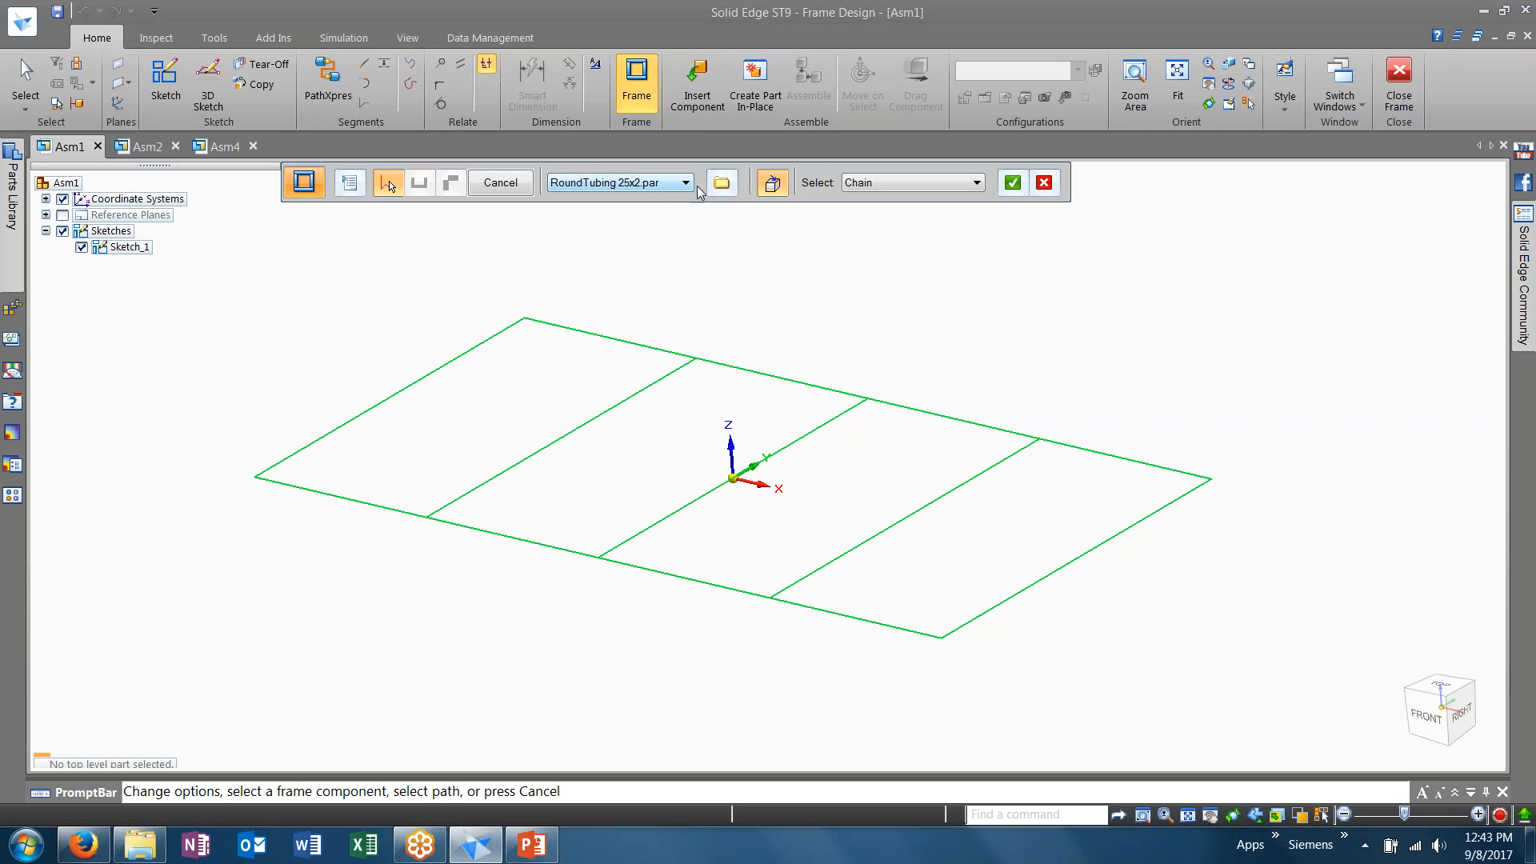
Browse for a frame profile and go into the Frames DIN standards folder
left_click(684, 183)
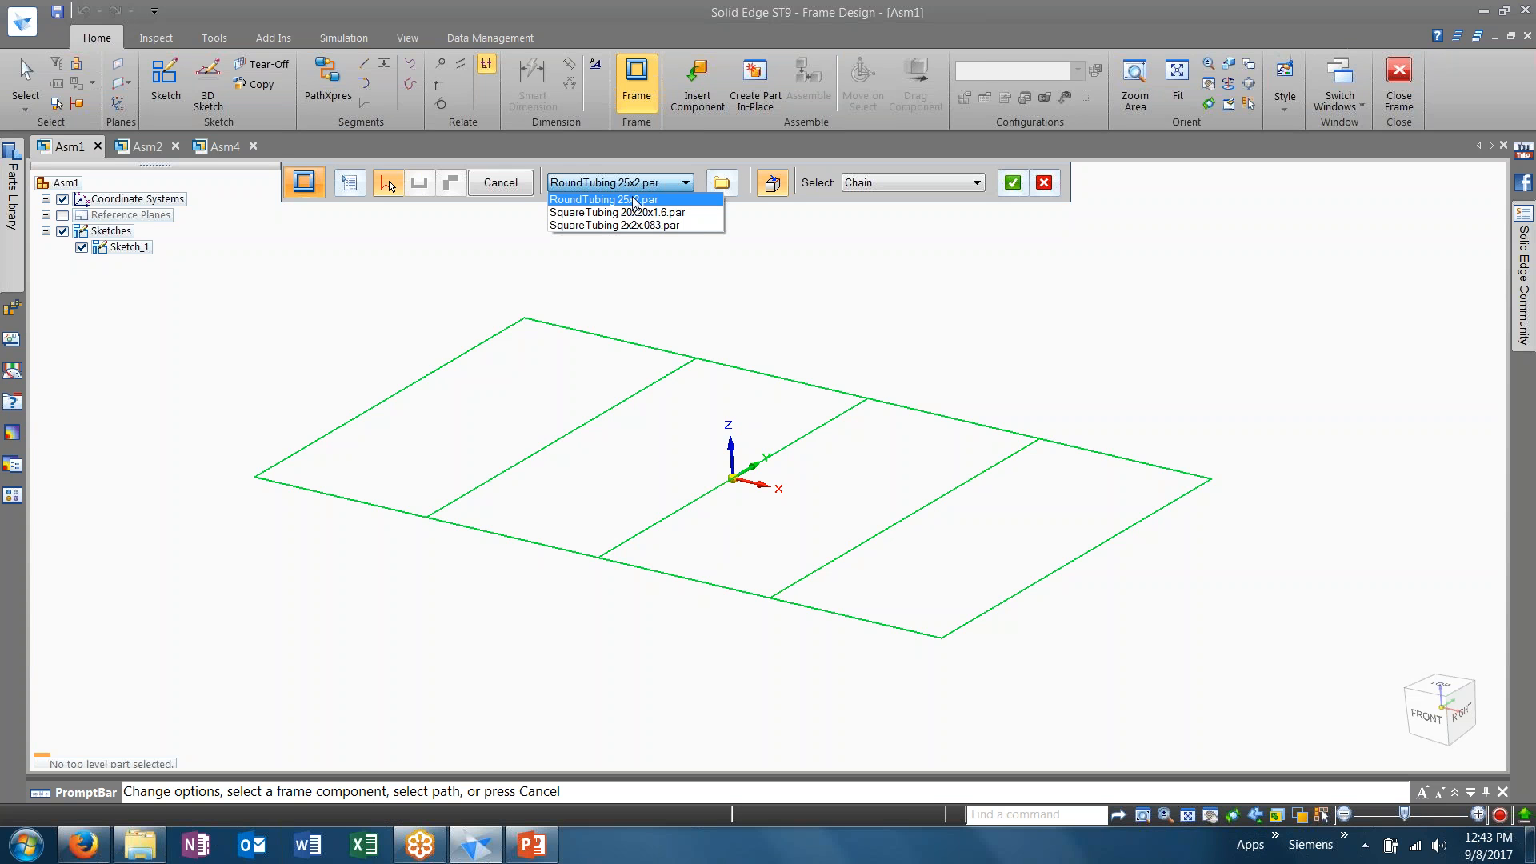
left_click(603, 198)
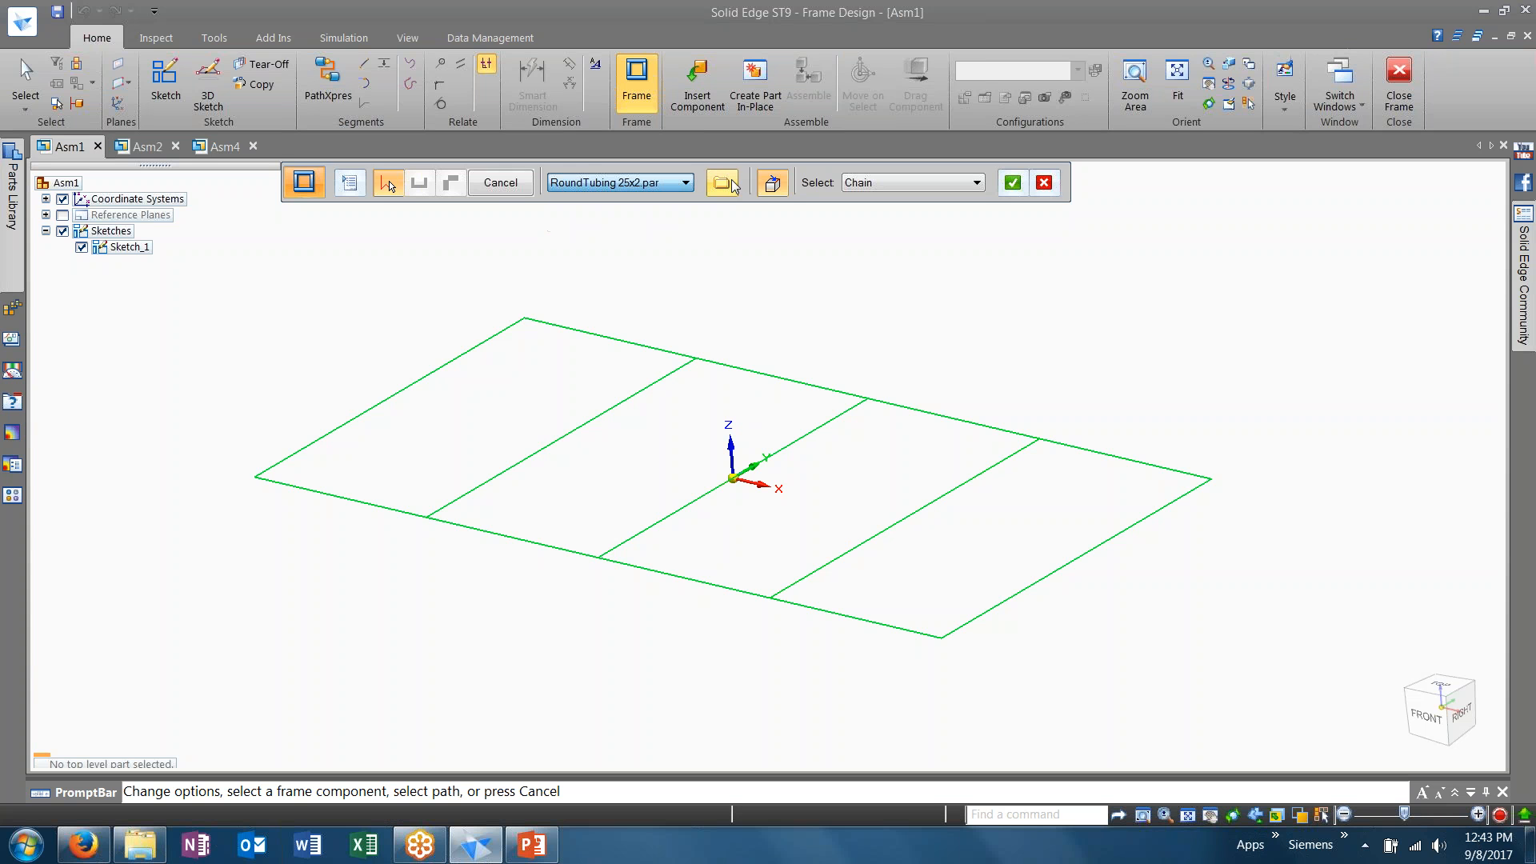
left_click(723, 182)
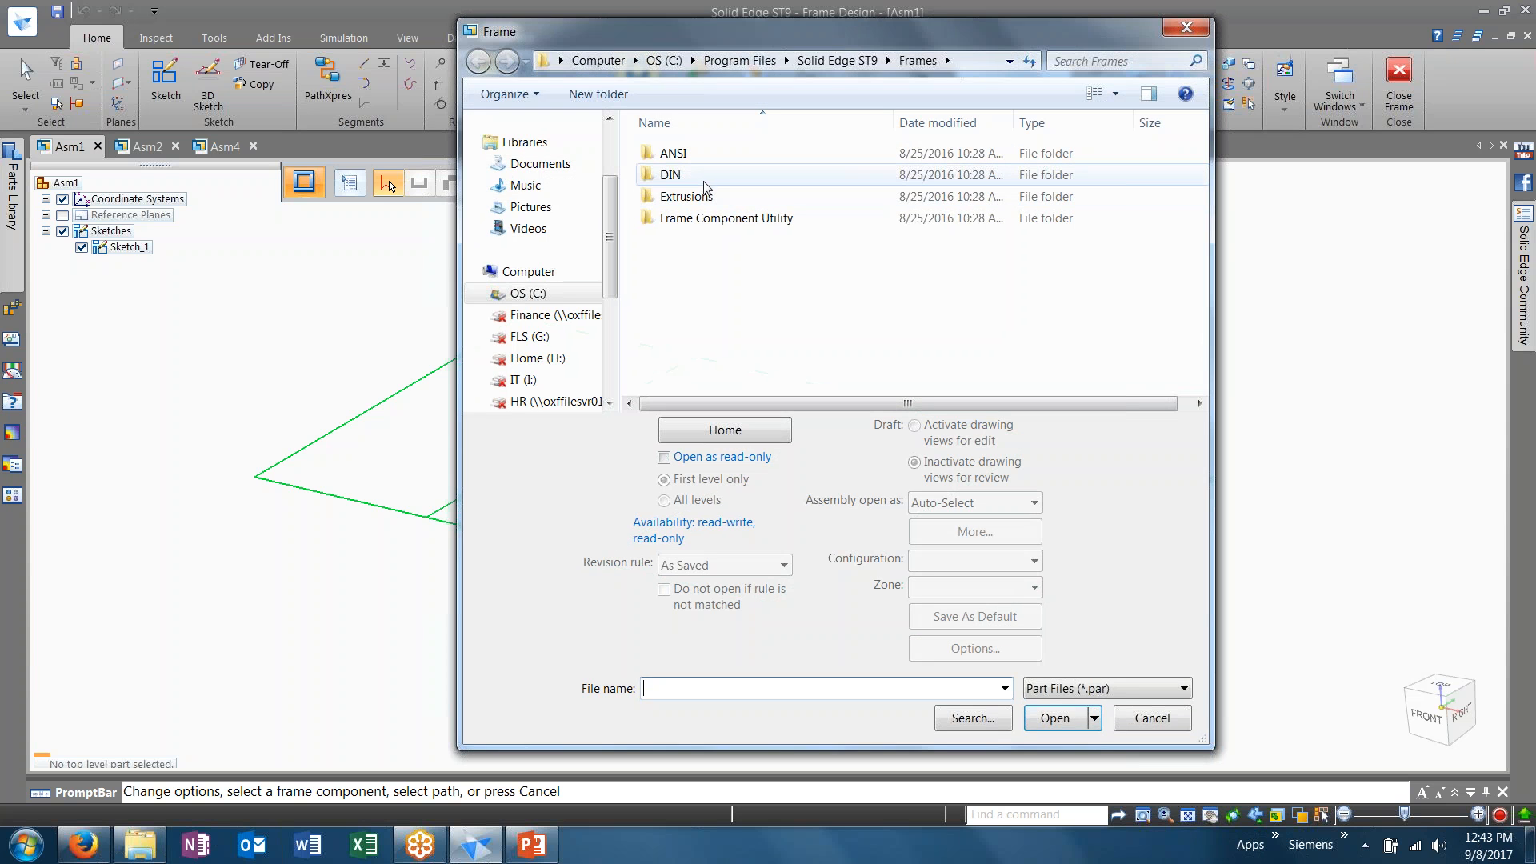
mouse_move(705, 174)
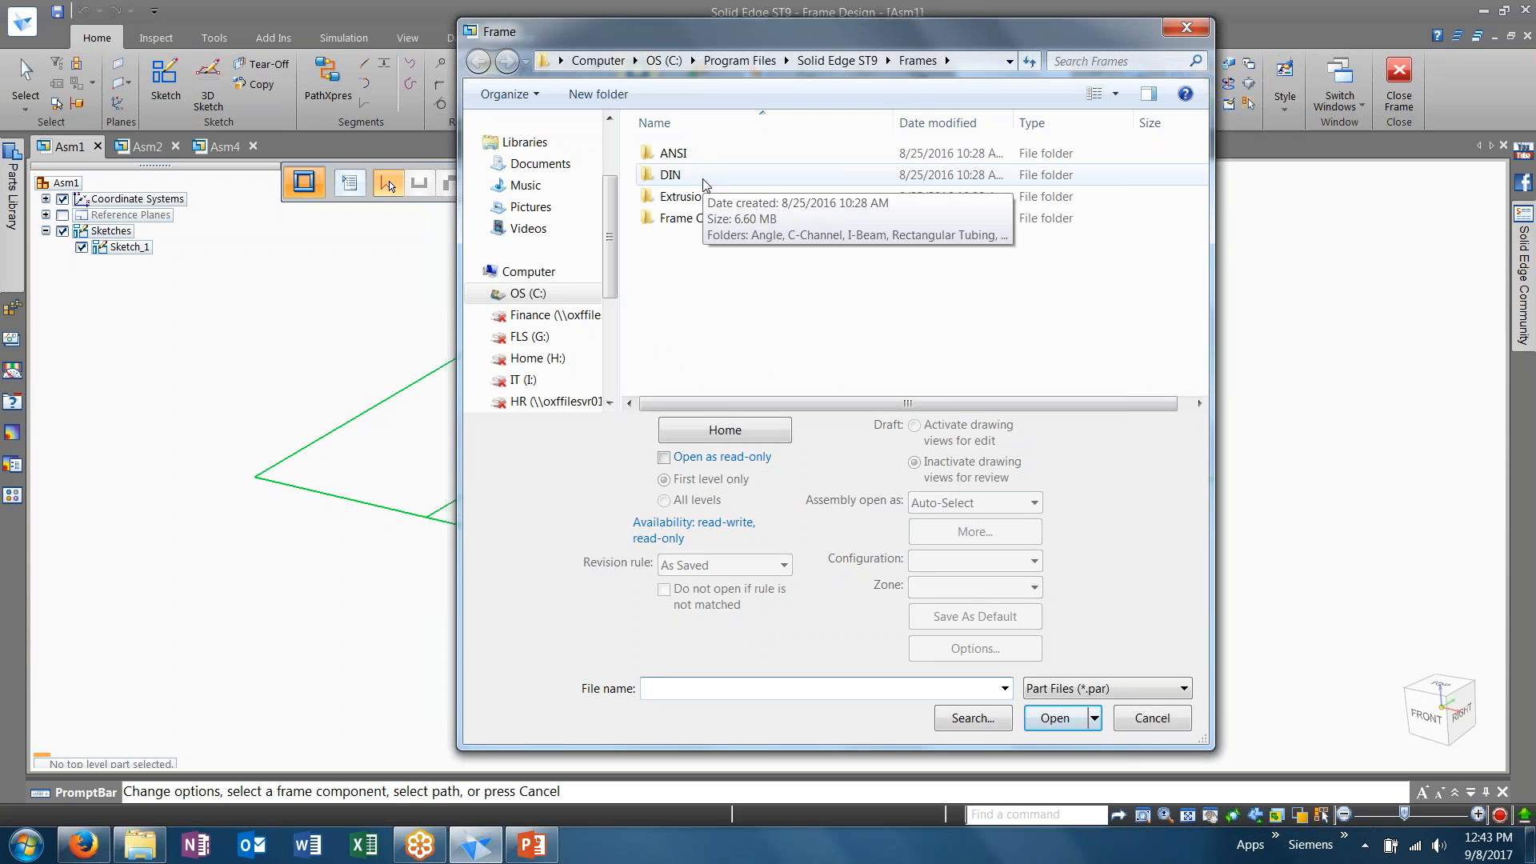
left_click(670, 175)
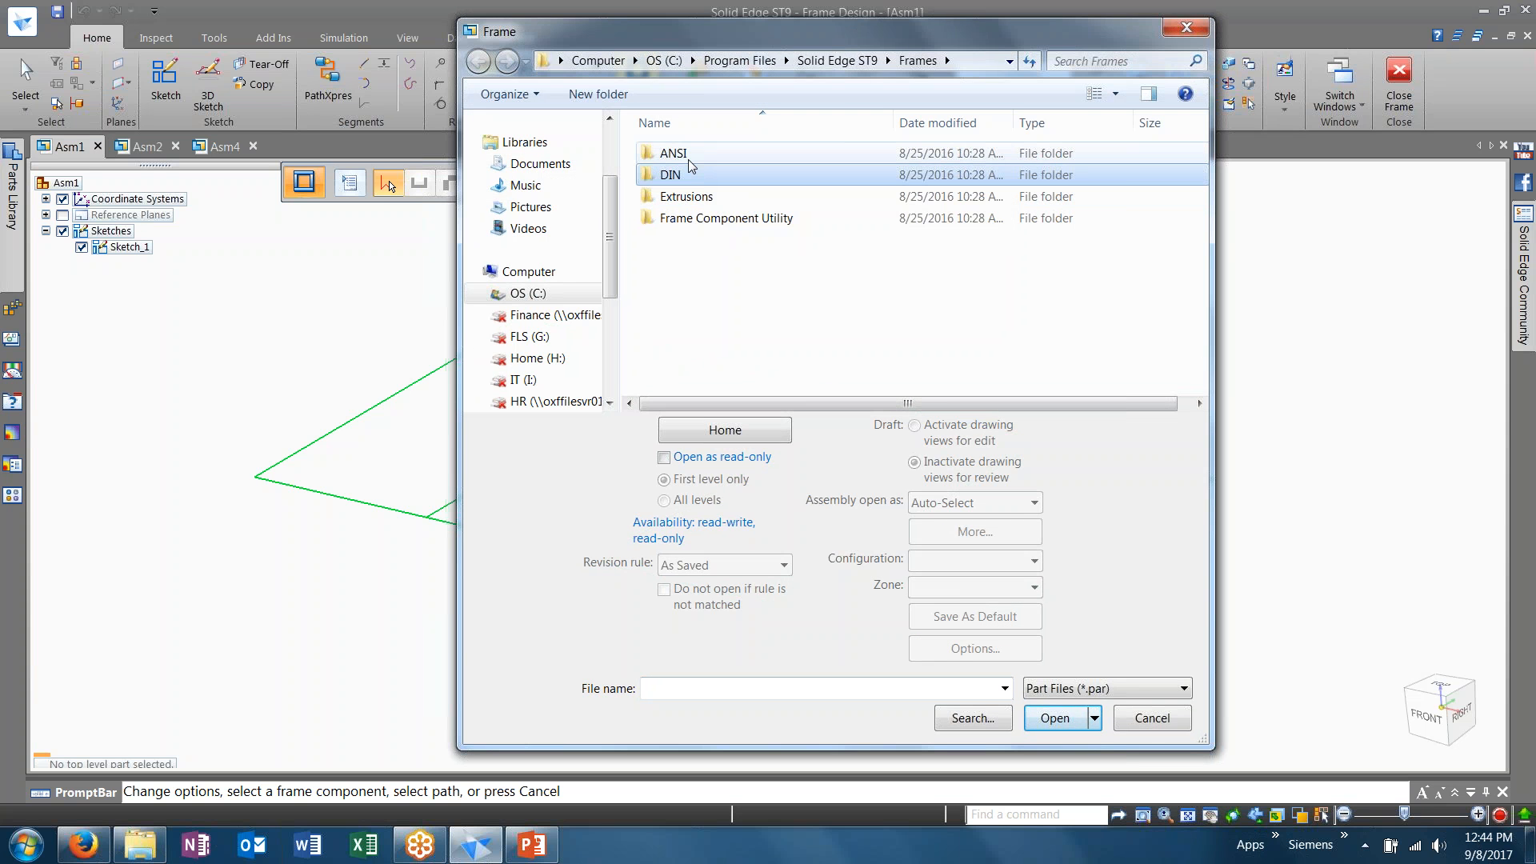
mouse_move(671, 174)
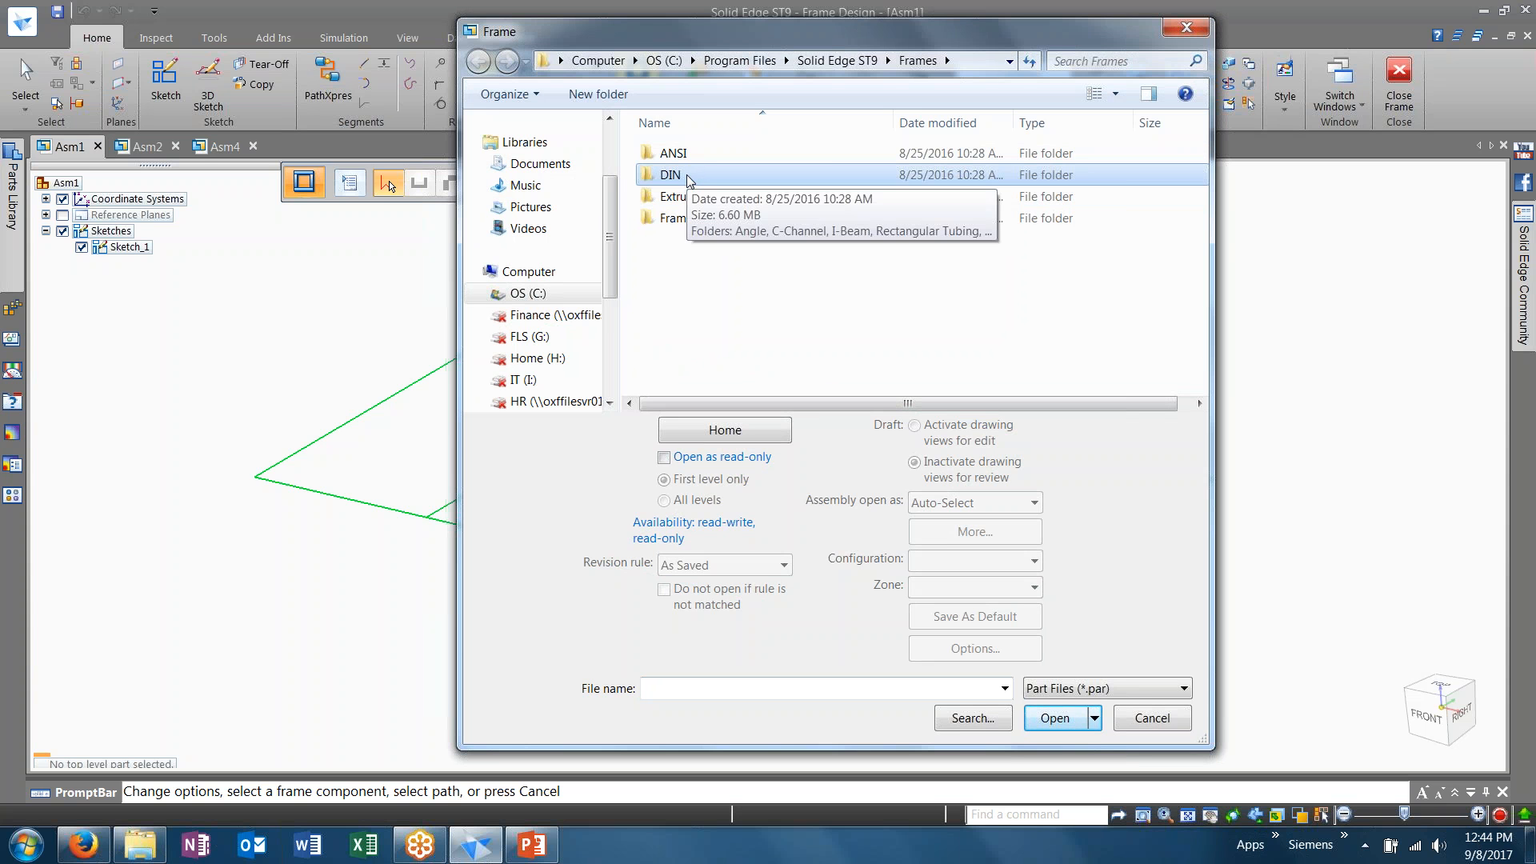
double_click(671, 174)
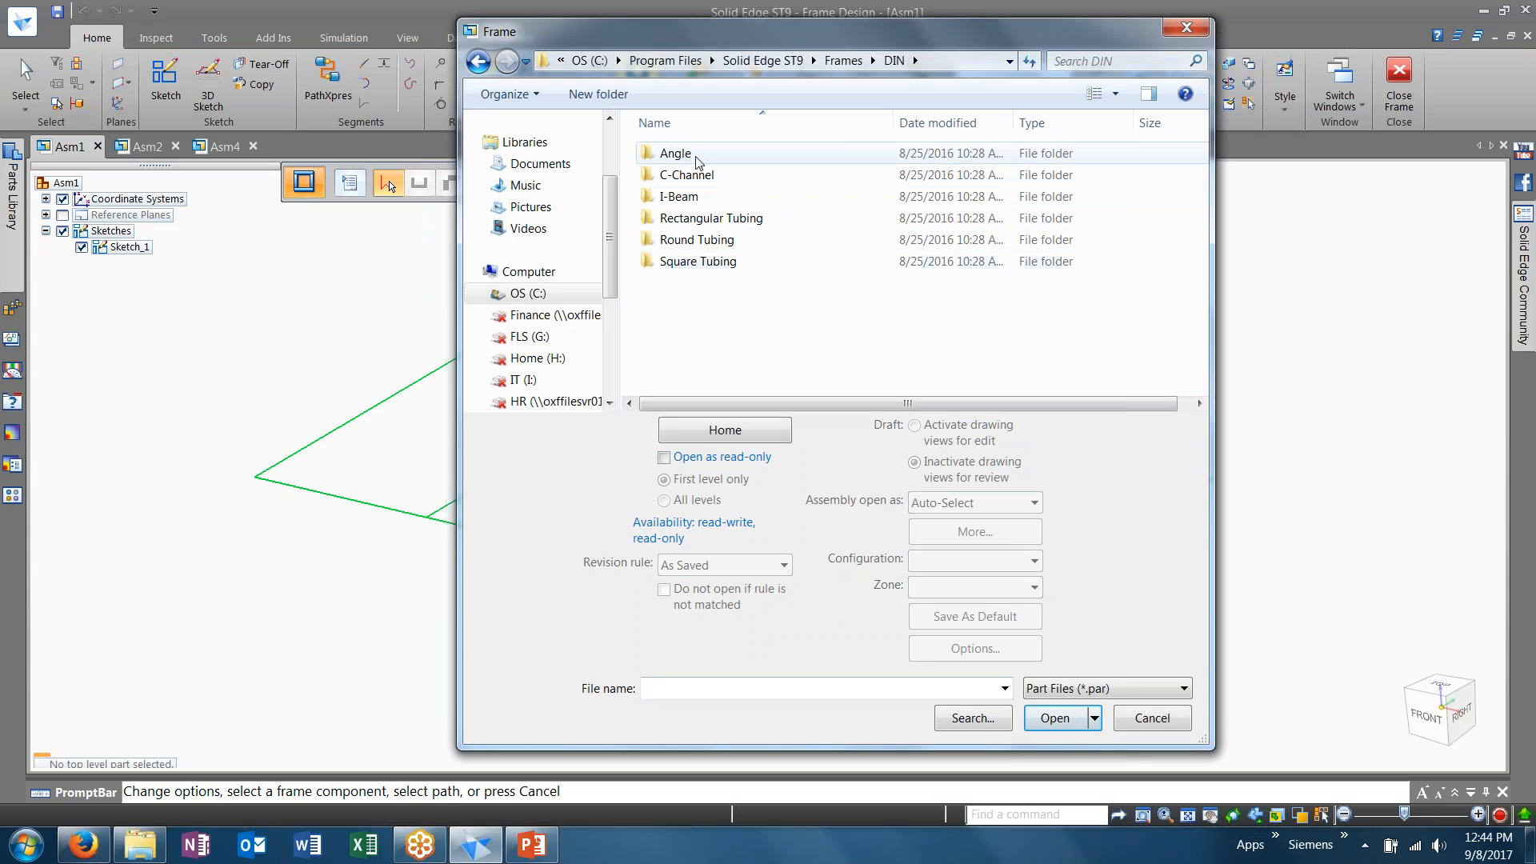
mouse_move(687, 175)
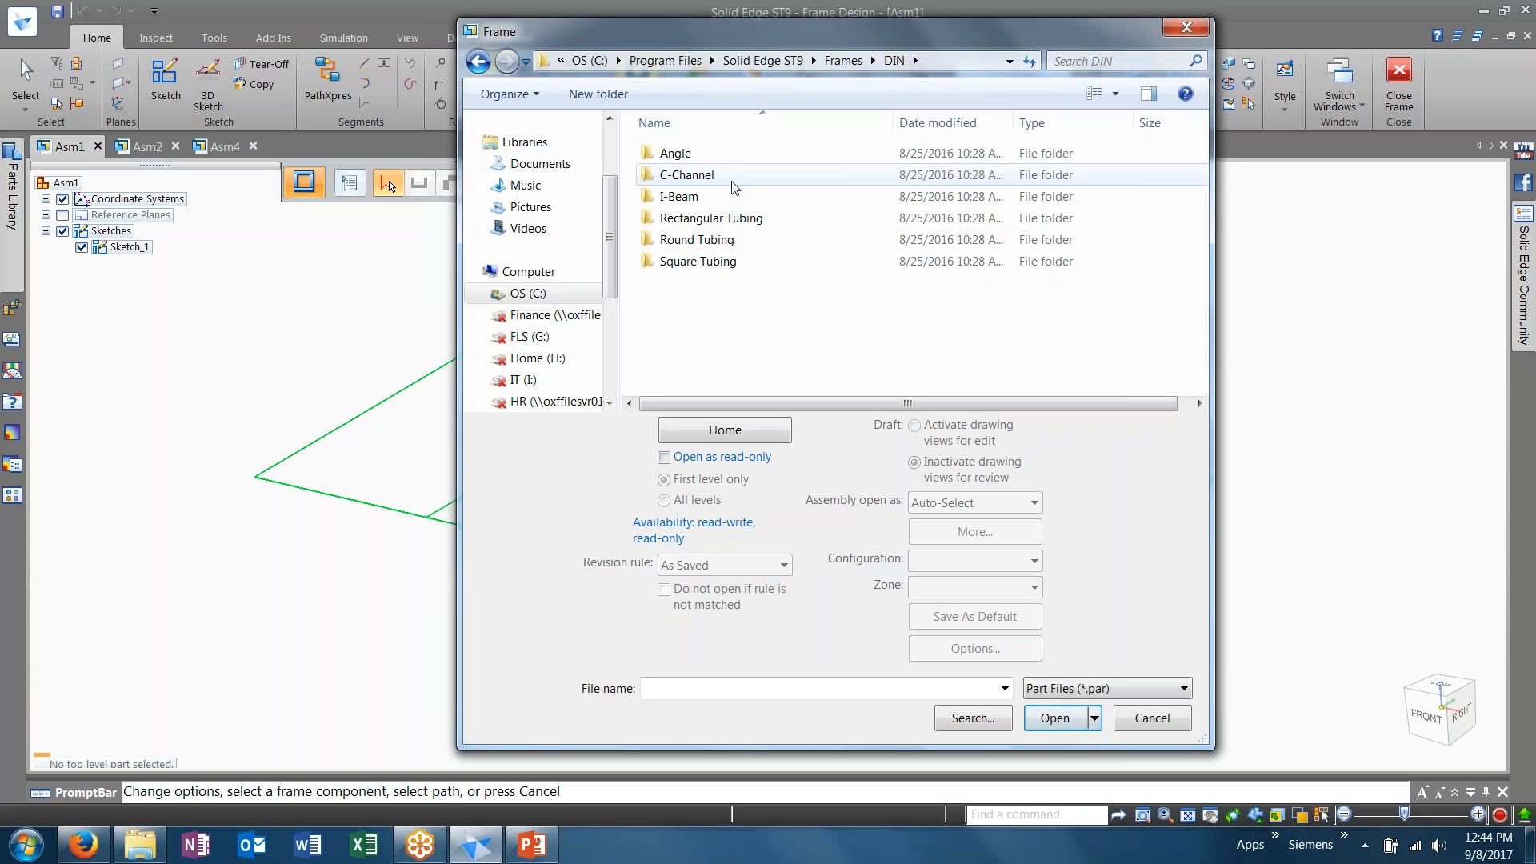
mouse_move(744, 217)
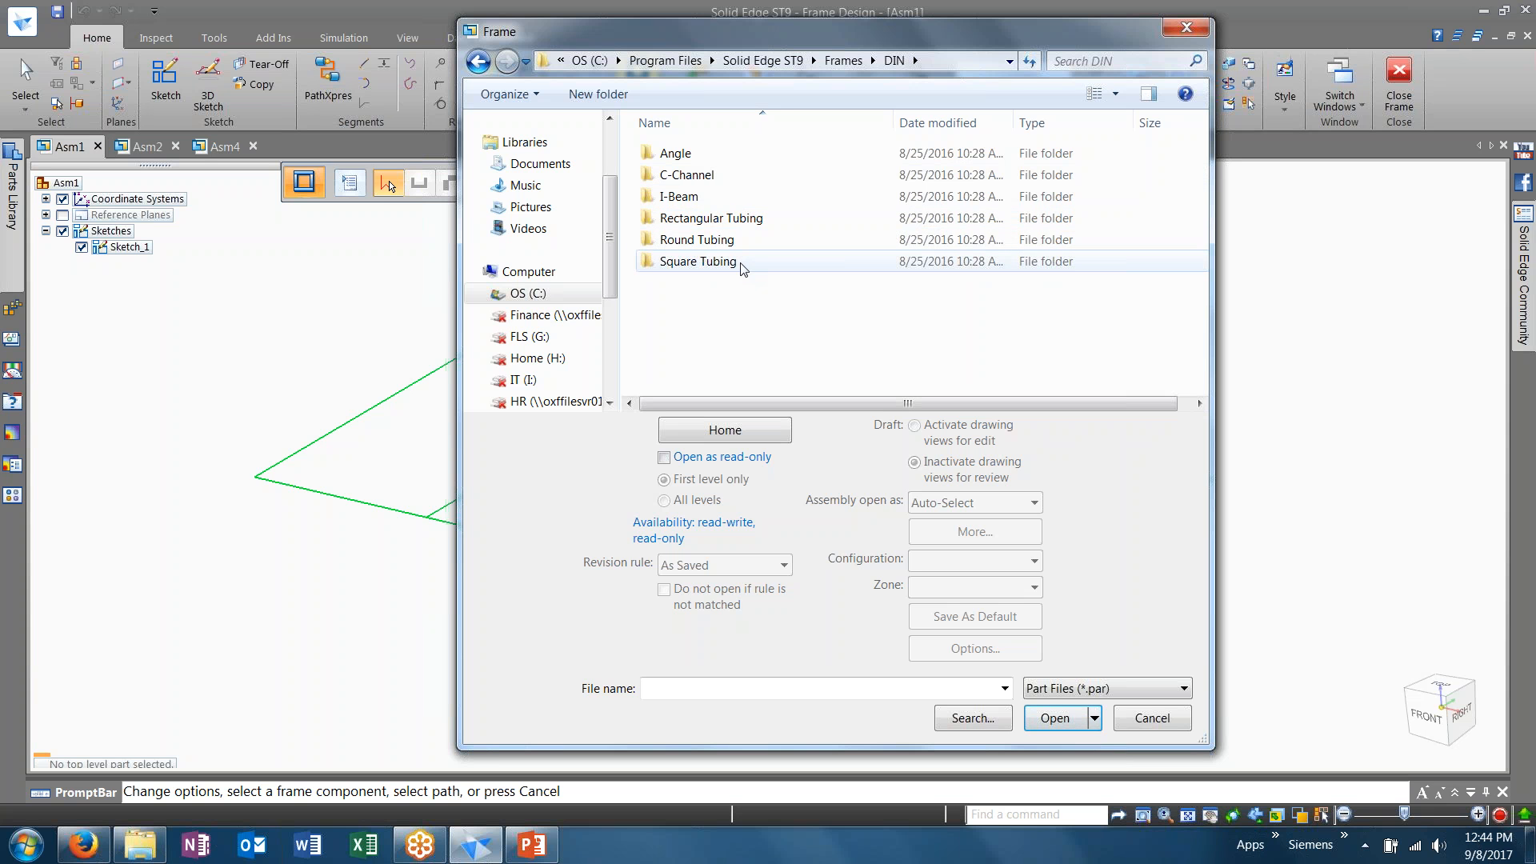
Load SquareTubing 20x20x1.6.par from the Square Tubing folder as the frame component
double_click(699, 261)
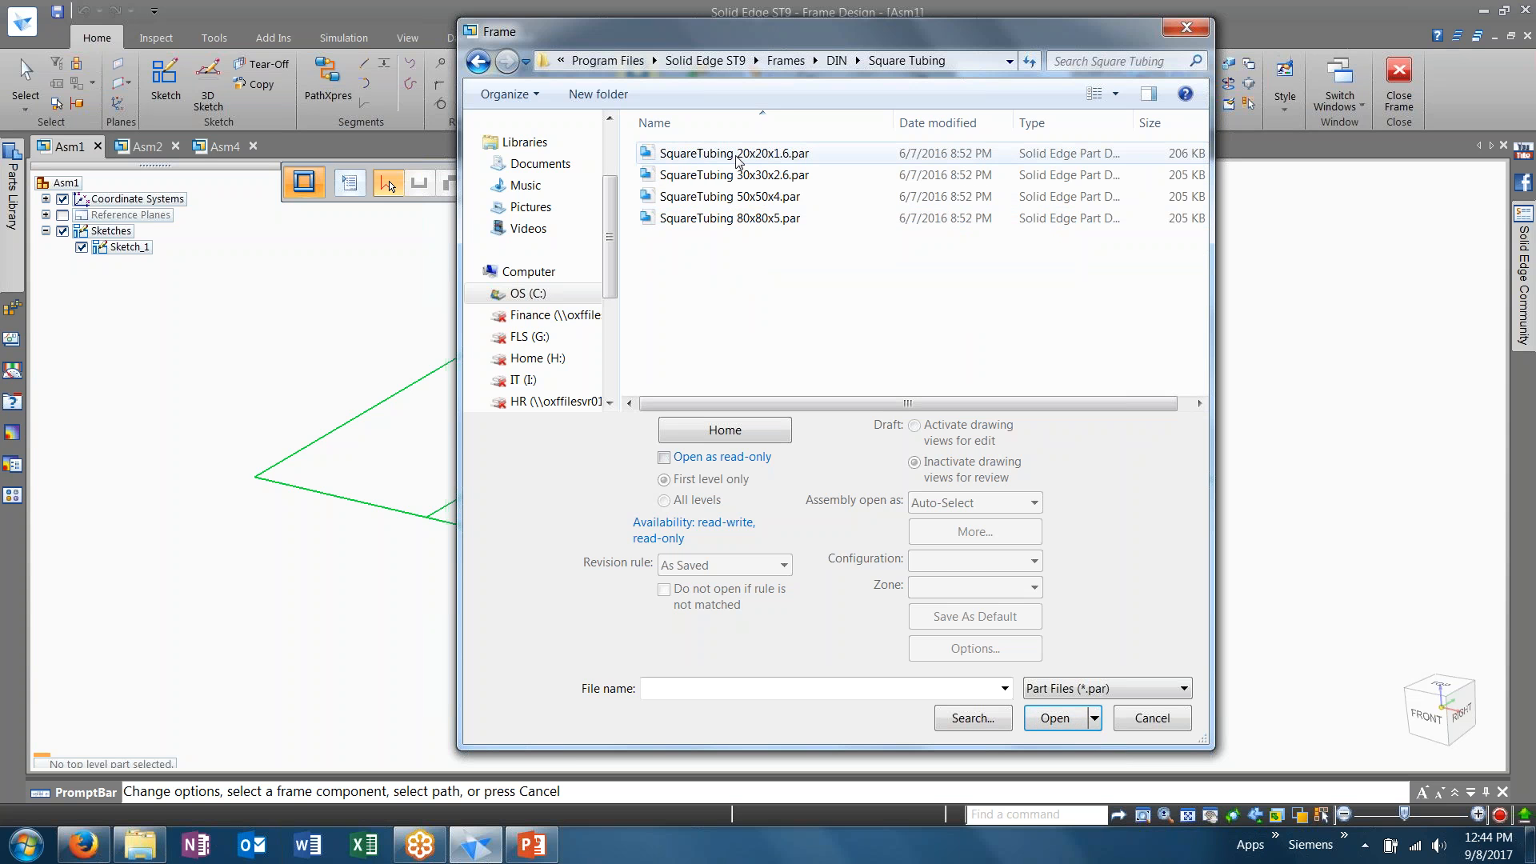
left_click(734, 154)
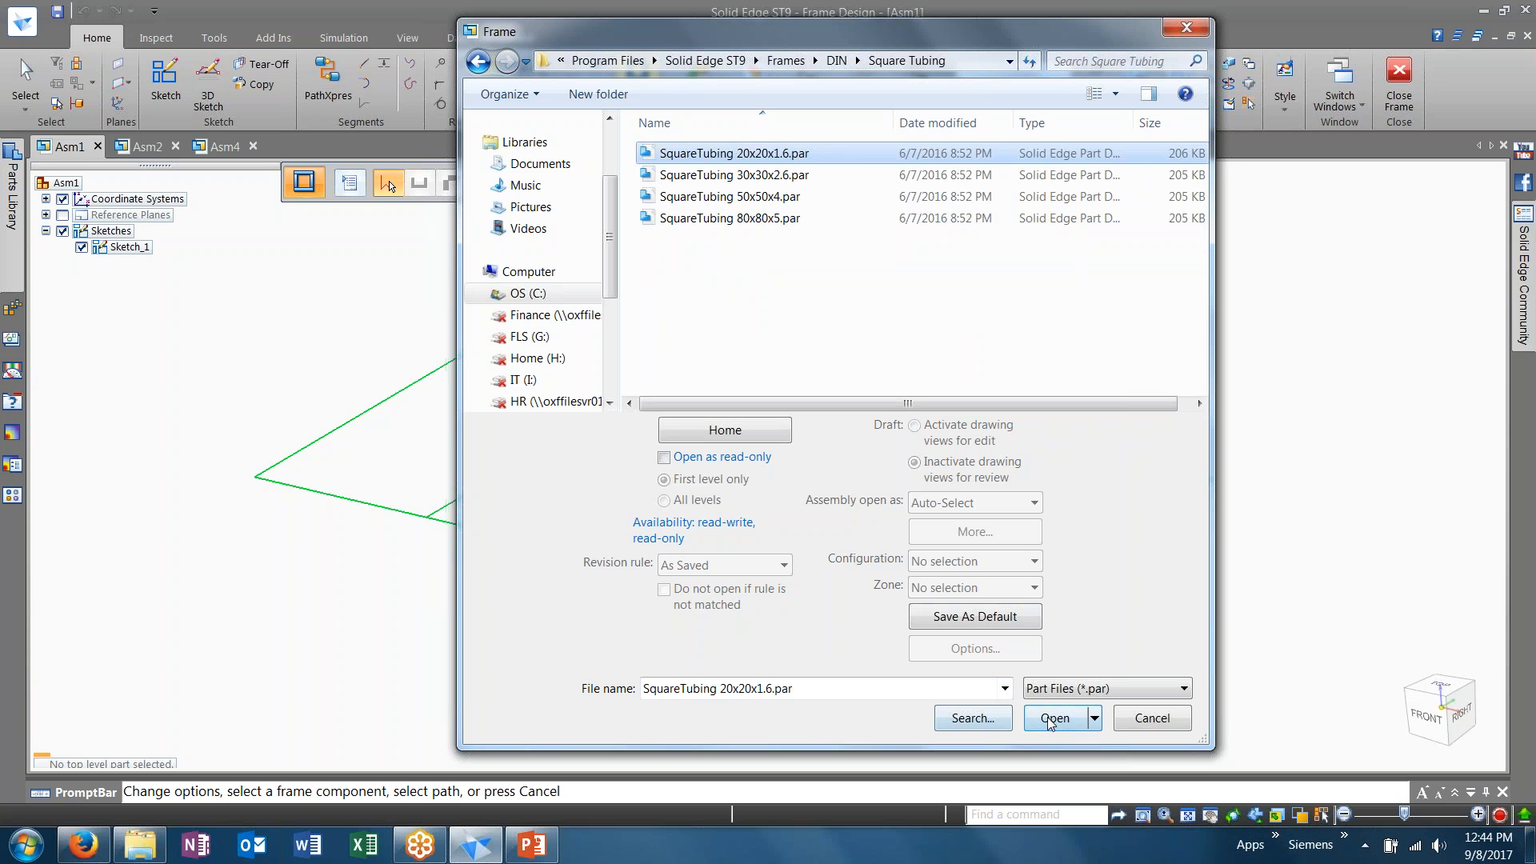
mouse_move(973, 299)
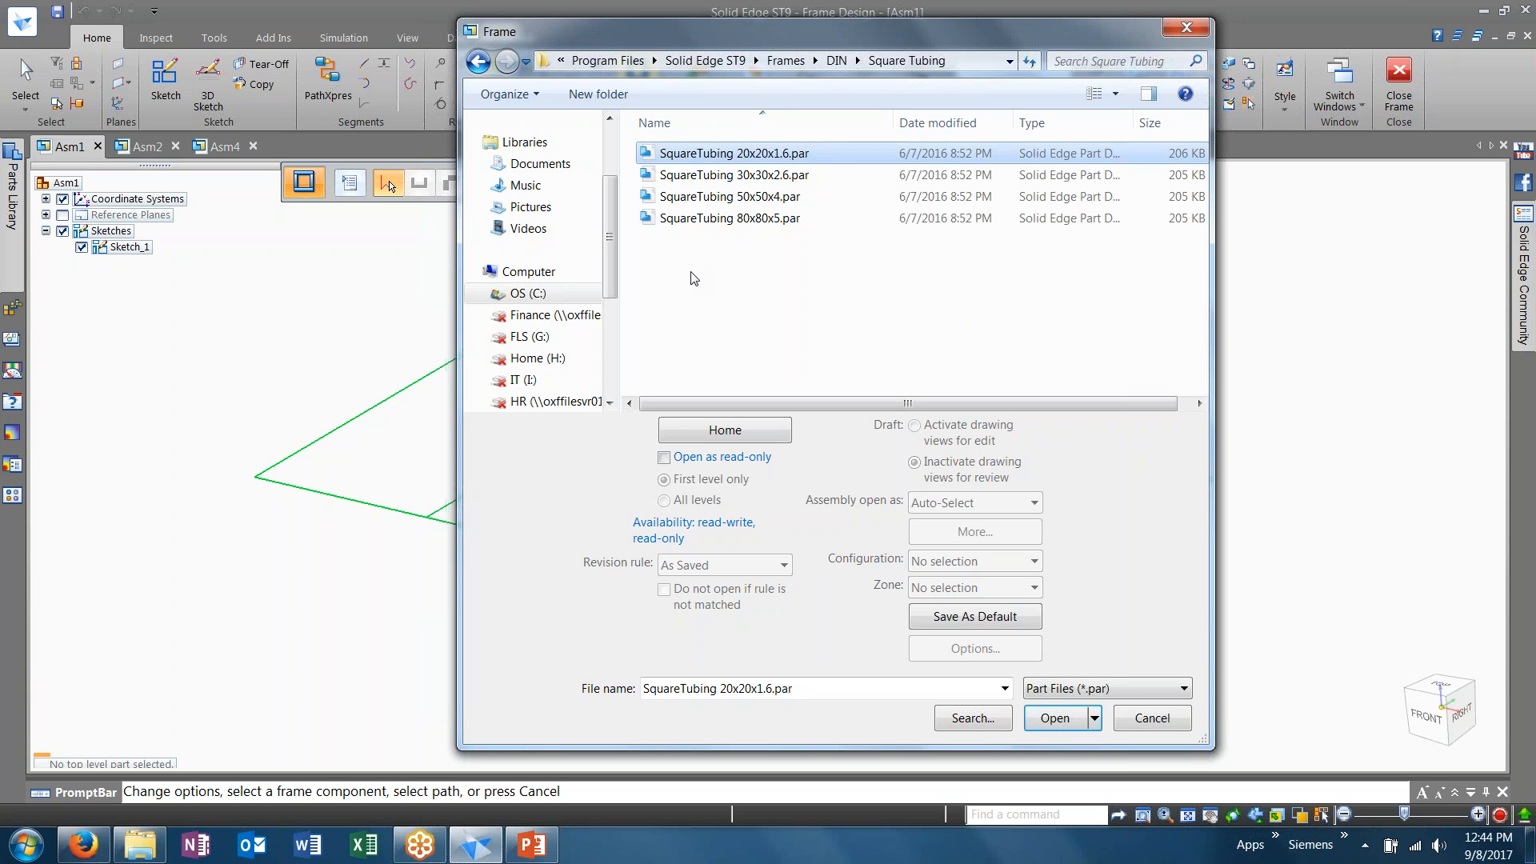
mouse_move(750, 278)
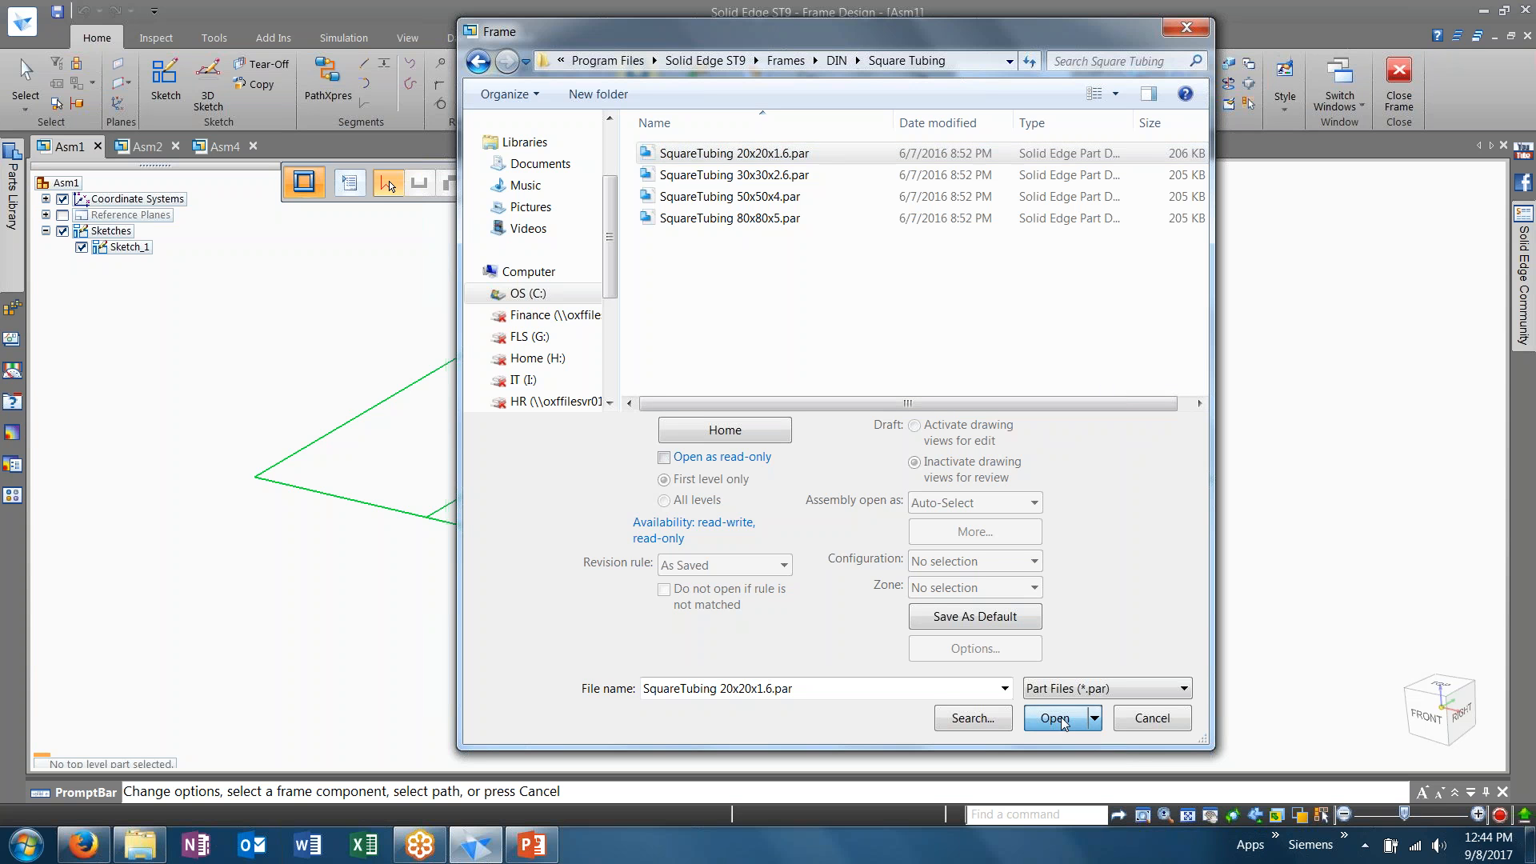
left_click(1057, 718)
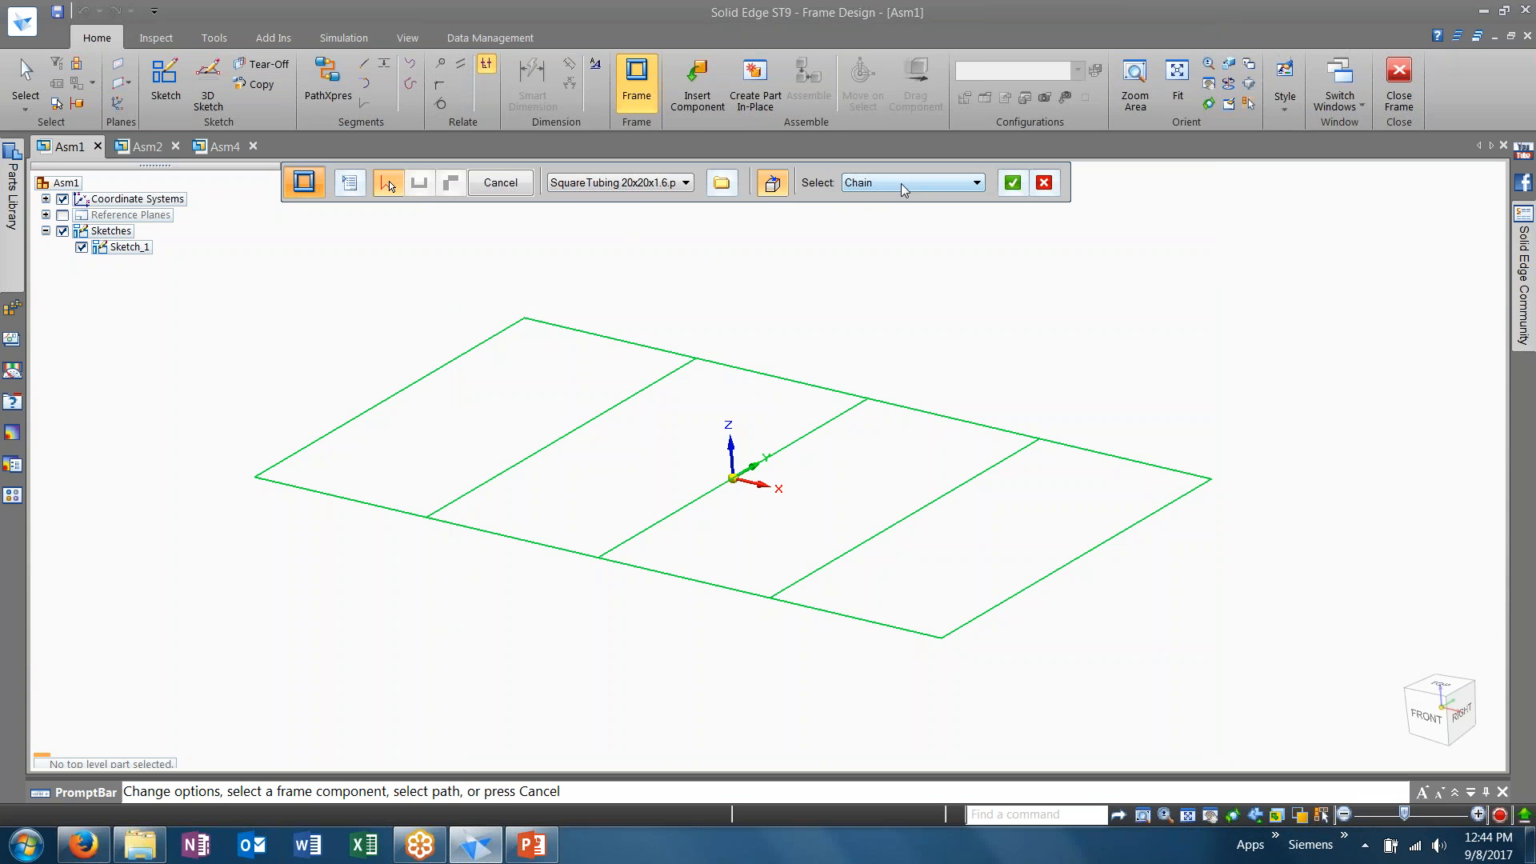
mouse_move(416, 261)
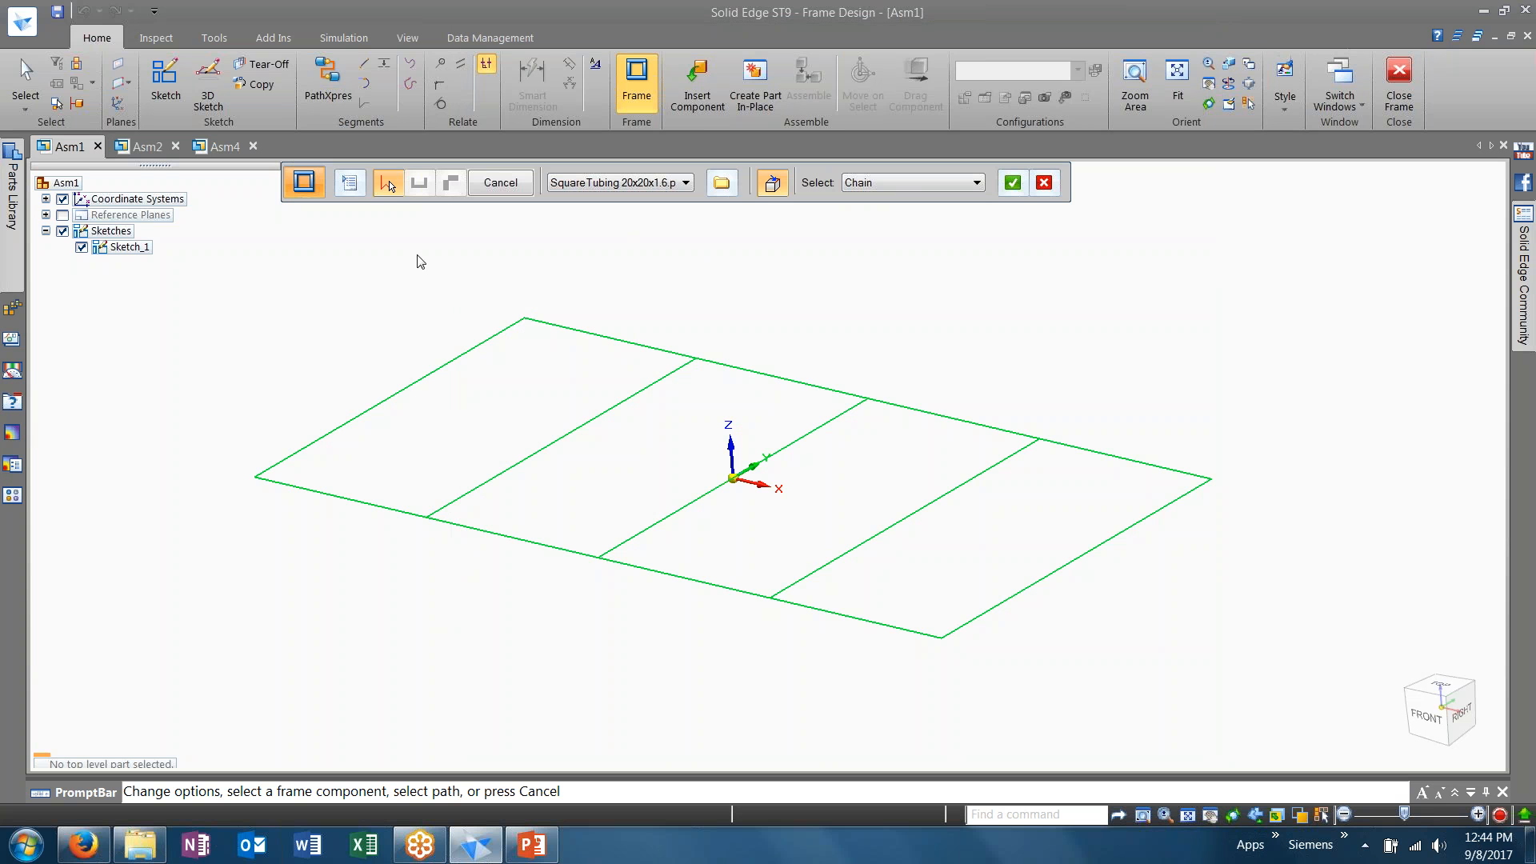
mouse_move(346, 221)
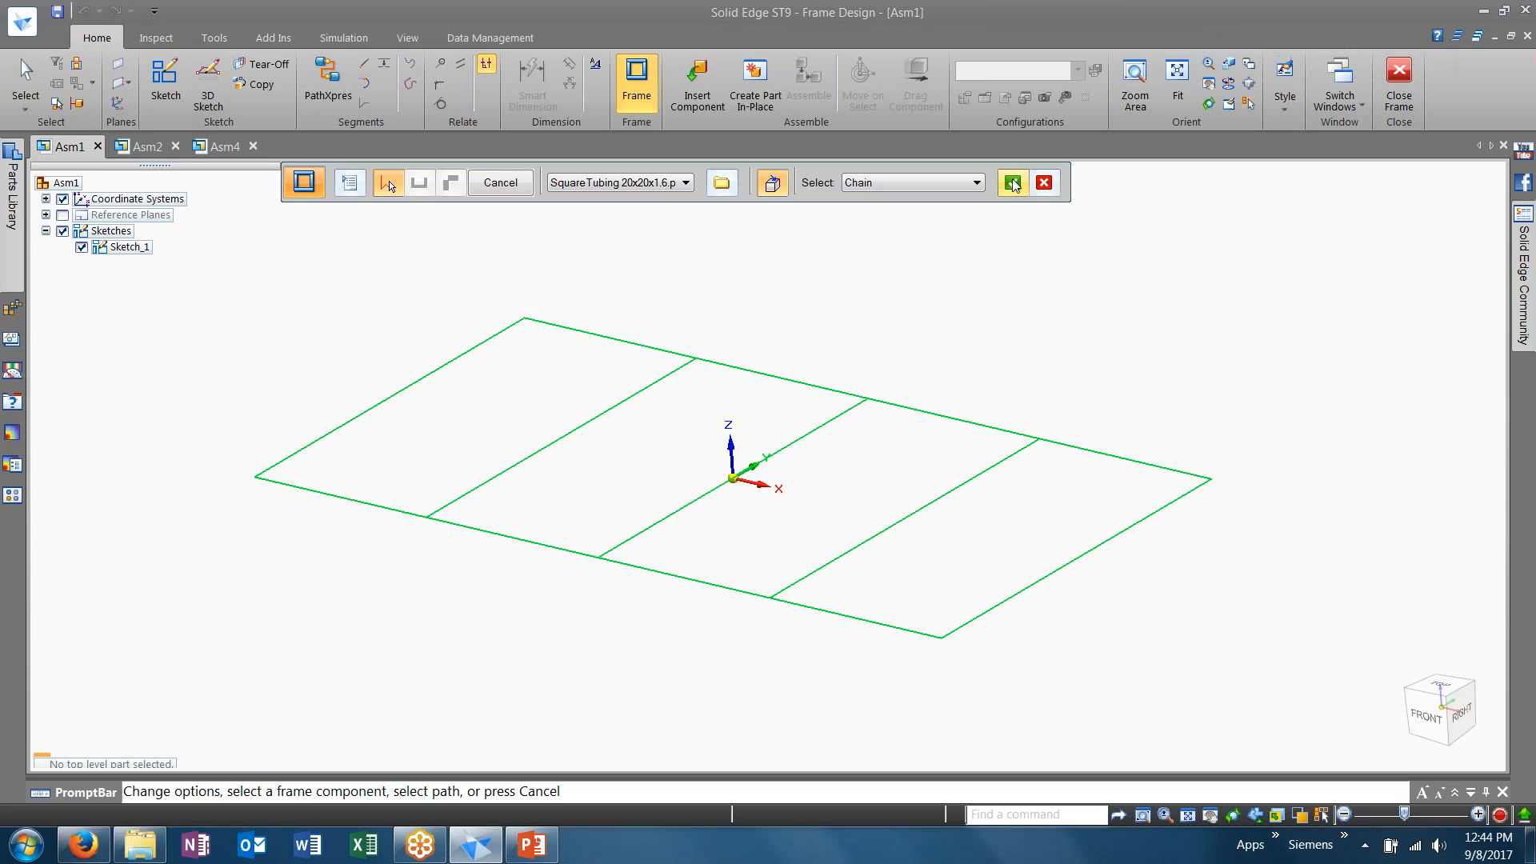
Finish Frame_2, generating square tubing along every sketch line of the four-panel rectangle
left_click(1011, 182)
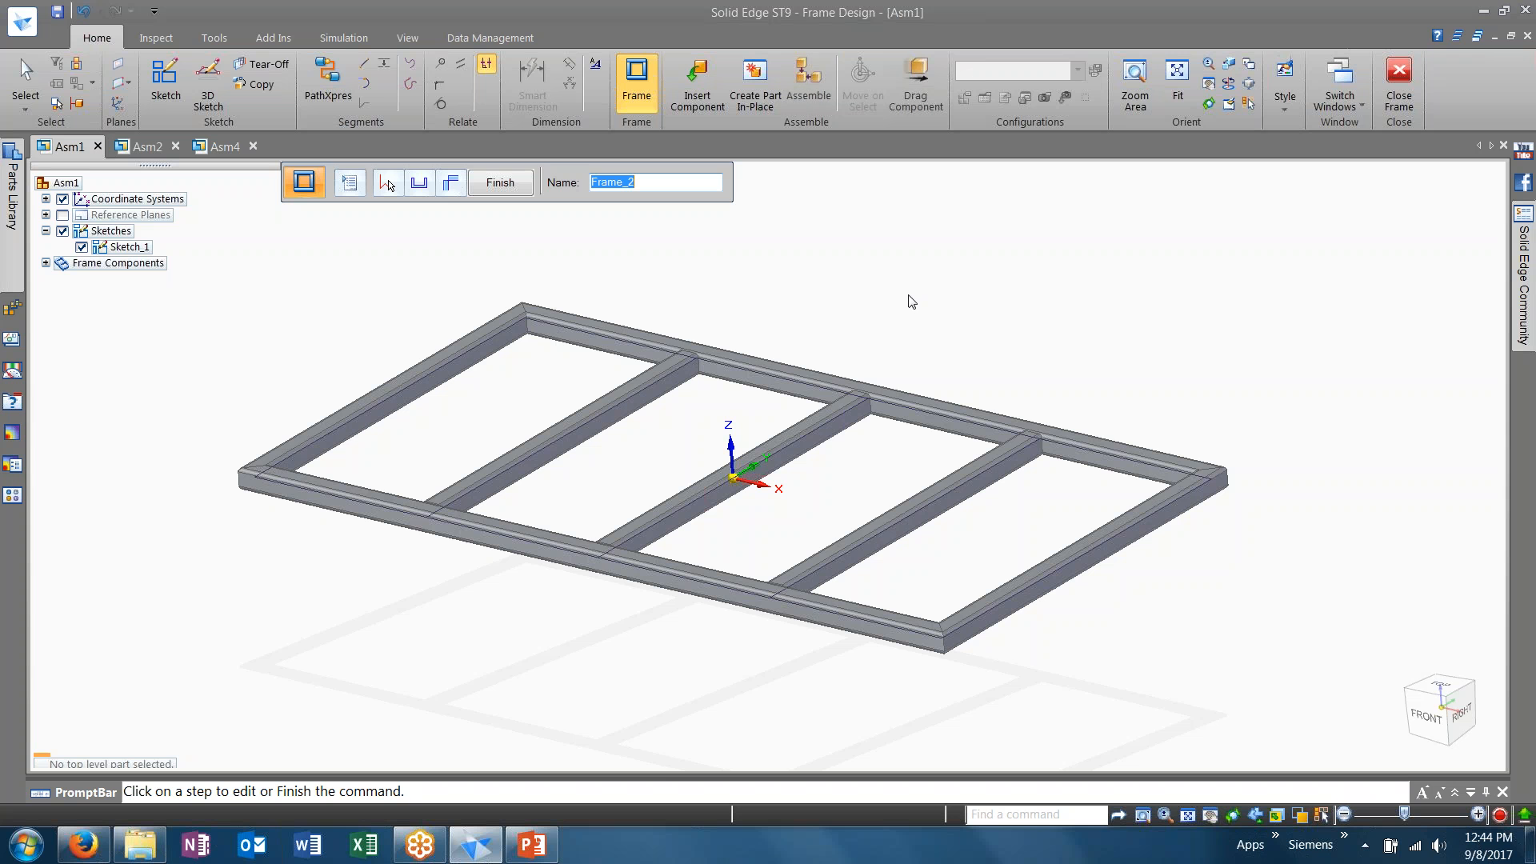
mouse_move(812, 642)
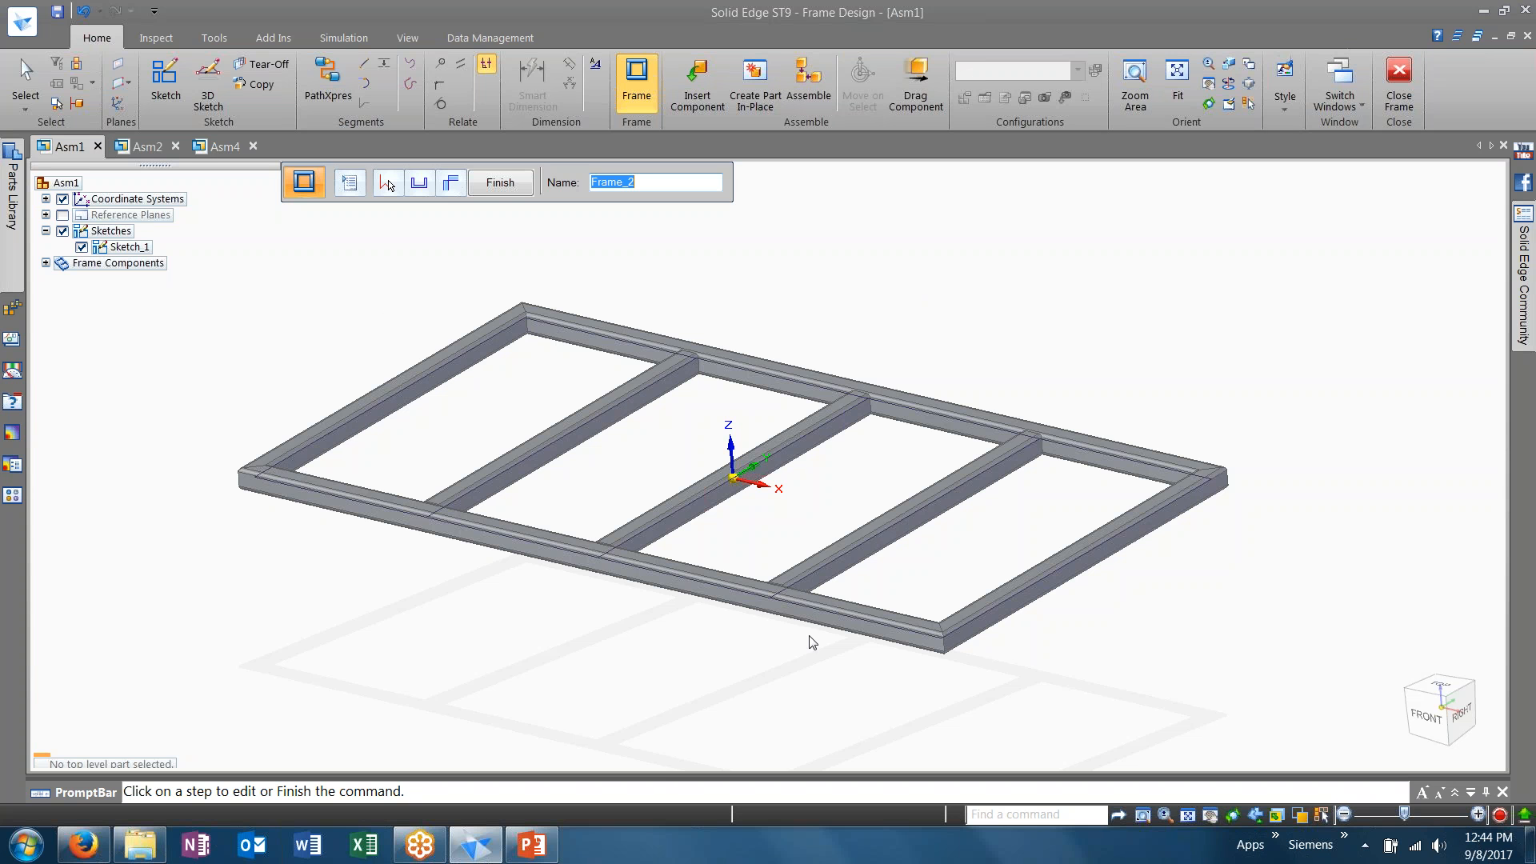
mouse_move(749, 479)
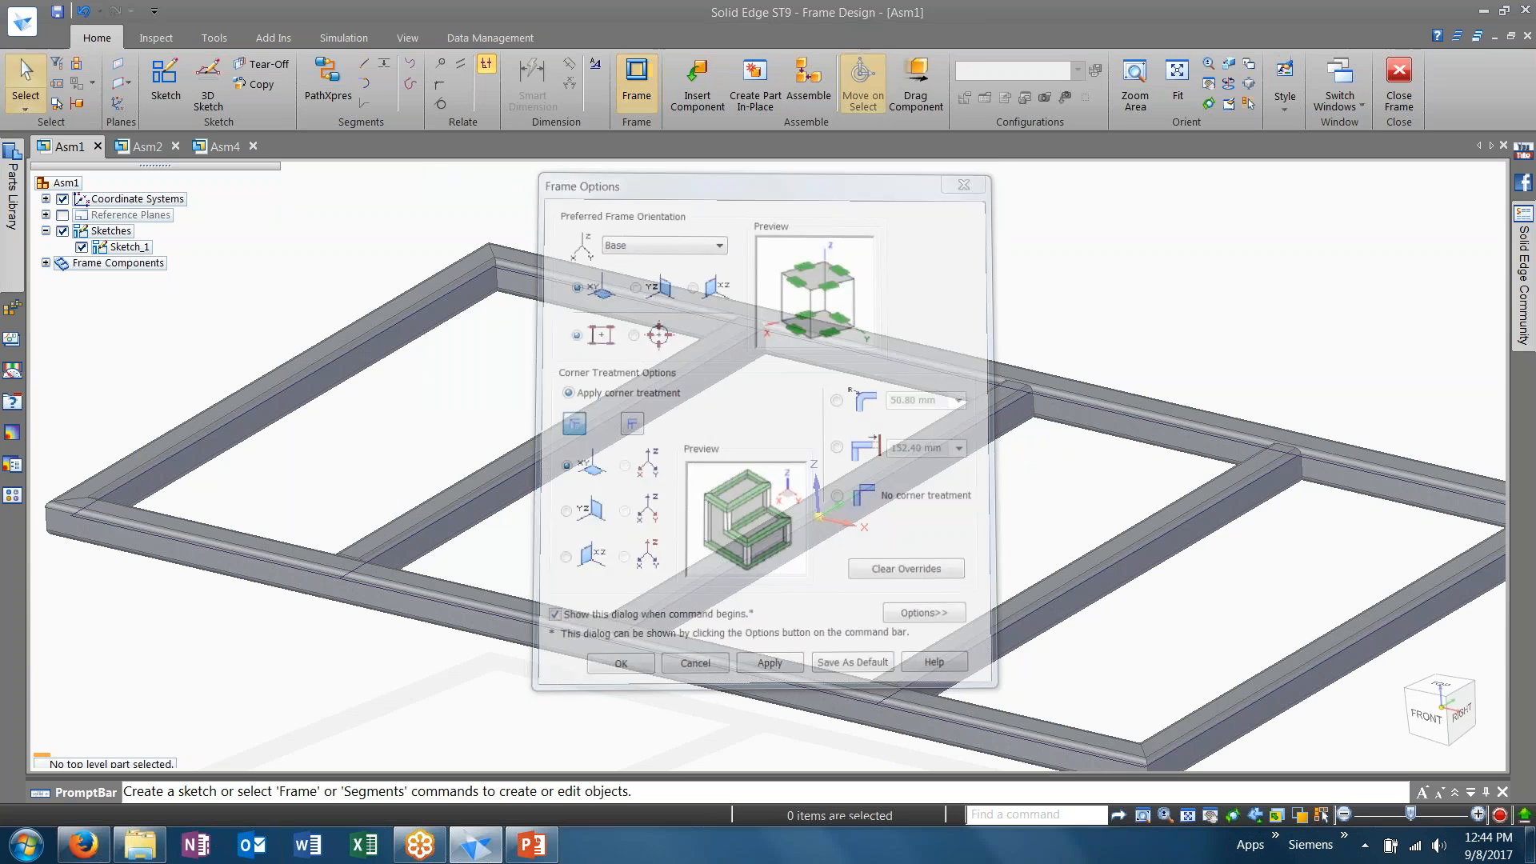
left_click(619, 663)
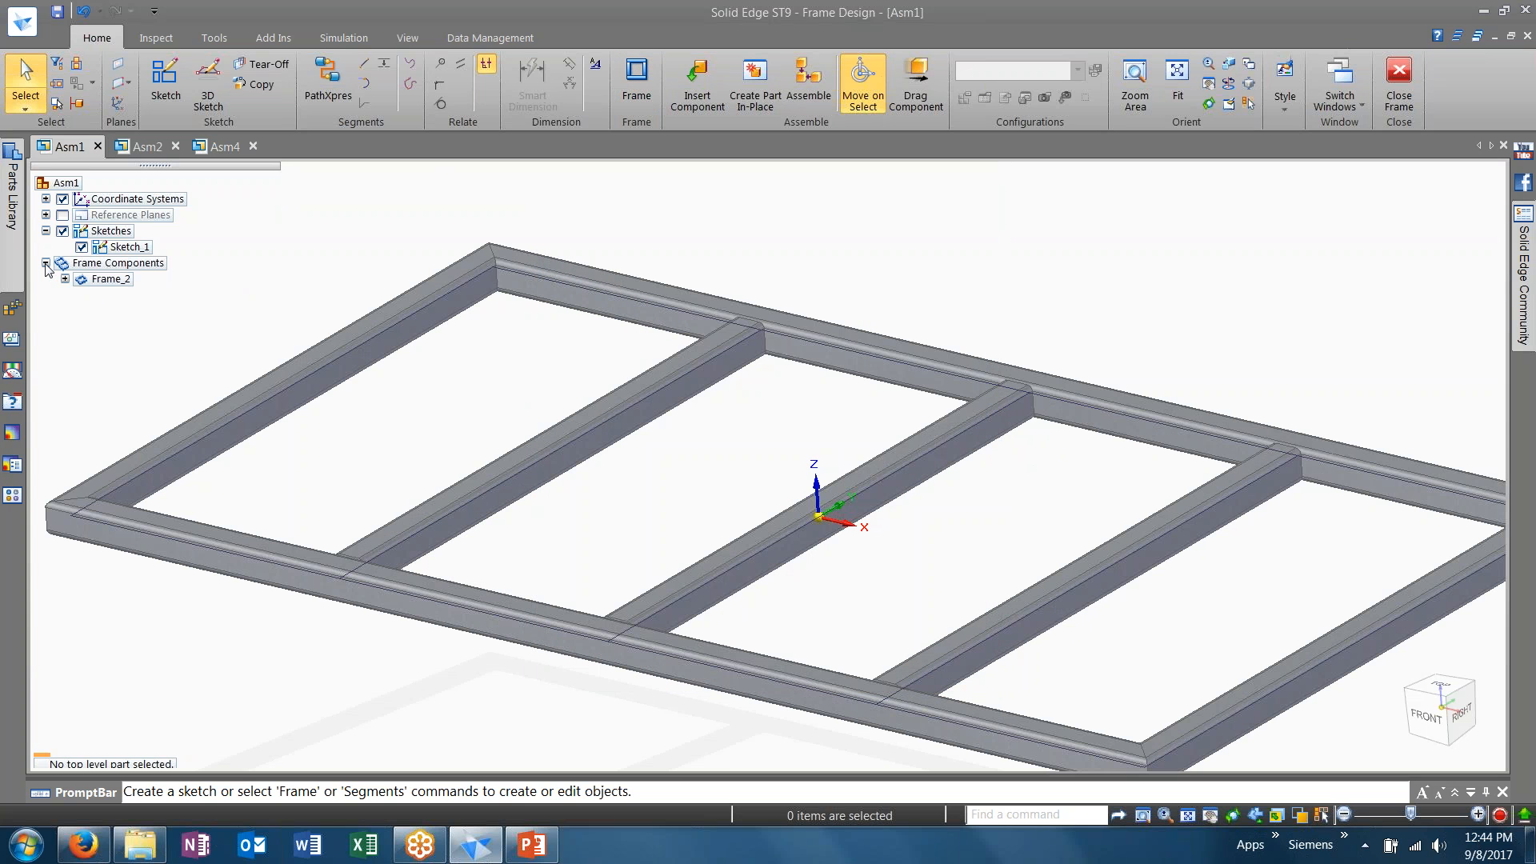
left_click(64, 279)
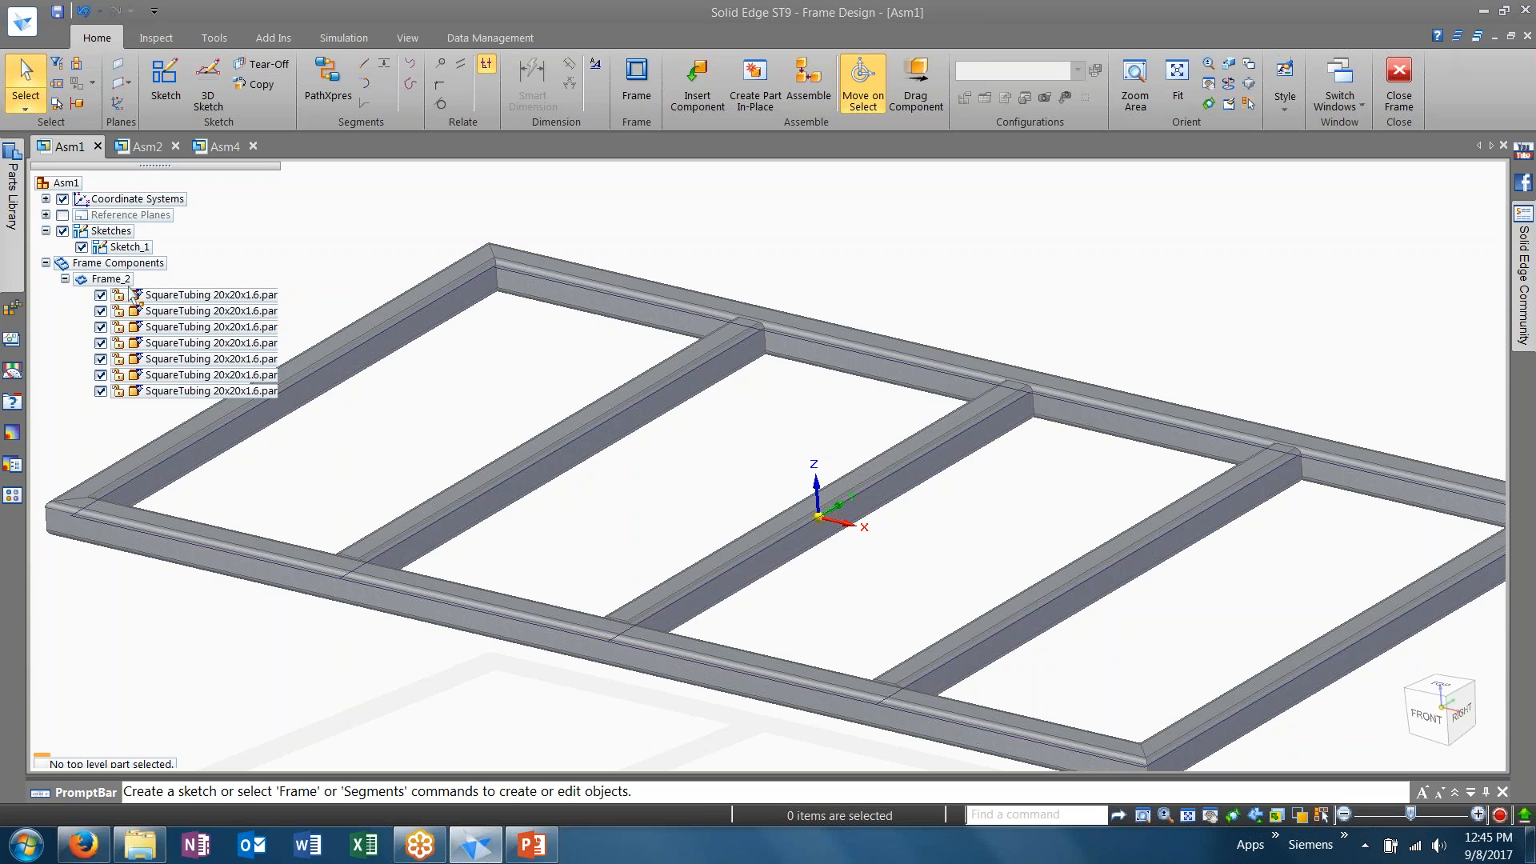
left_click(208, 294)
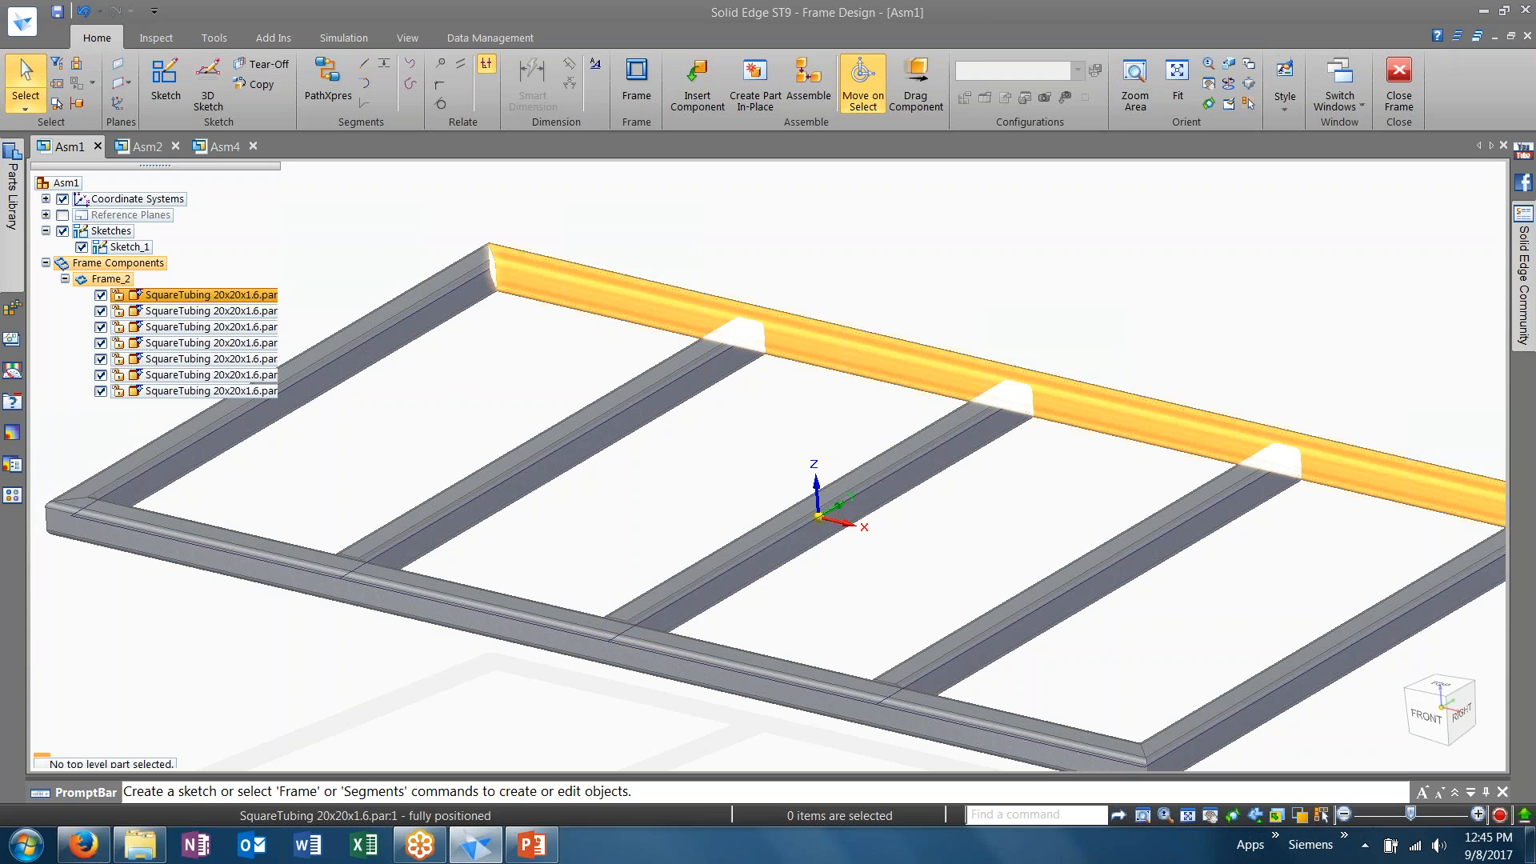
mouse_move(176, 308)
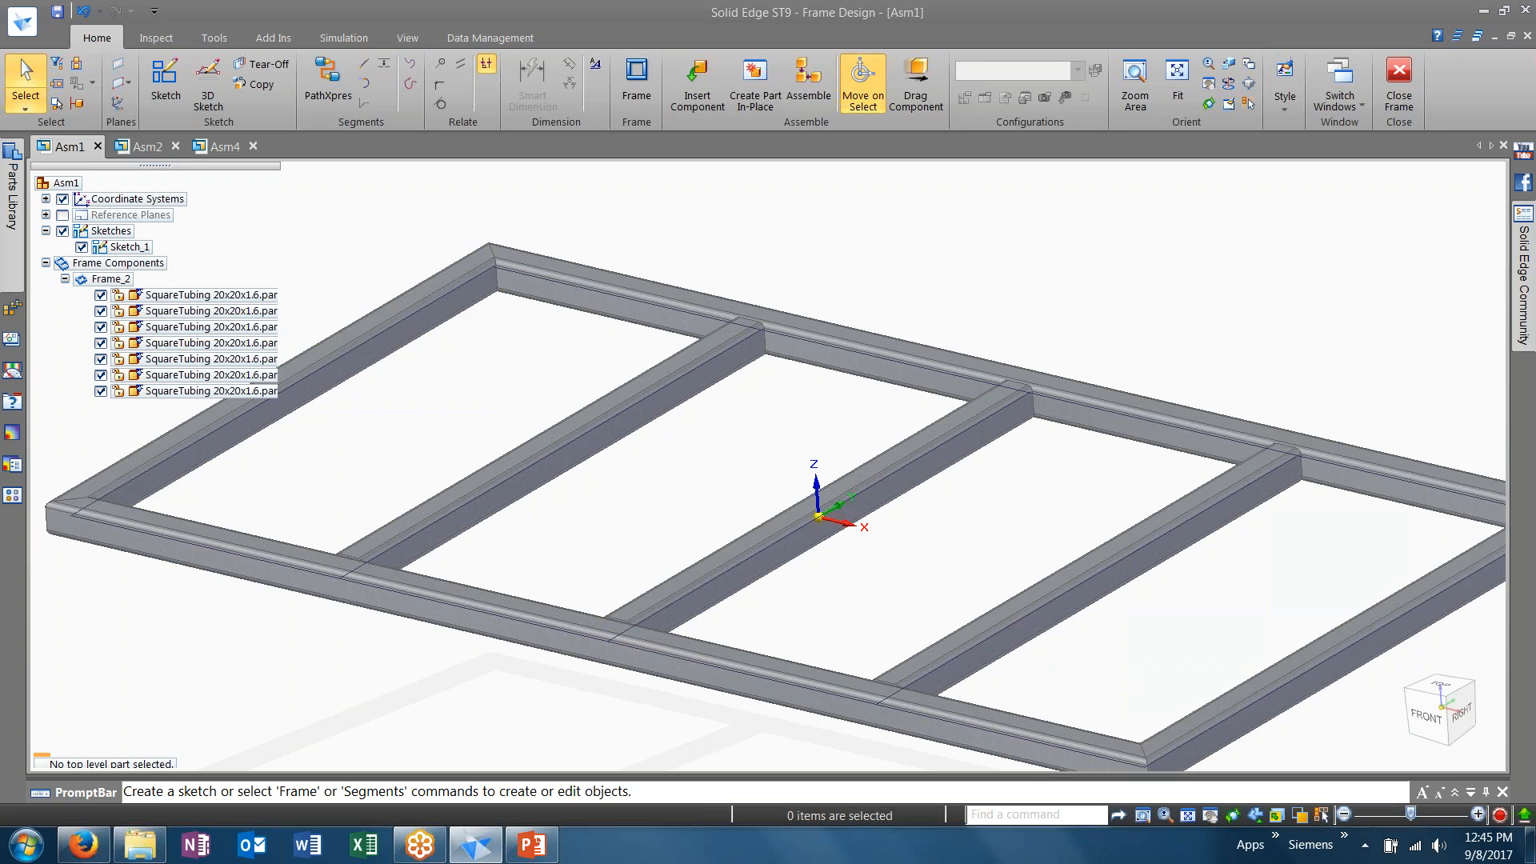
left_click(208, 374)
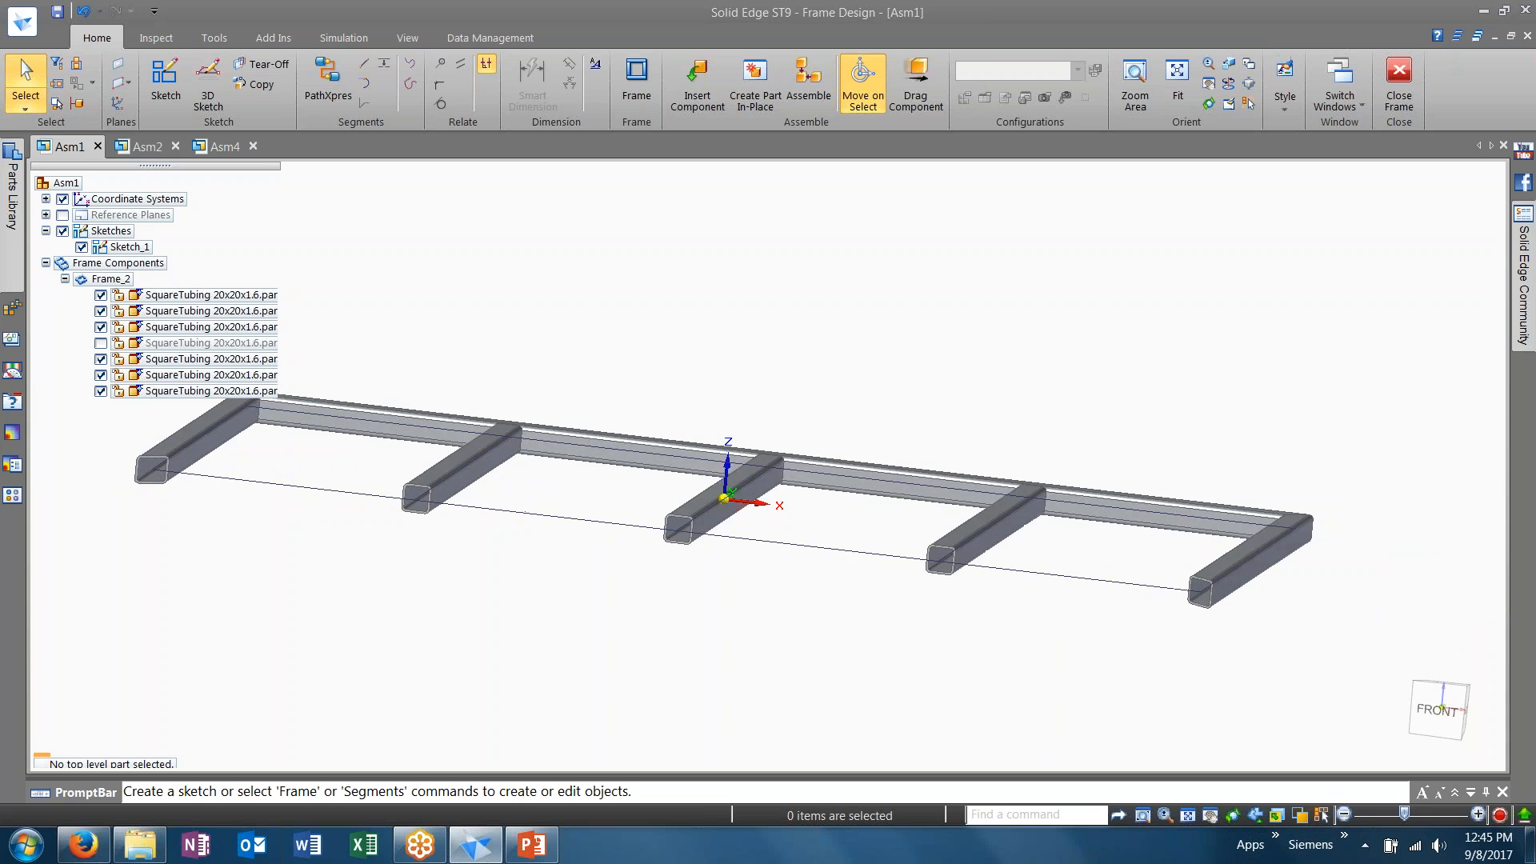
scroll("up", 3)
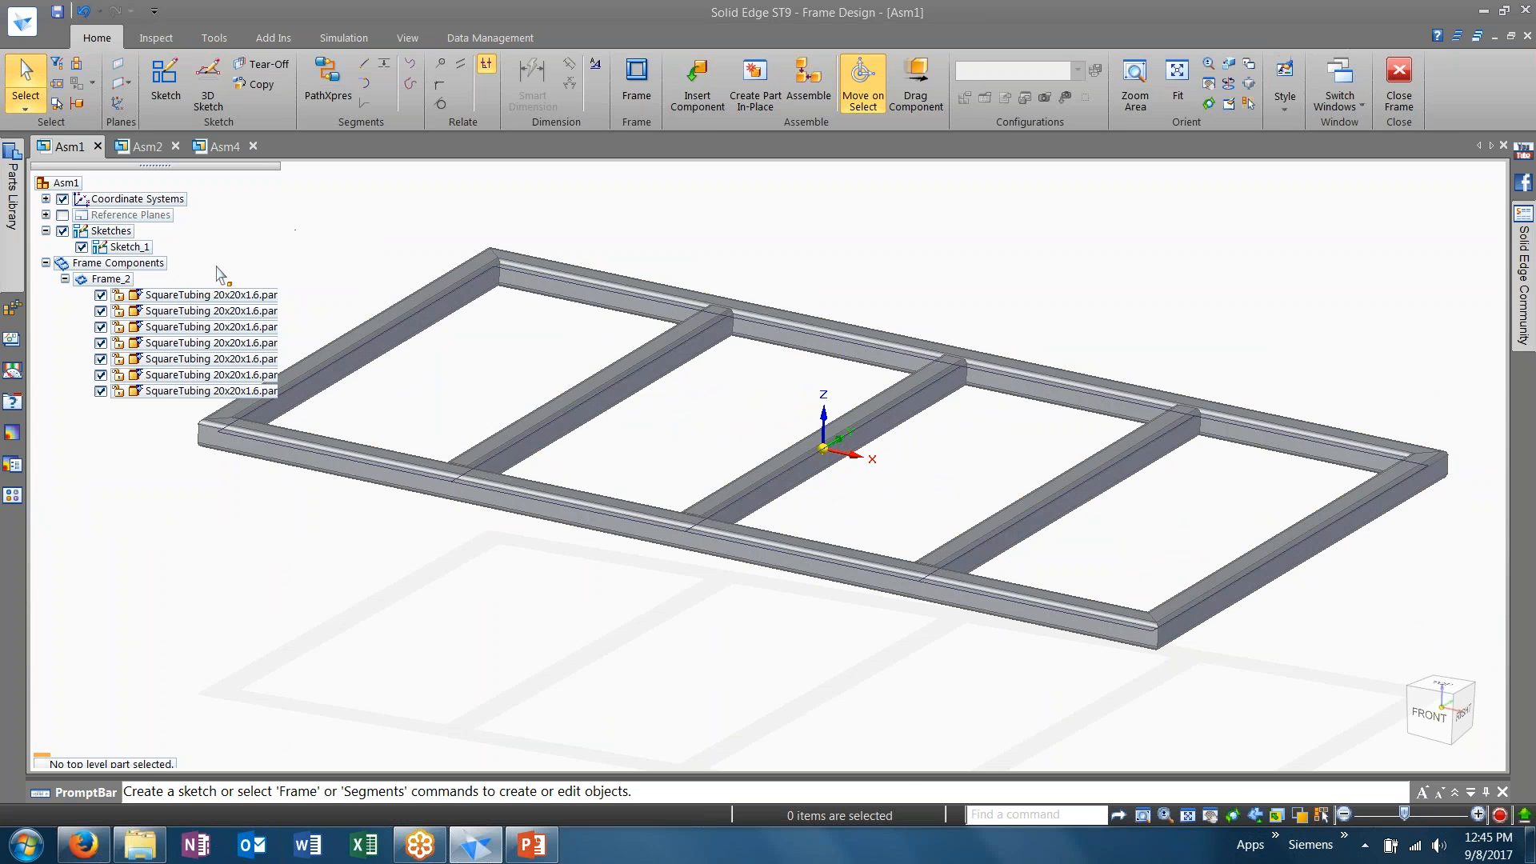
left_click(64, 278)
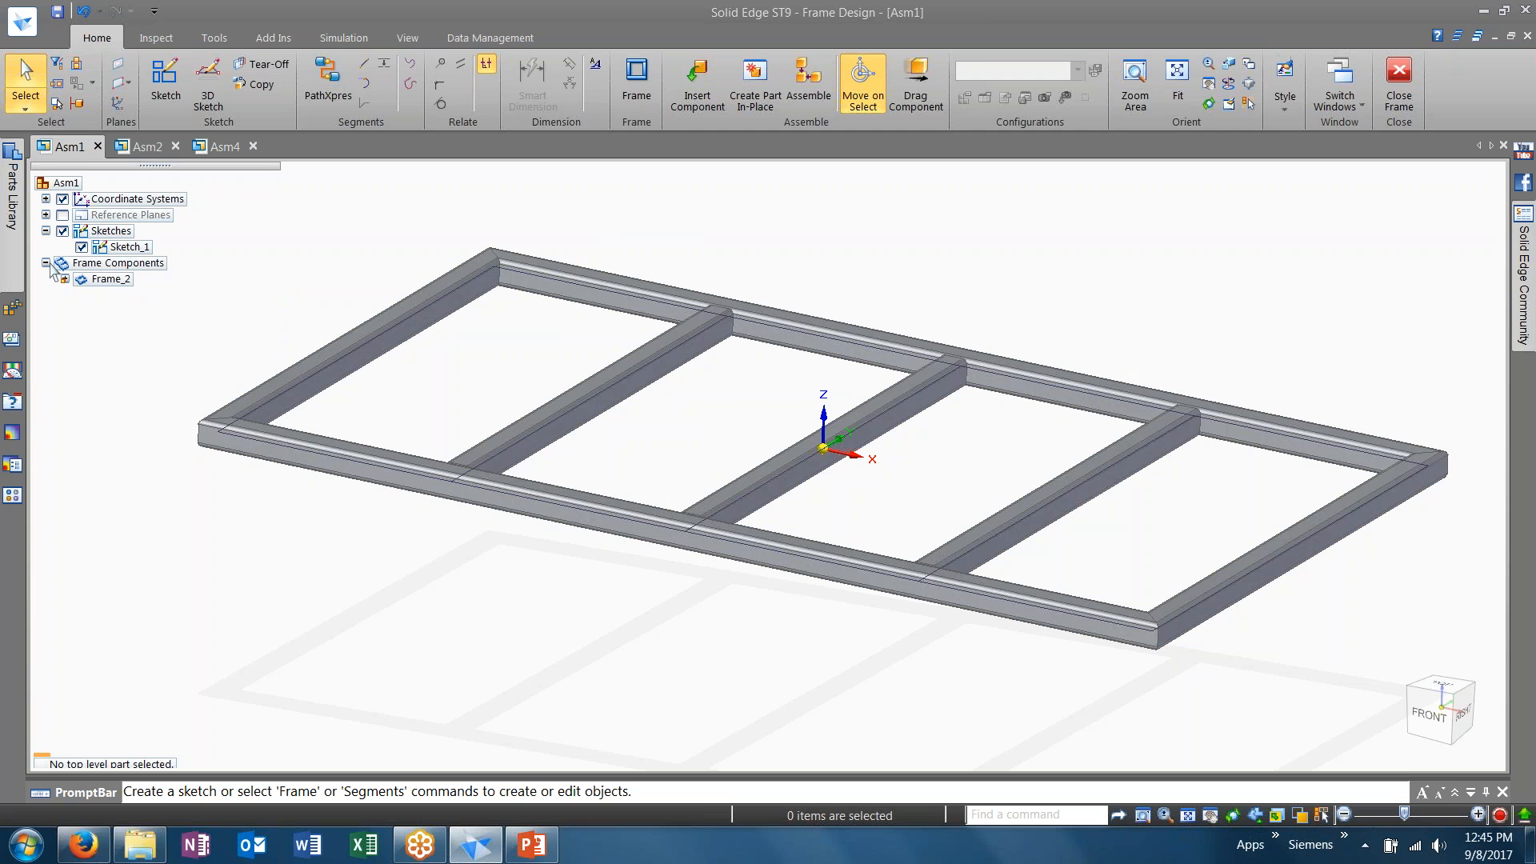
left_click(45, 262)
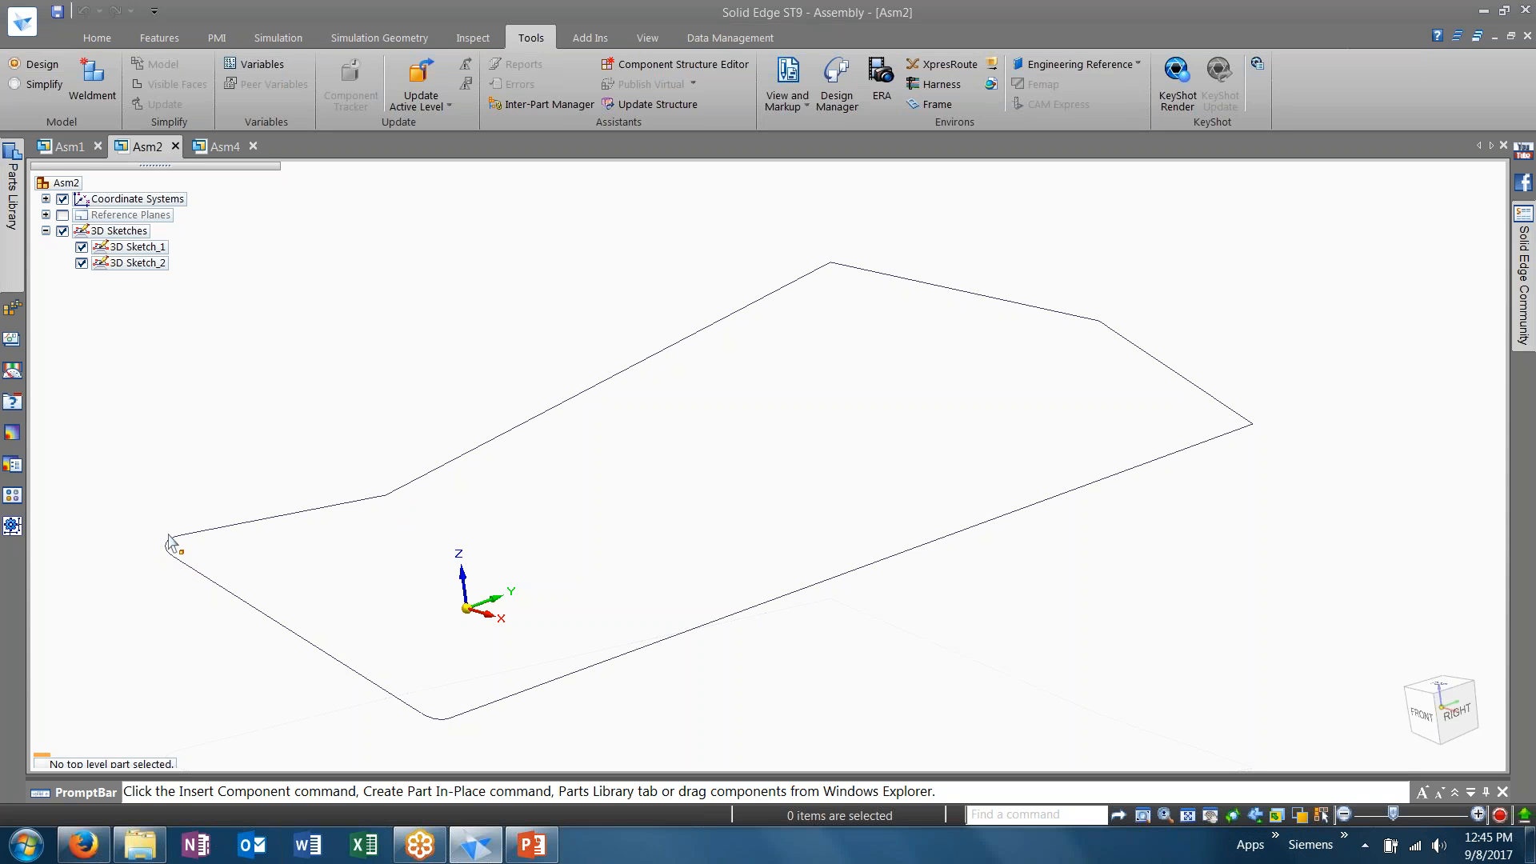
mouse_move(292, 637)
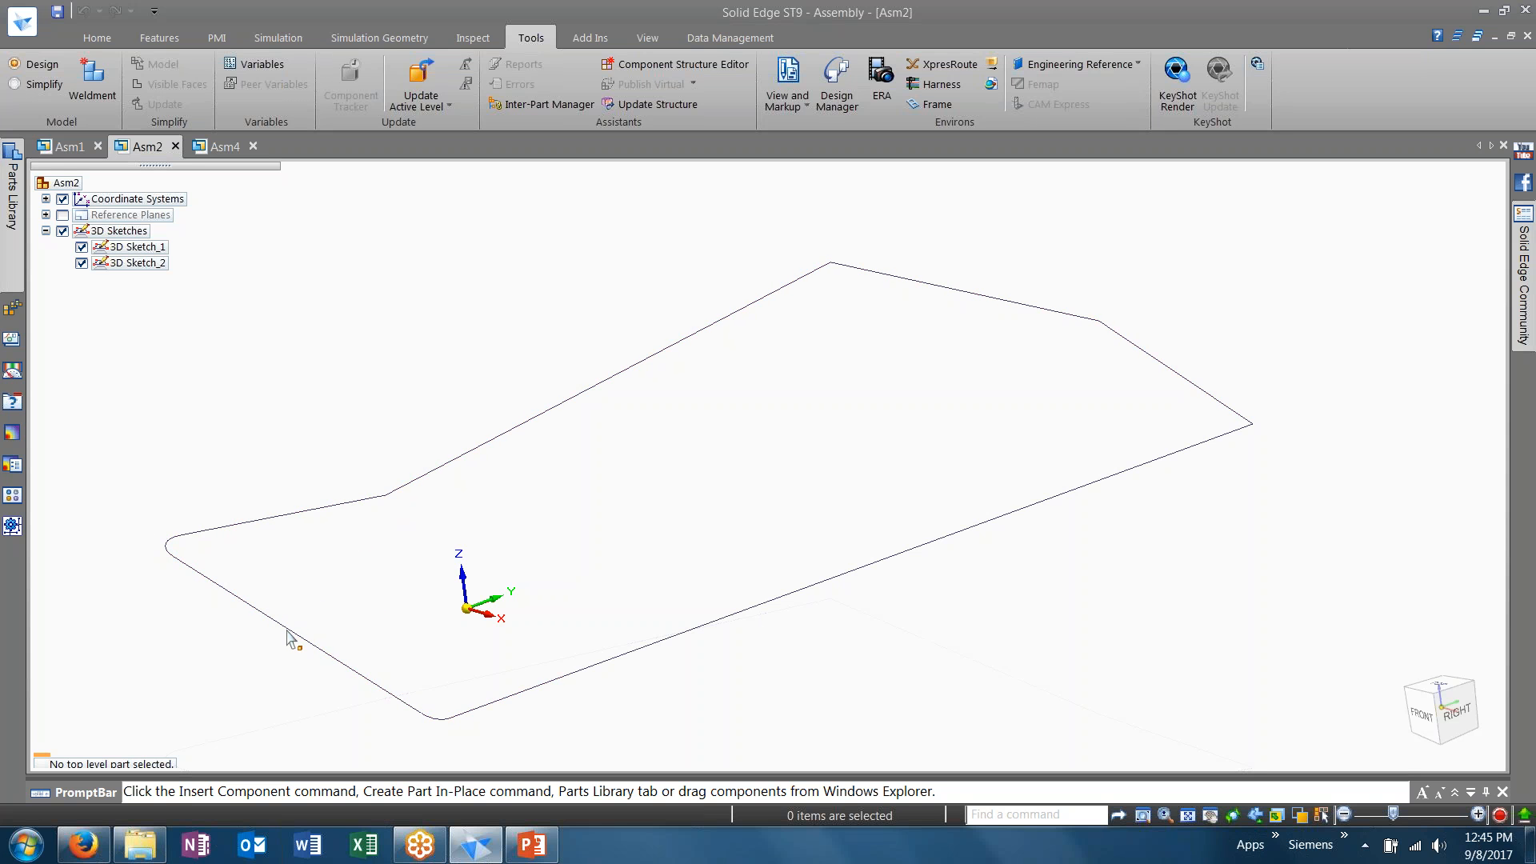
mouse_move(592, 526)
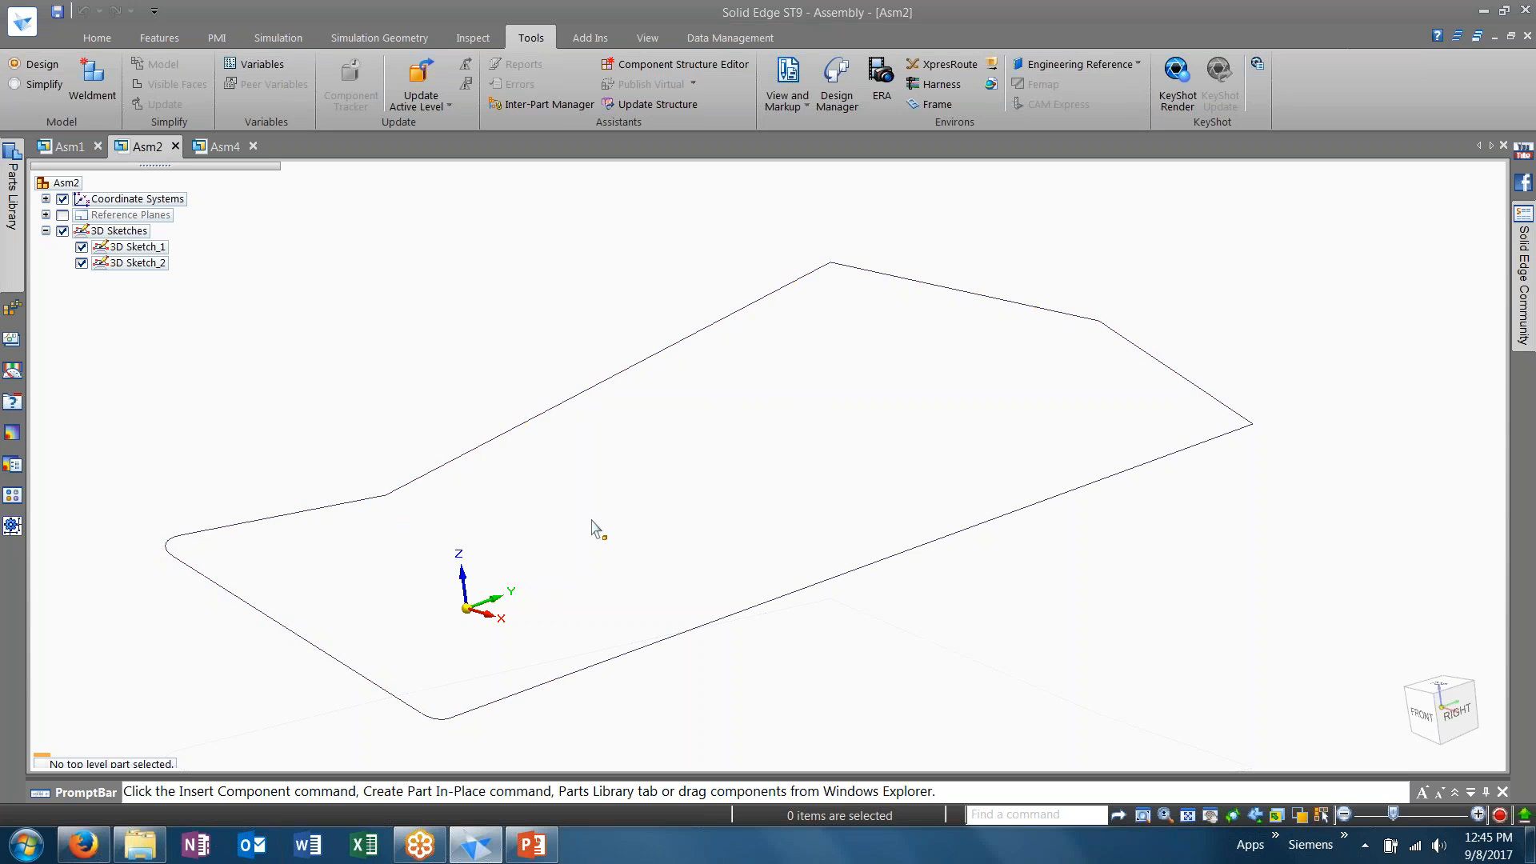
Switch to Asm2 and enter its Frame Design environment
left_click(133, 246)
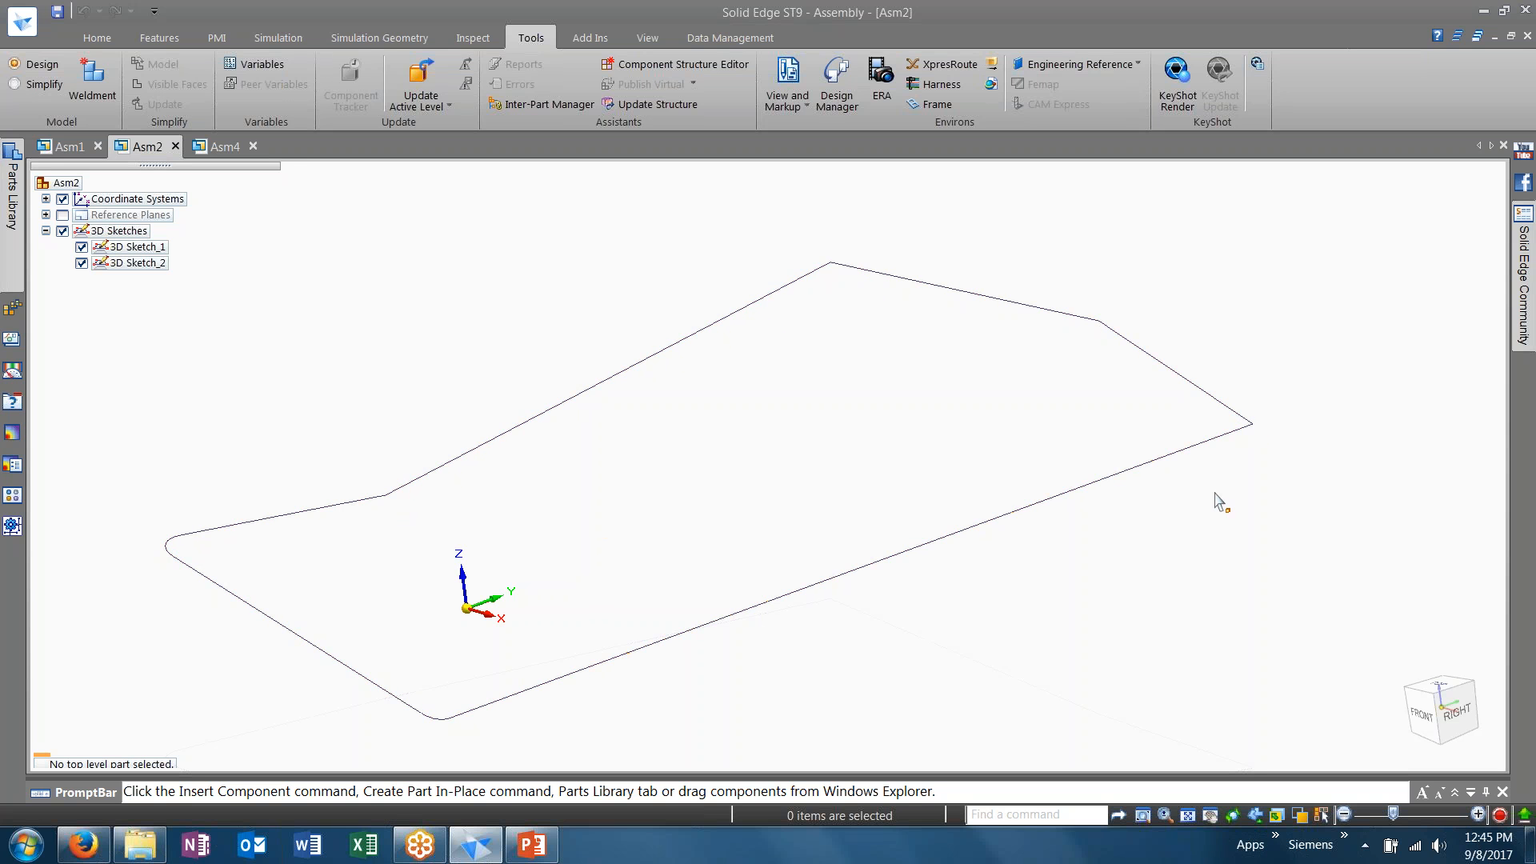
mouse_move(799, 402)
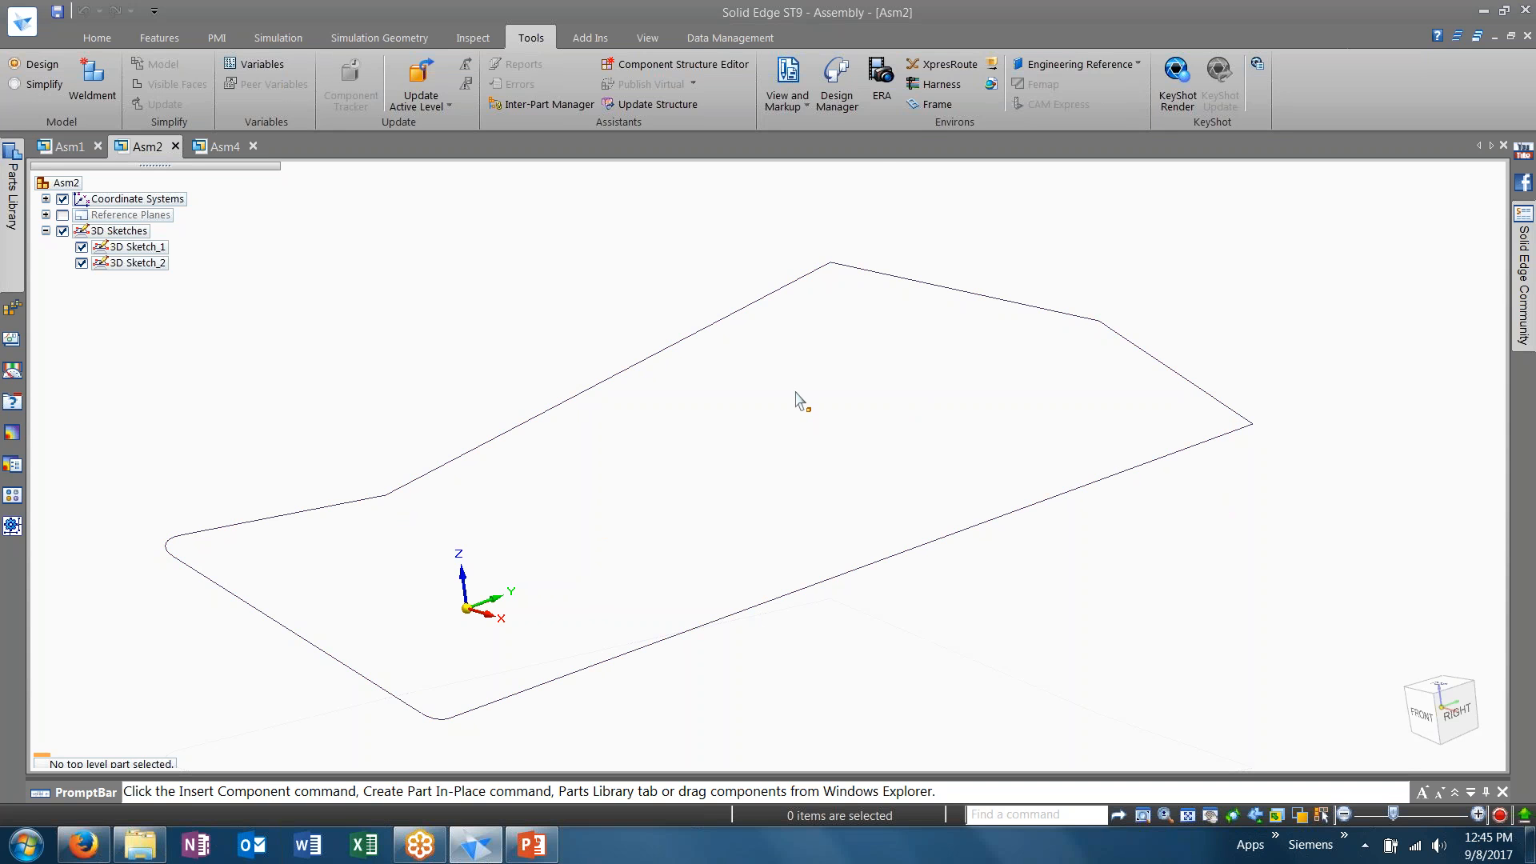
mouse_move(934, 104)
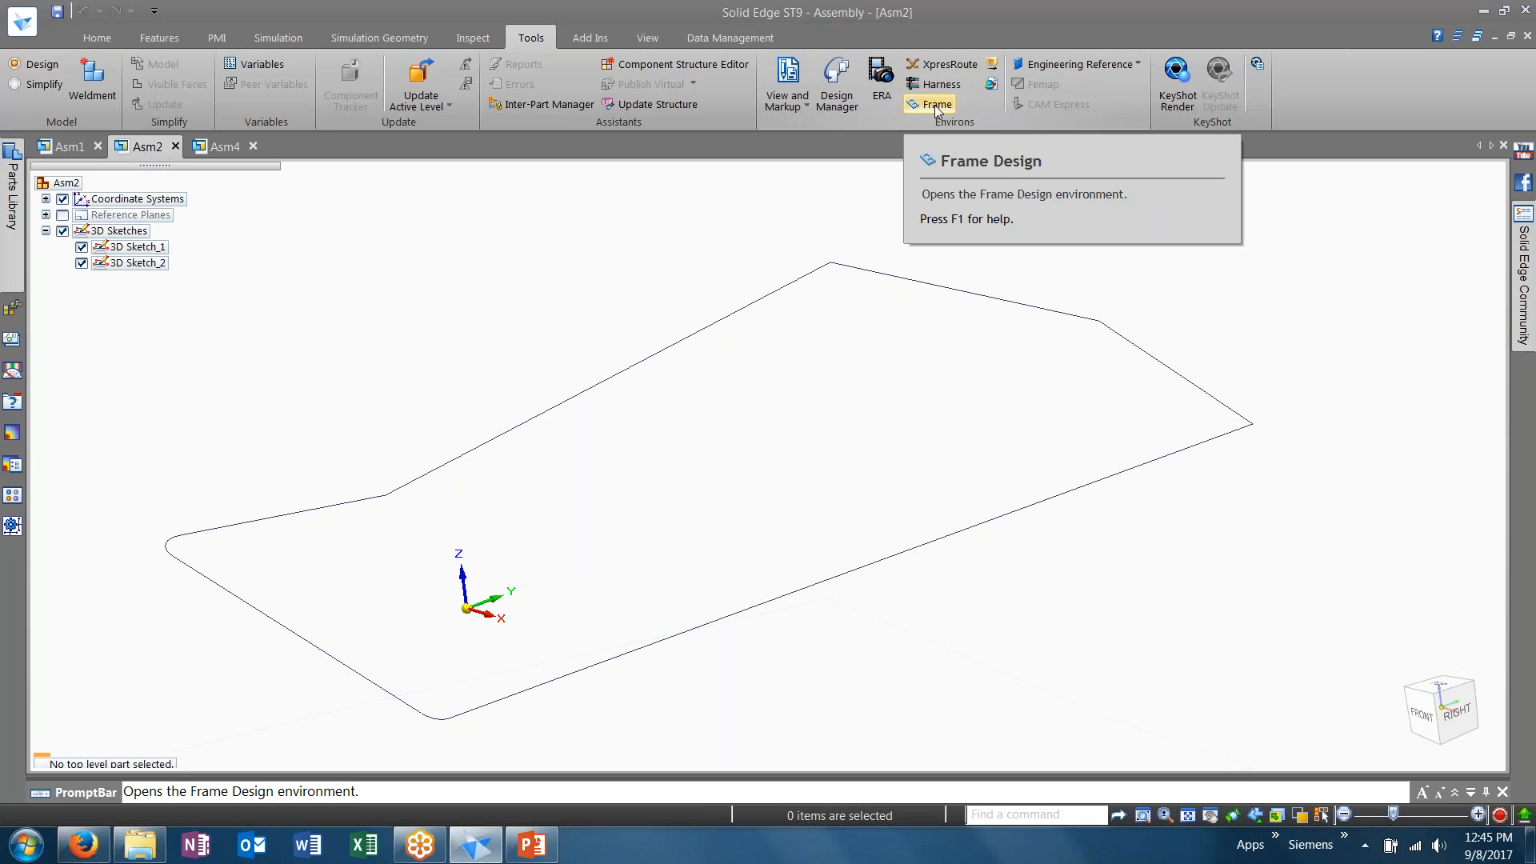
left_click(933, 106)
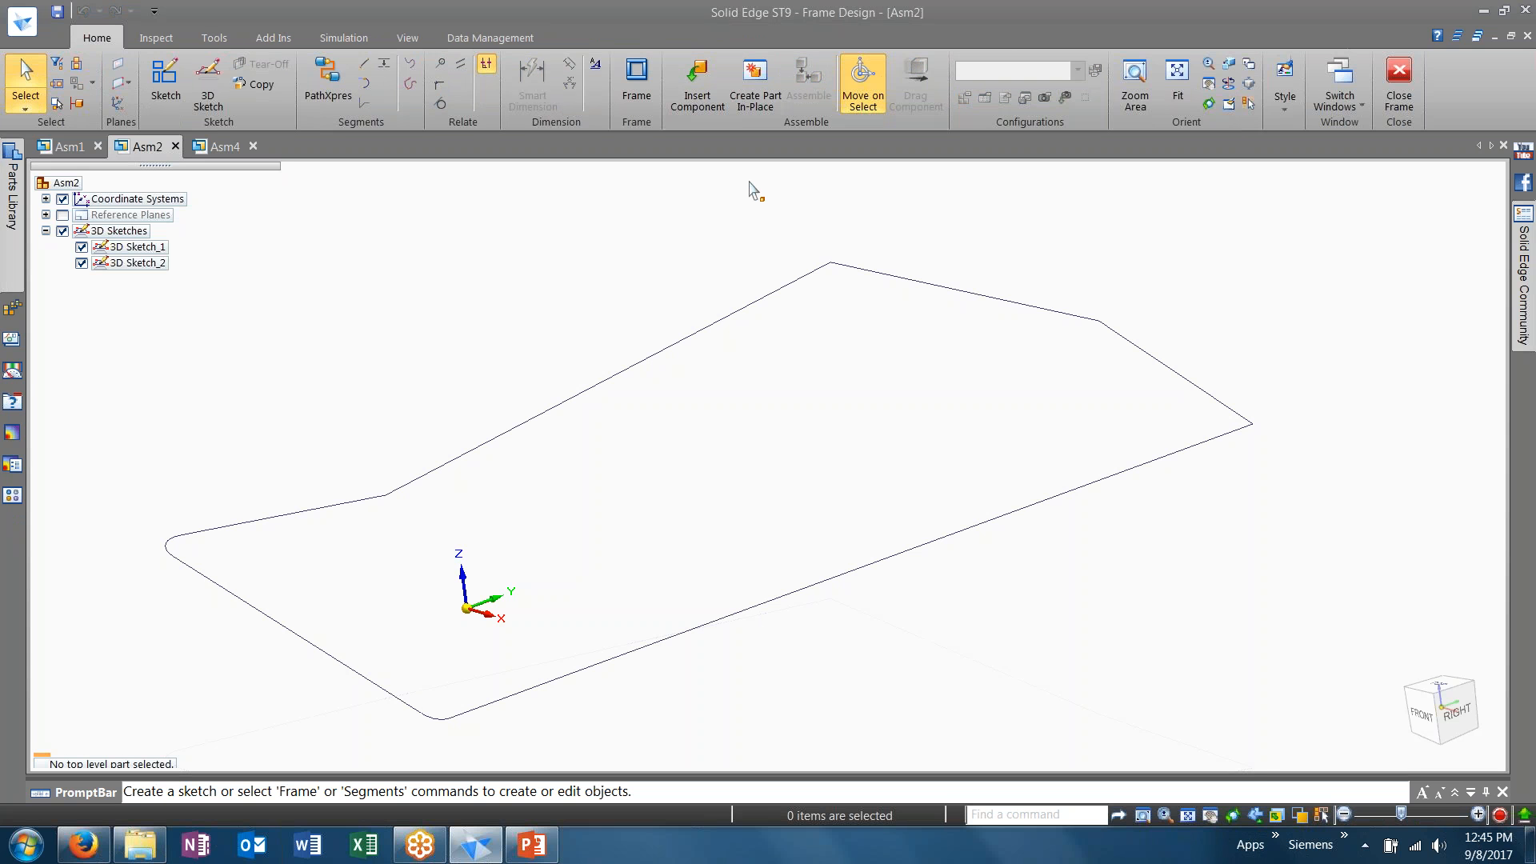
mouse_move(662, 199)
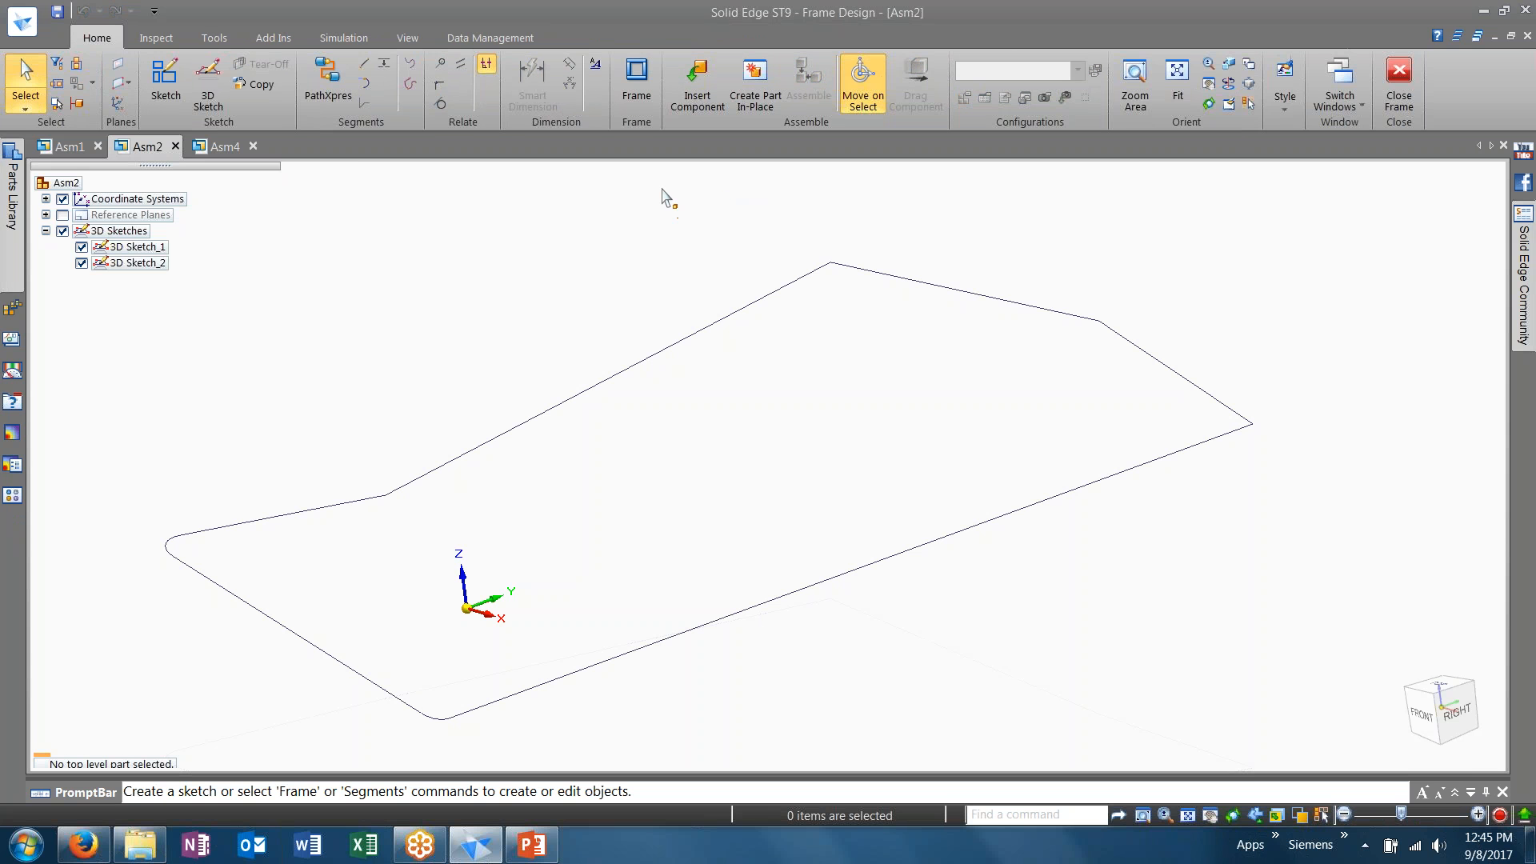
Start a frame with default options, choose RoundTubing 25x2.par and pick the closed 3D sketch chain
left_click(636, 75)
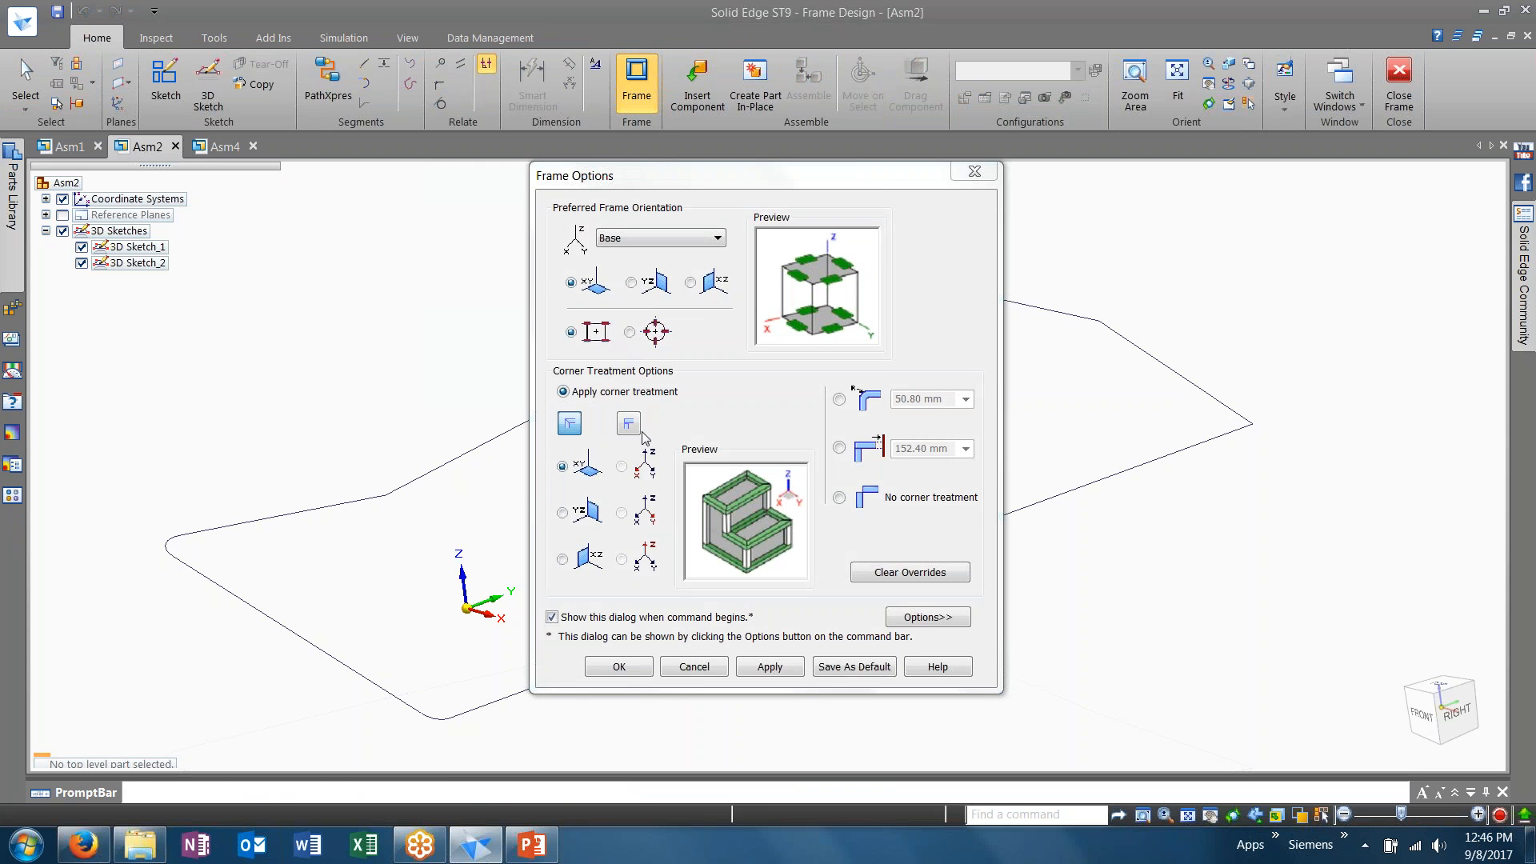
mouse_move(568, 423)
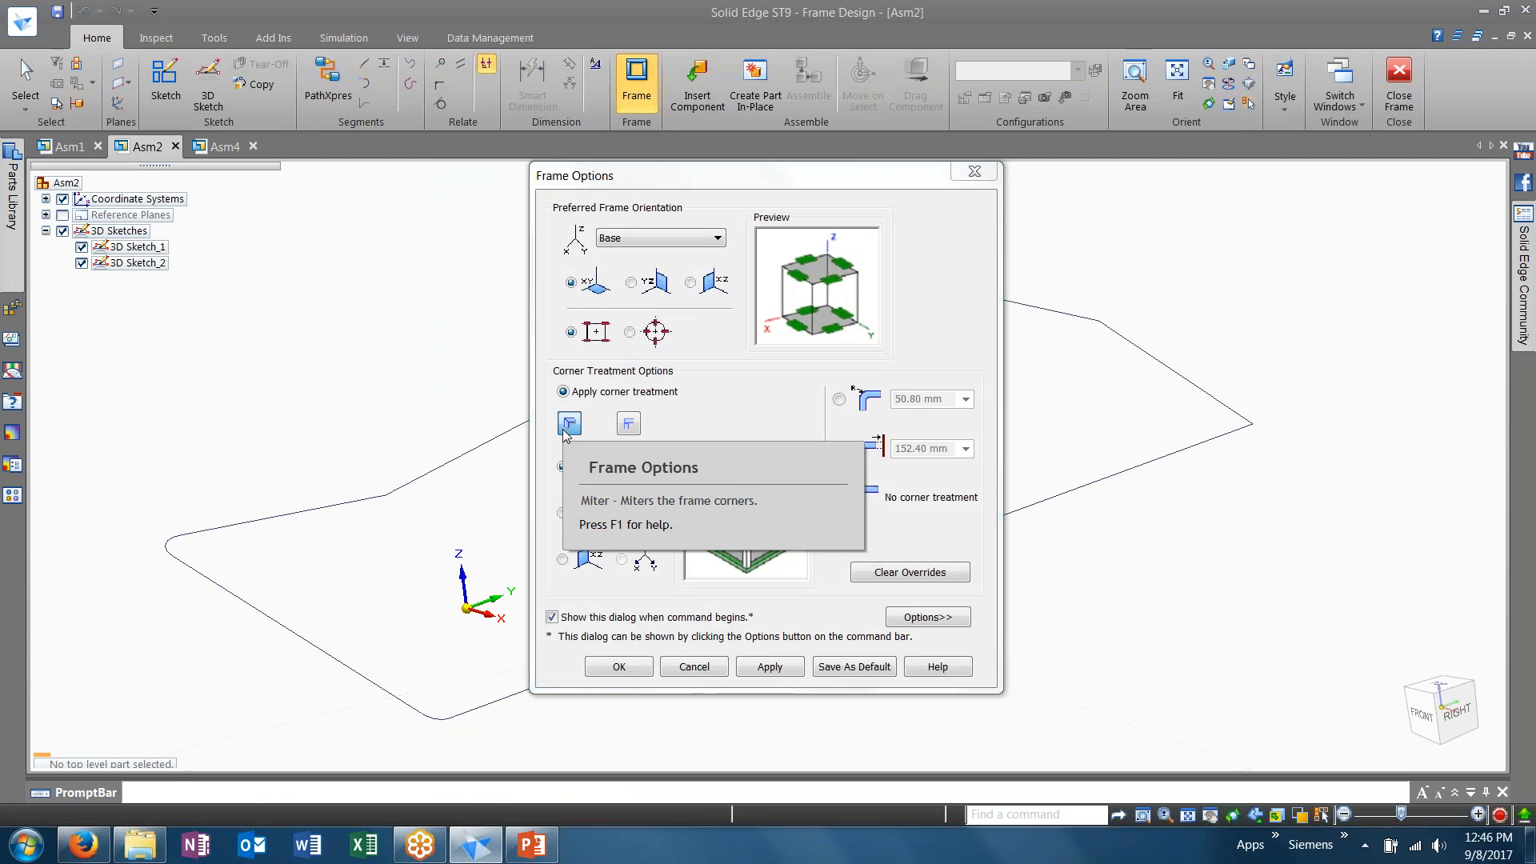
left_click(618, 666)
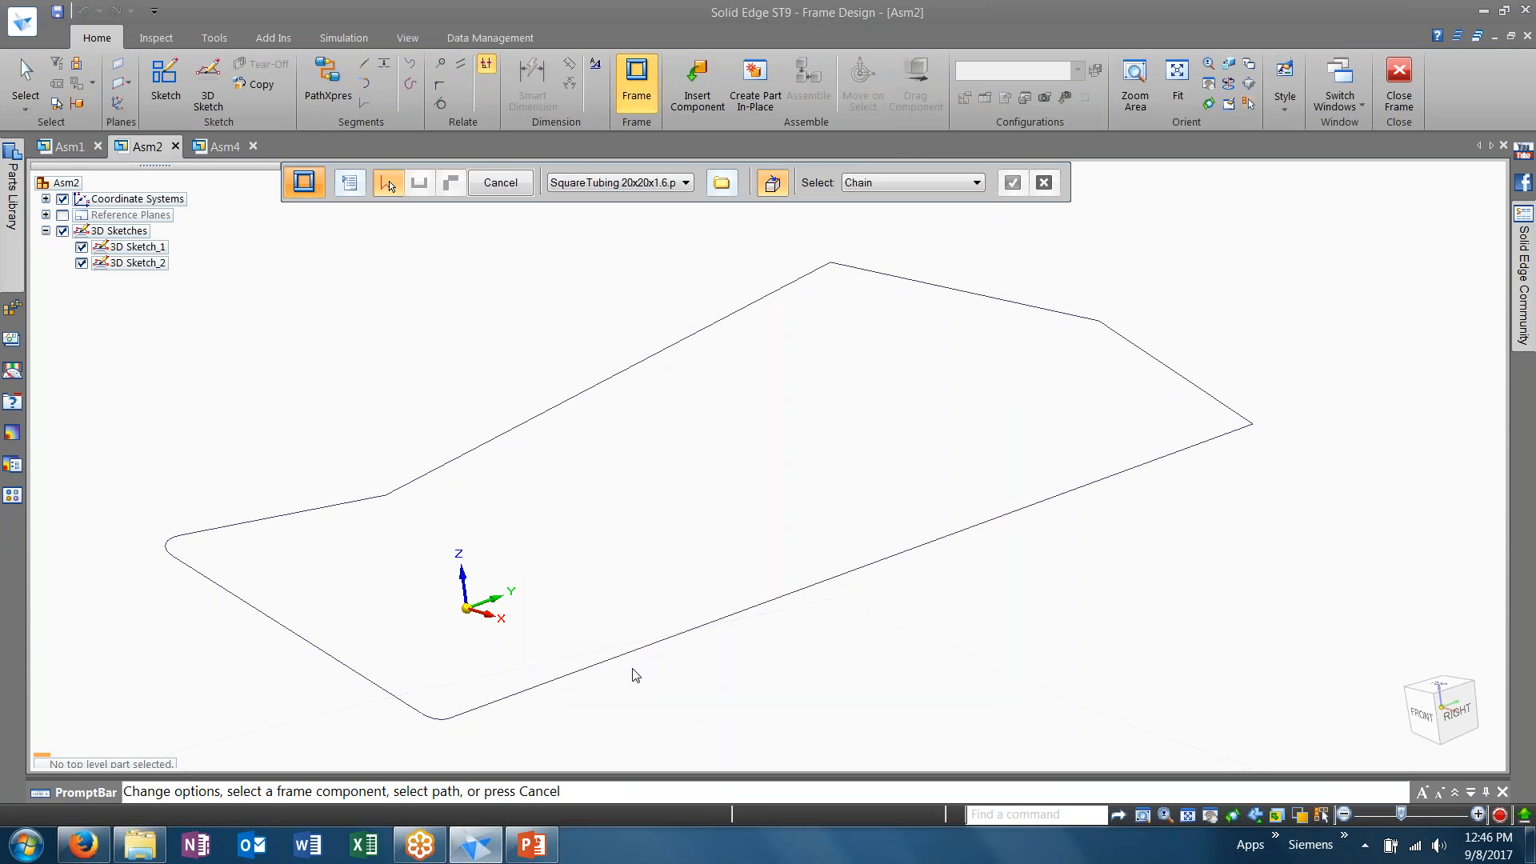
mouse_move(723, 182)
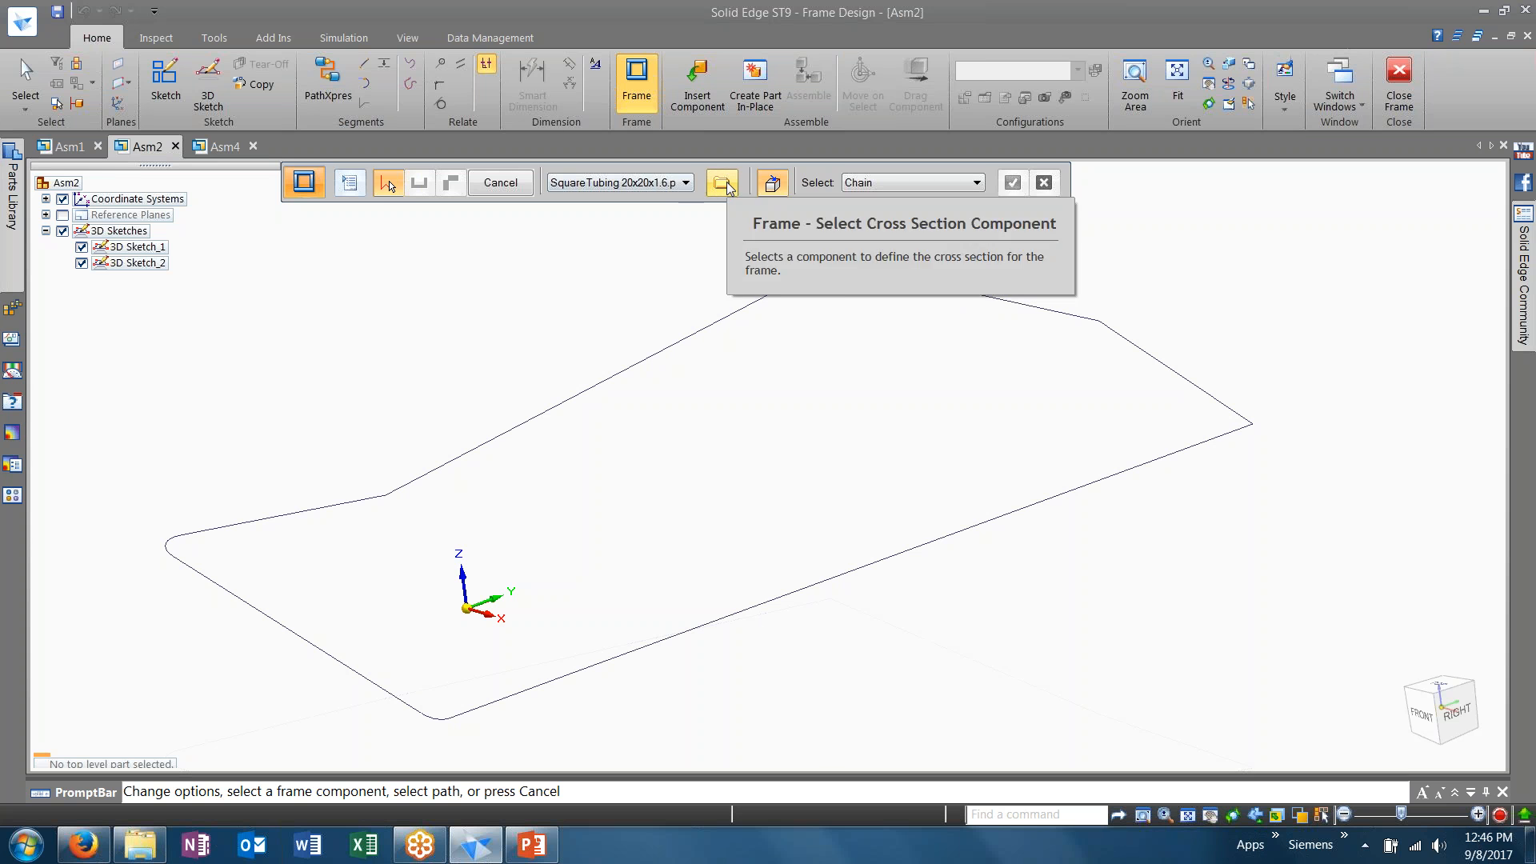
left_click(683, 182)
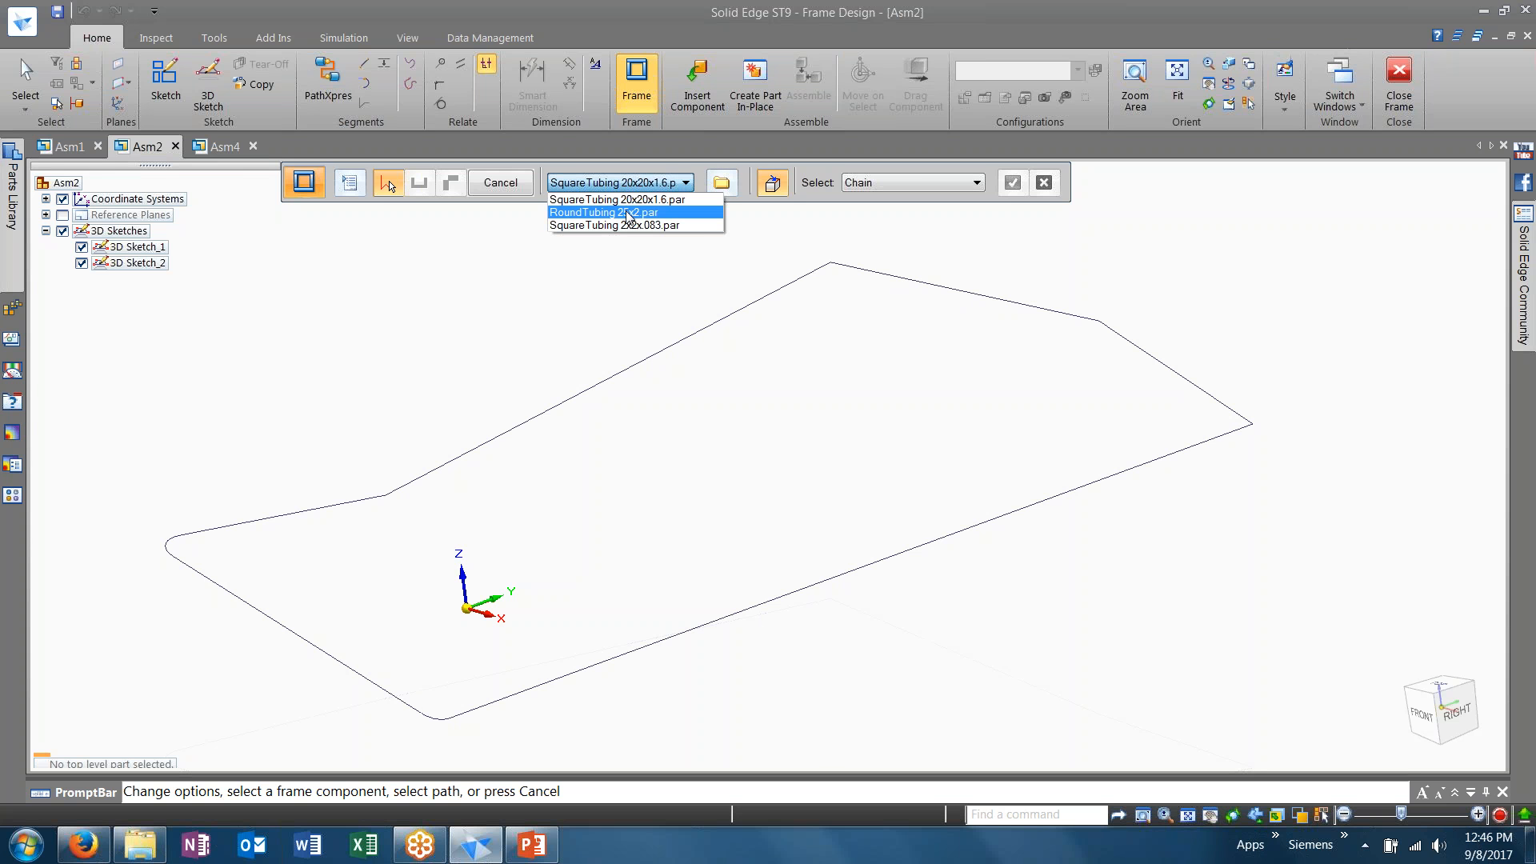
left_click(603, 211)
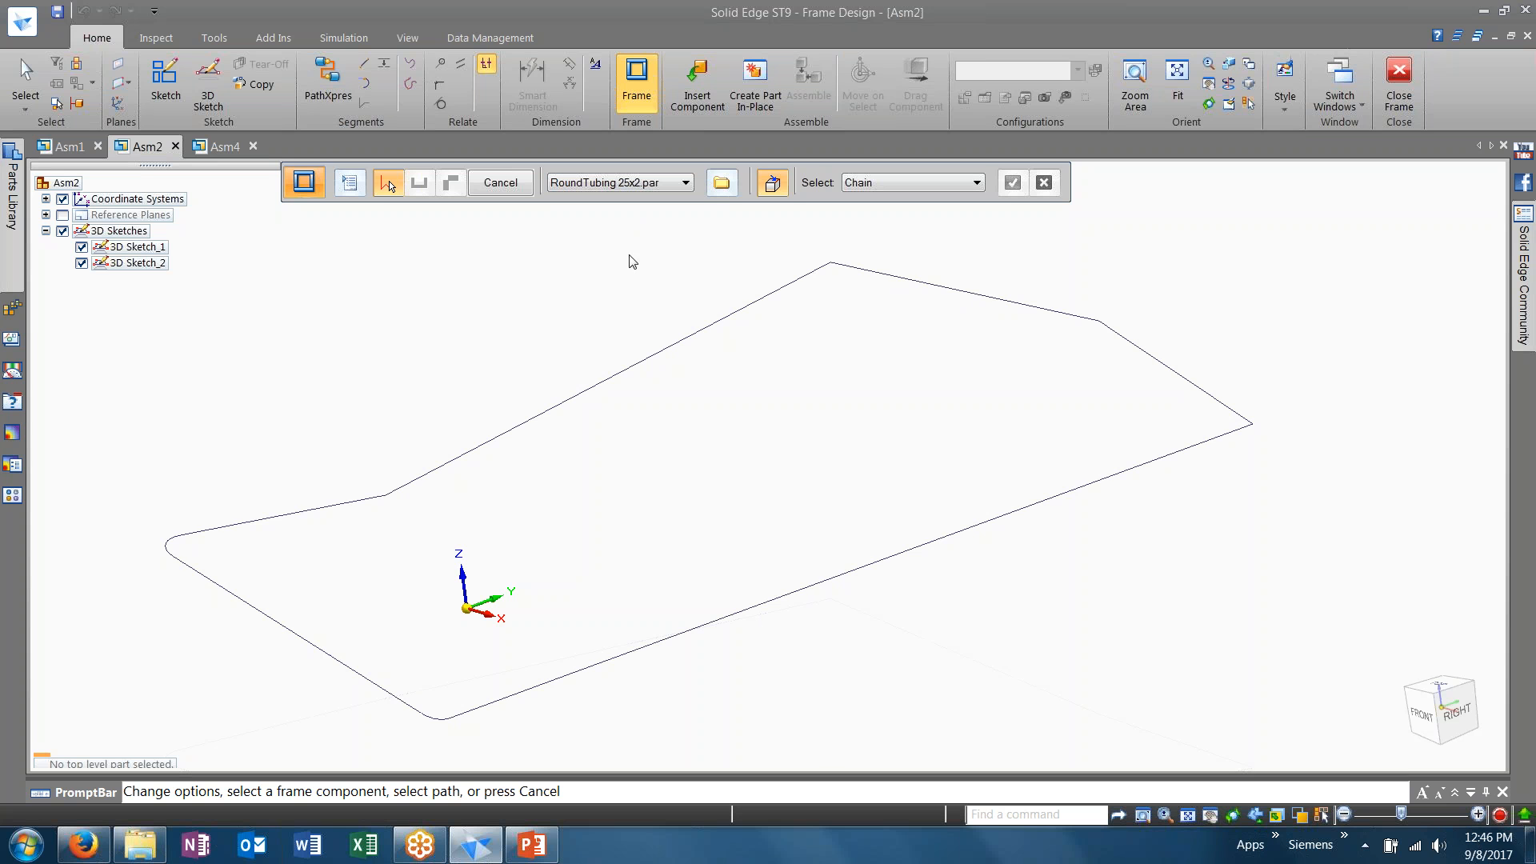
left_click(832, 339)
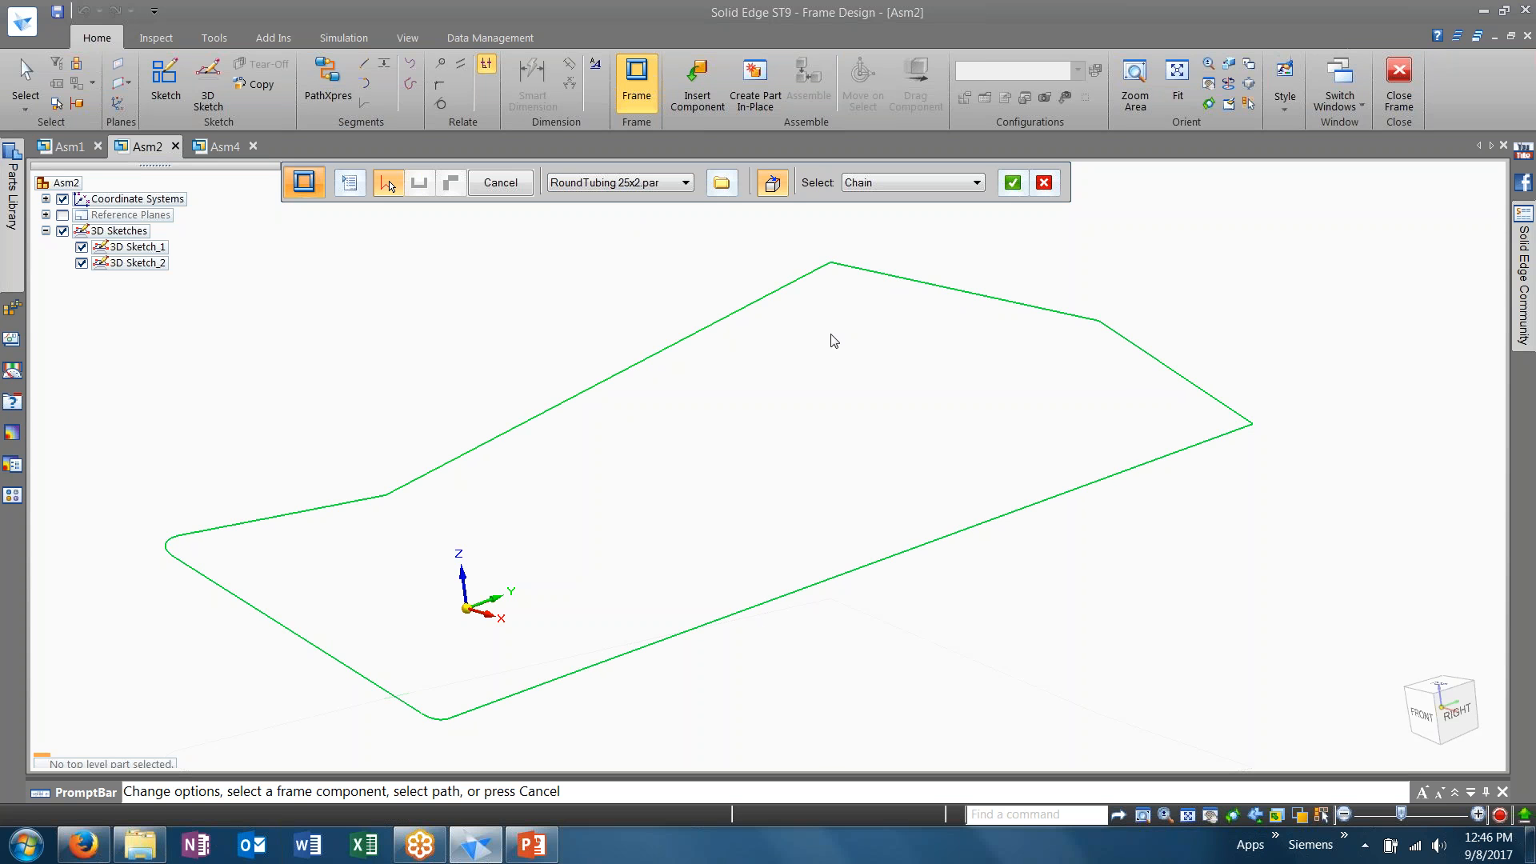
mouse_move(363, 621)
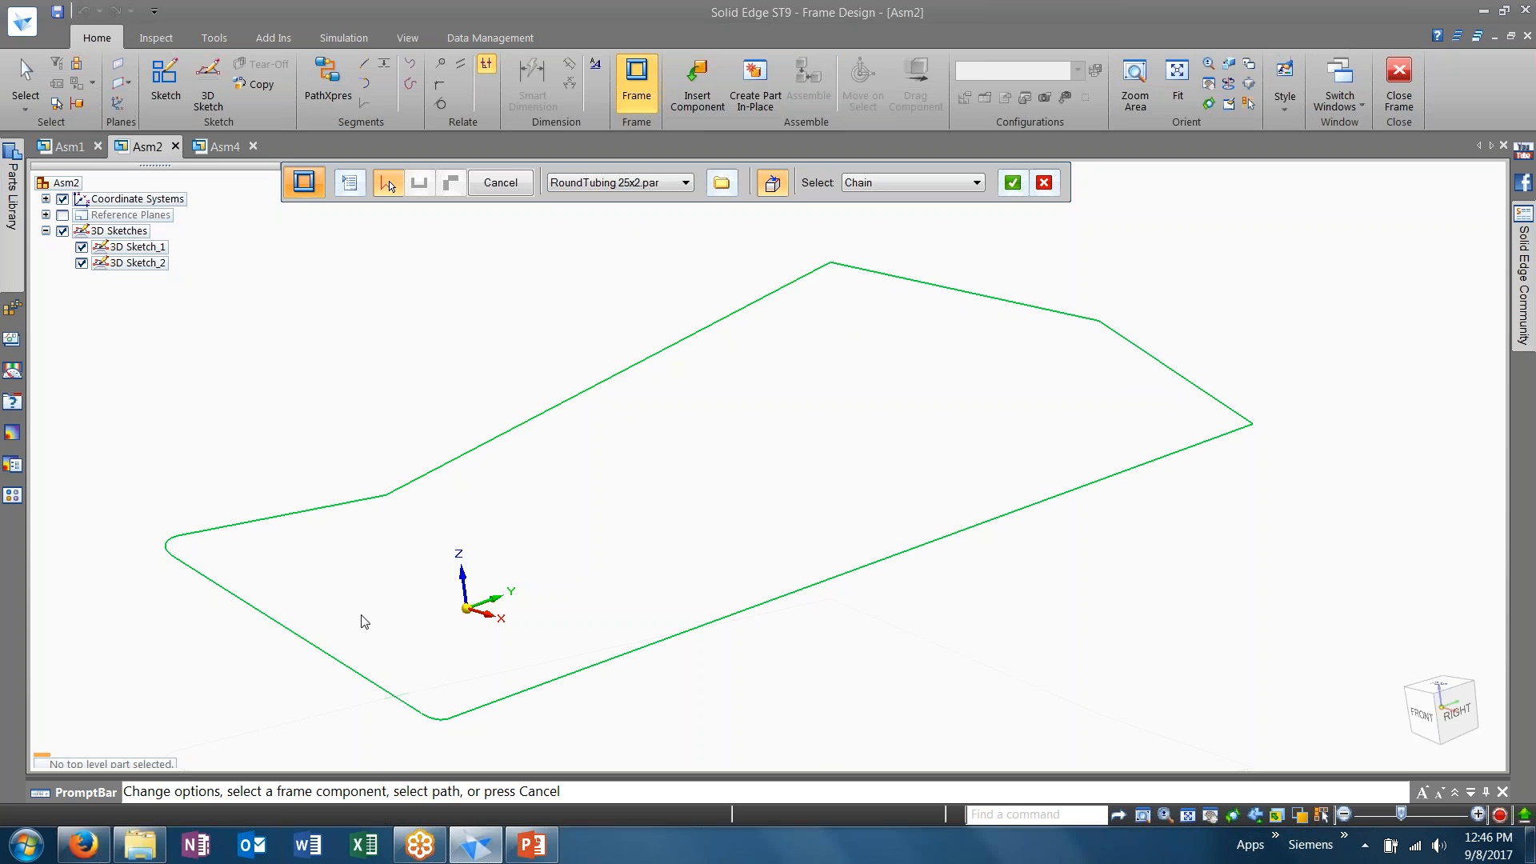
mouse_move(939, 391)
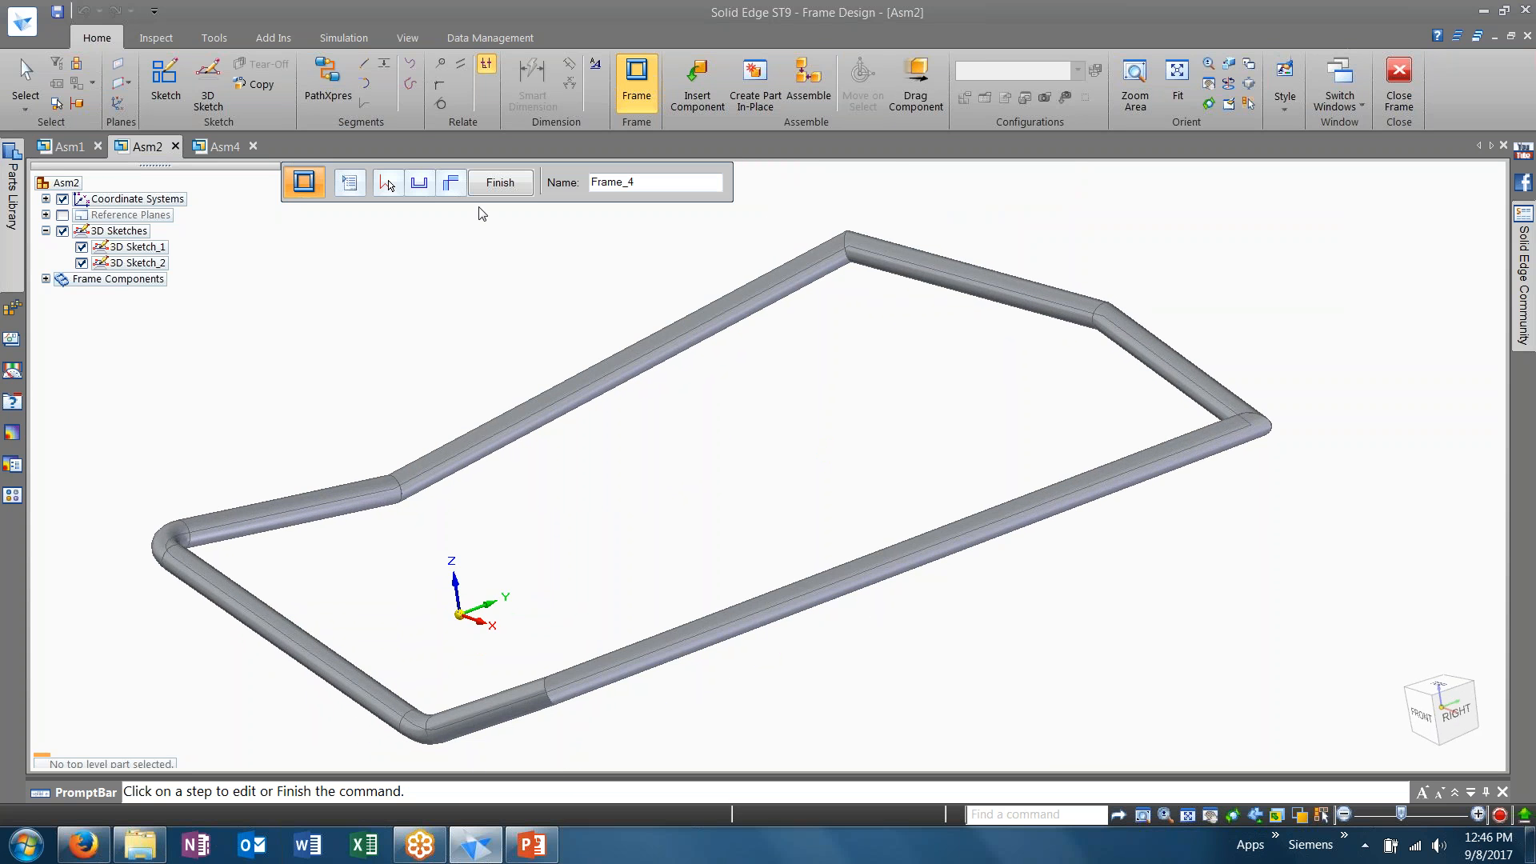
Finish the round-tubing frame Frame_4 along the closed 3D sketch outline
left_click(500, 182)
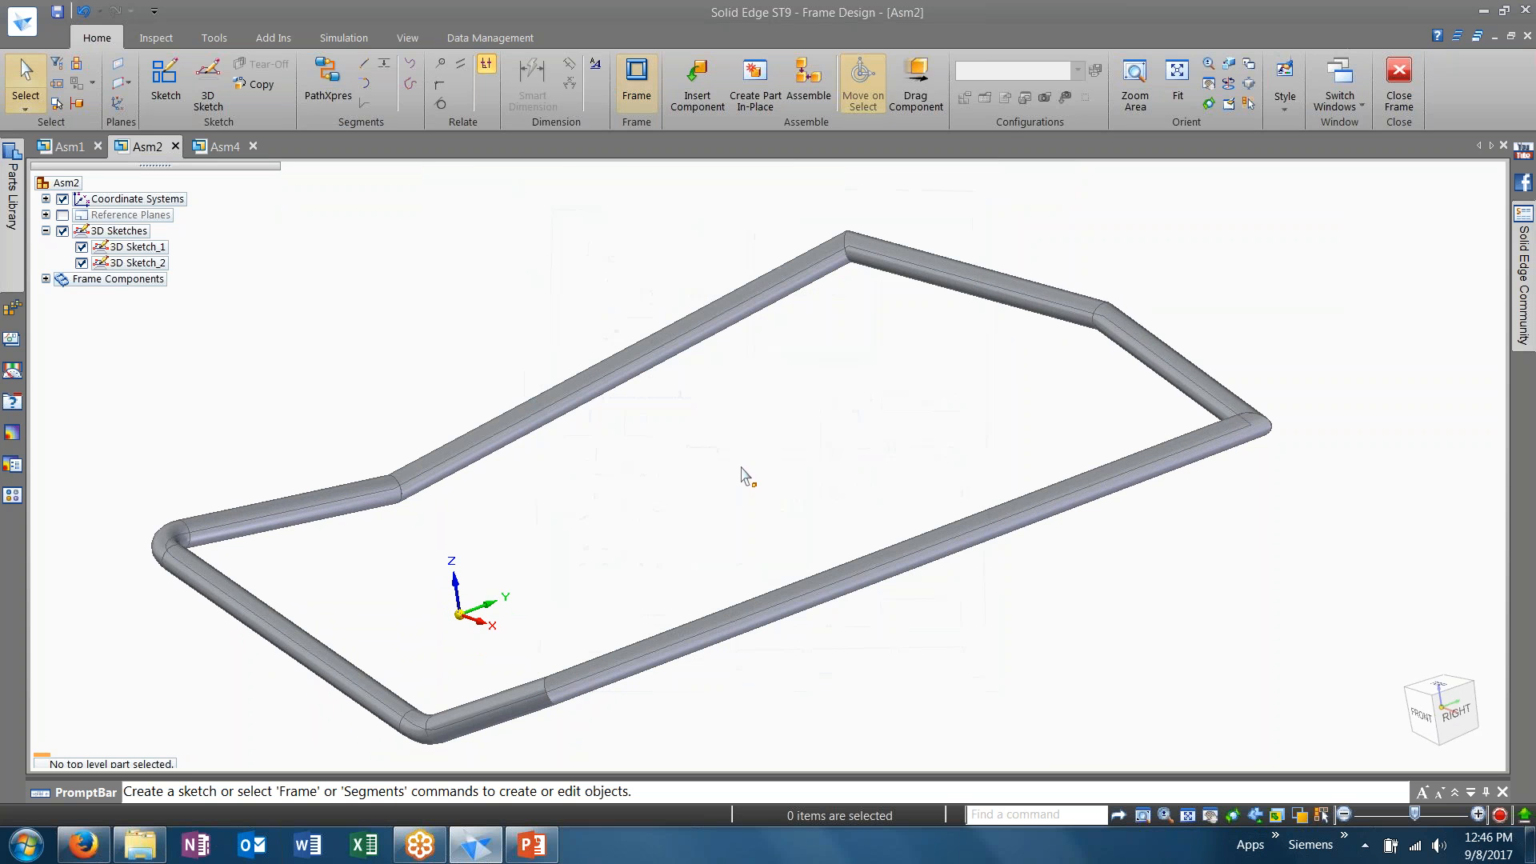
mouse_move(769, 416)
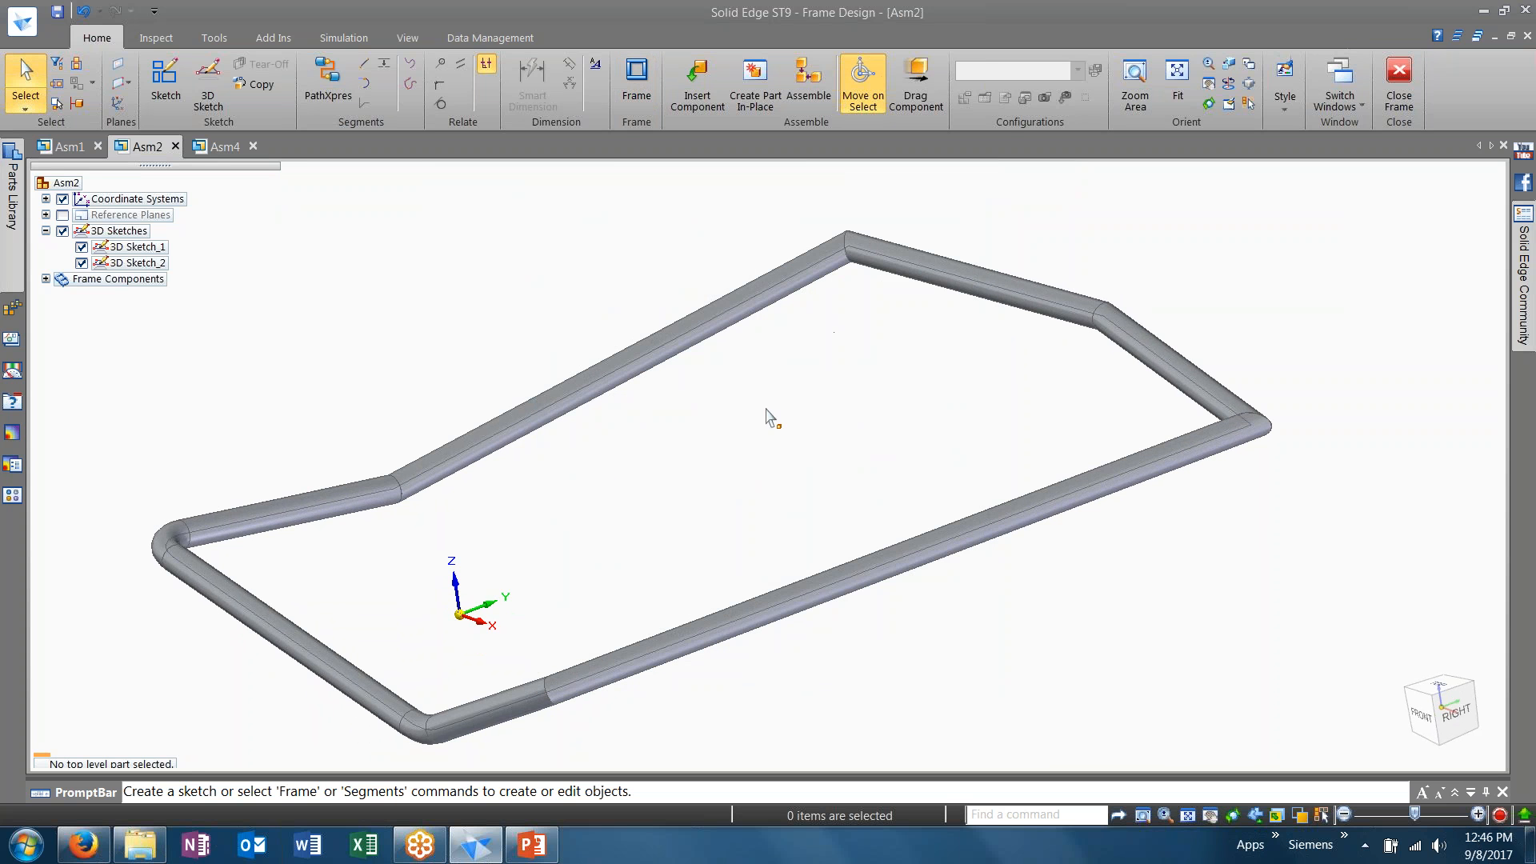
mouse_move(631, 530)
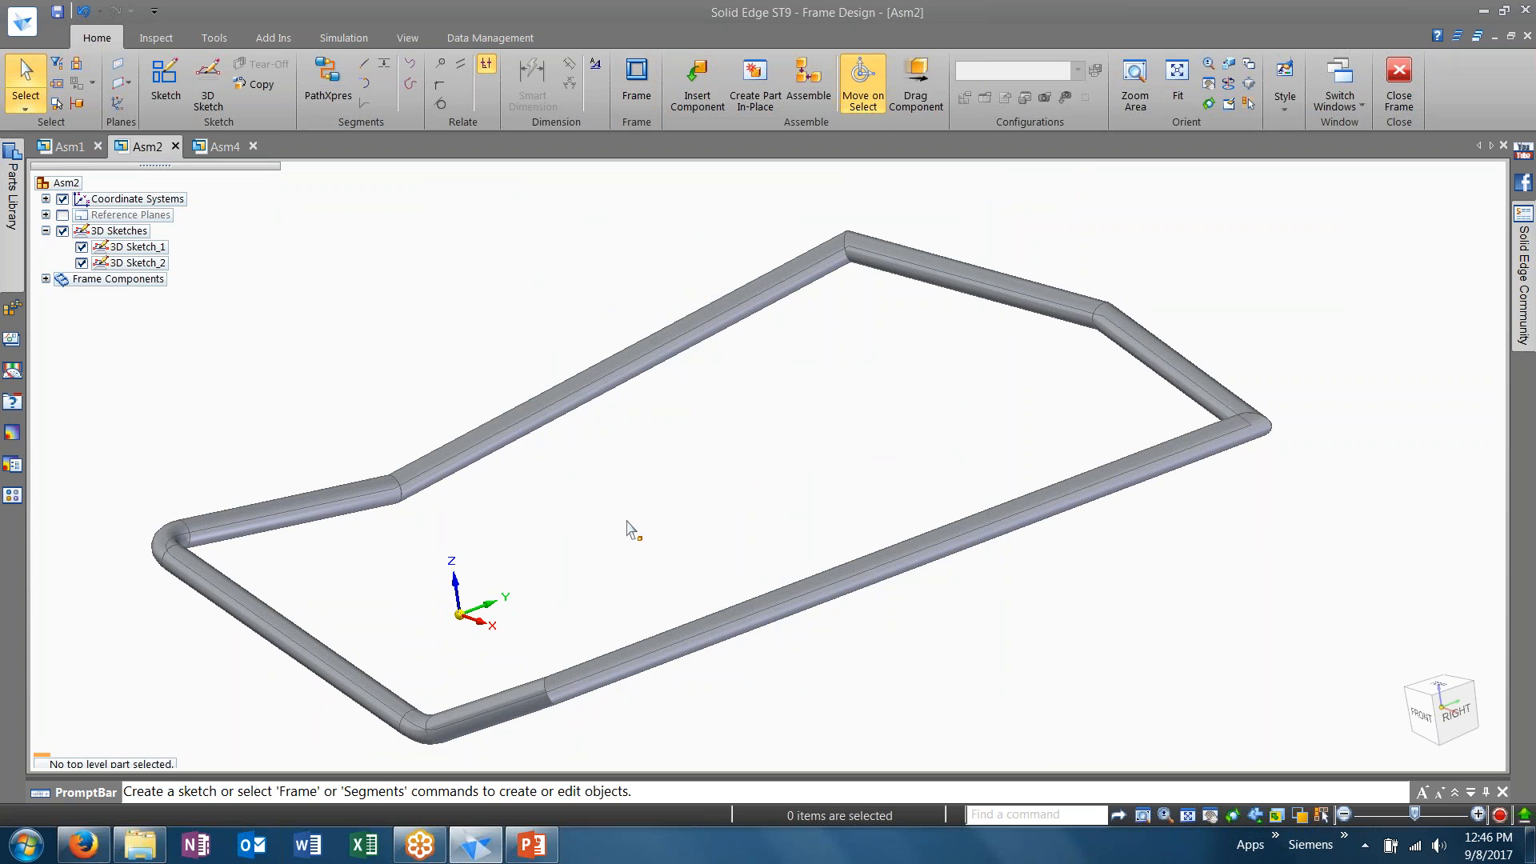
mouse_move(742, 402)
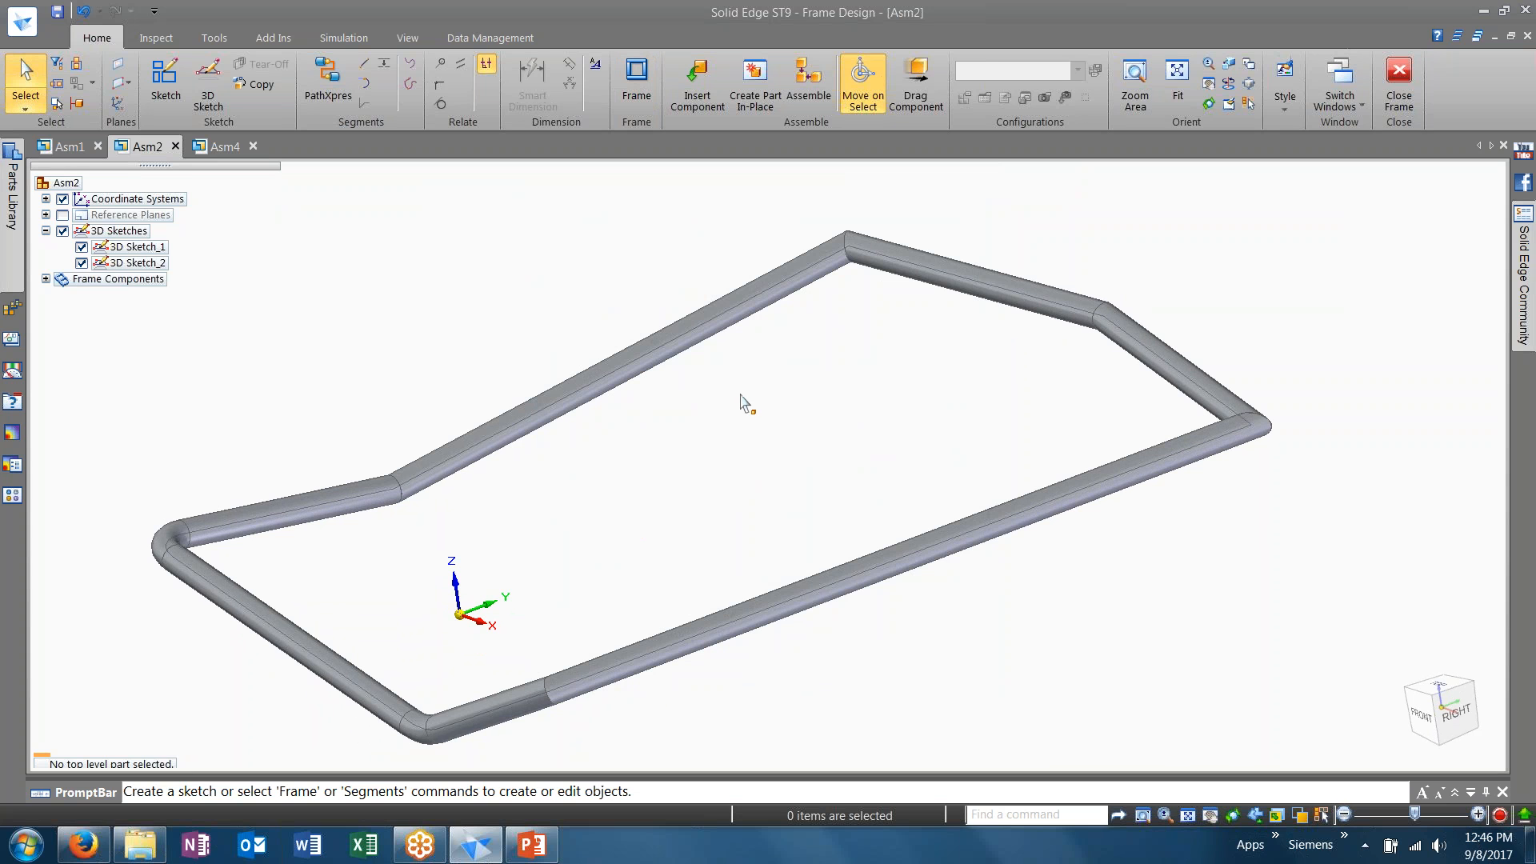
mouse_move(853, 285)
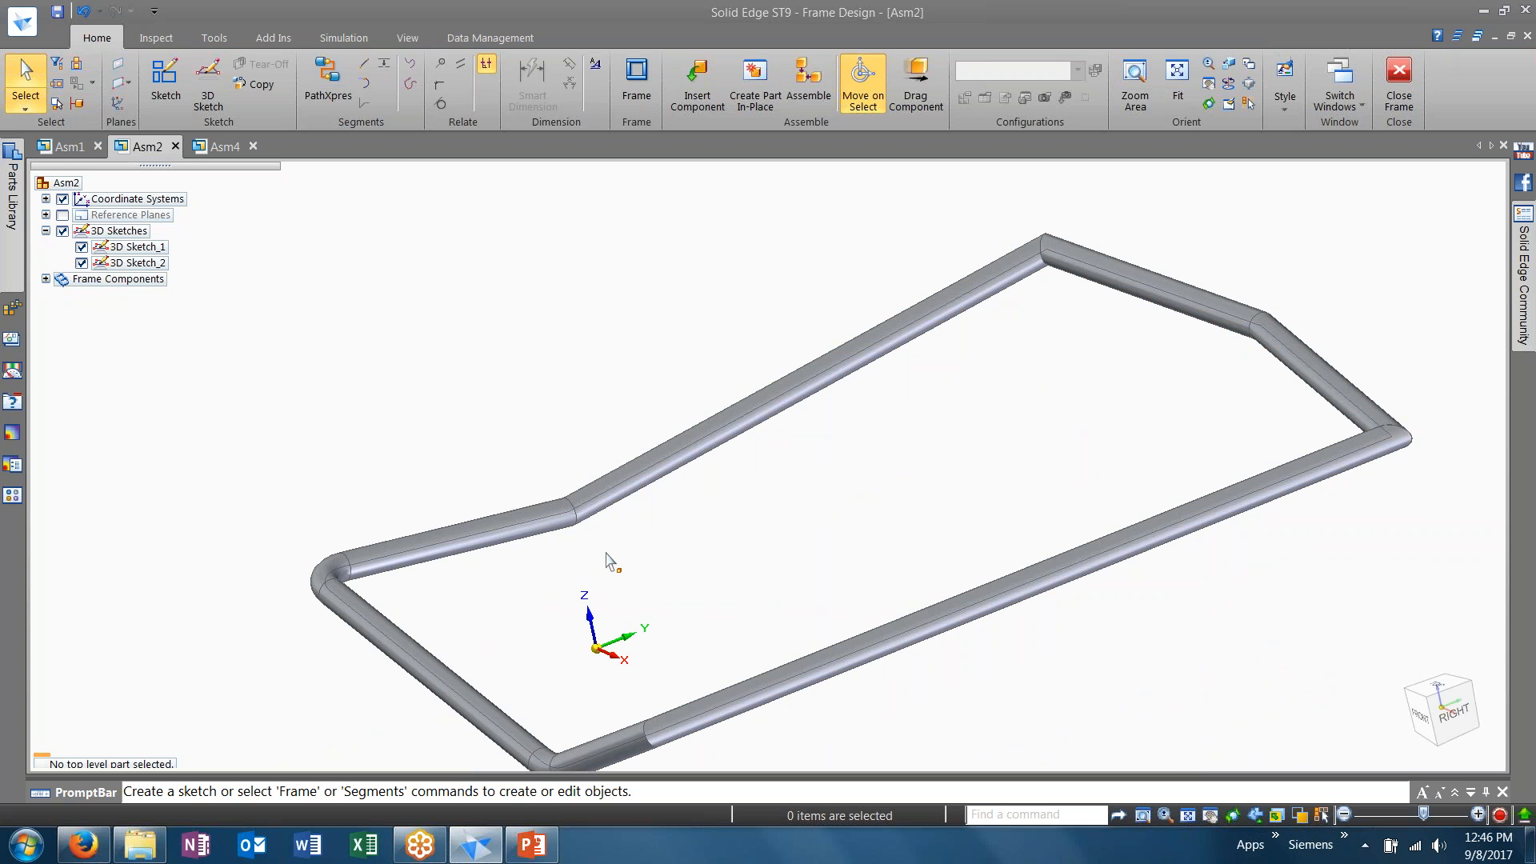
mouse_move(517, 557)
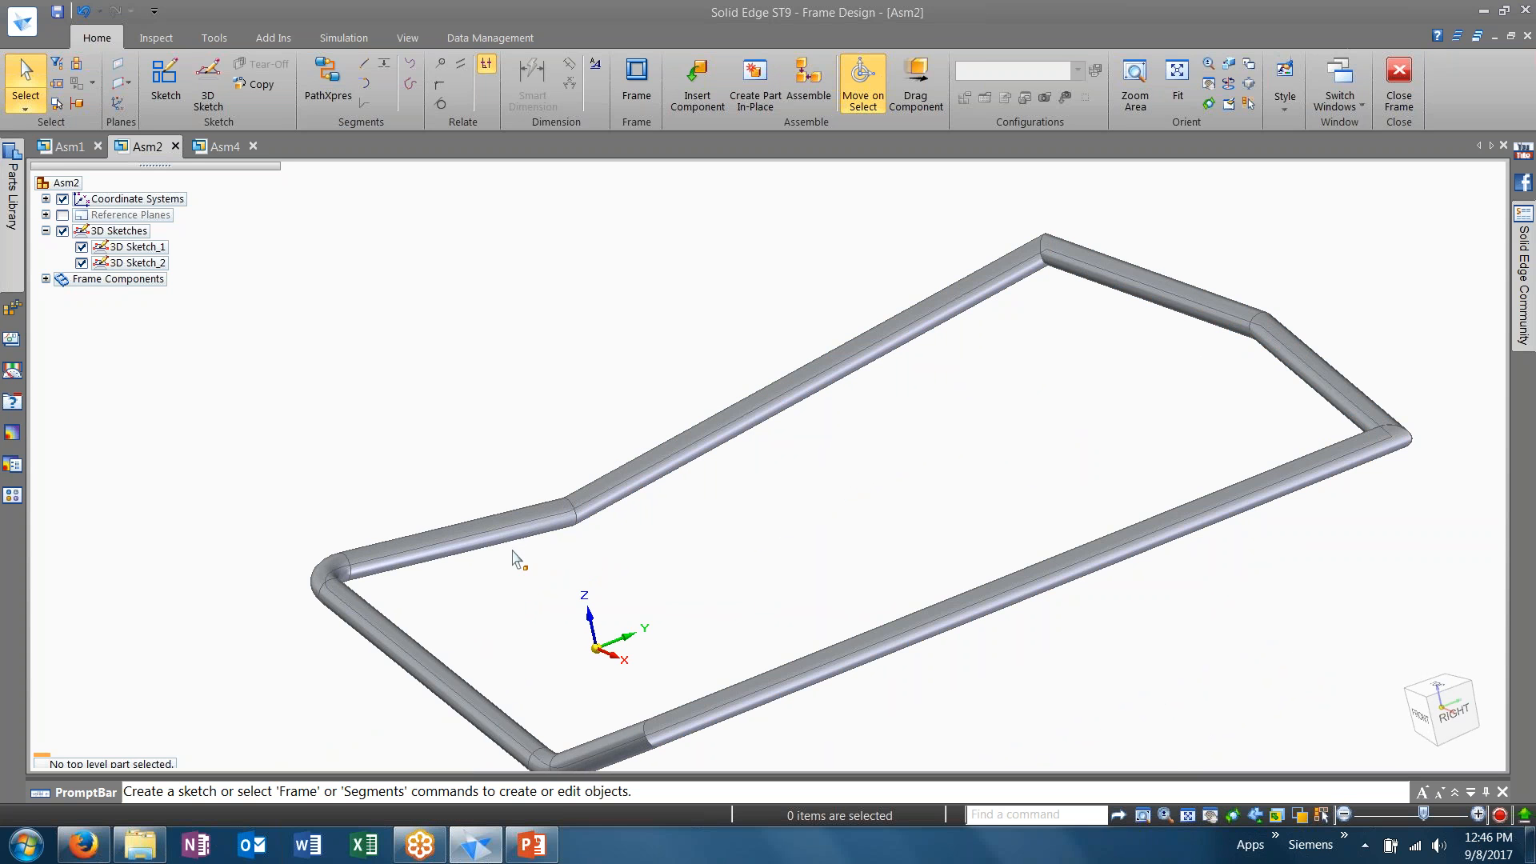
mouse_move(505, 549)
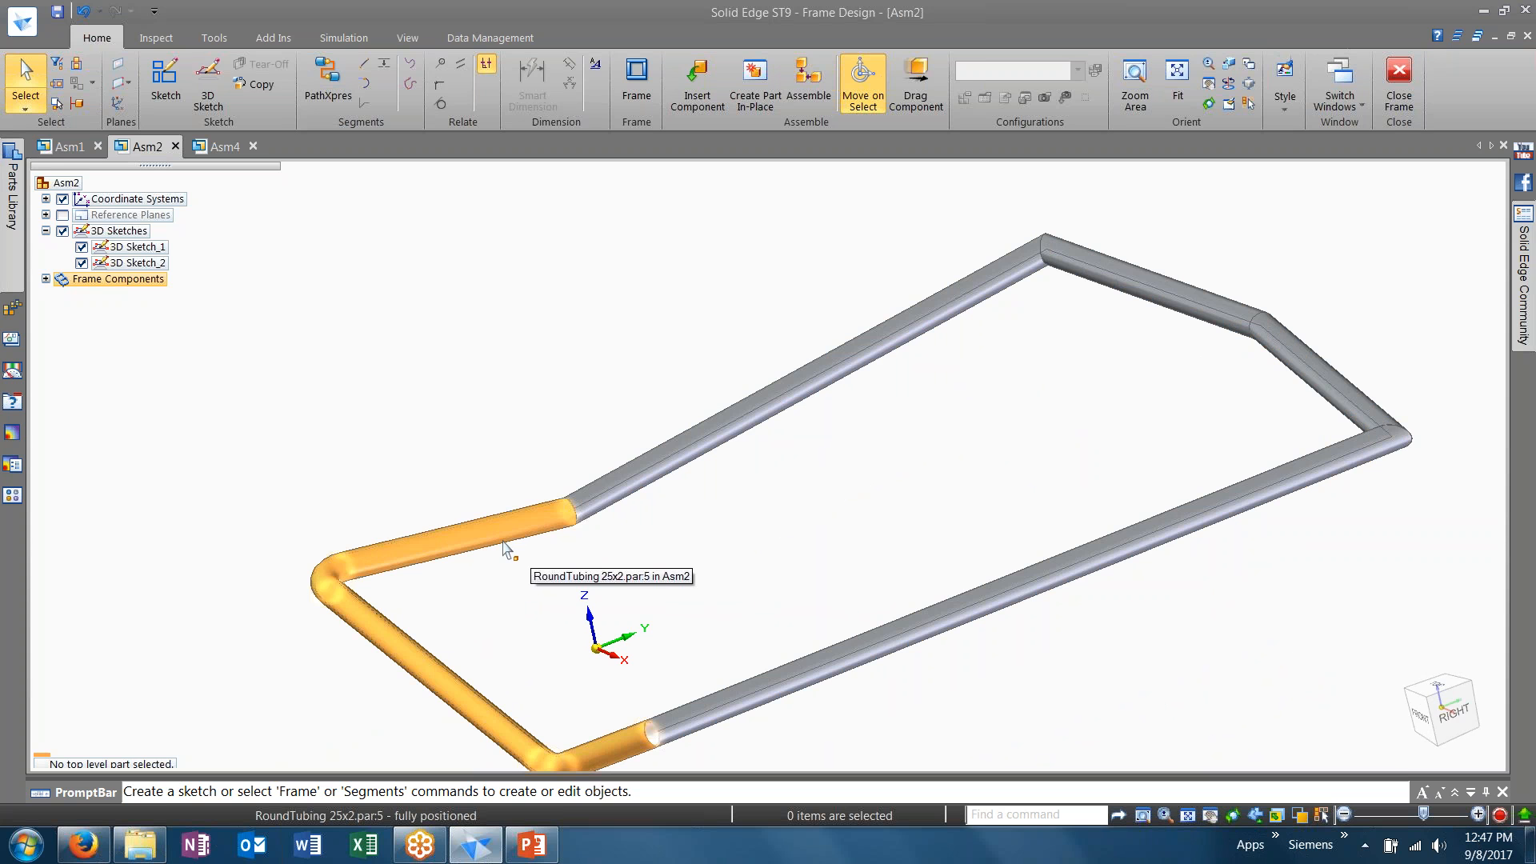
mouse_move(412, 558)
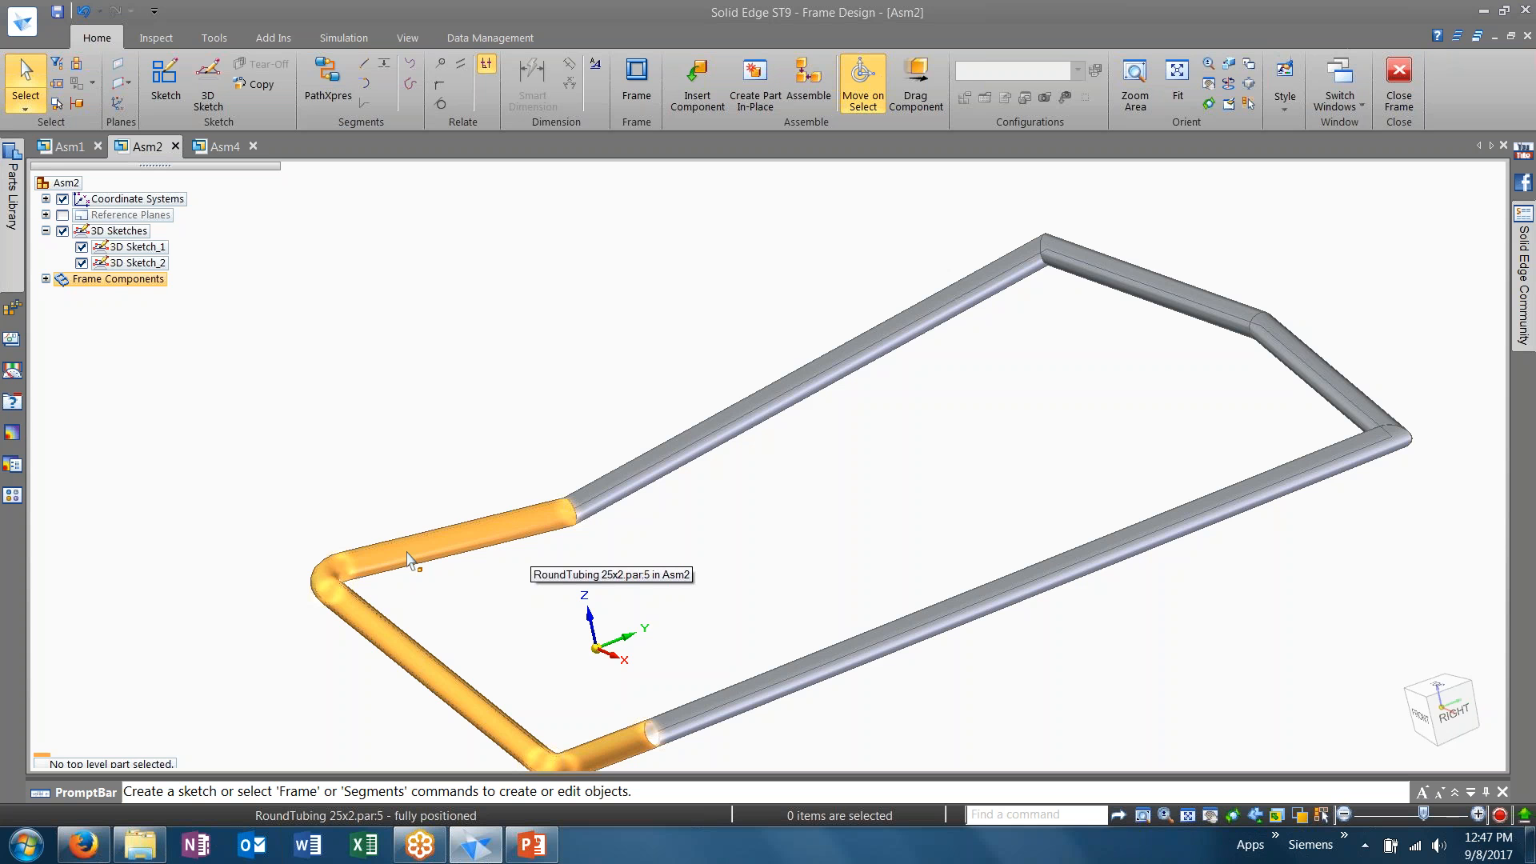
mouse_move(635, 749)
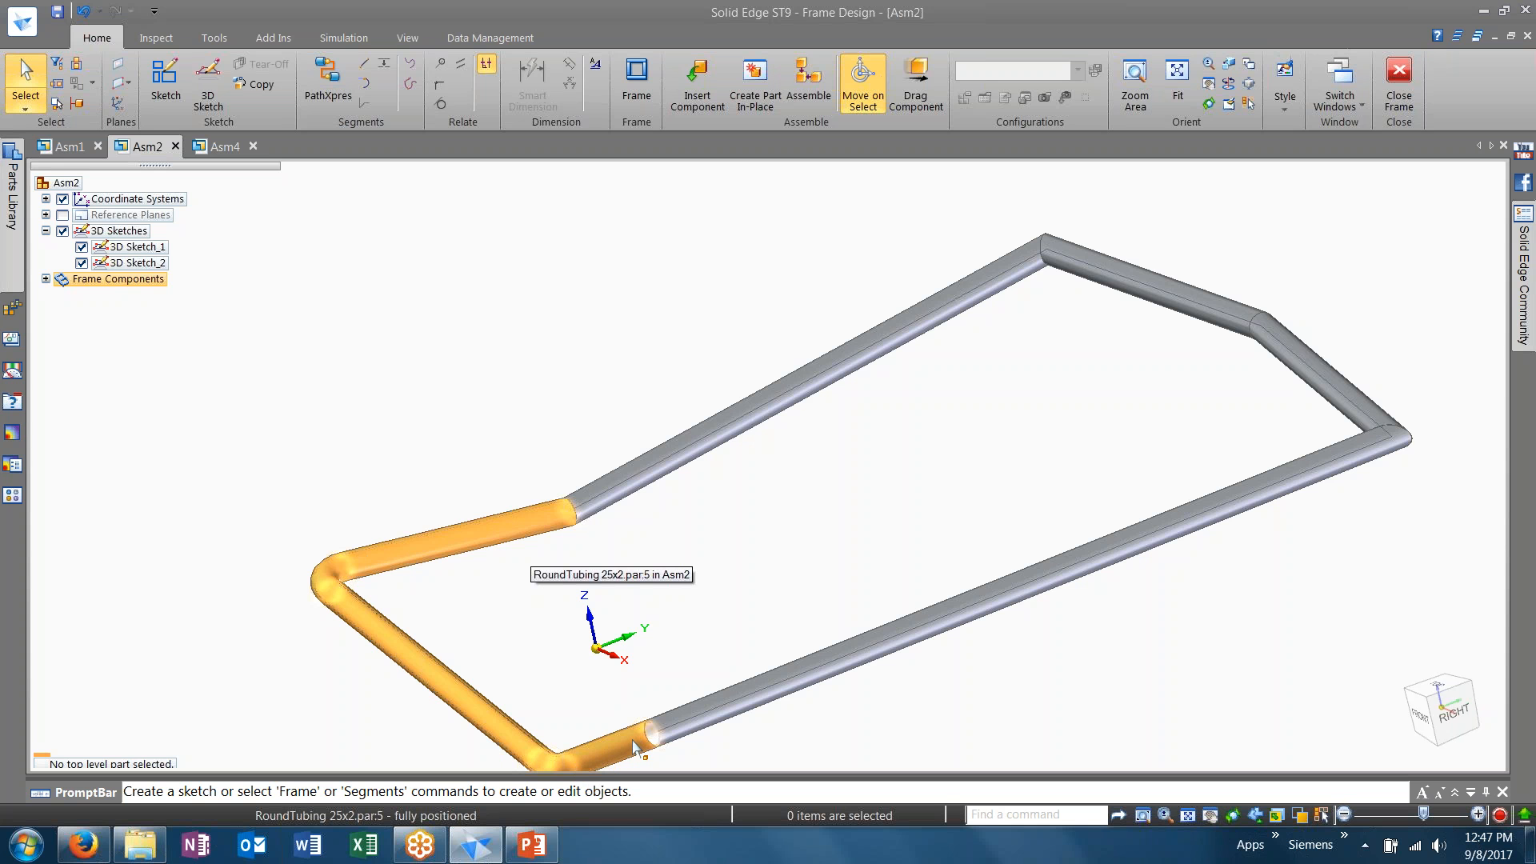
mouse_move(586, 529)
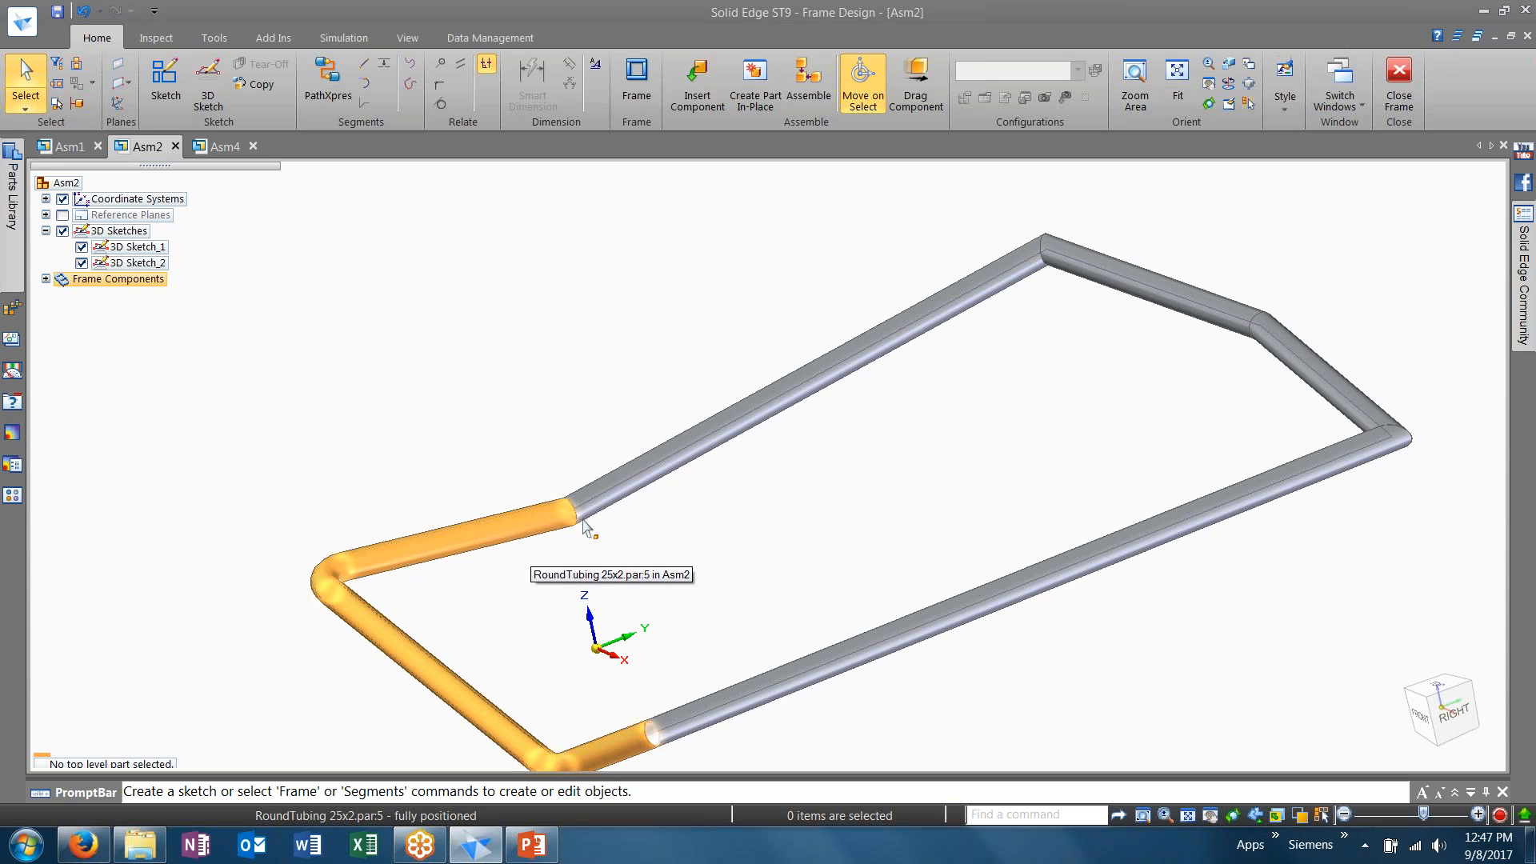
mouse_move(333, 587)
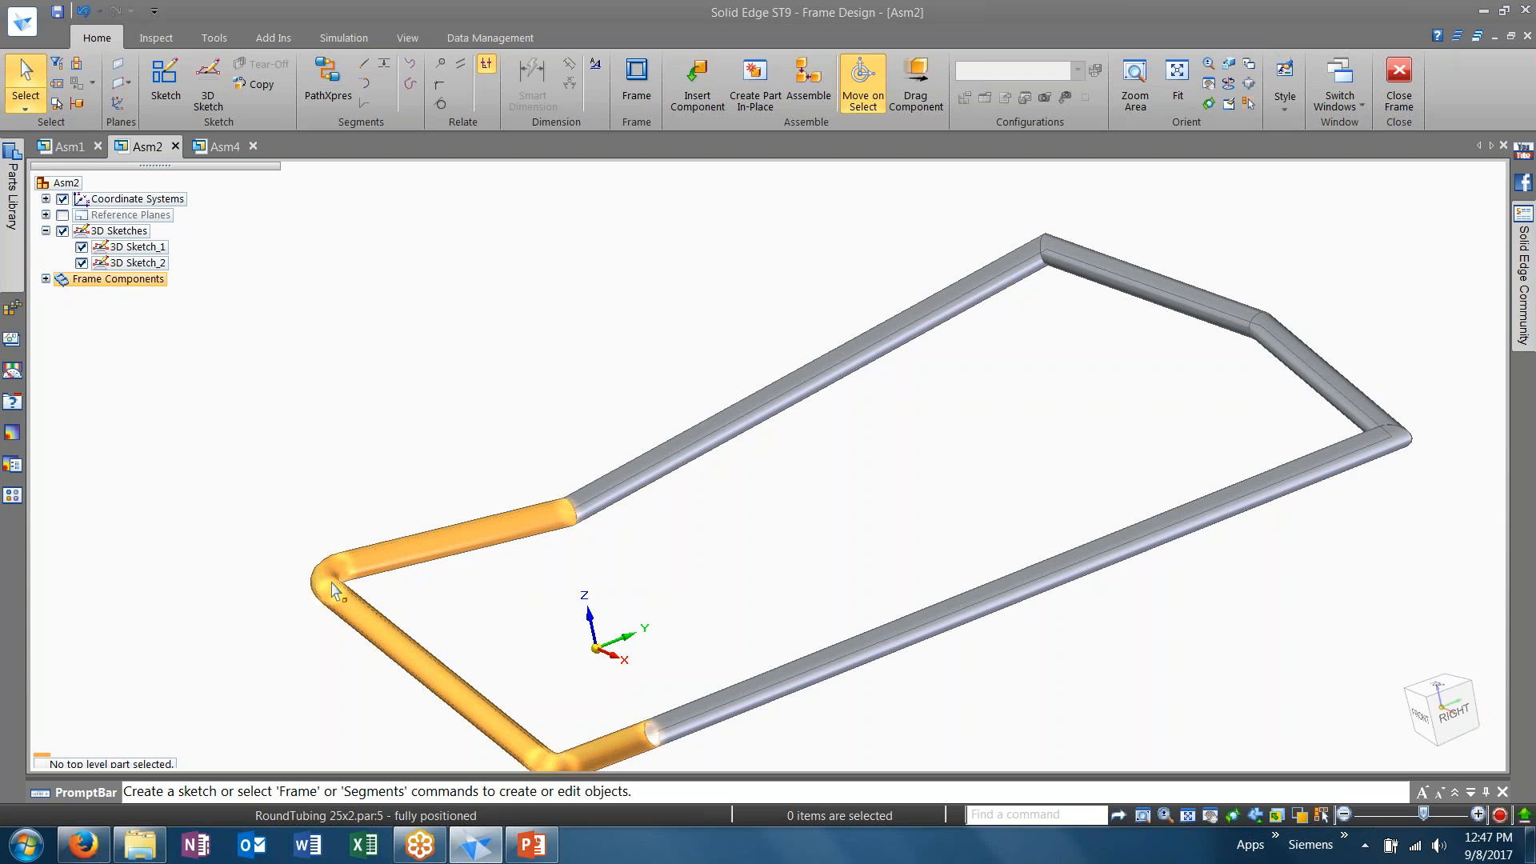
mouse_move(435, 669)
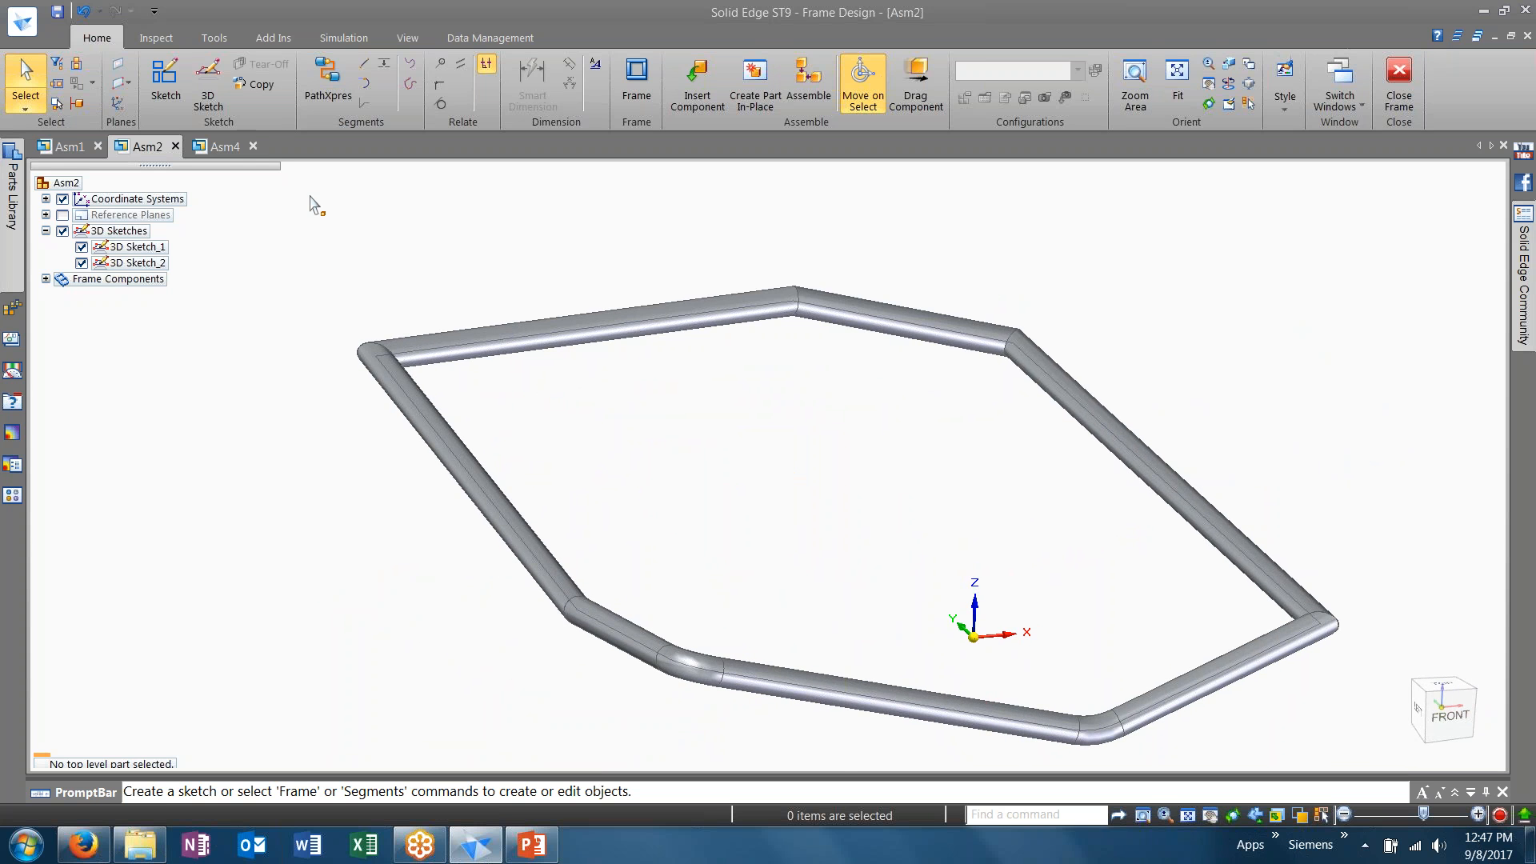
Switch to Asm4 with the stepped block and start Frame Design there
left_click(224, 146)
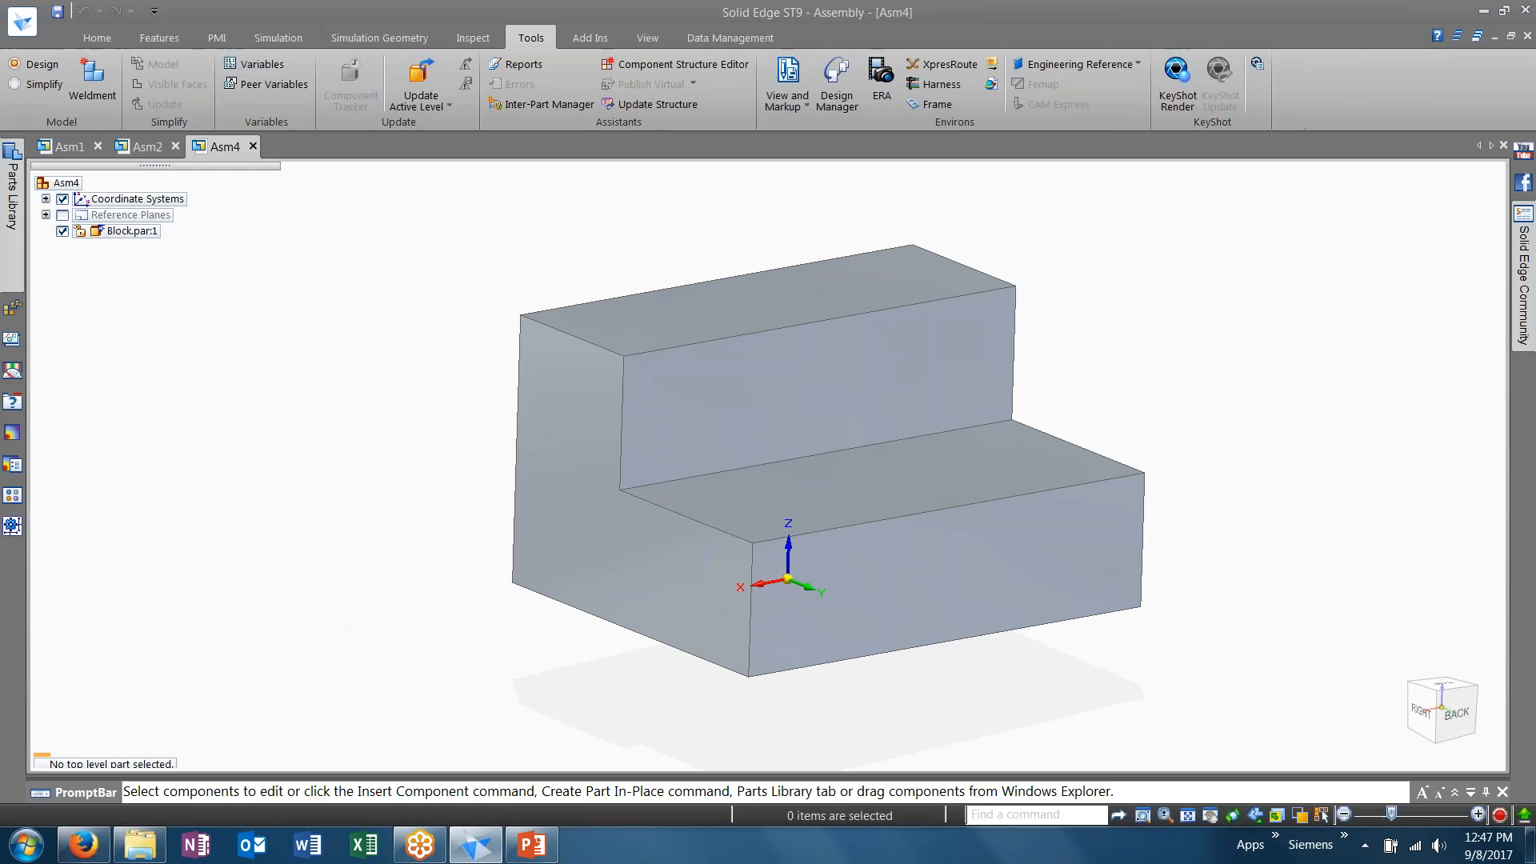
mouse_move(356, 498)
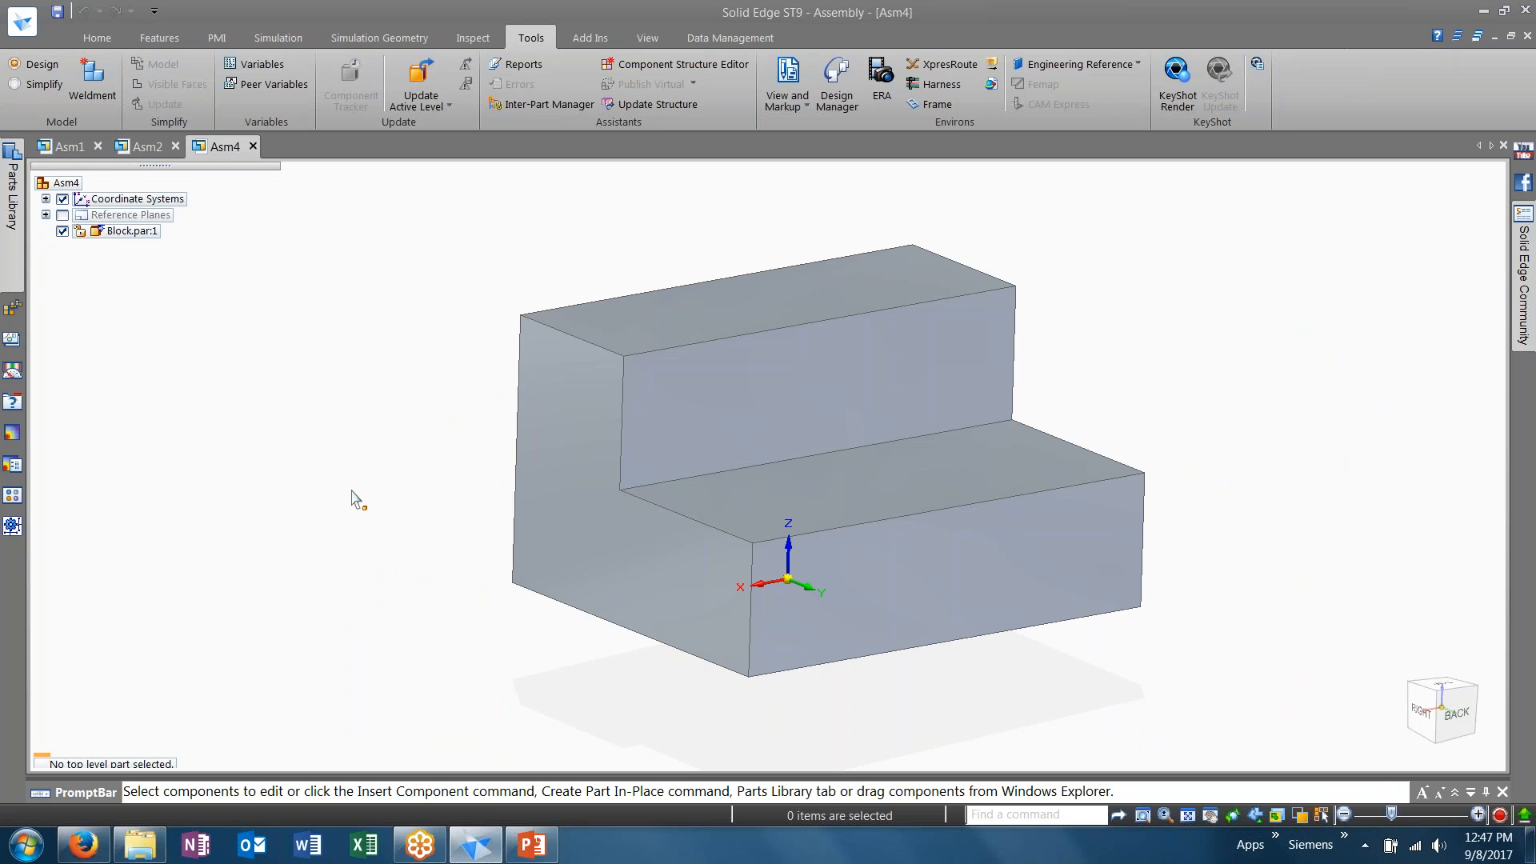
mouse_move(548, 264)
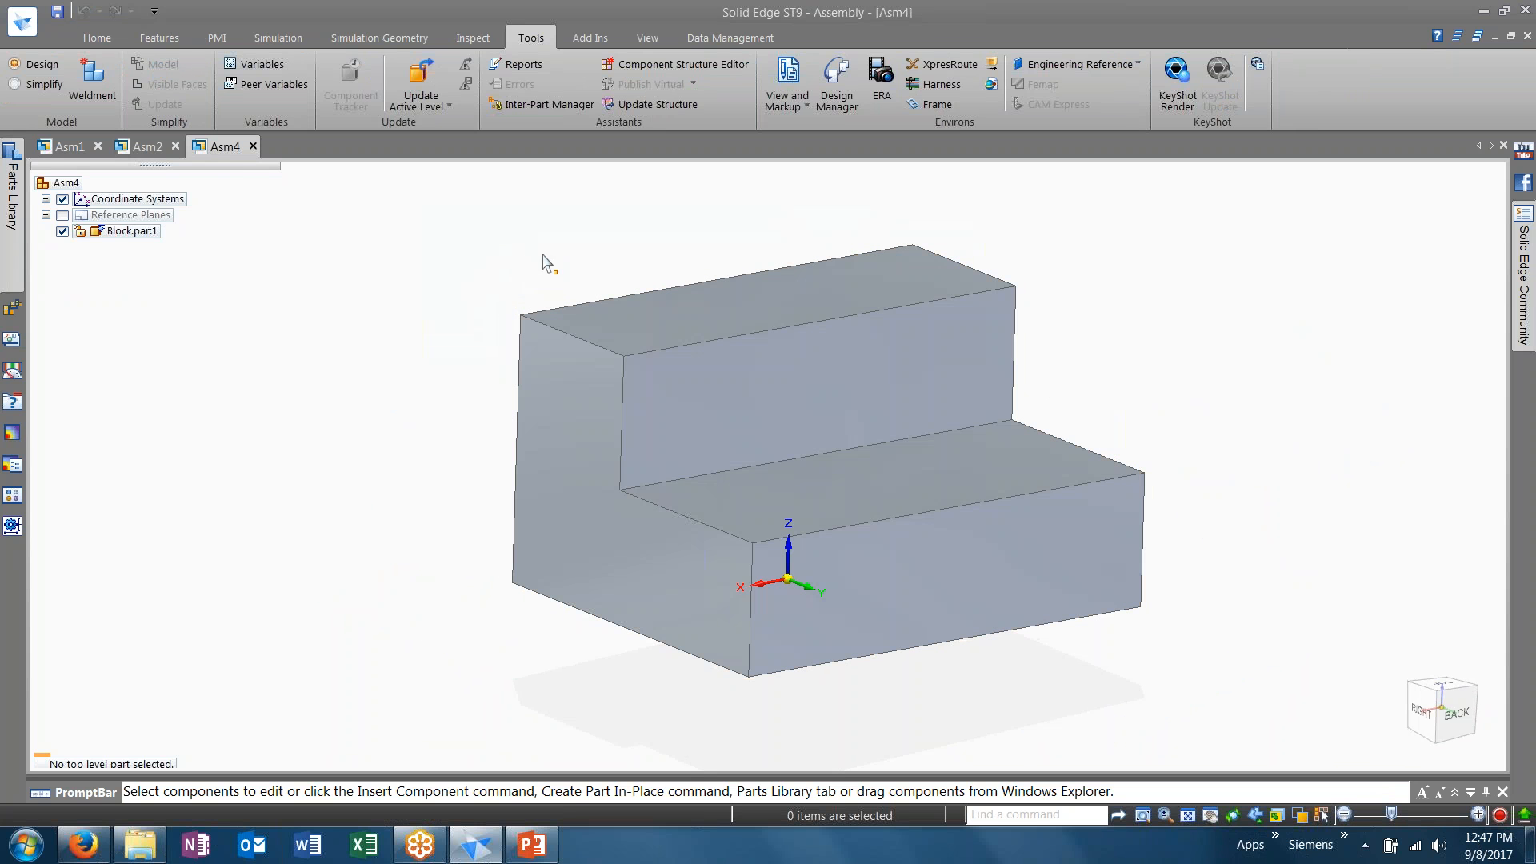
mouse_move(514, 290)
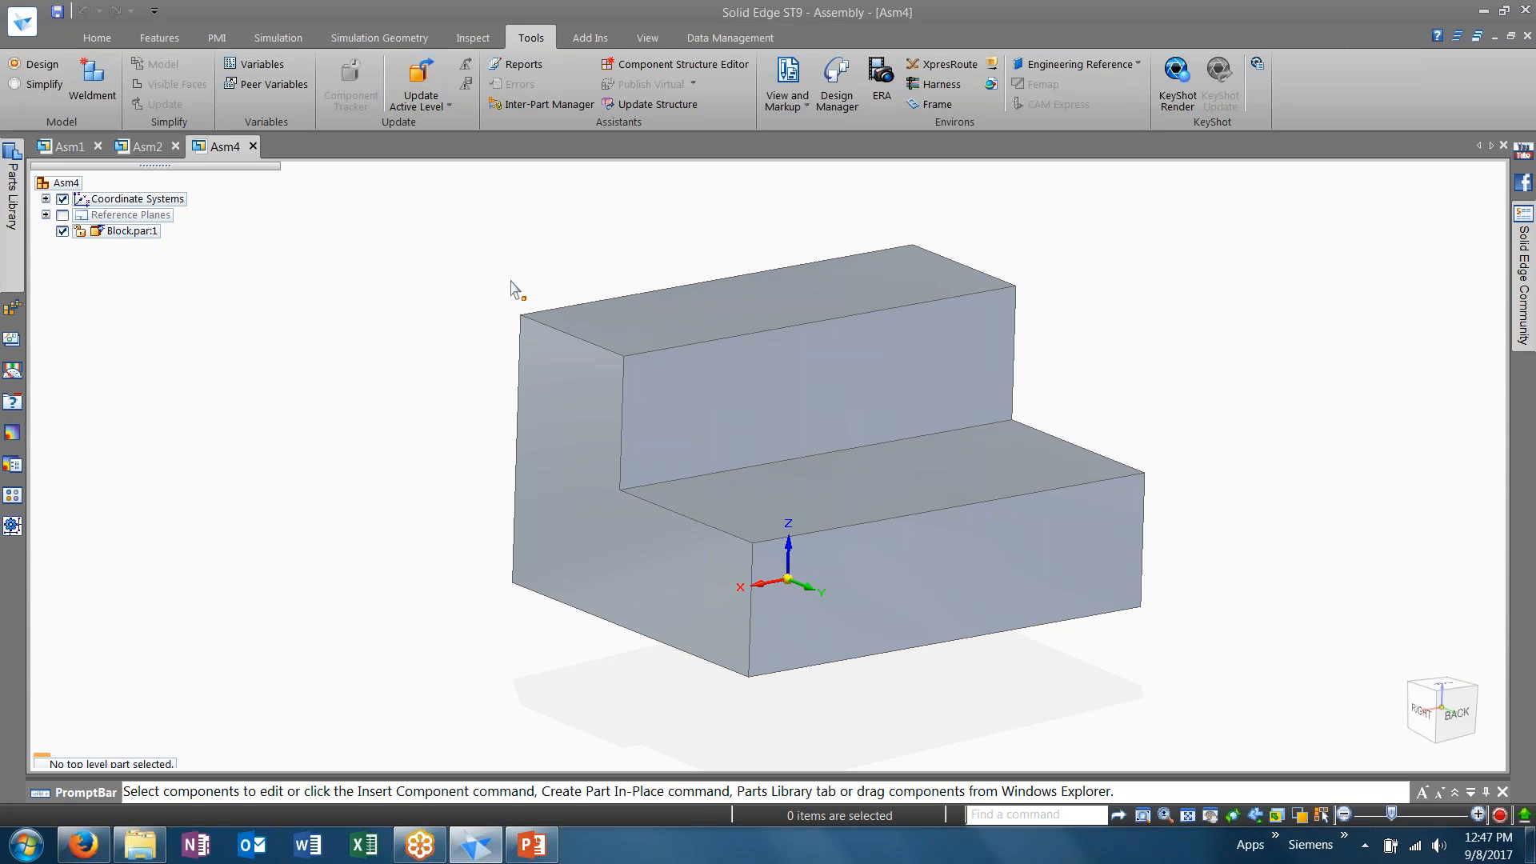
mouse_move(871, 204)
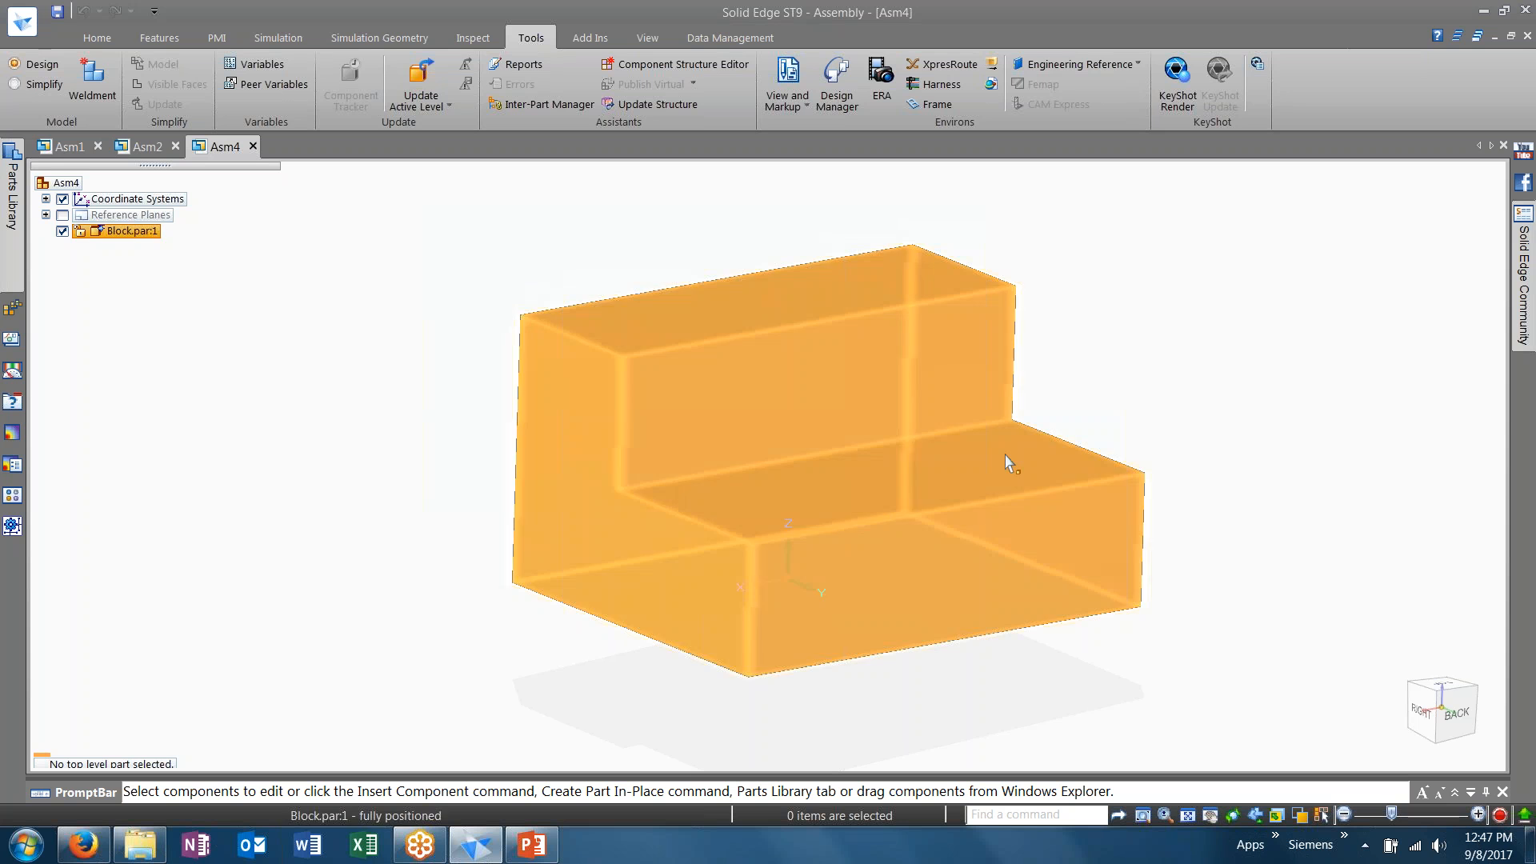
left_click(961, 207)
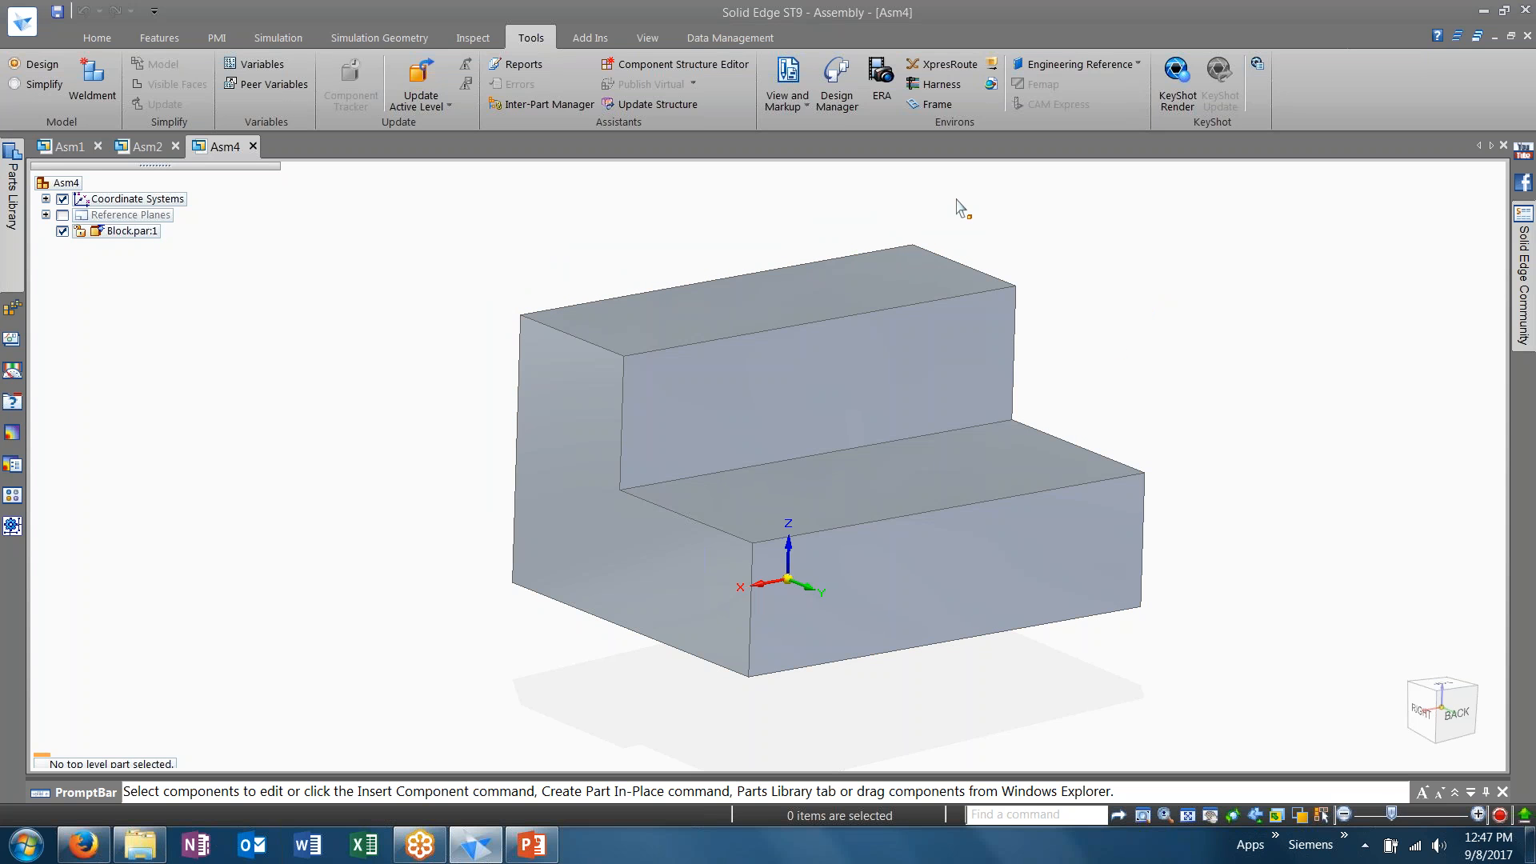
mouse_move(1025, 260)
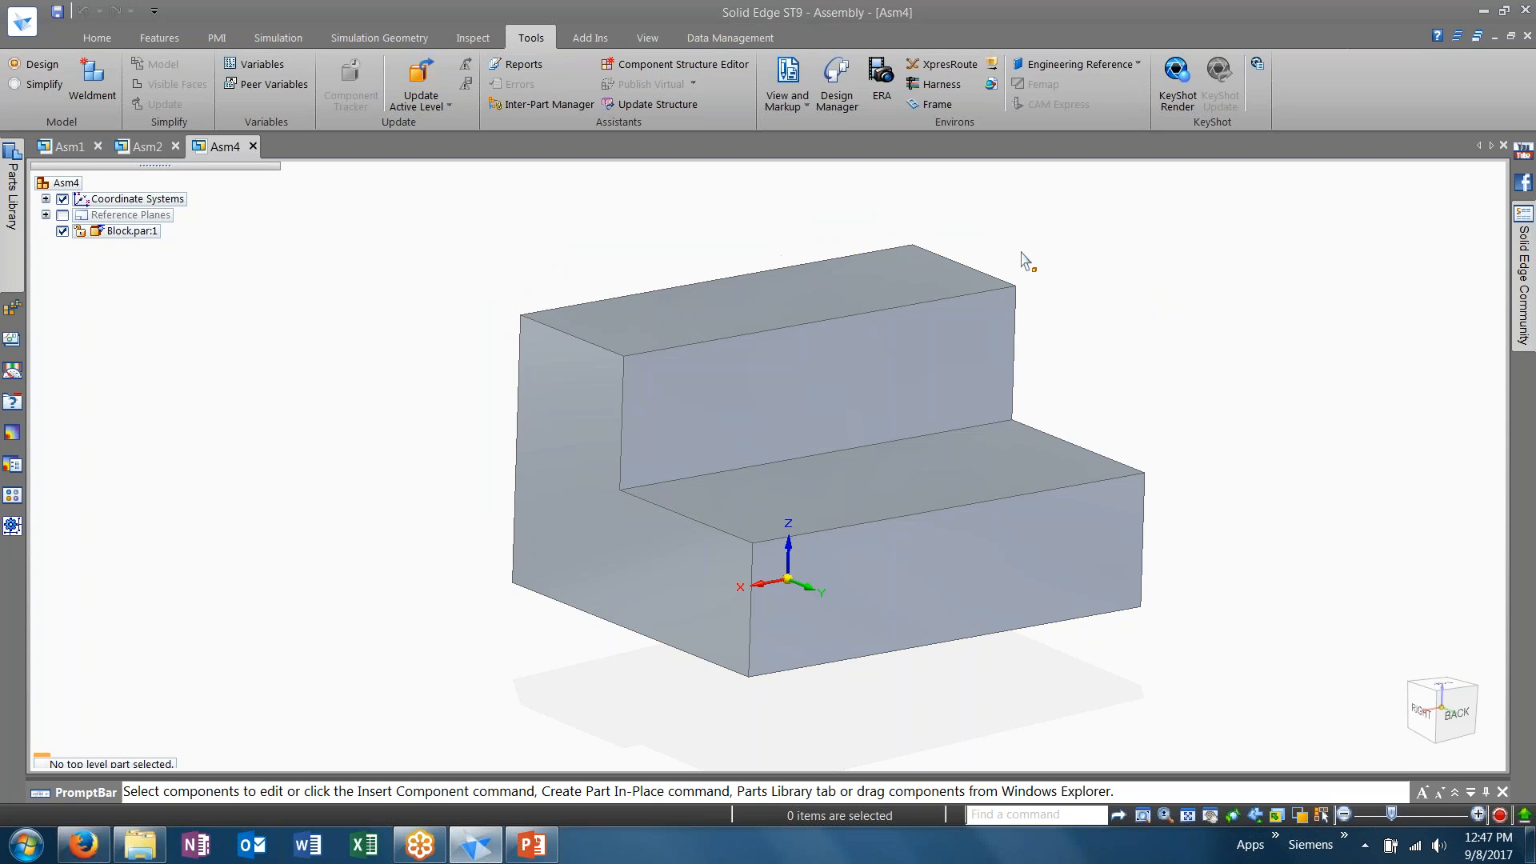
mouse_move(981, 194)
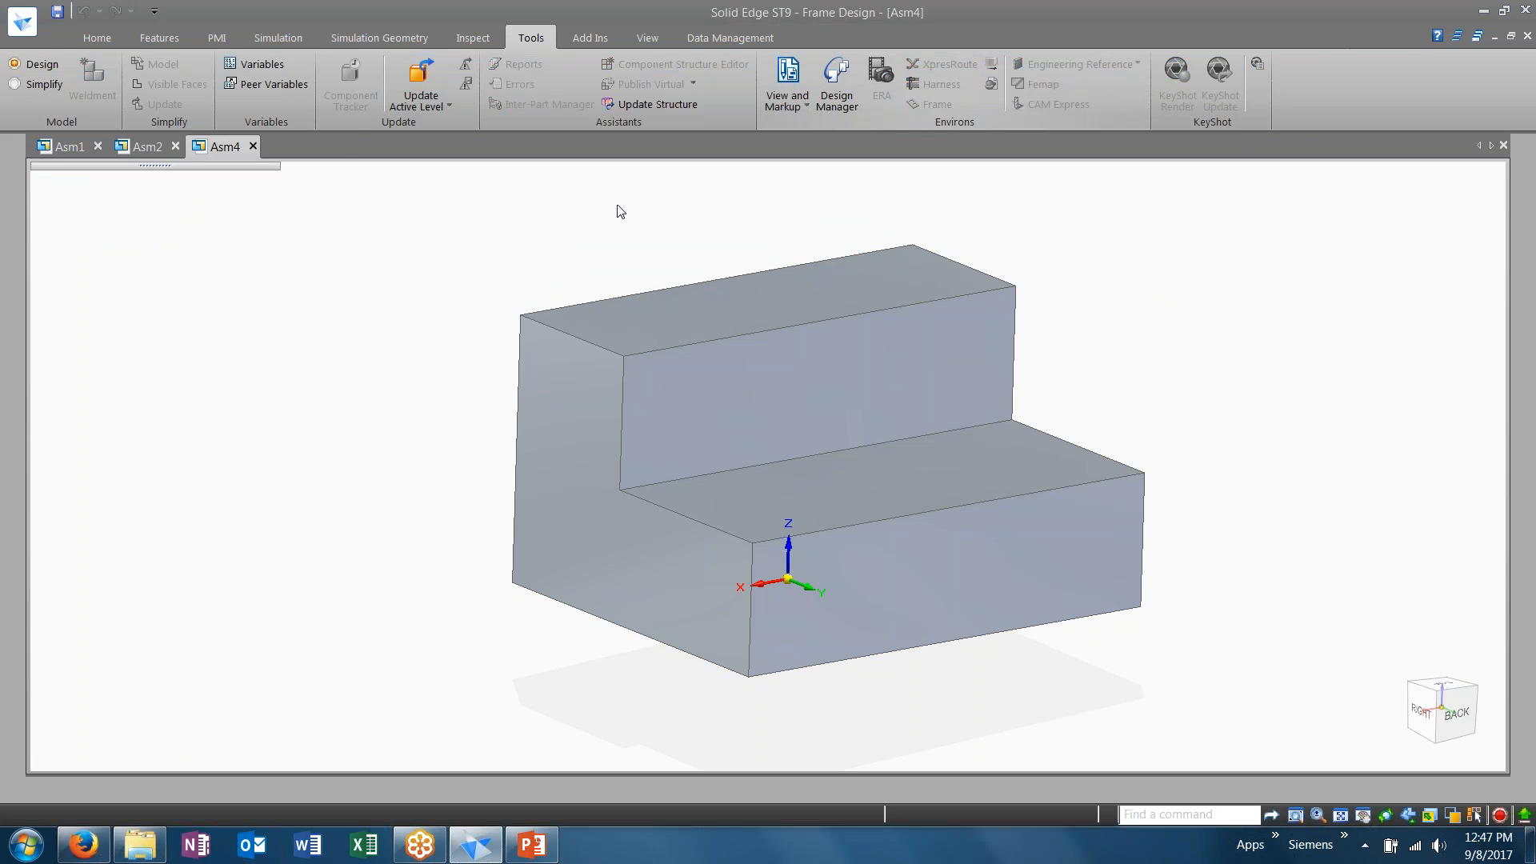
Create a frame with default options along all edges of the block, picking the whole body as the path
left_click(96, 37)
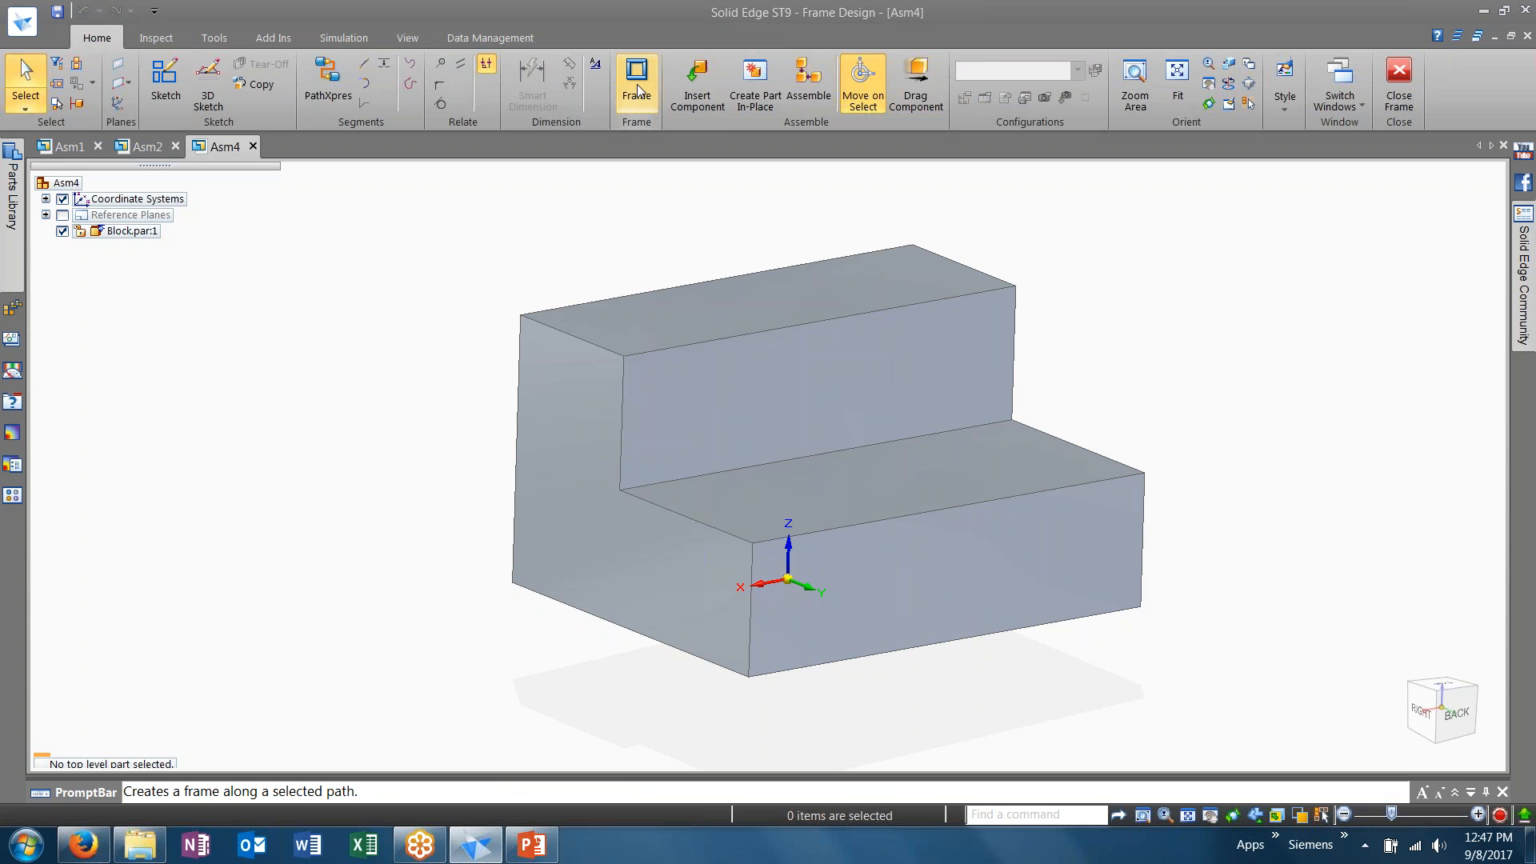
left_click(635, 78)
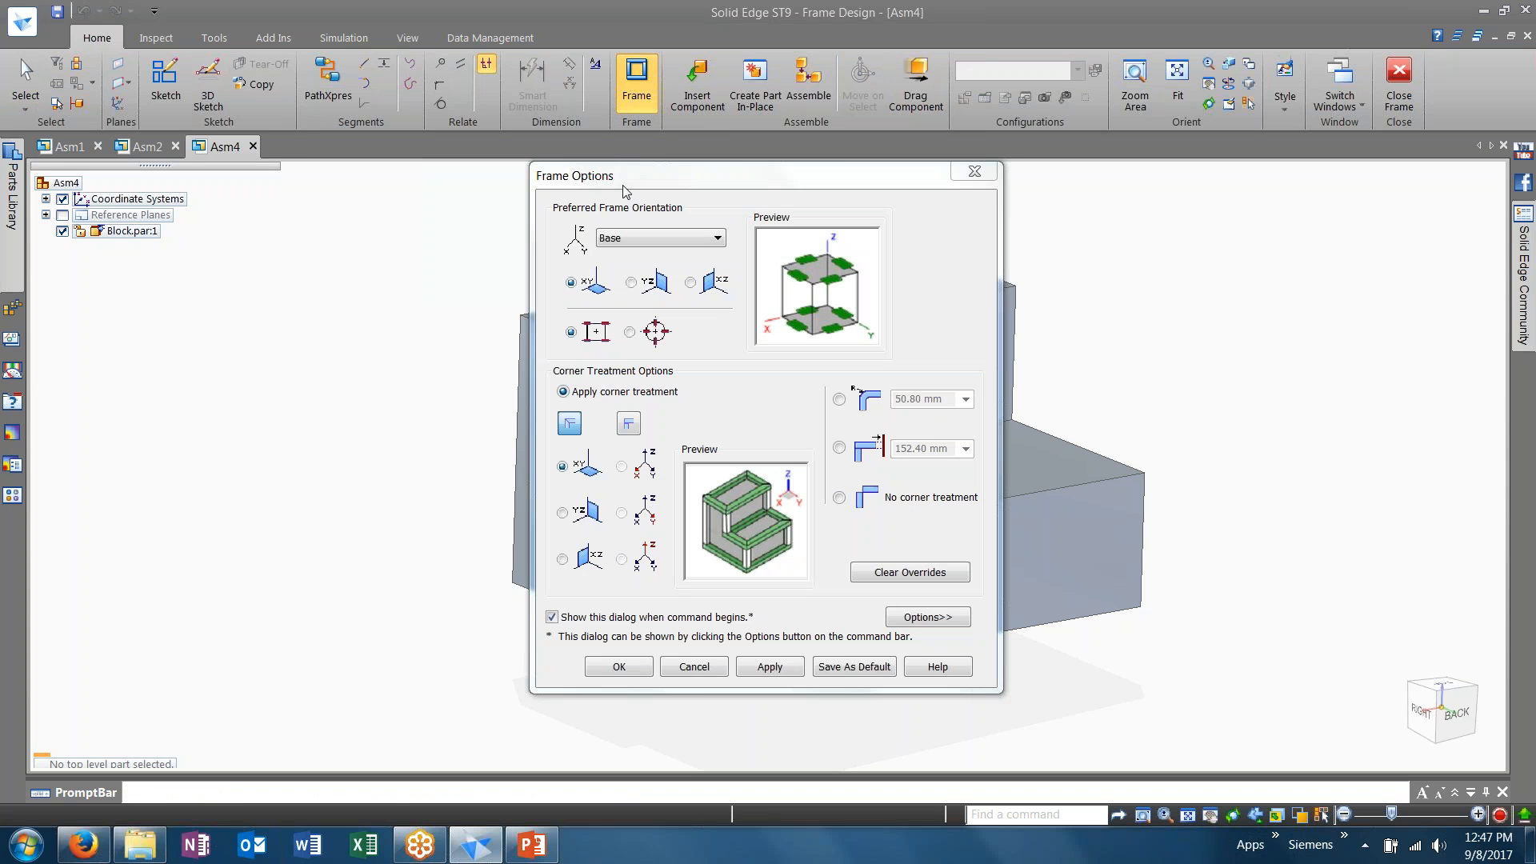
left_click(618, 666)
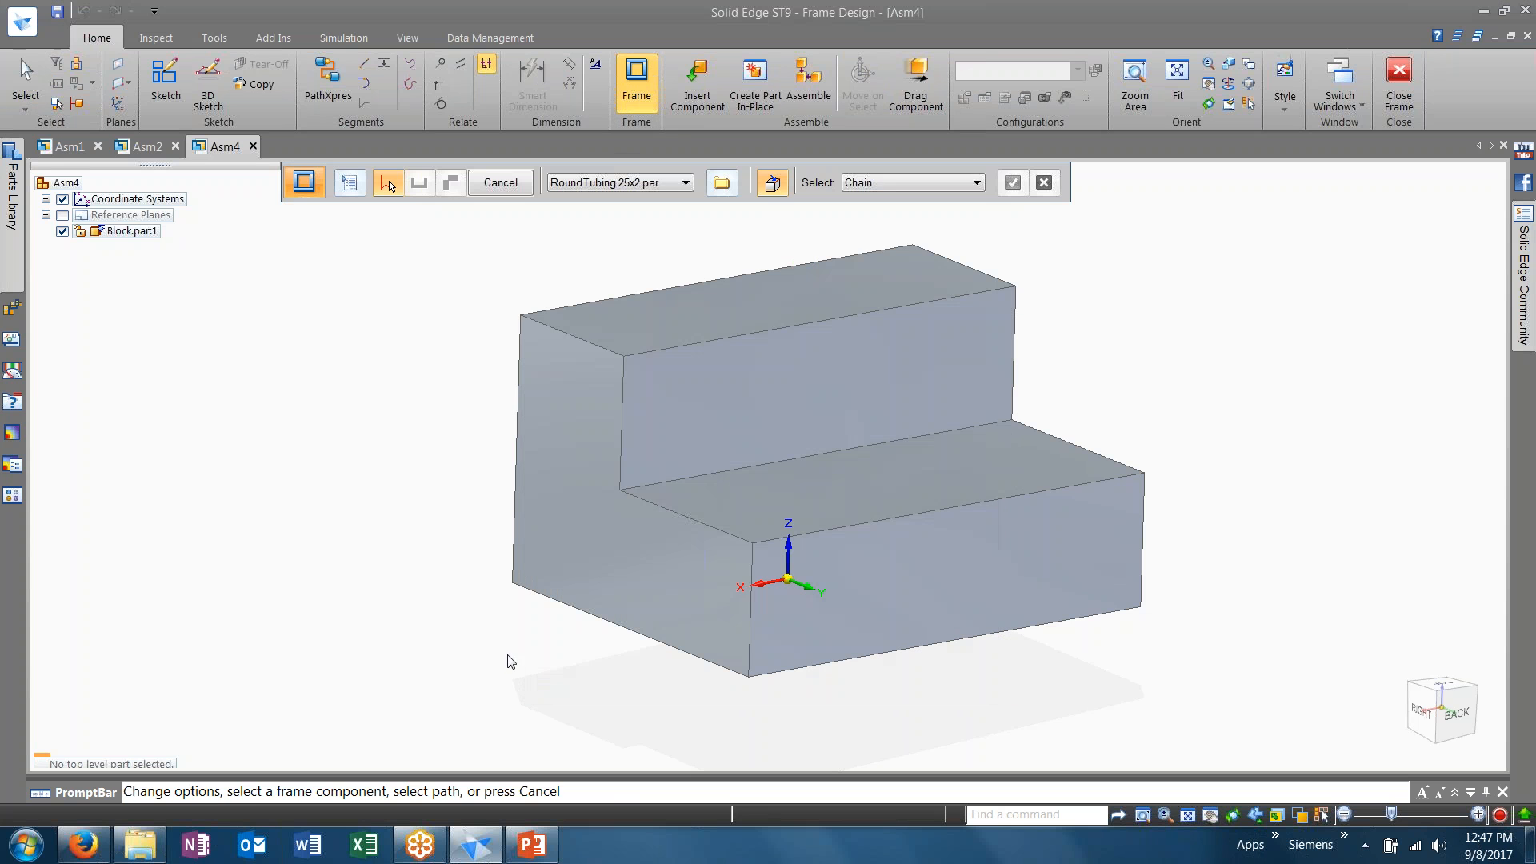
mouse_move(897, 189)
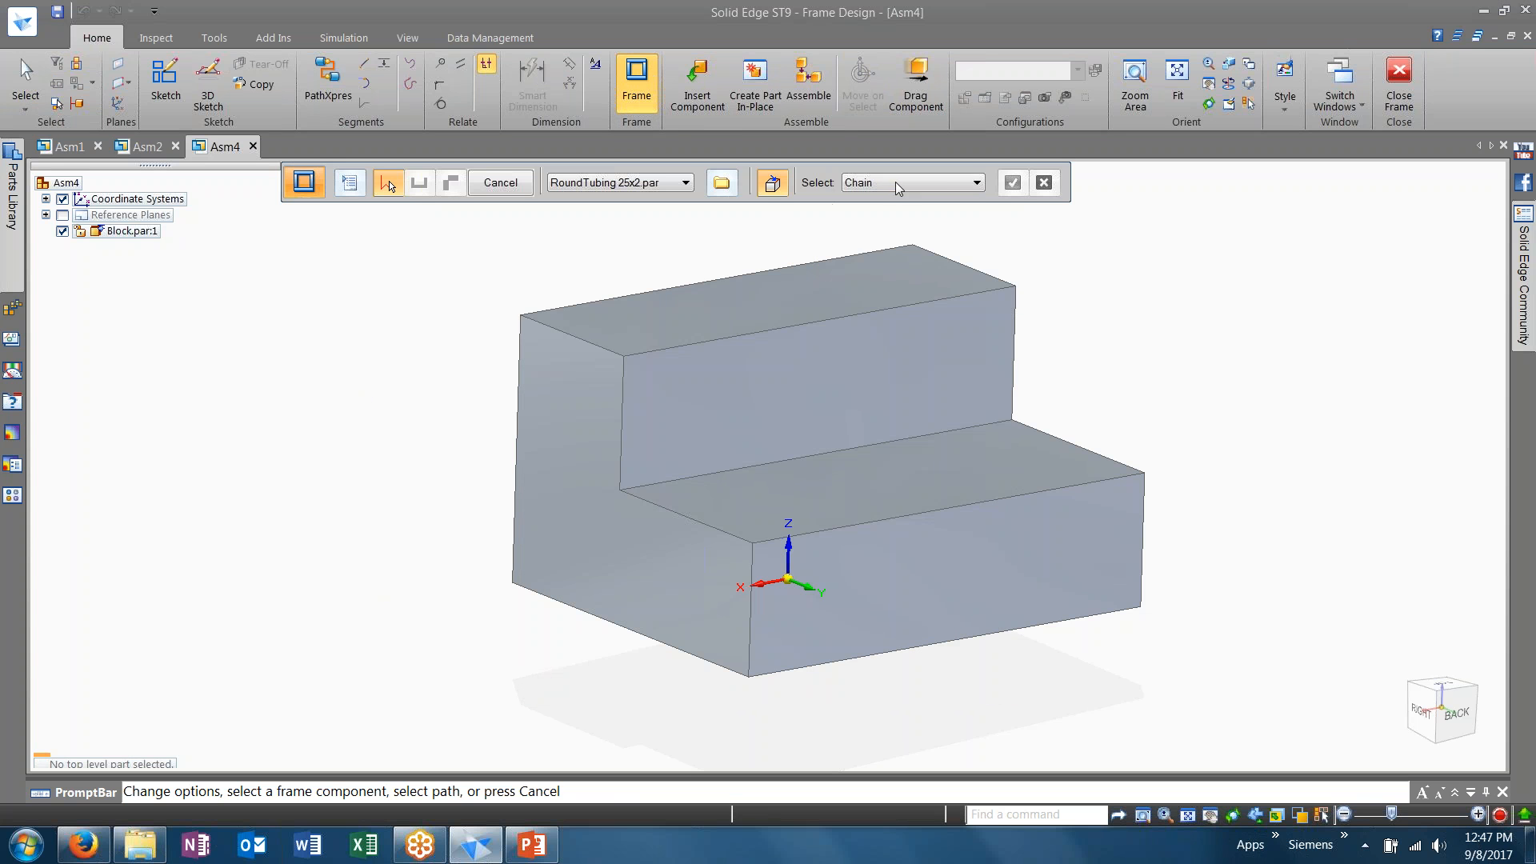
left_click(974, 183)
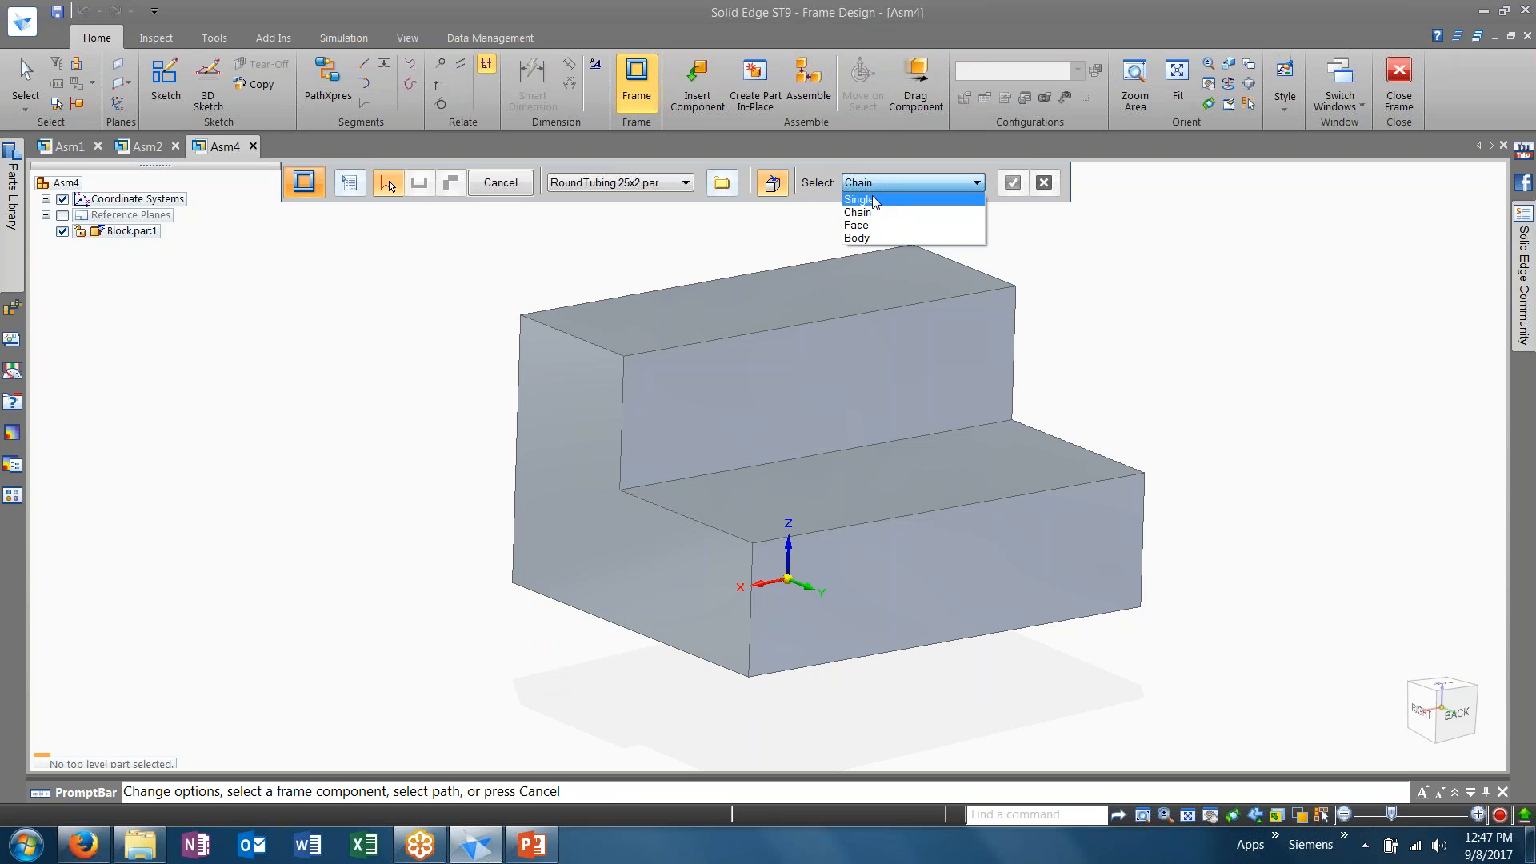
mouse_move(863, 237)
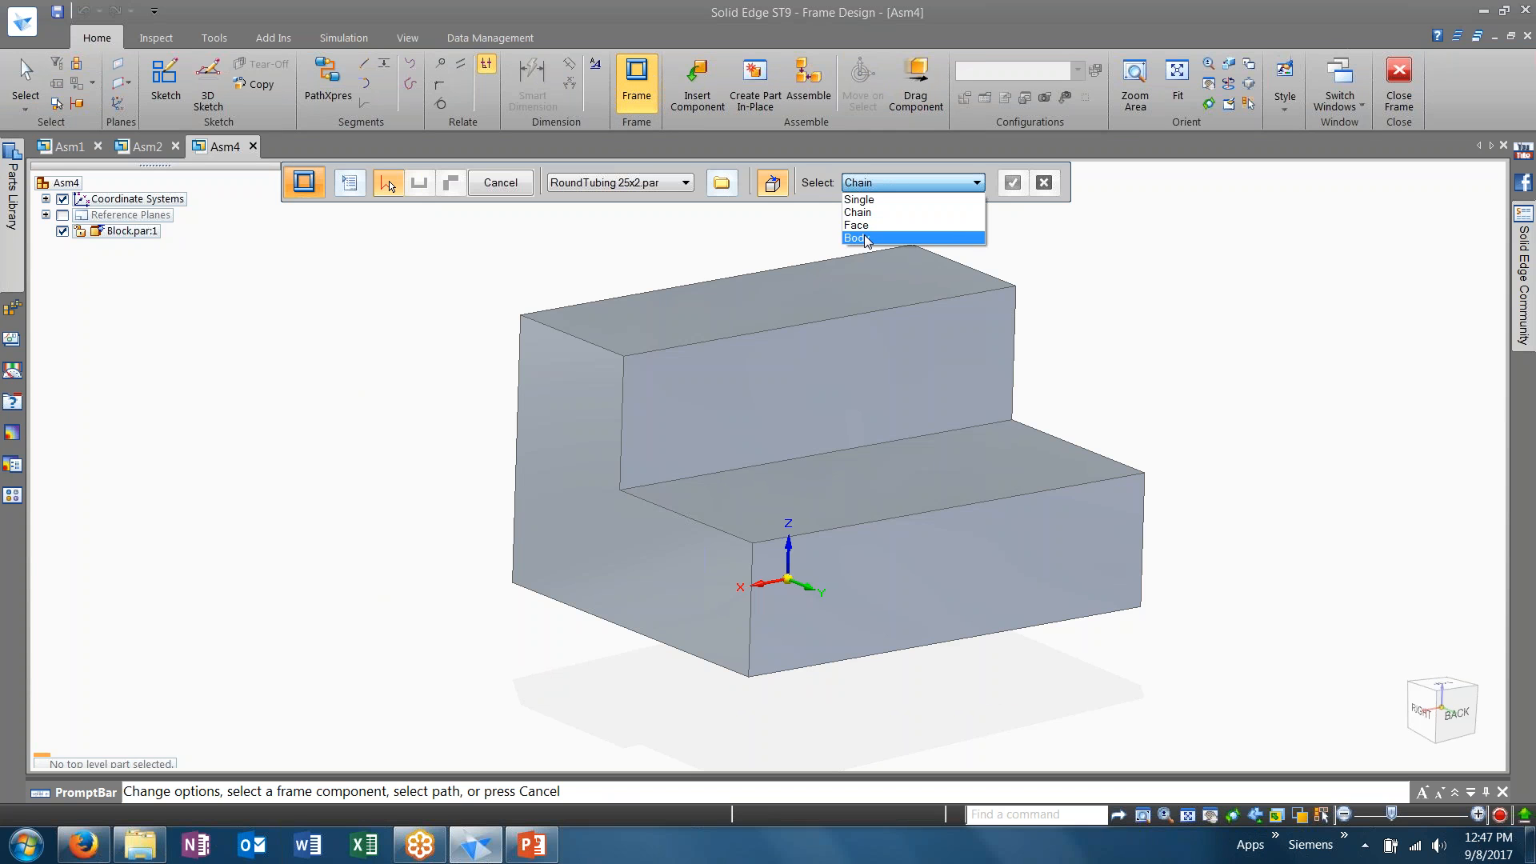
left_click(854, 239)
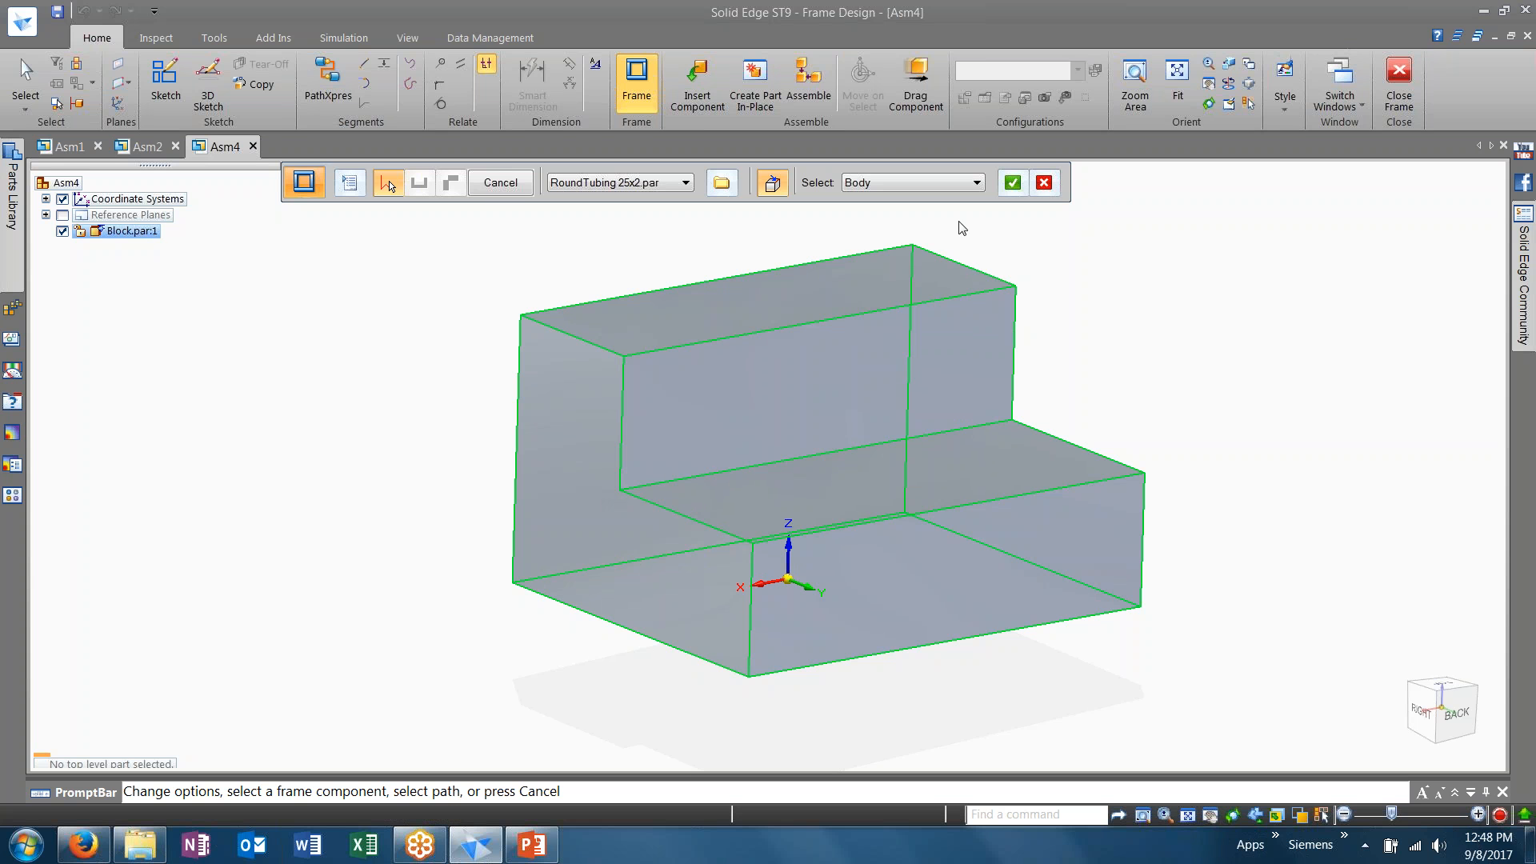
mouse_move(1021, 224)
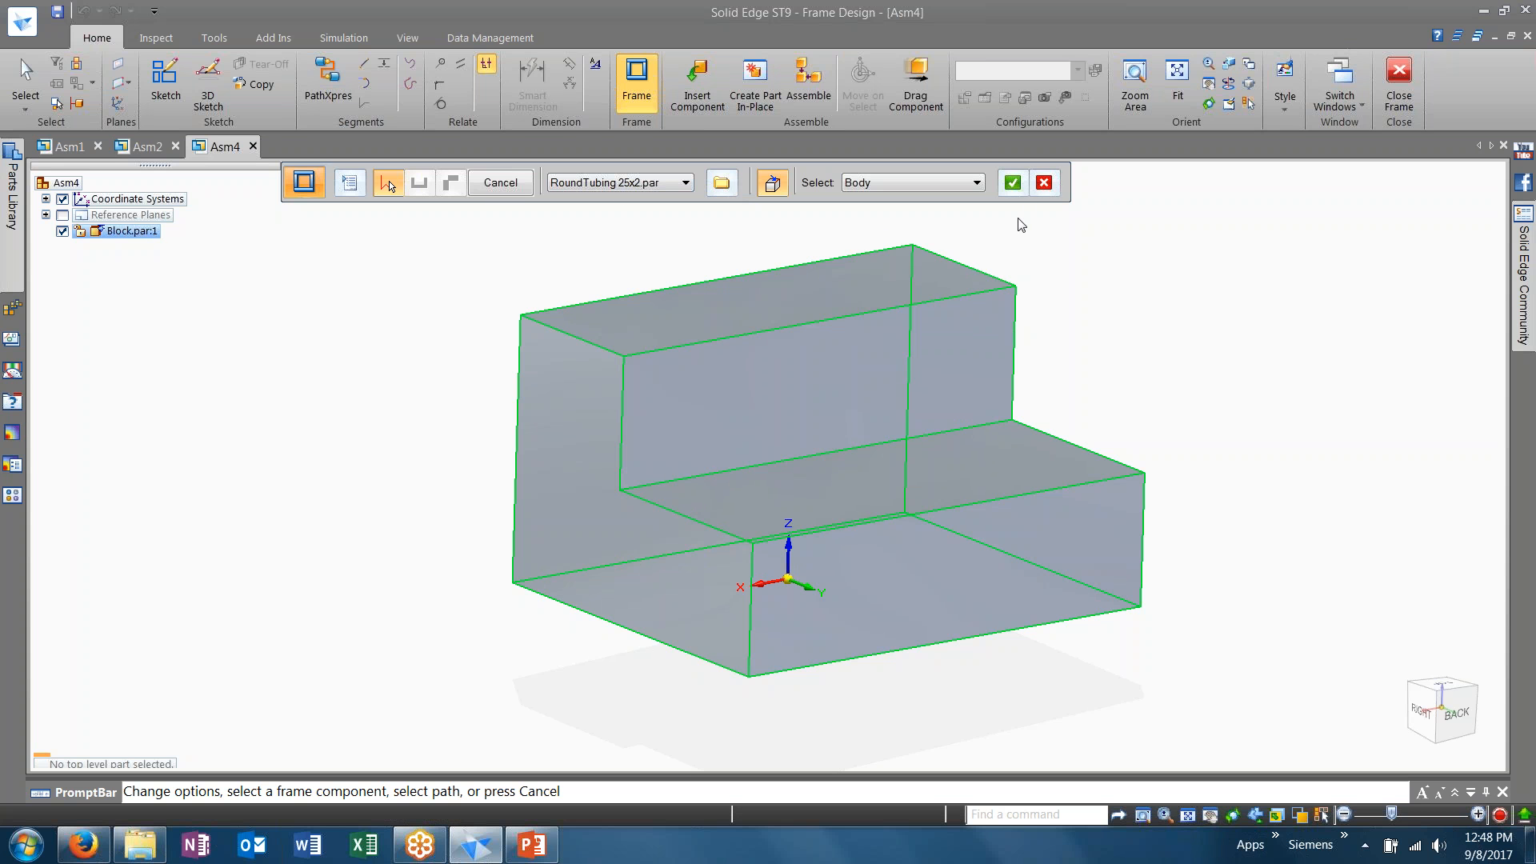
left_click(1012, 182)
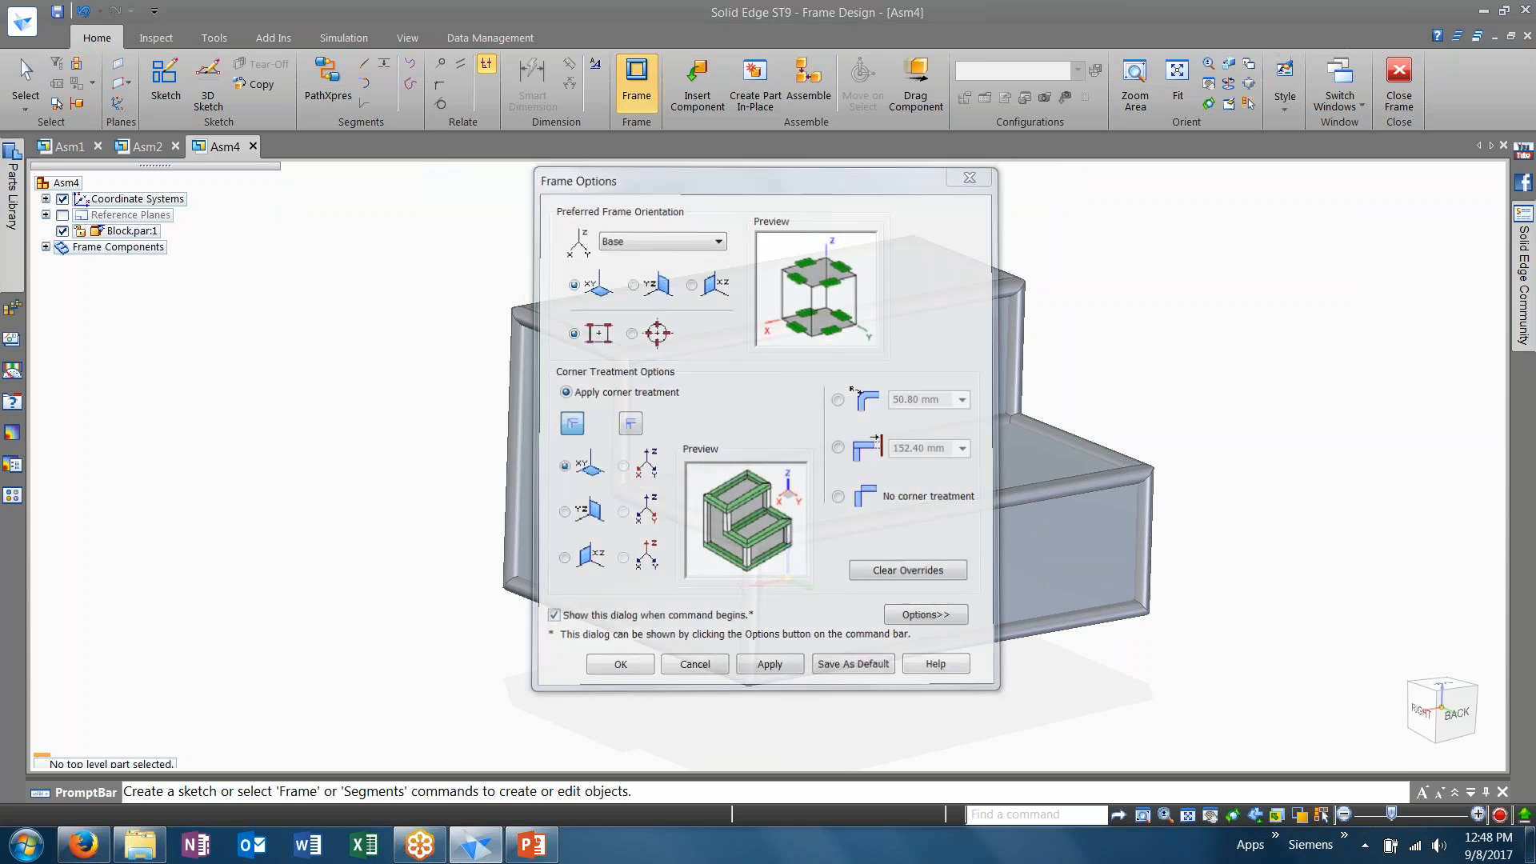
Cancel further frames, close frame design with the block hidden, and switch to the PowerPoint slides
left_click(693, 664)
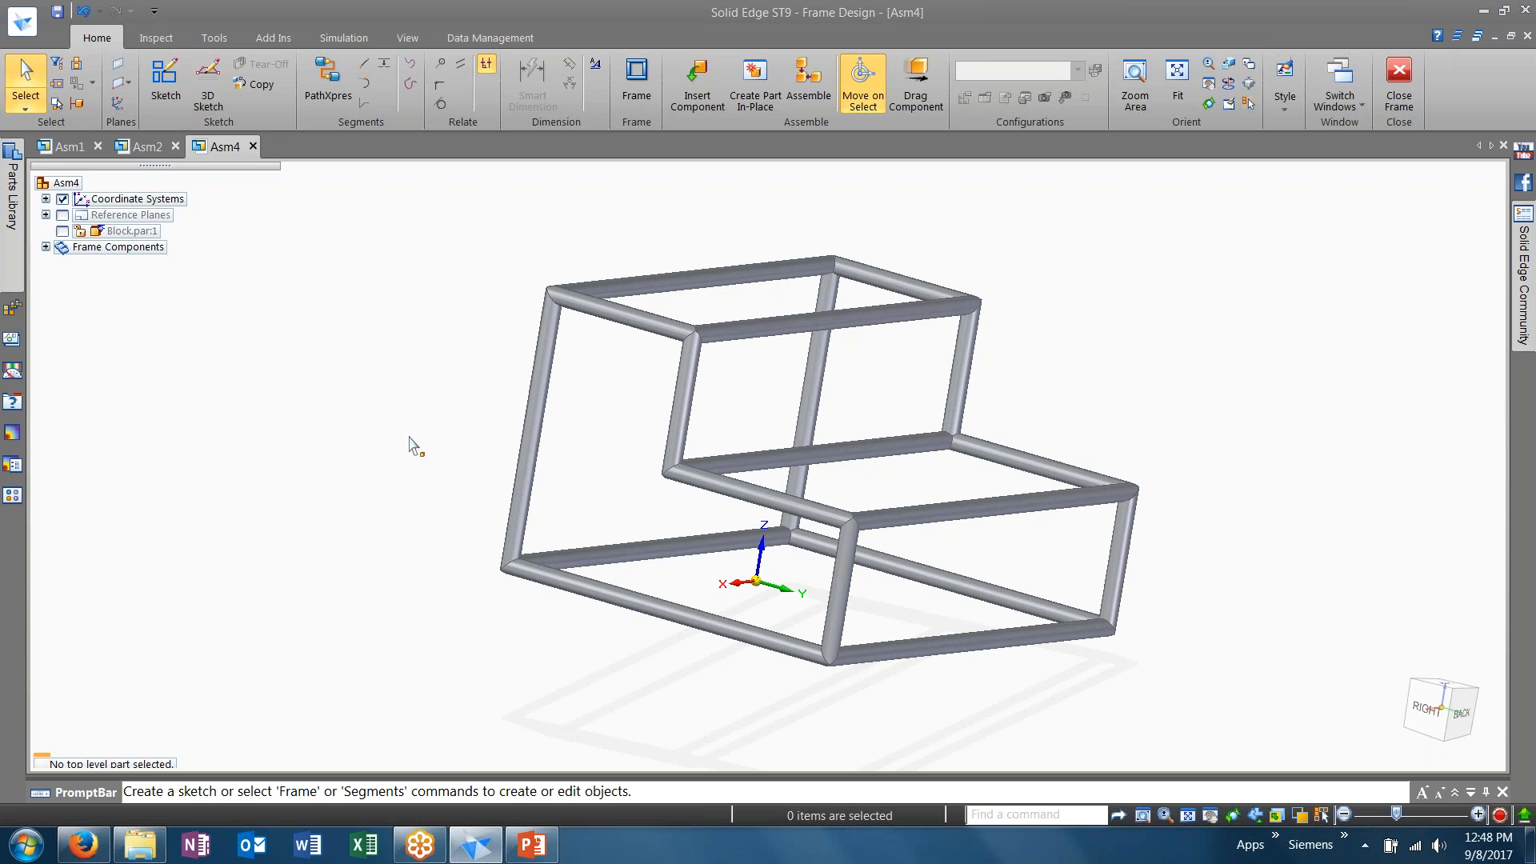
mouse_move(673, 489)
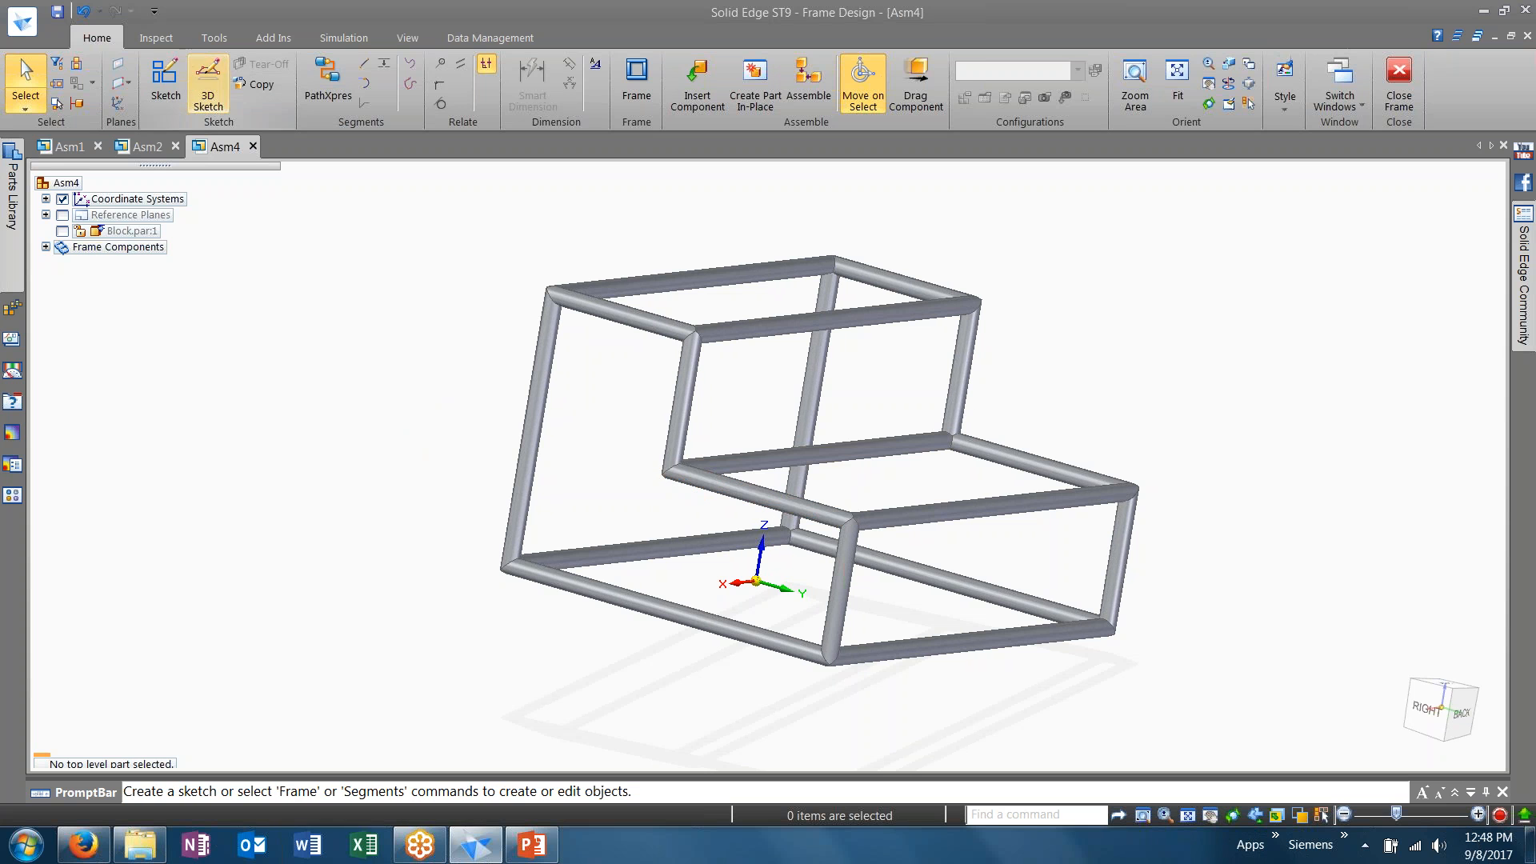
mouse_move(171, 281)
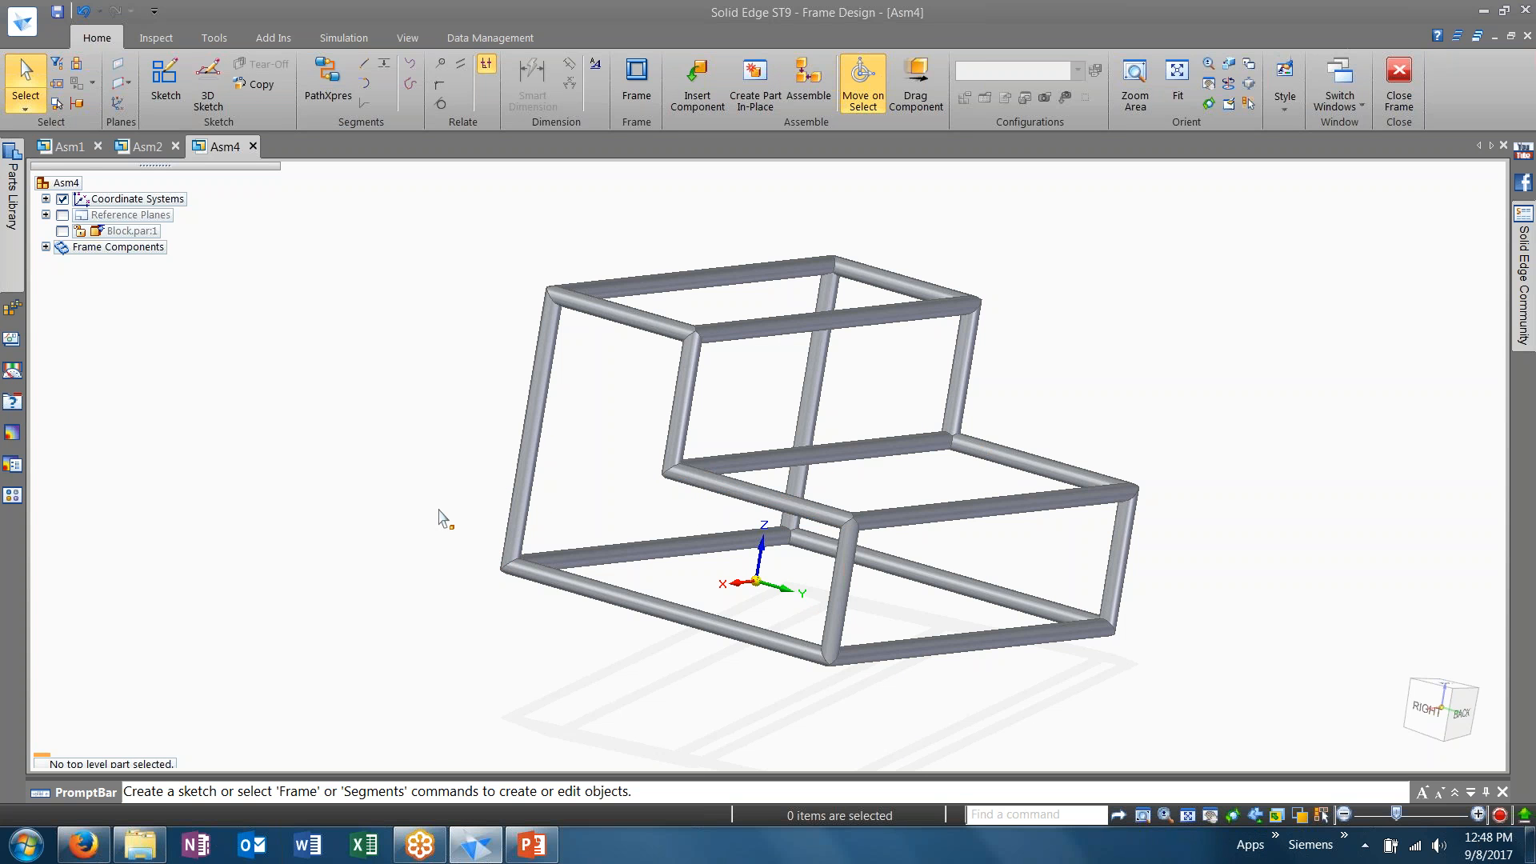
left_click(1399, 82)
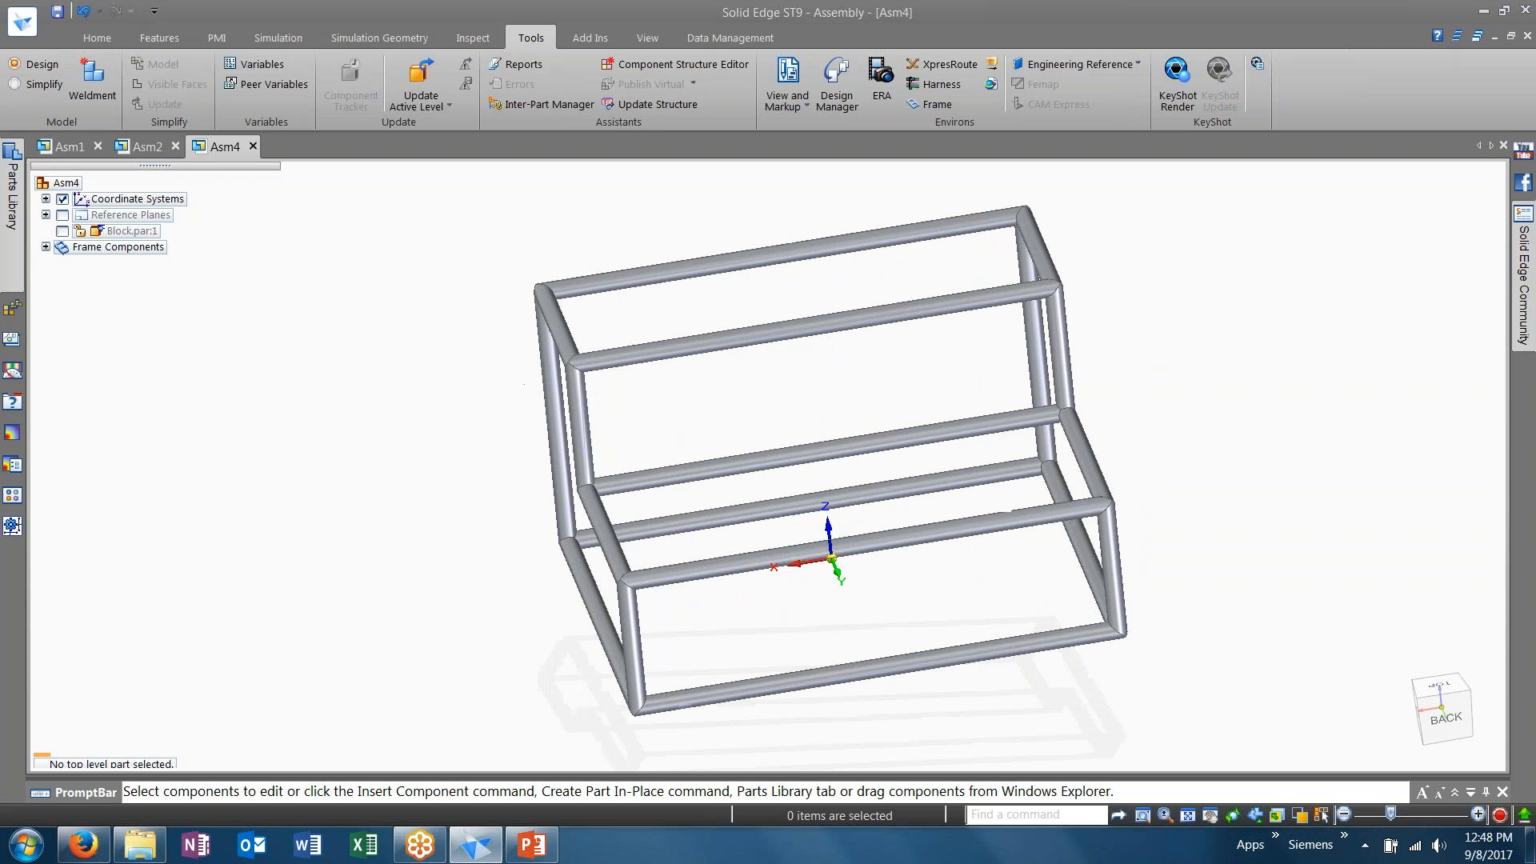
left_click(531, 844)
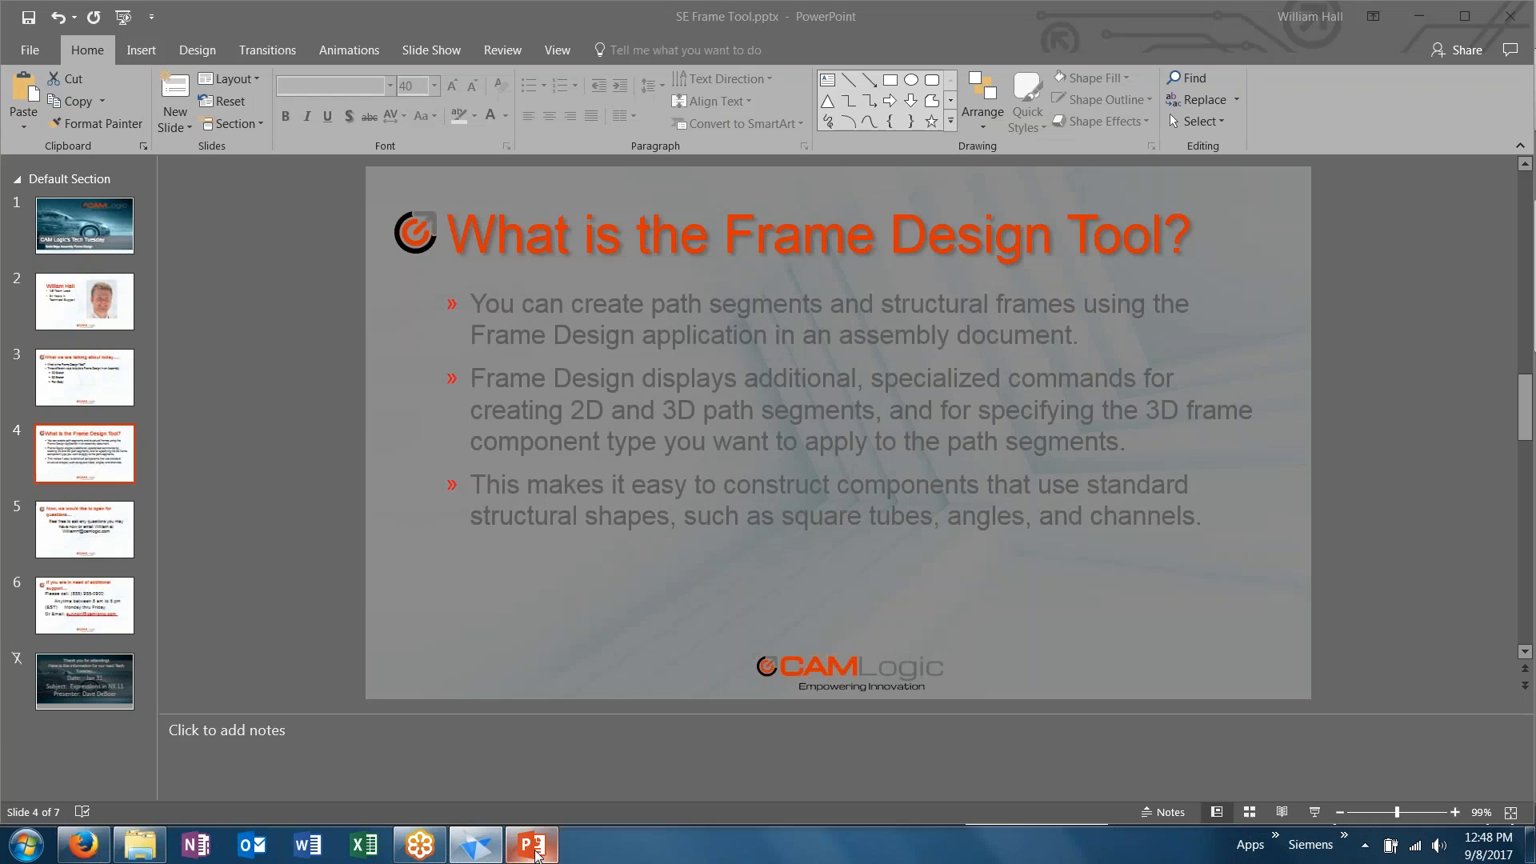